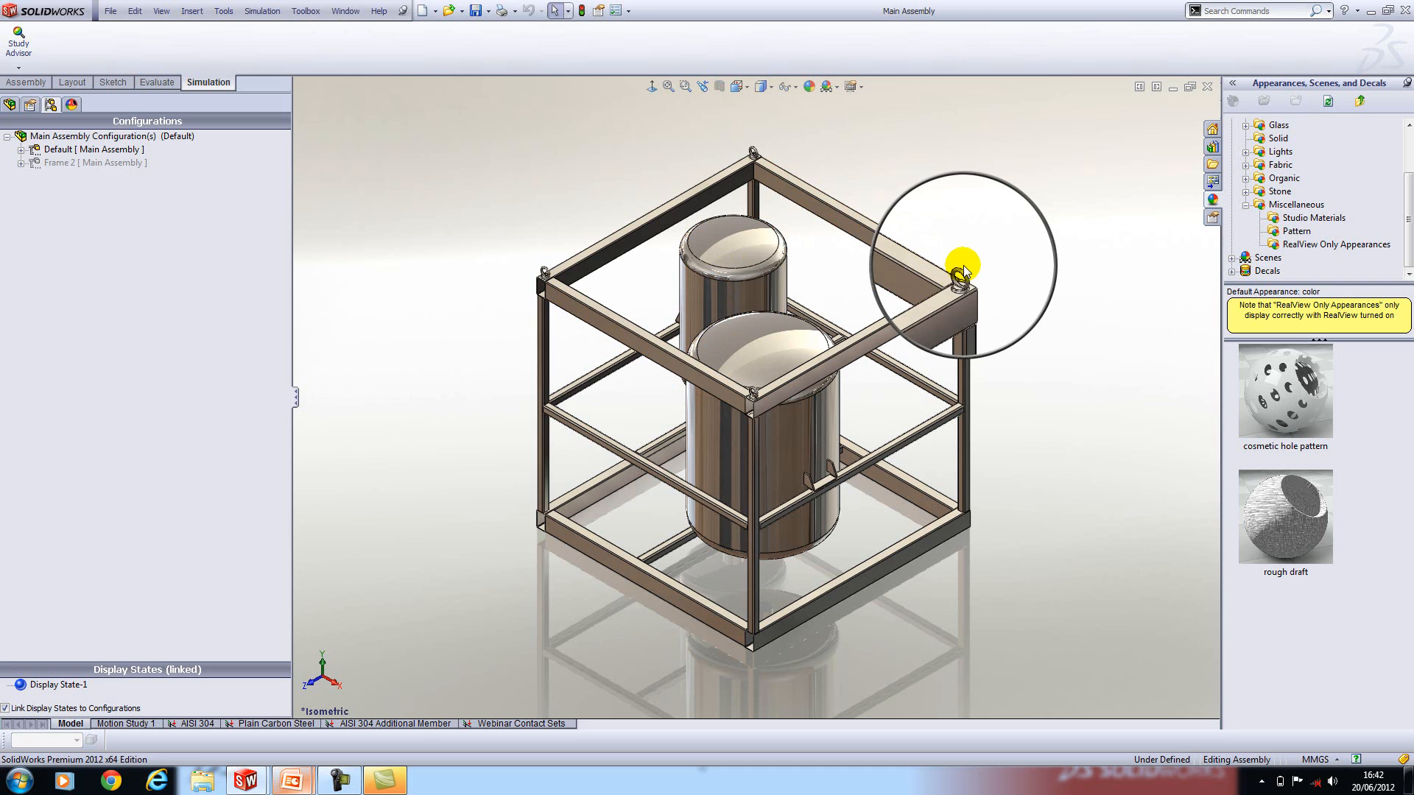
{"action": "mouse_move", "coordinate": [960, 278]}
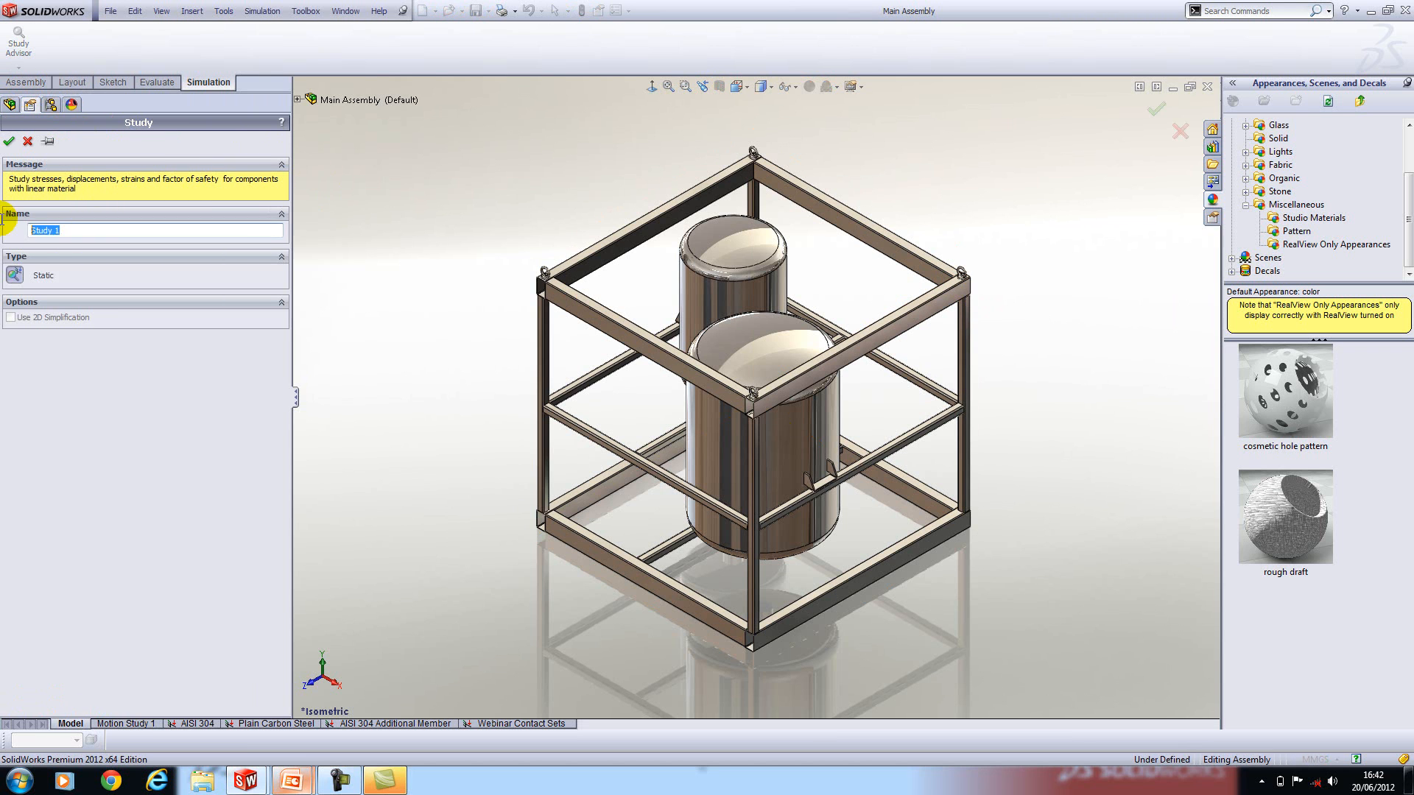
Name the new static study Webinar and confirm its creation
{"action": "type", "text": "Webinar"}
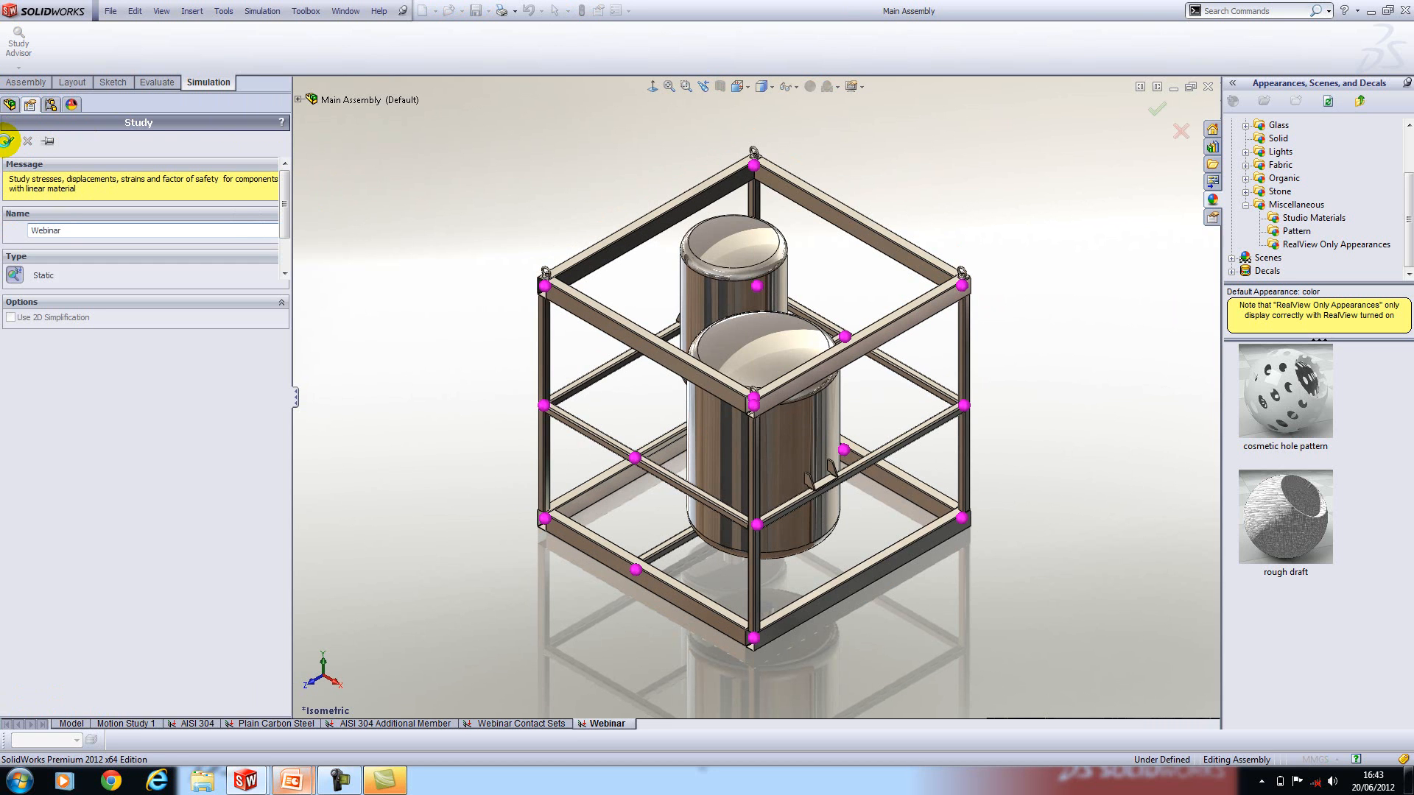
{"action": "left_click", "coordinate": [1157, 109]}
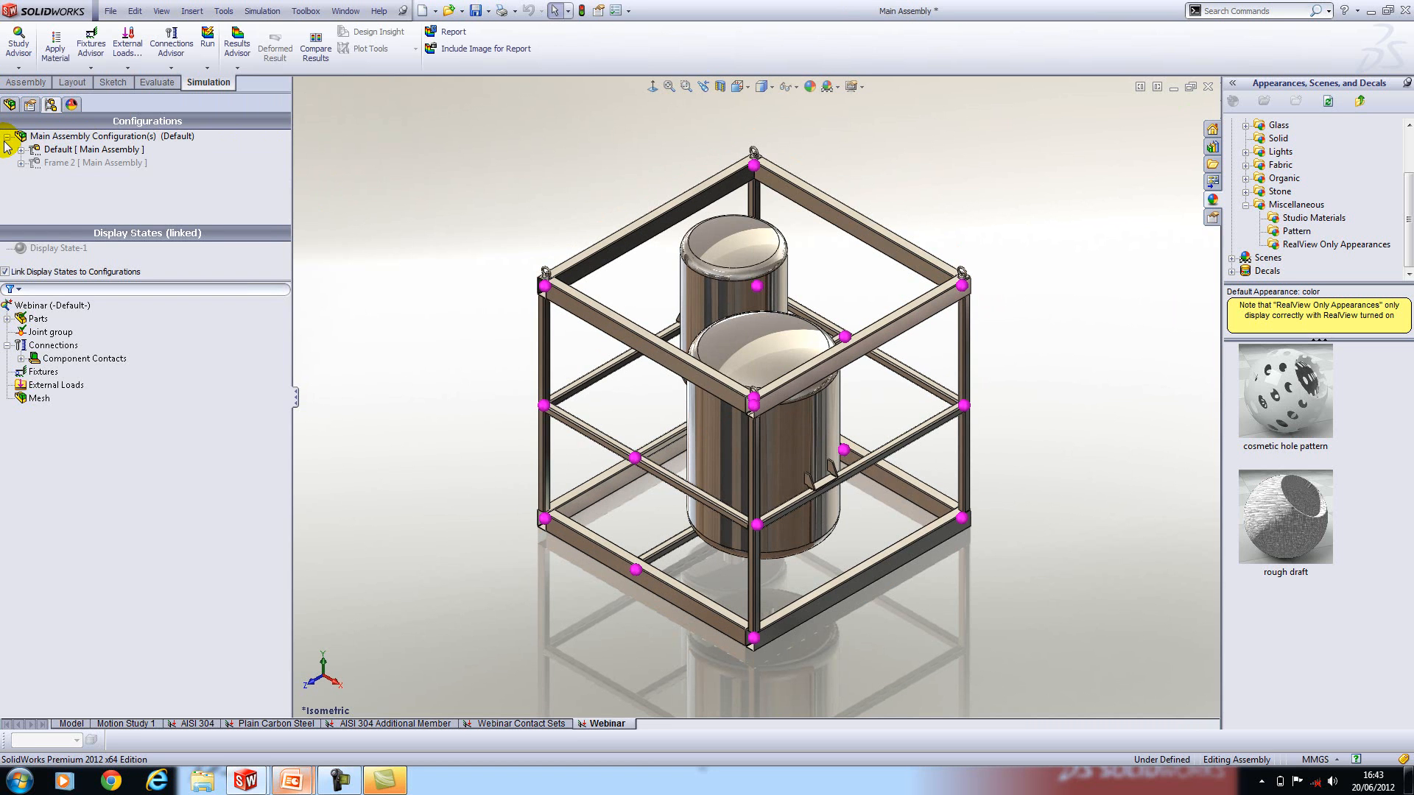
Expand the study's Parts list and select Lifting Lug-2 among the frame components
{"action": "left_click", "coordinate": [36, 318]}
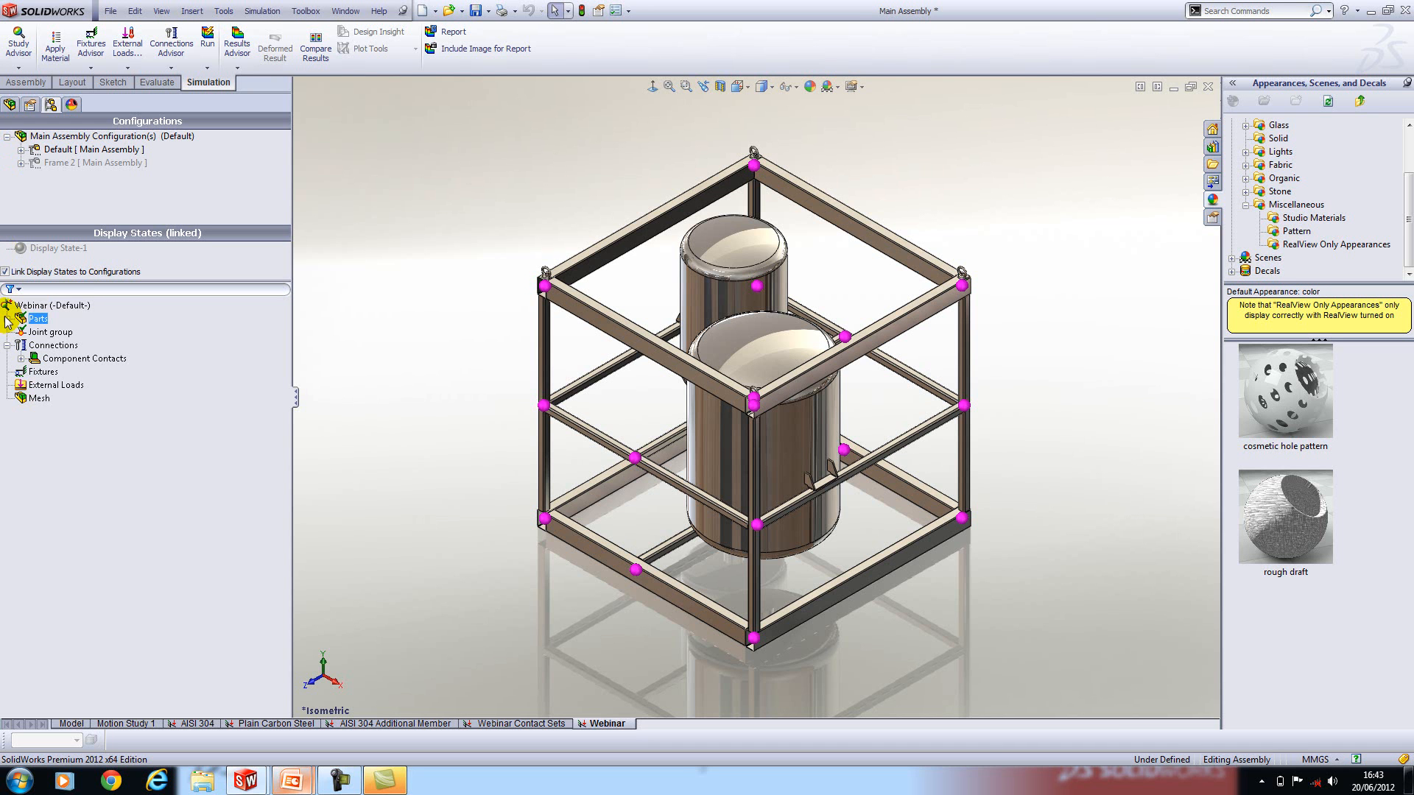
{"action": "left_click", "coordinate": [9, 318]}
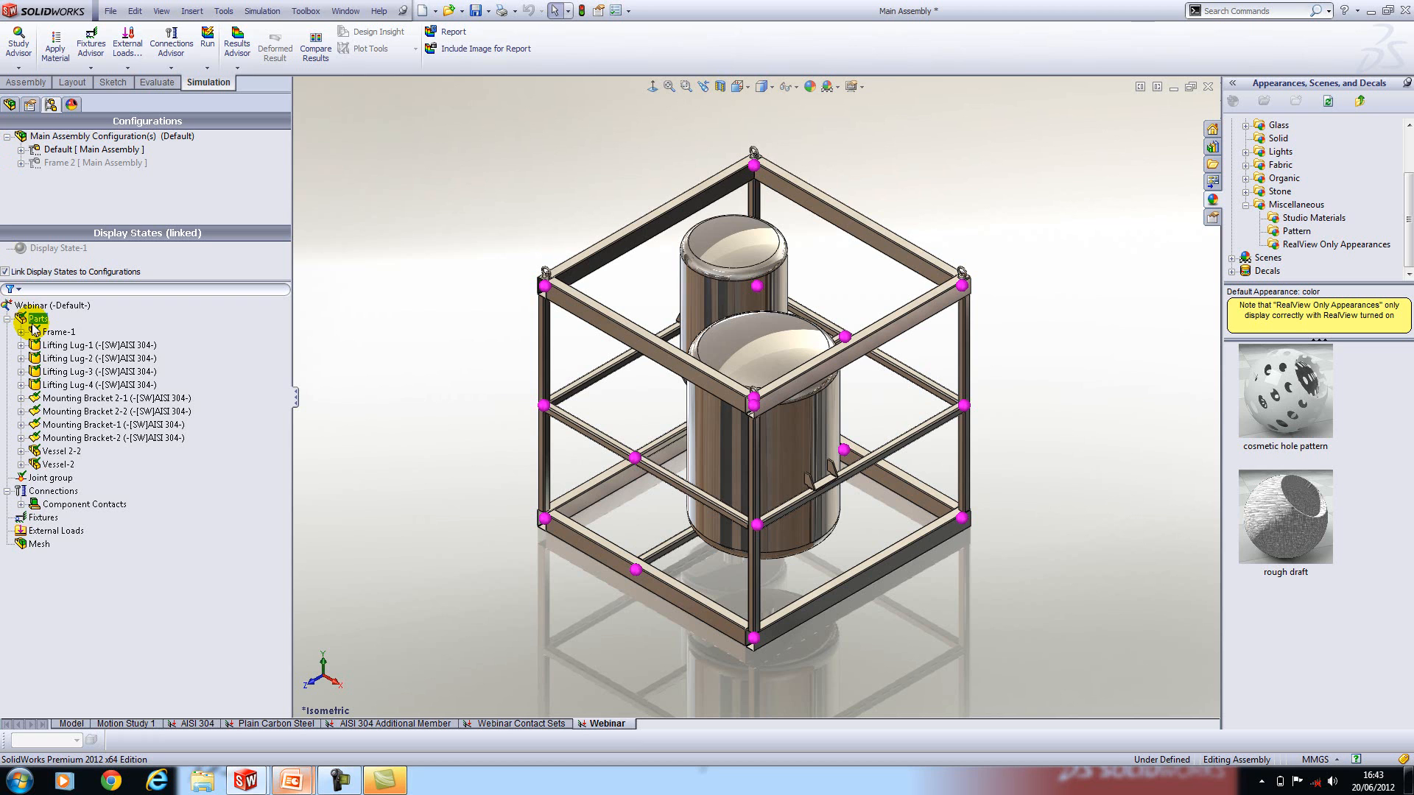
{"action": "left_click", "coordinate": [81, 357]}
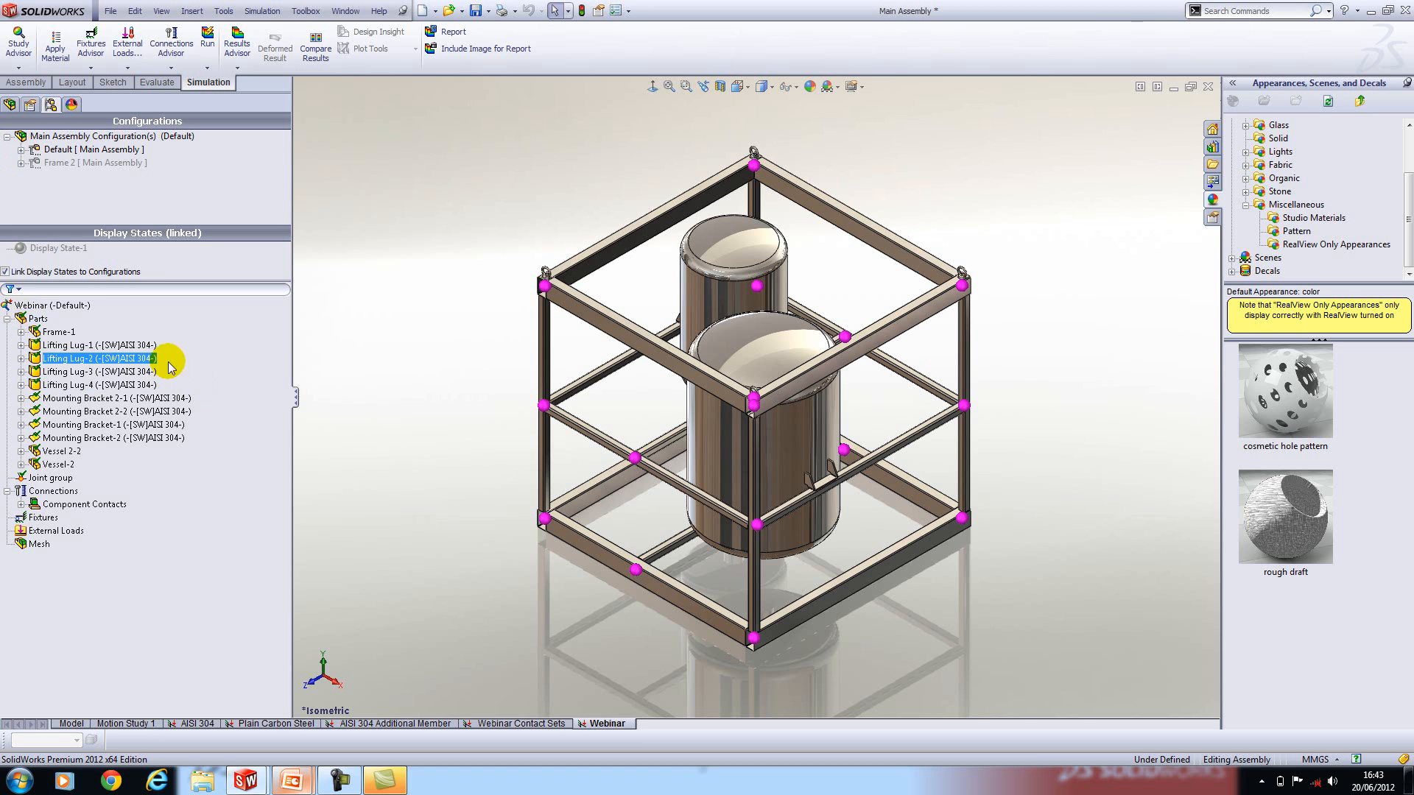
{"action": "left_click", "coordinate": [77, 384]}
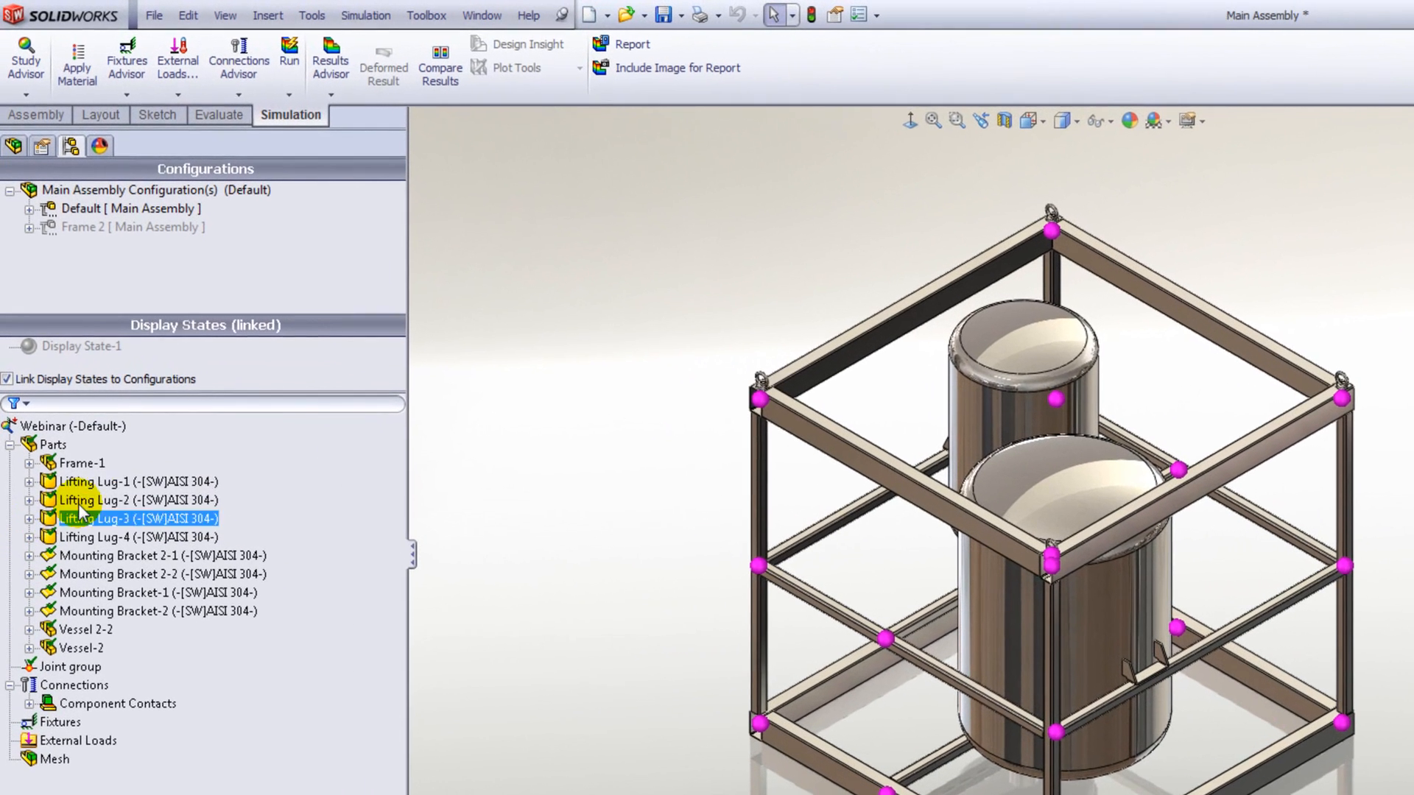
{"action": "left_click", "coordinate": [95, 501]}
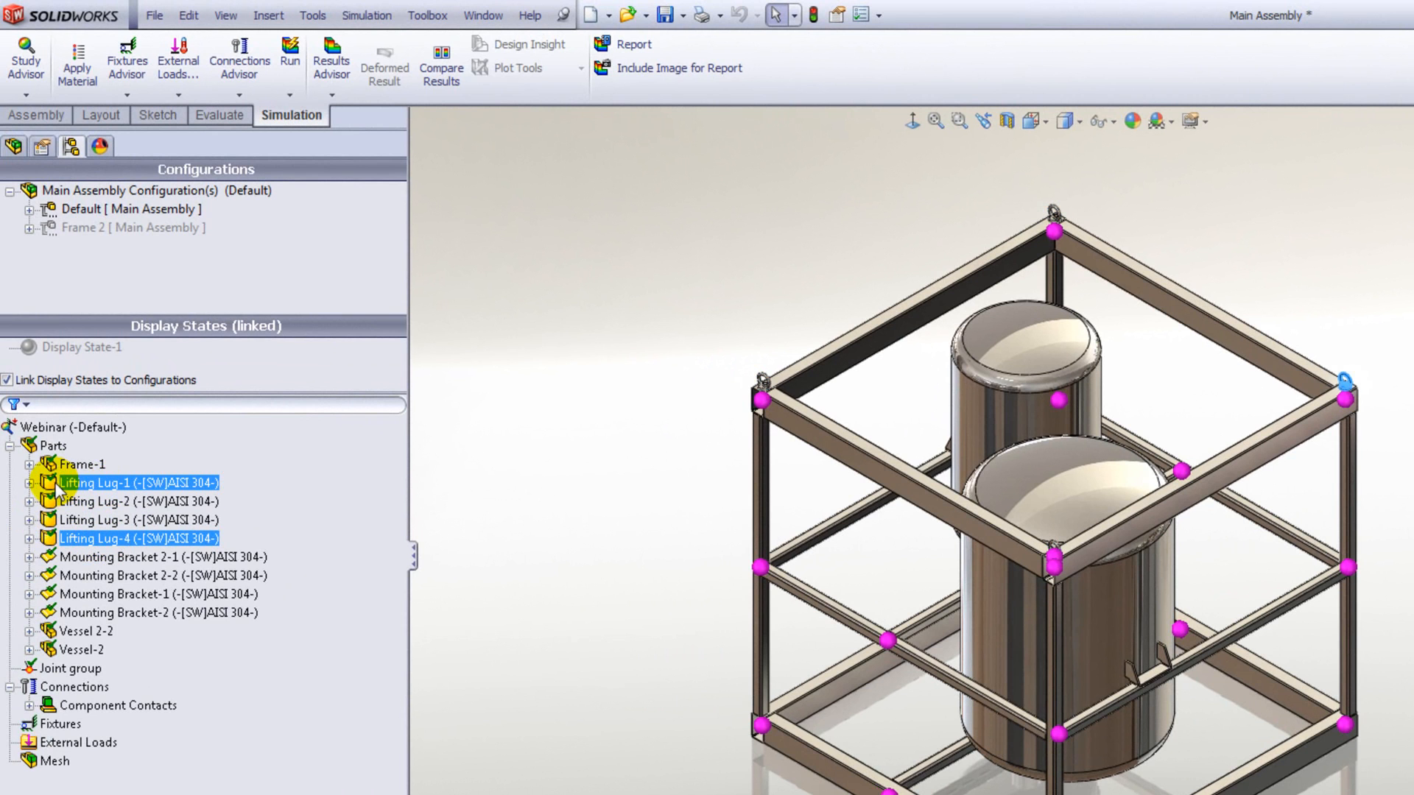
{"action": "left_click", "coordinate": [103, 501]}
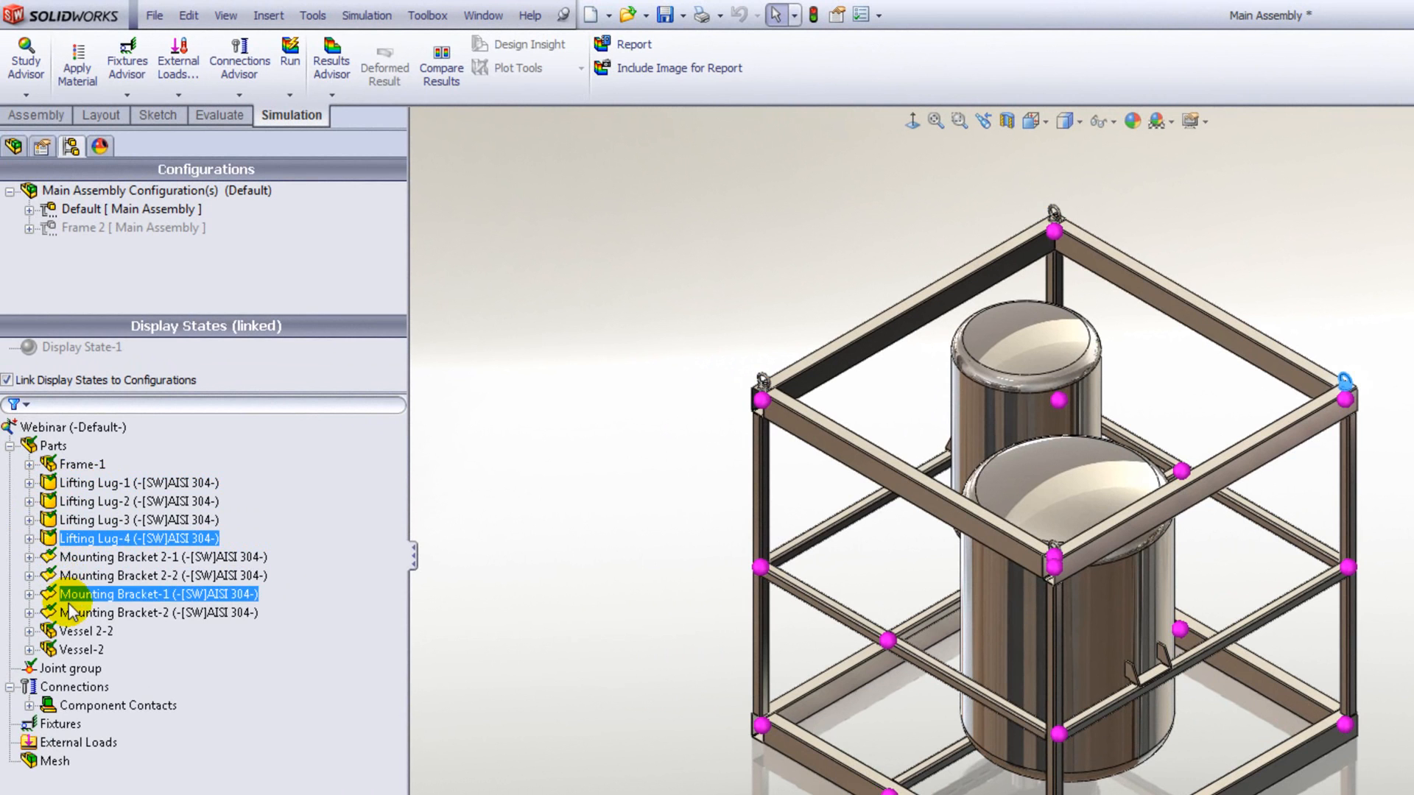
{"action": "left_click", "coordinate": [118, 613]}
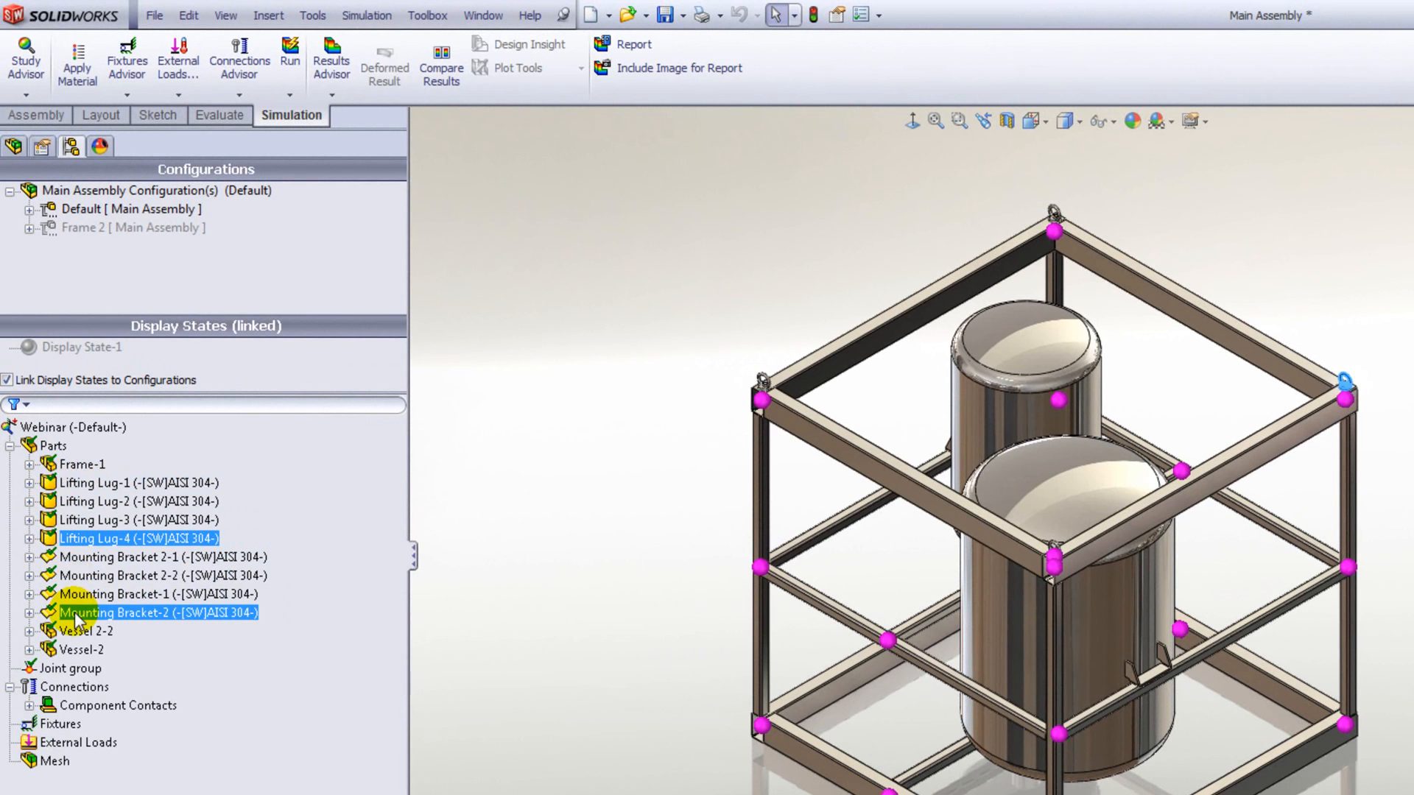
{"action": "left_click", "coordinate": [111, 594]}
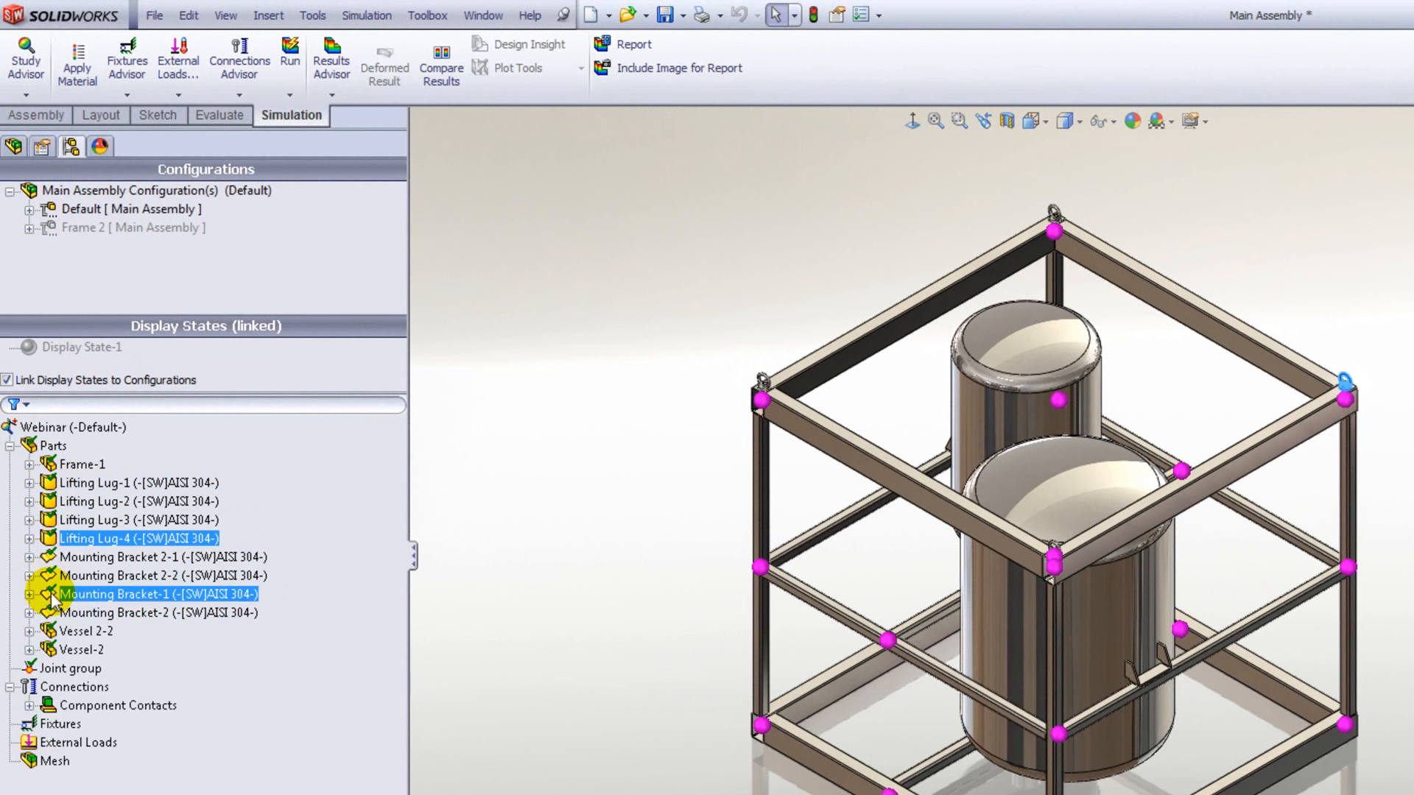
{"action": "left_click", "coordinate": [81, 464]}
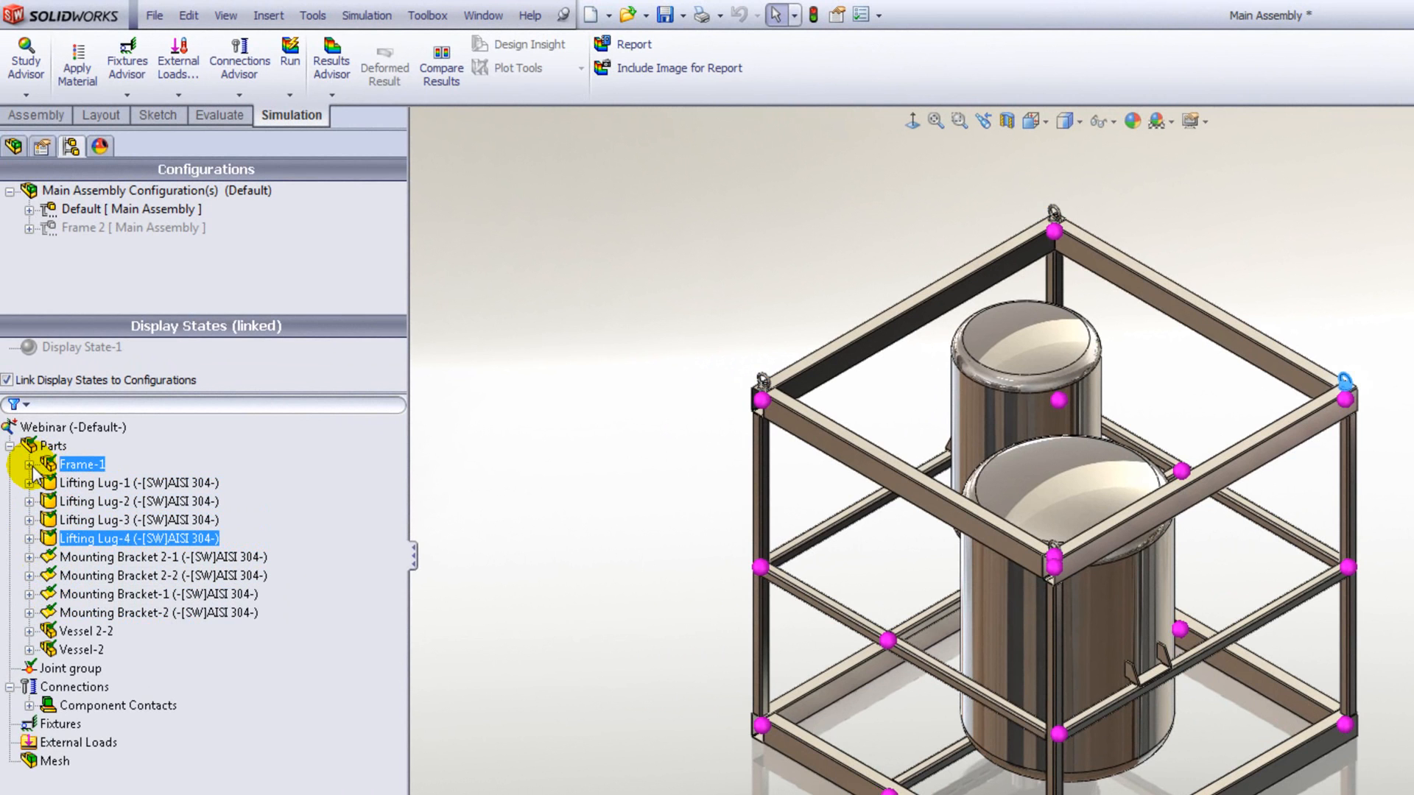
{"action": "left_click", "coordinate": [28, 464]}
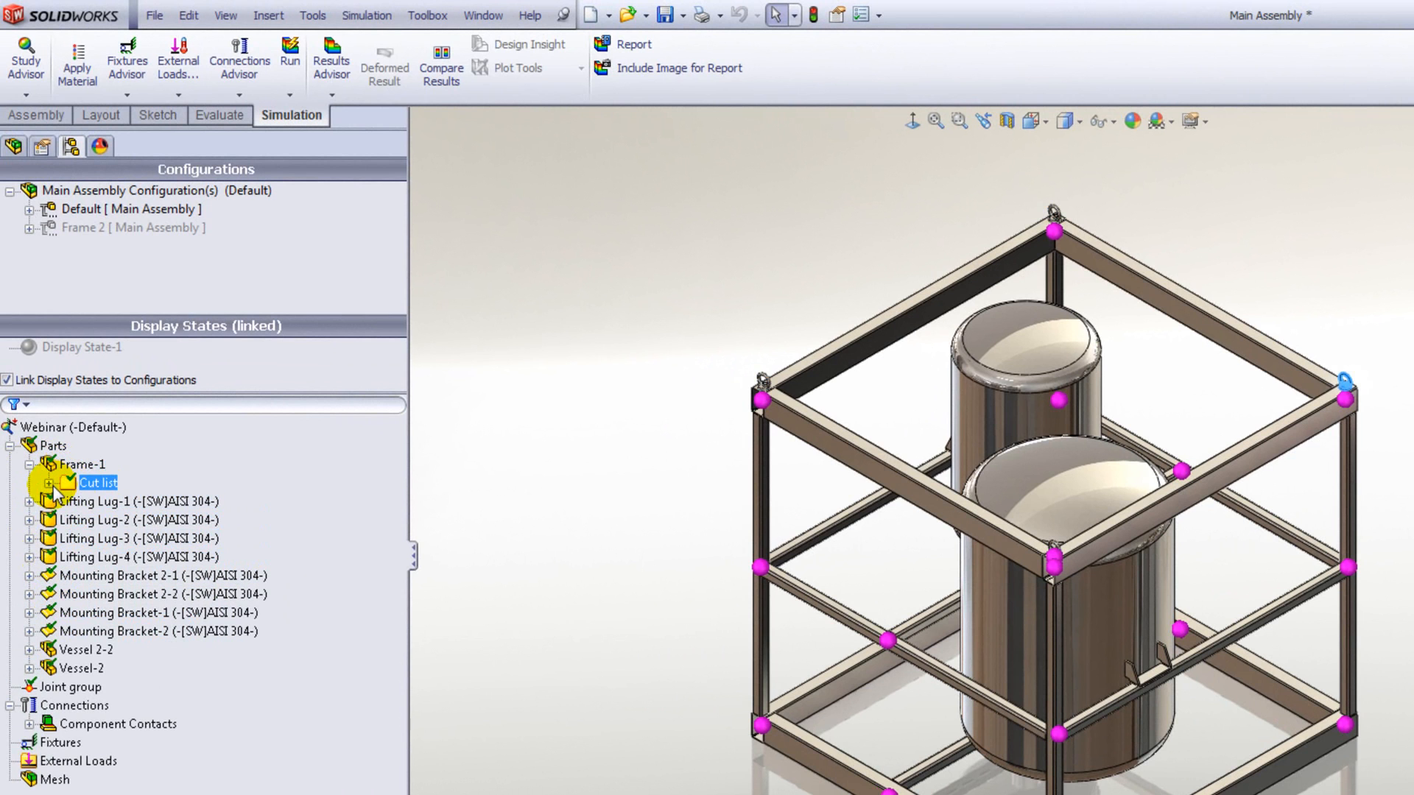
{"action": "left_click", "coordinate": [46, 483]}
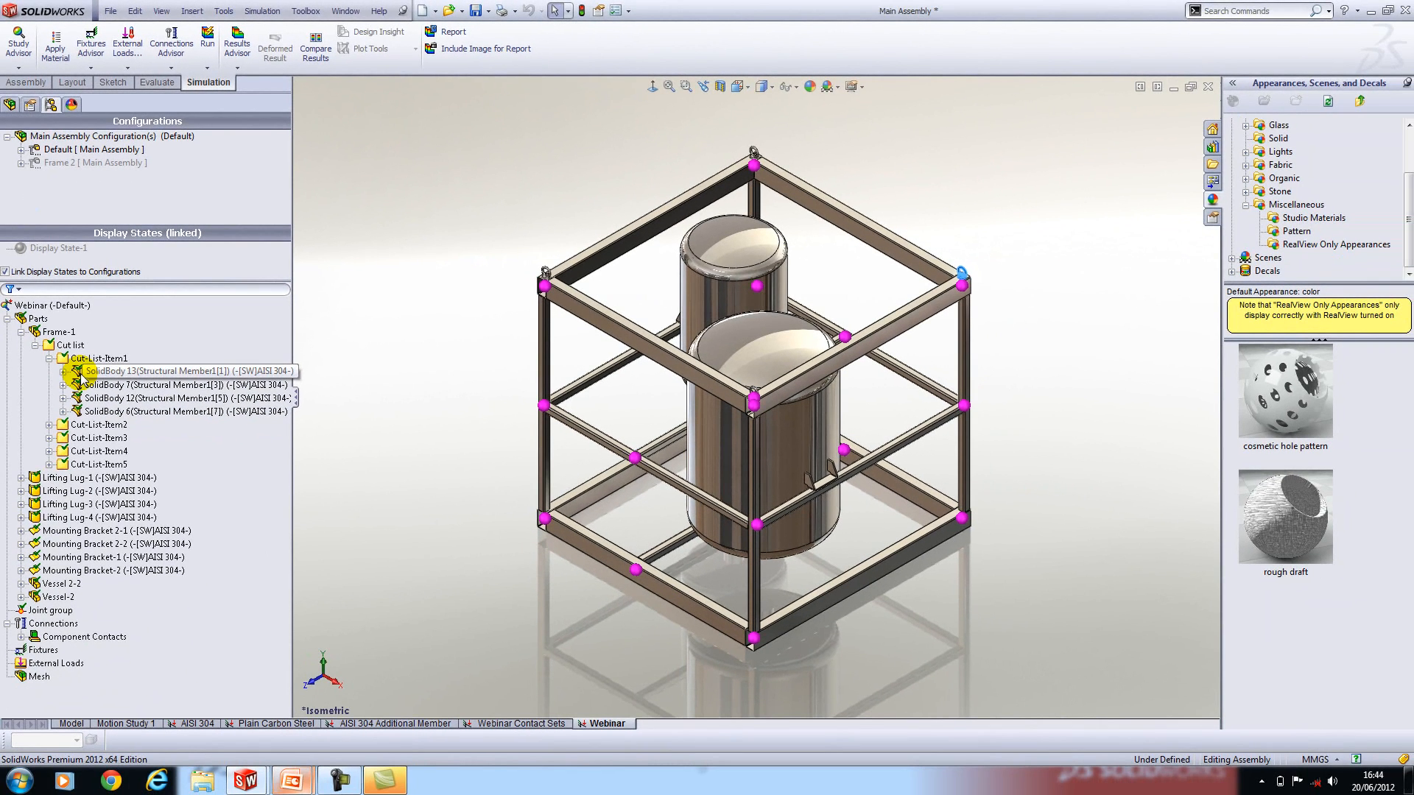
{"action": "left_click", "coordinate": [81, 490]}
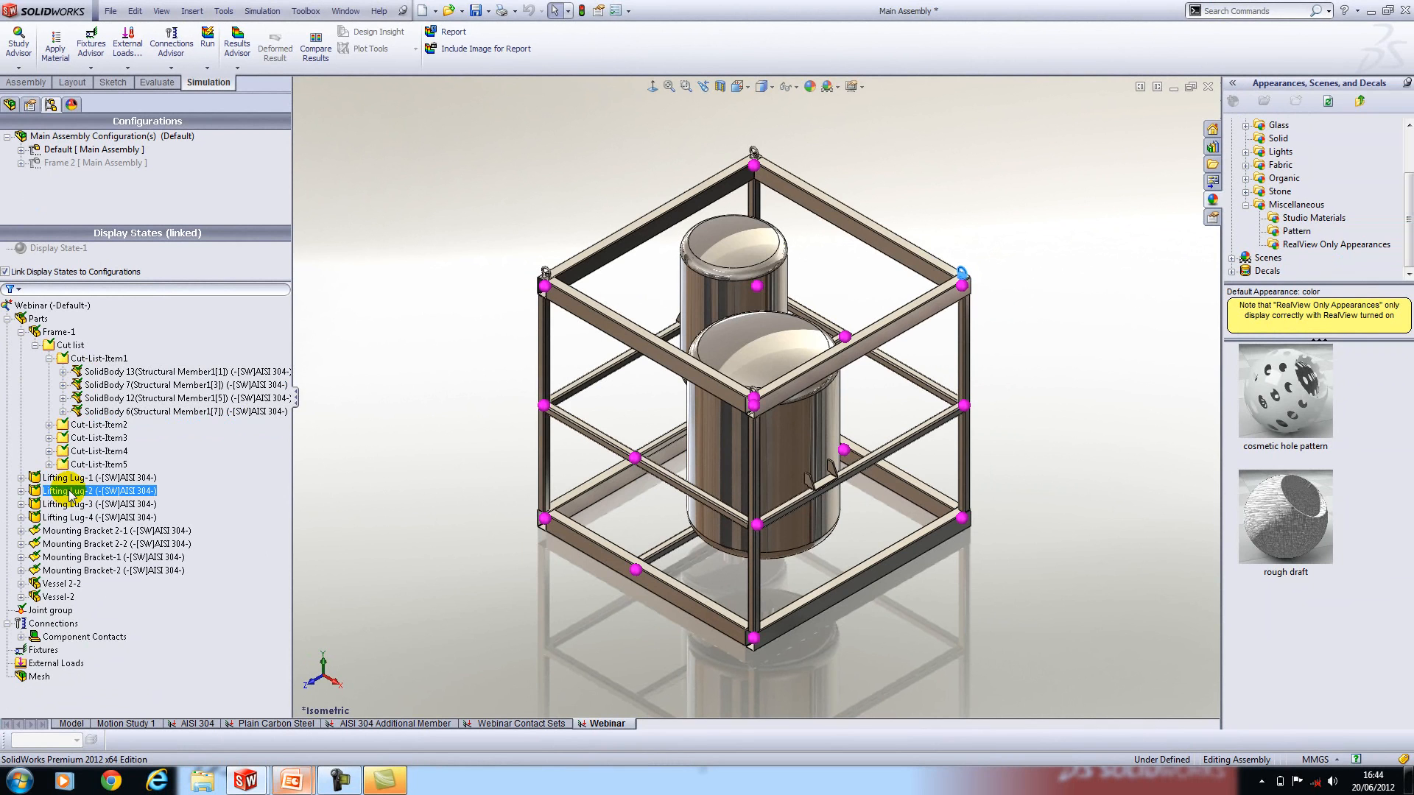
{"action": "right_click", "coordinate": [74, 490]}
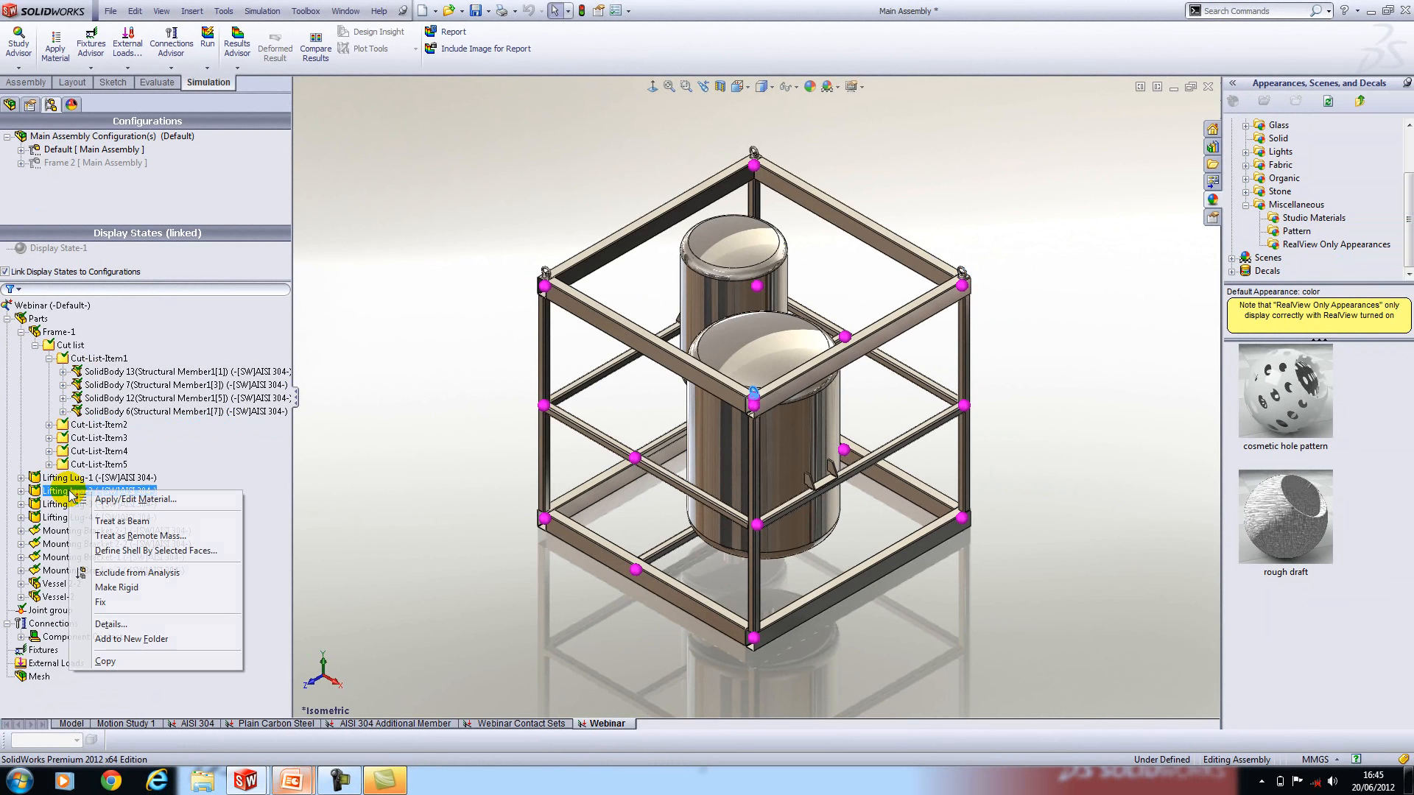
{"action": "mouse_move", "coordinate": [120, 521]}
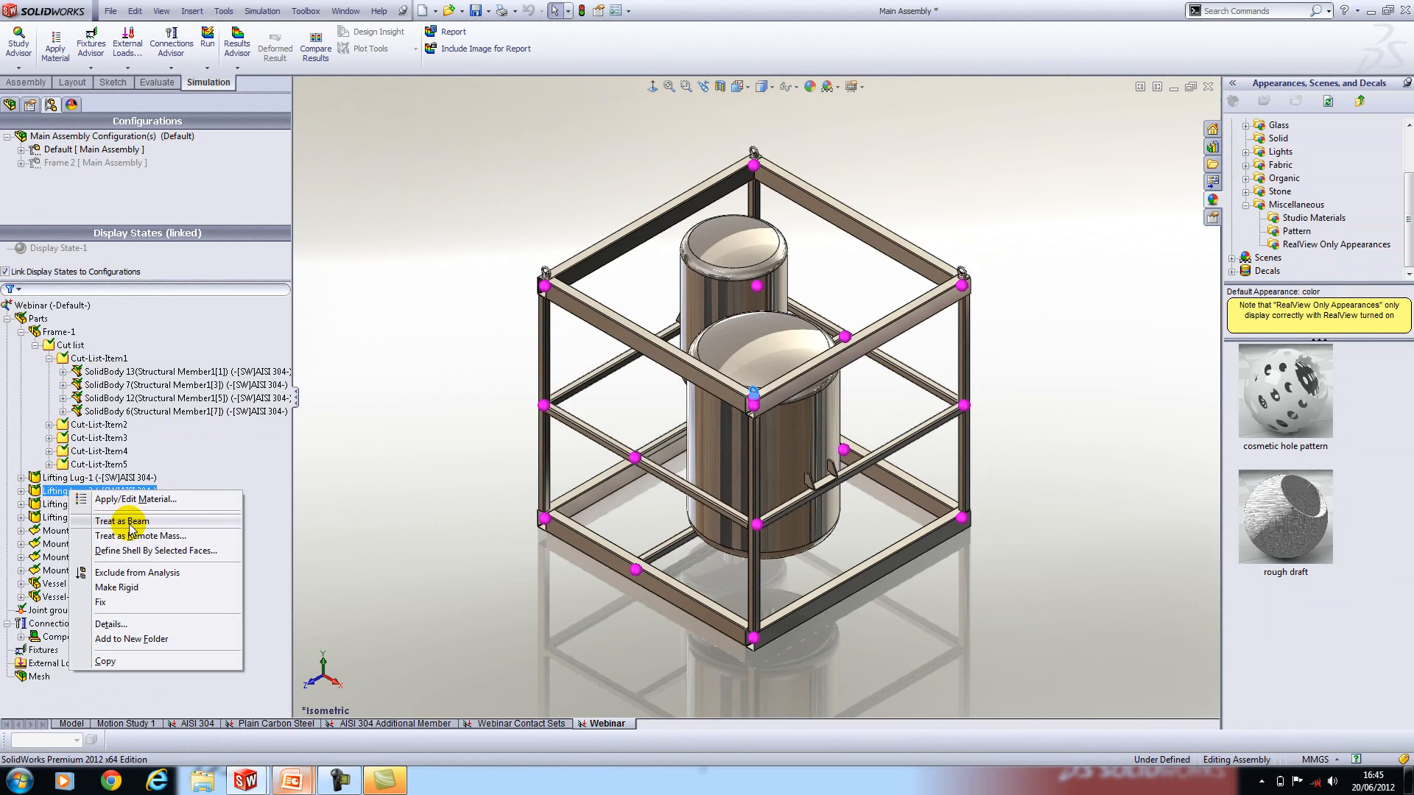
{"action": "mouse_move", "coordinate": [133, 551]}
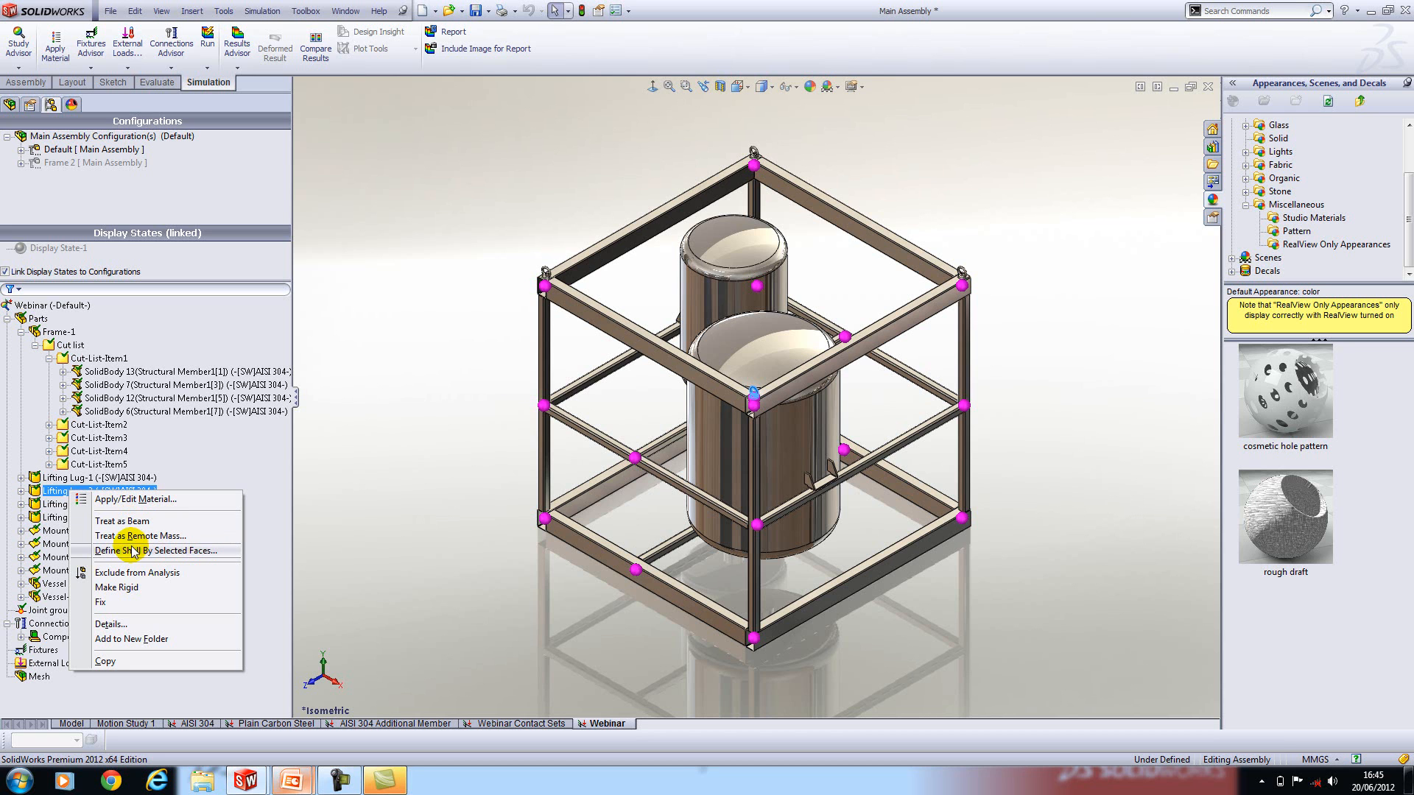
{"action": "mouse_move", "coordinate": [171, 561]}
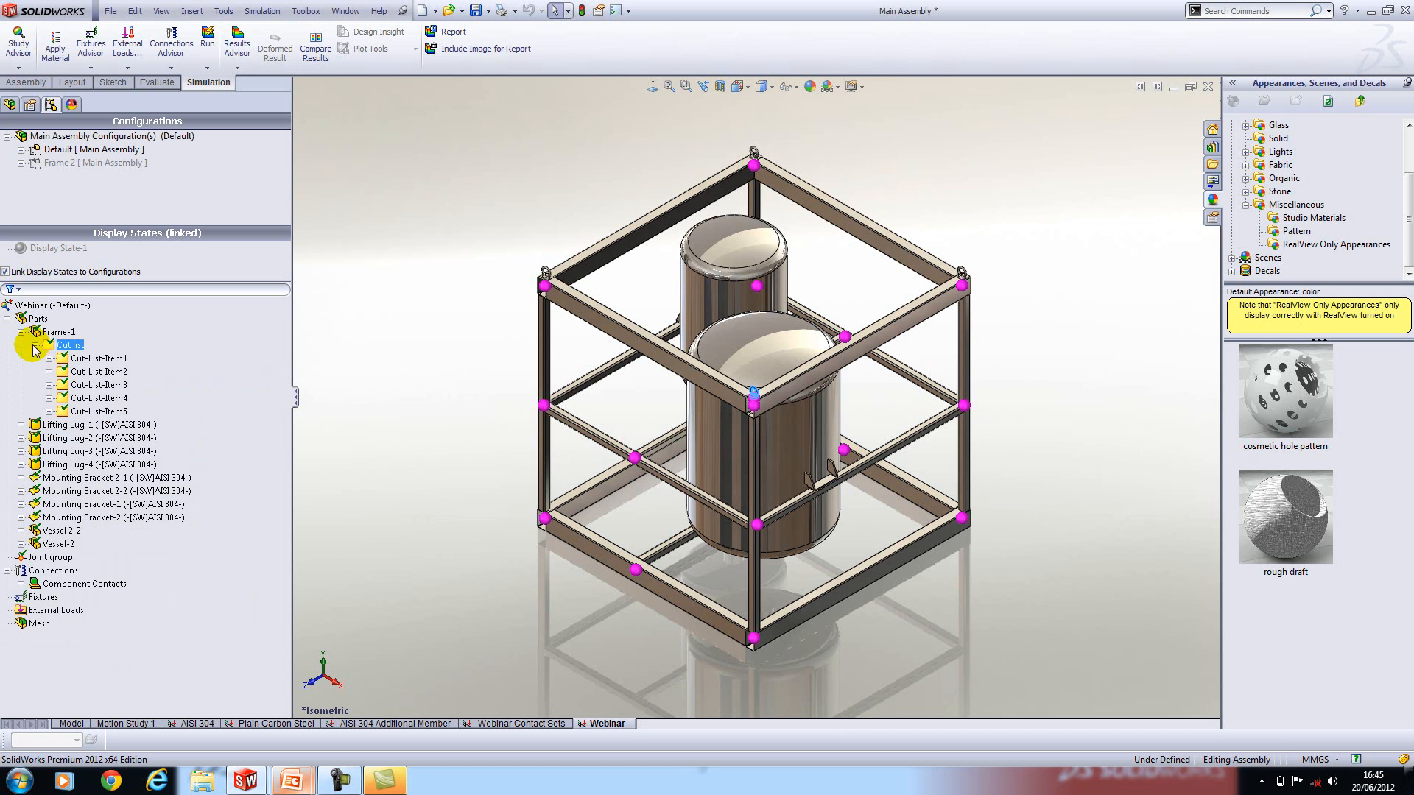
{"action": "left_click", "coordinate": [22, 331]}
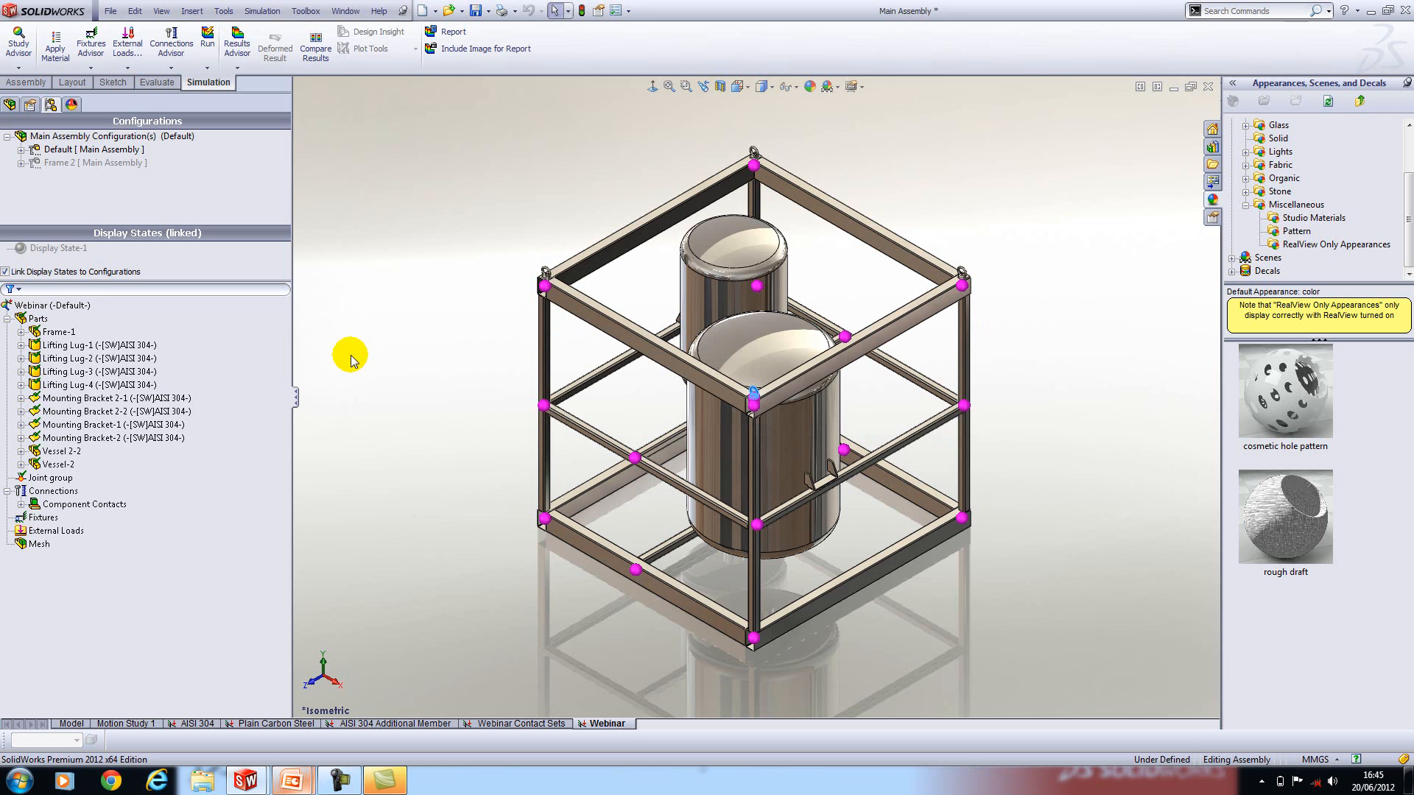
Edit the joint group, recalculate joints for all beams and acknowledge the re-ordering notice
{"action": "right_click", "coordinate": [41, 477]}
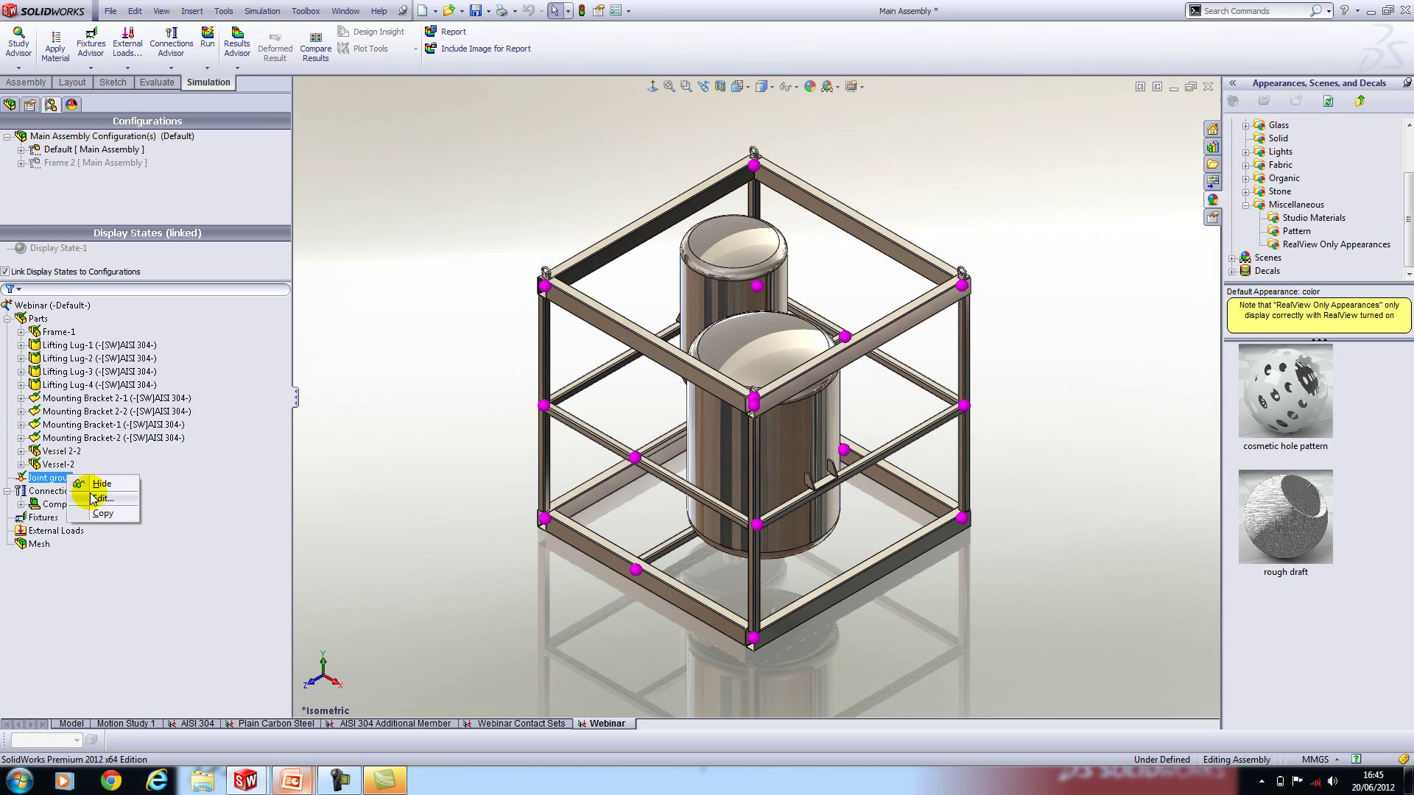
{"action": "left_click", "coordinate": [101, 498]}
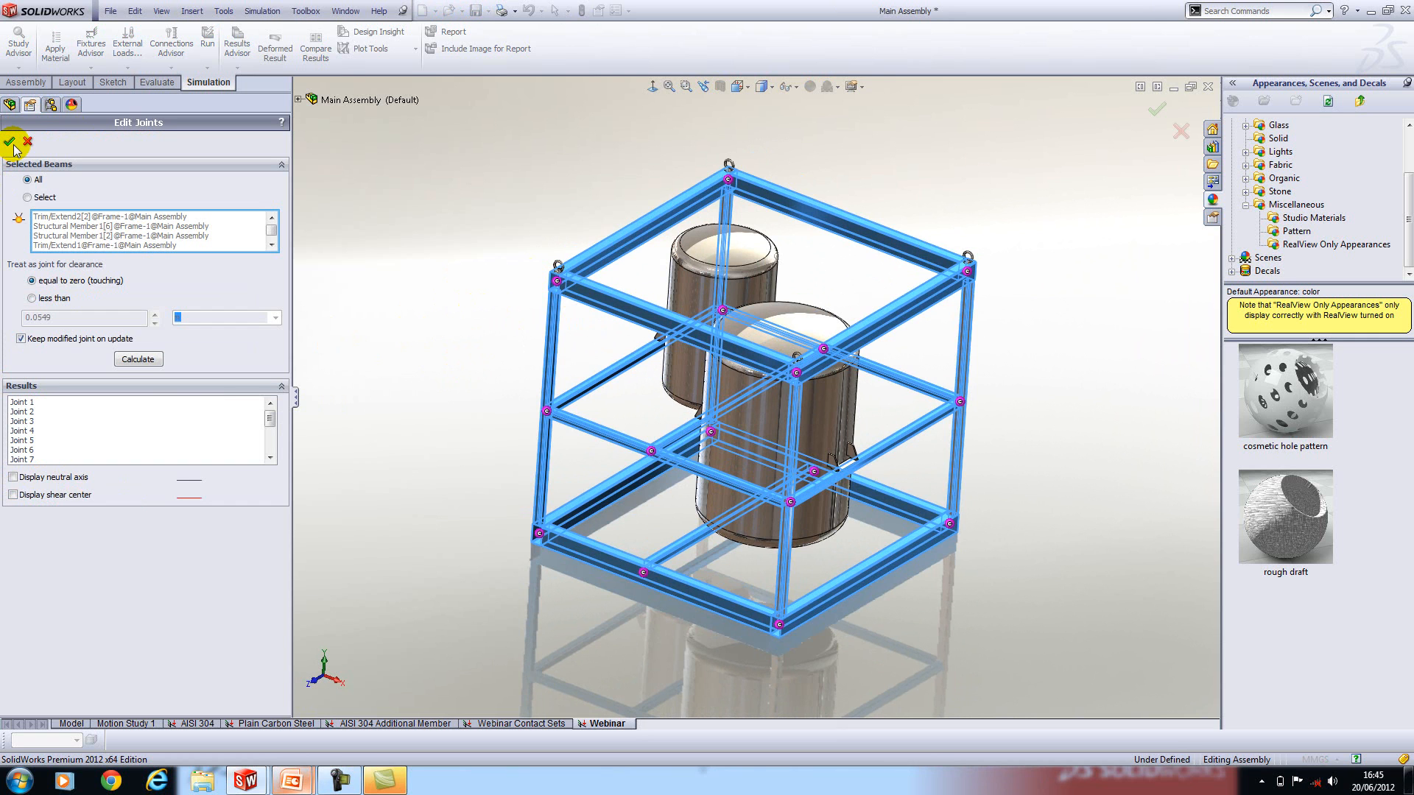
{"action": "left_click", "coordinate": [139, 359]}
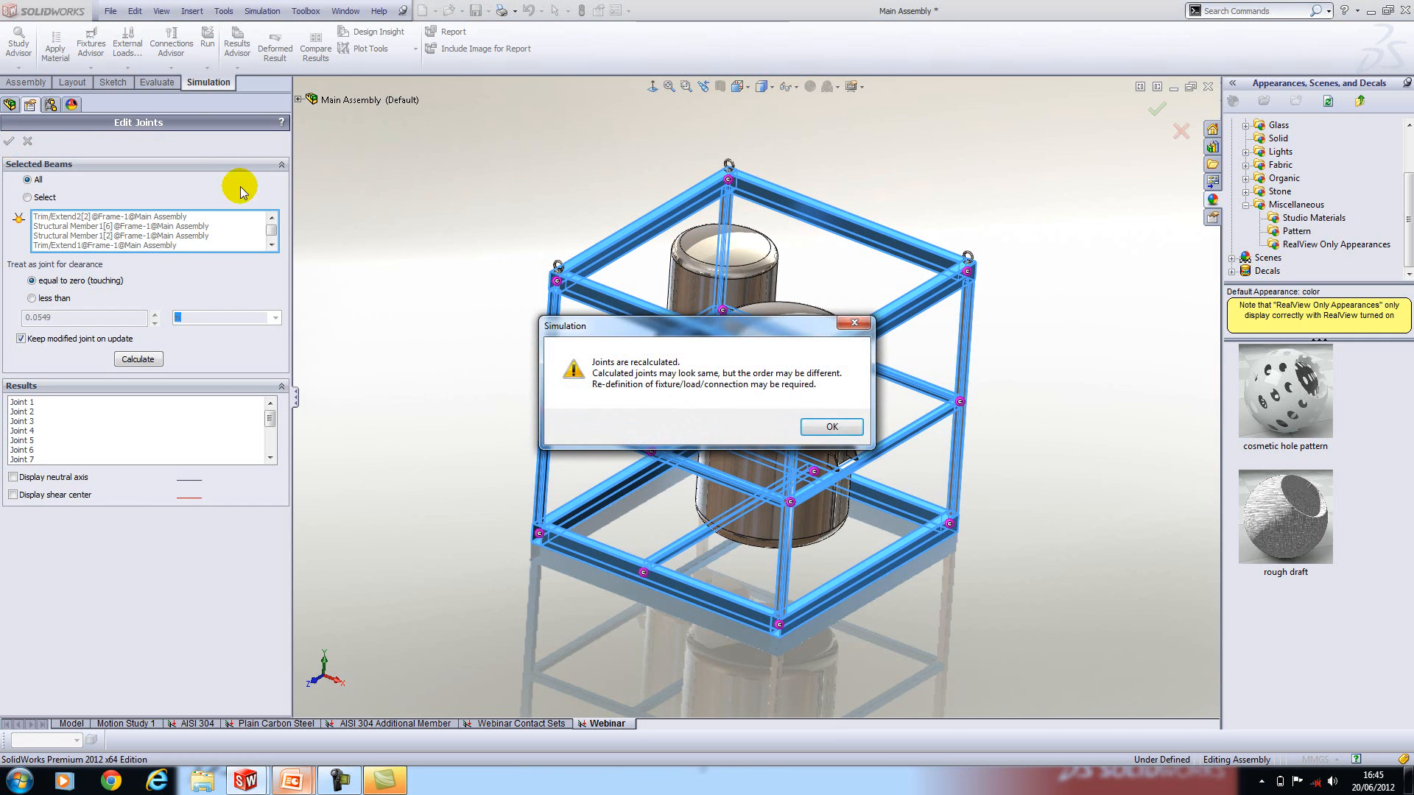
{"action": "left_click", "coordinate": [830, 427]}
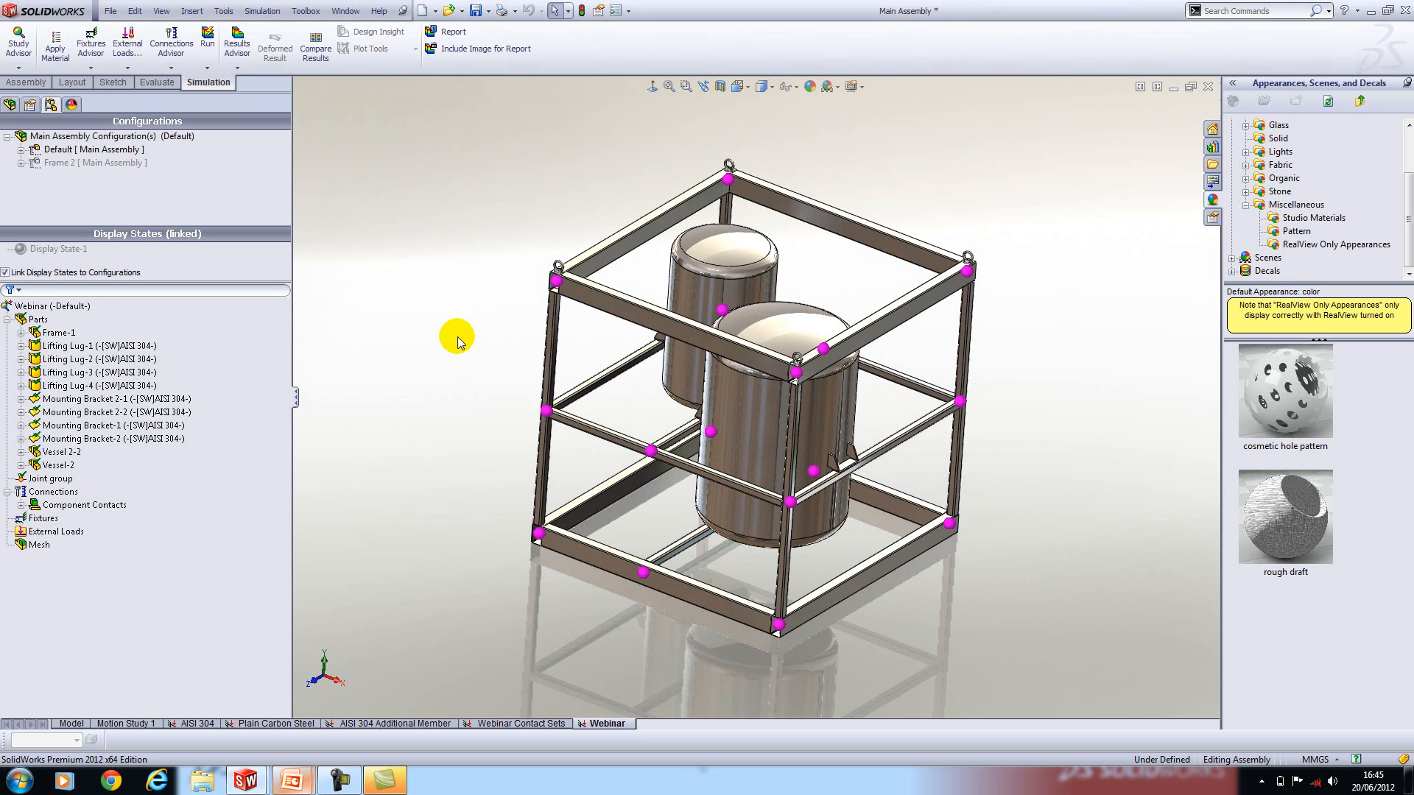
{"action": "mouse_move", "coordinate": [459, 339]}
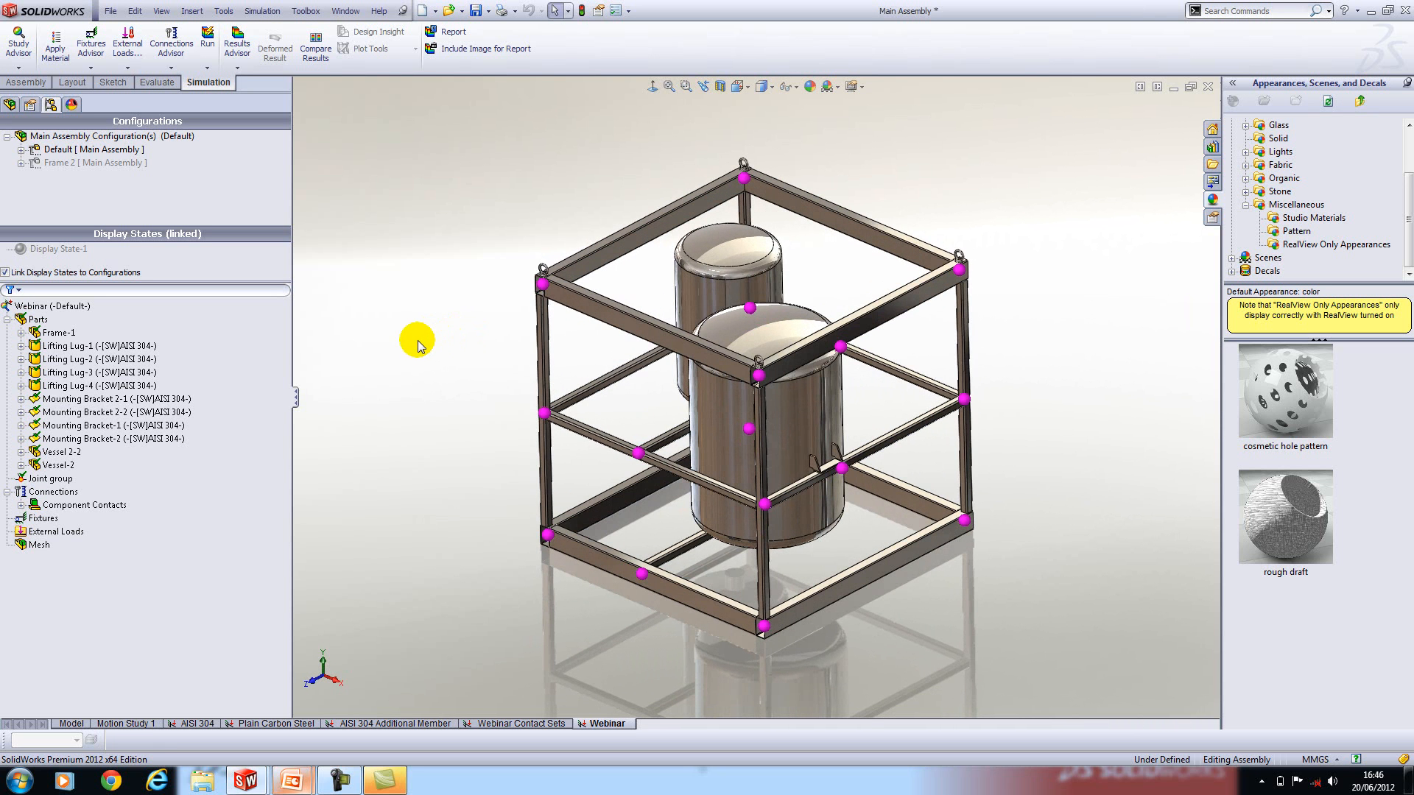
Start a new contact set from Component Contacts, then cancel it leaving only the global bonded contact
{"action": "left_click", "coordinate": [52, 530]}
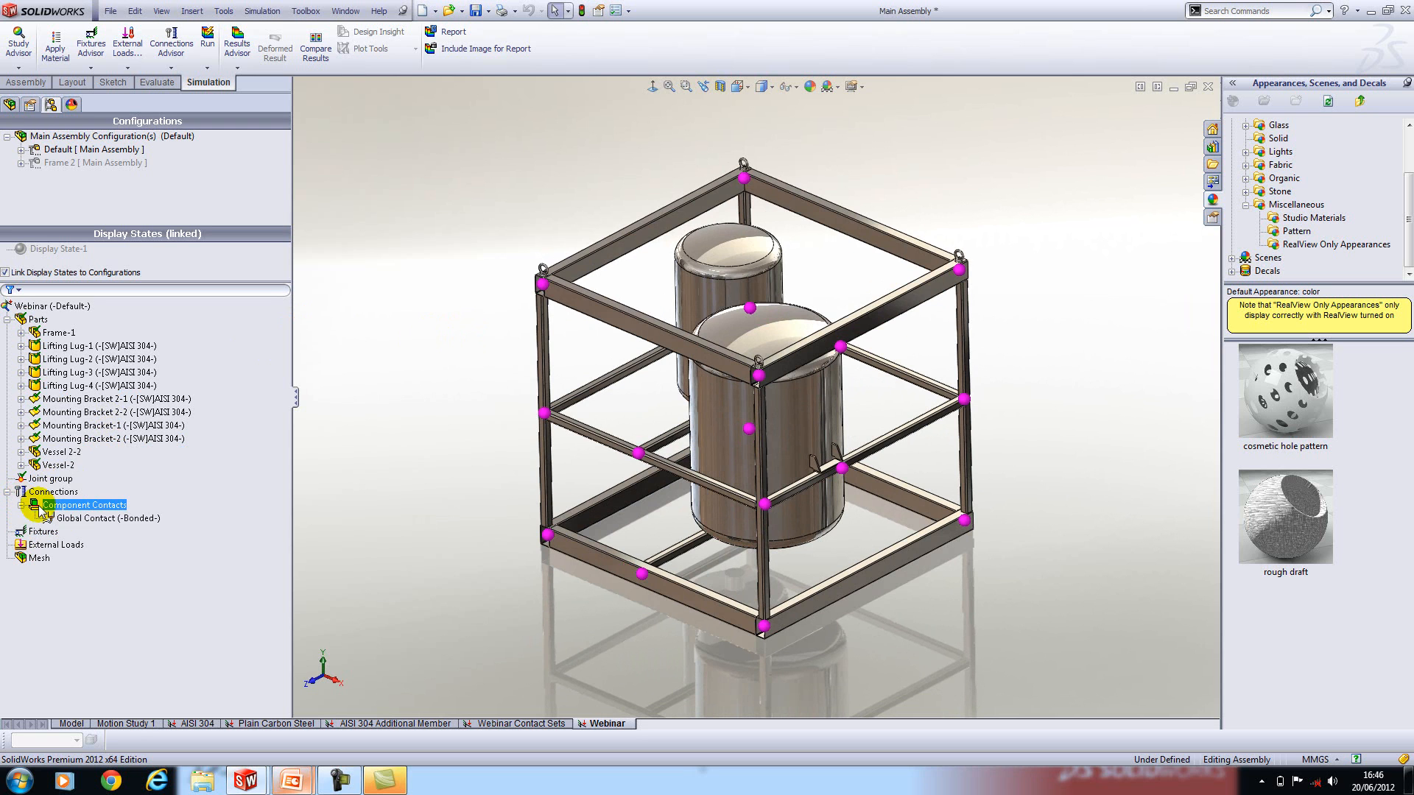
{"action": "left_click", "coordinate": [99, 519]}
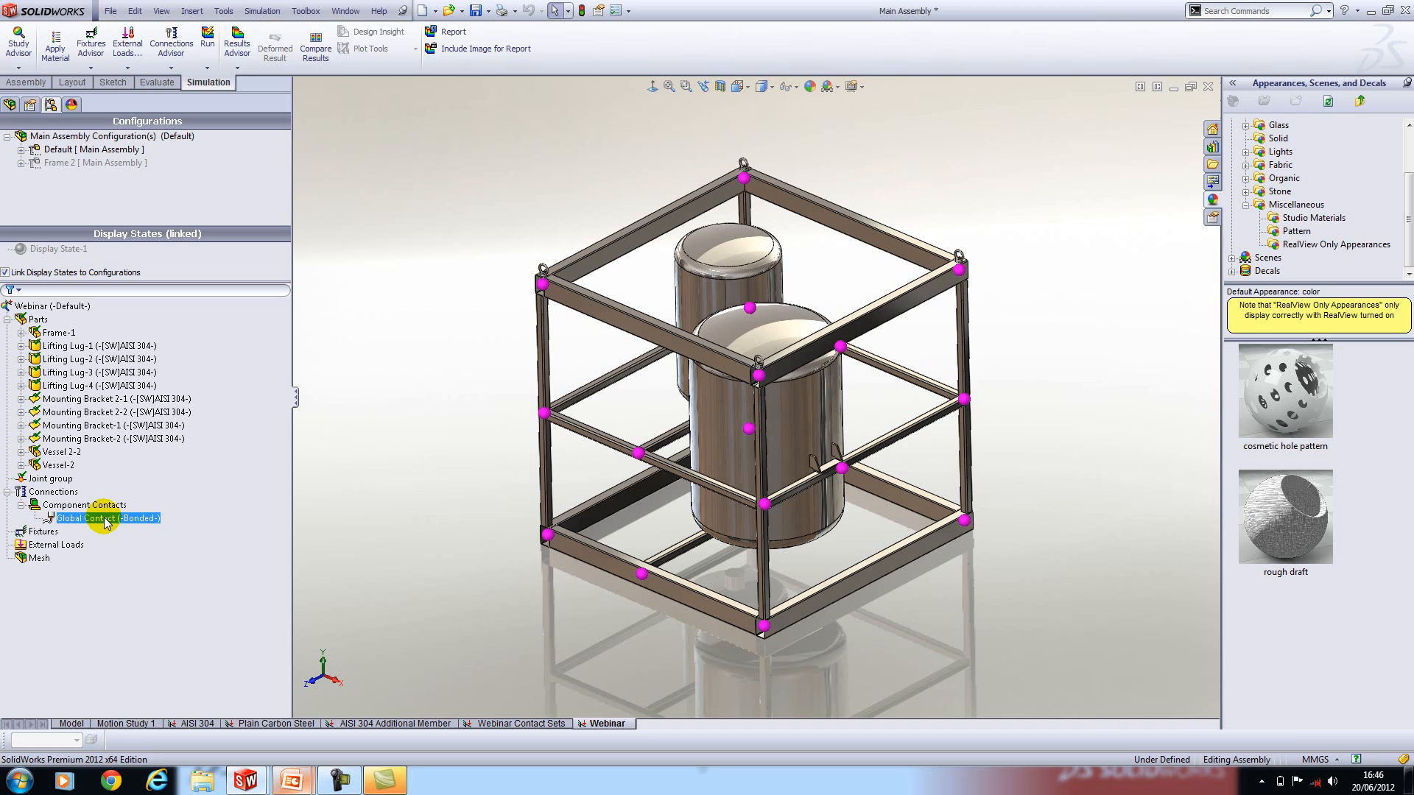
{"action": "left_click", "coordinate": [81, 504]}
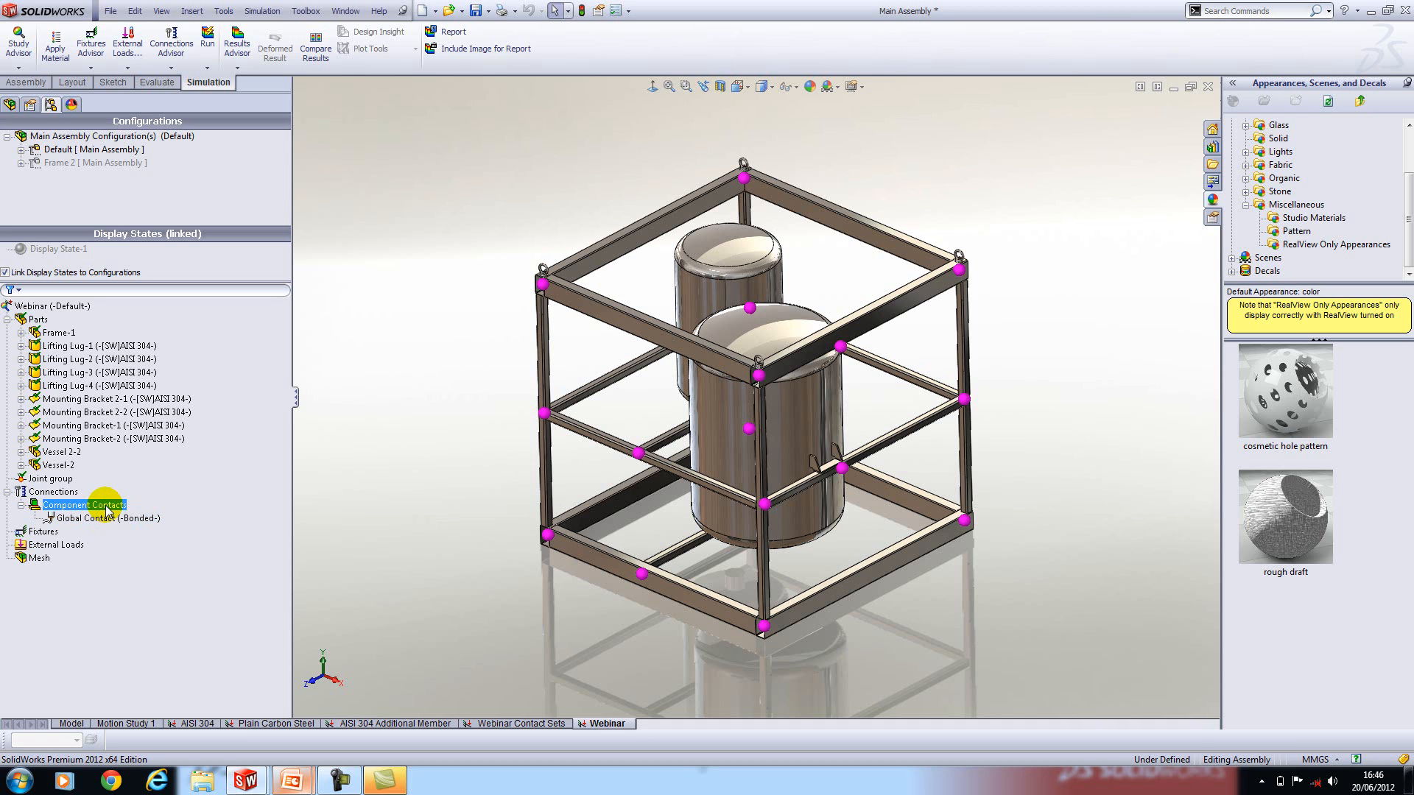
{"action": "right_click", "coordinate": [82, 504]}
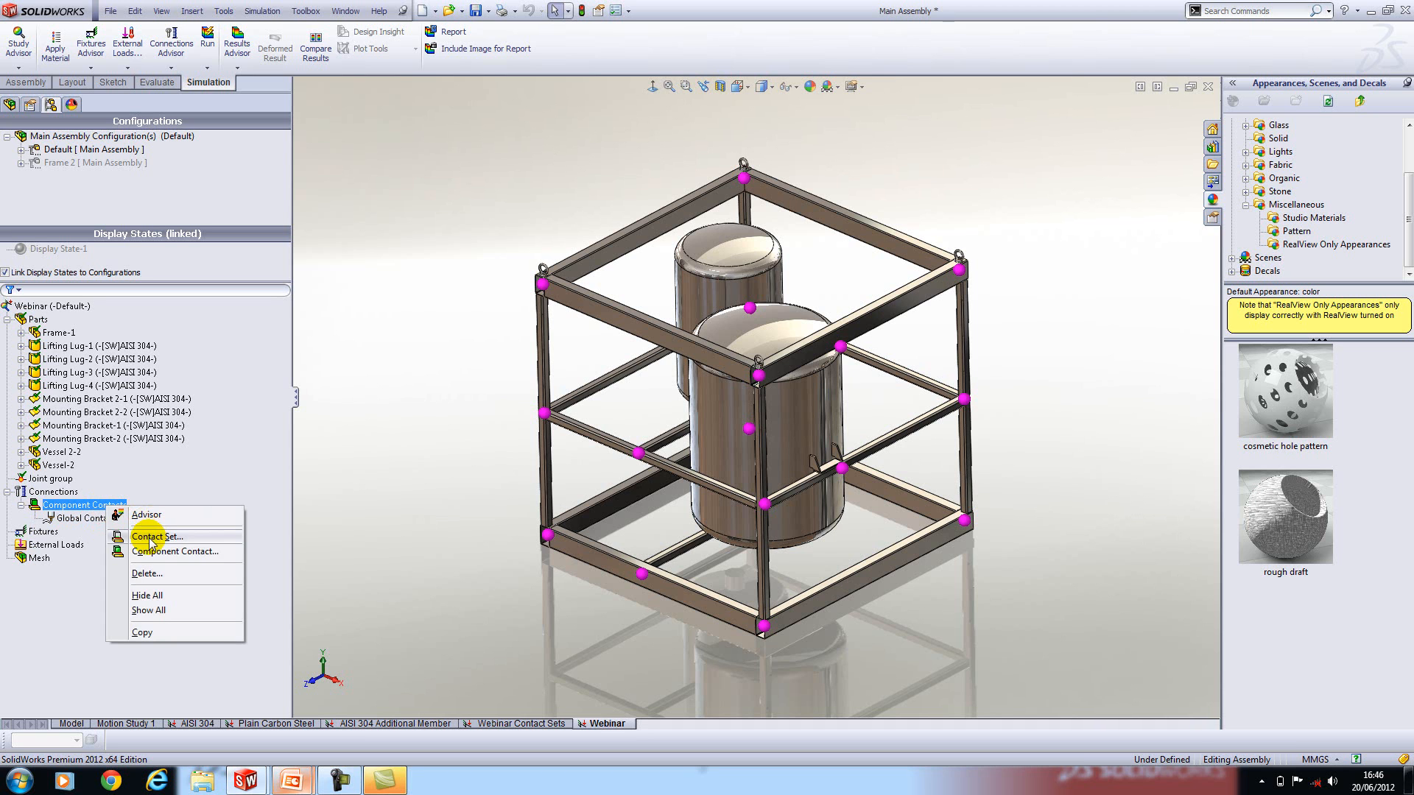
{"action": "left_click", "coordinate": [156, 536]}
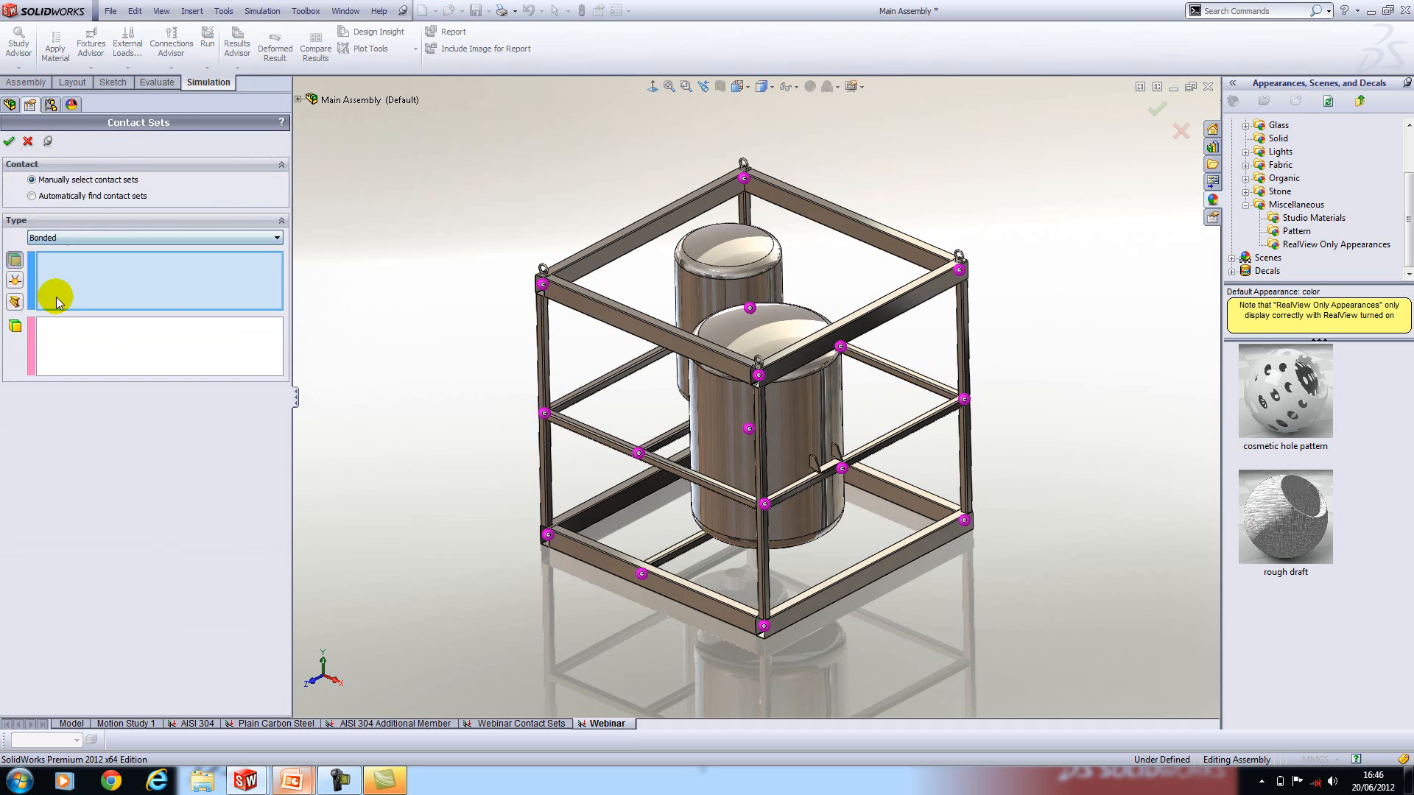
{"action": "mouse_move", "coordinate": [14, 300]}
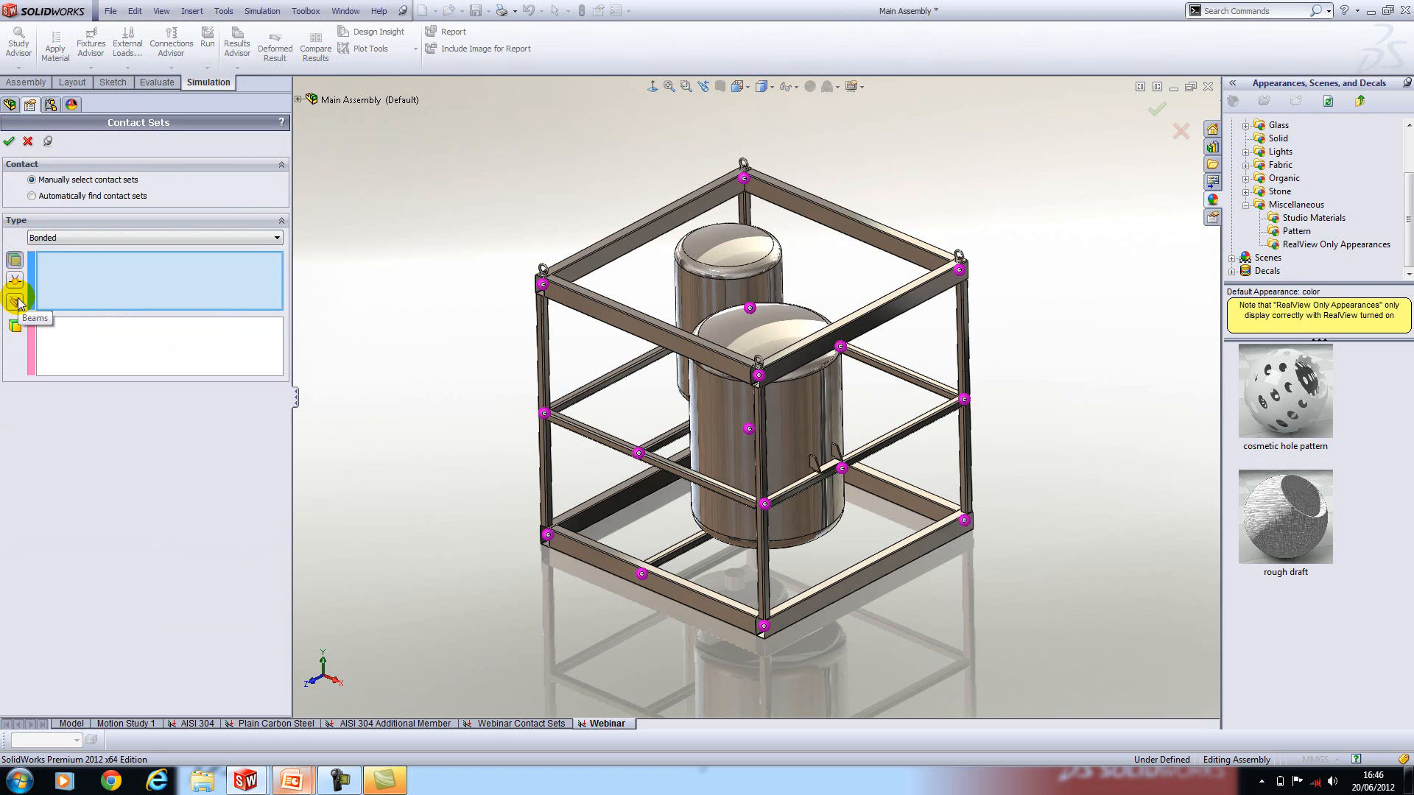
{"action": "left_click", "coordinate": [14, 304]}
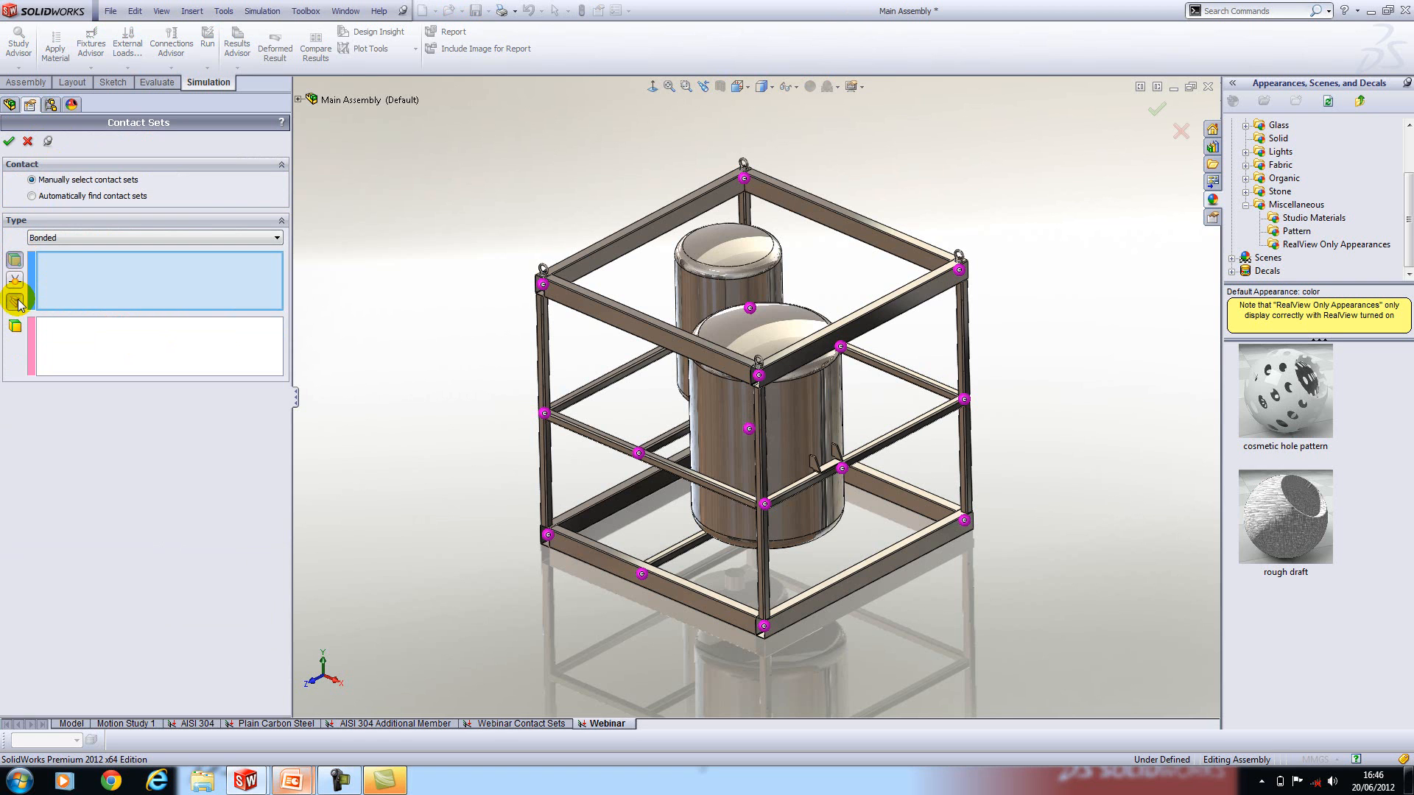
{"action": "mouse_move", "coordinate": [77, 277]}
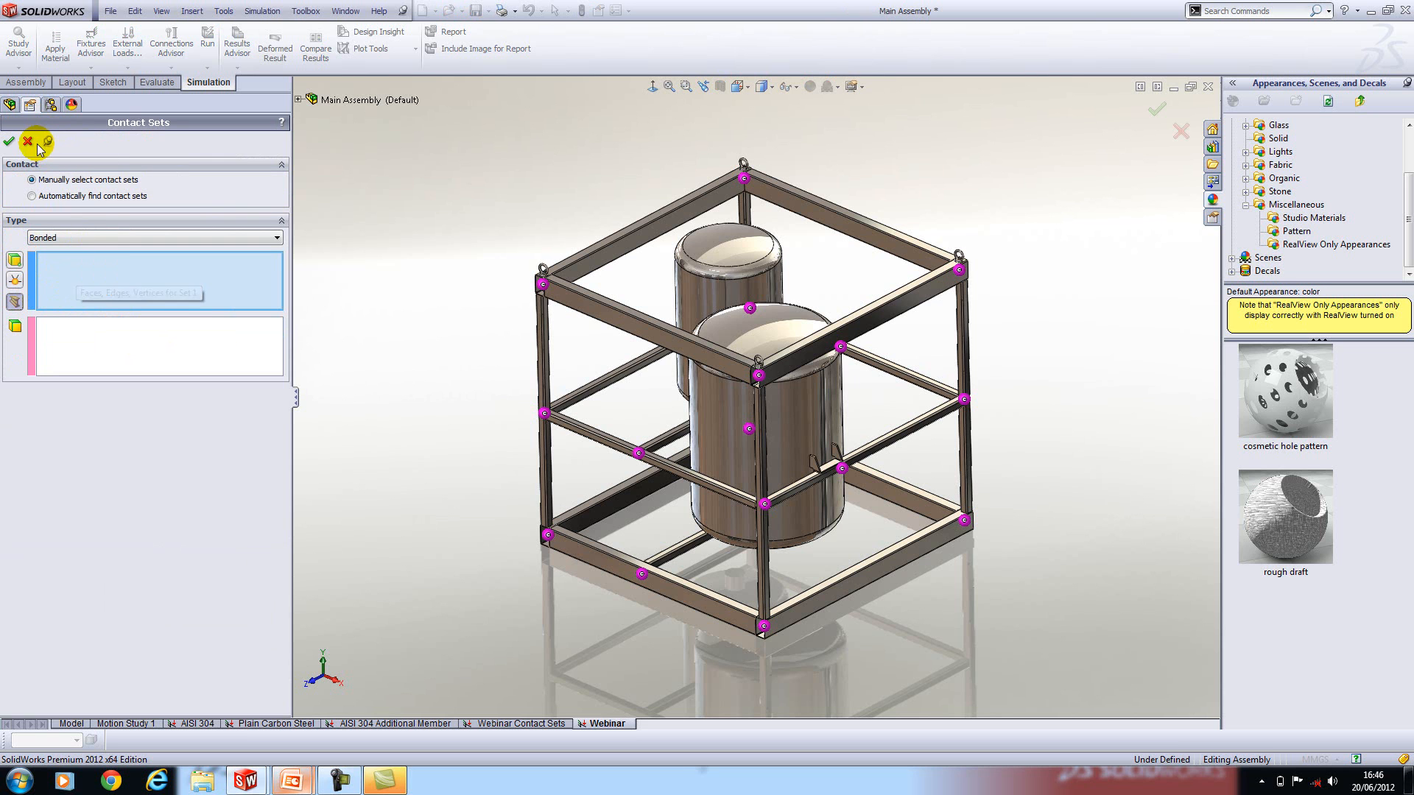
{"action": "left_click", "coordinate": [9, 141]}
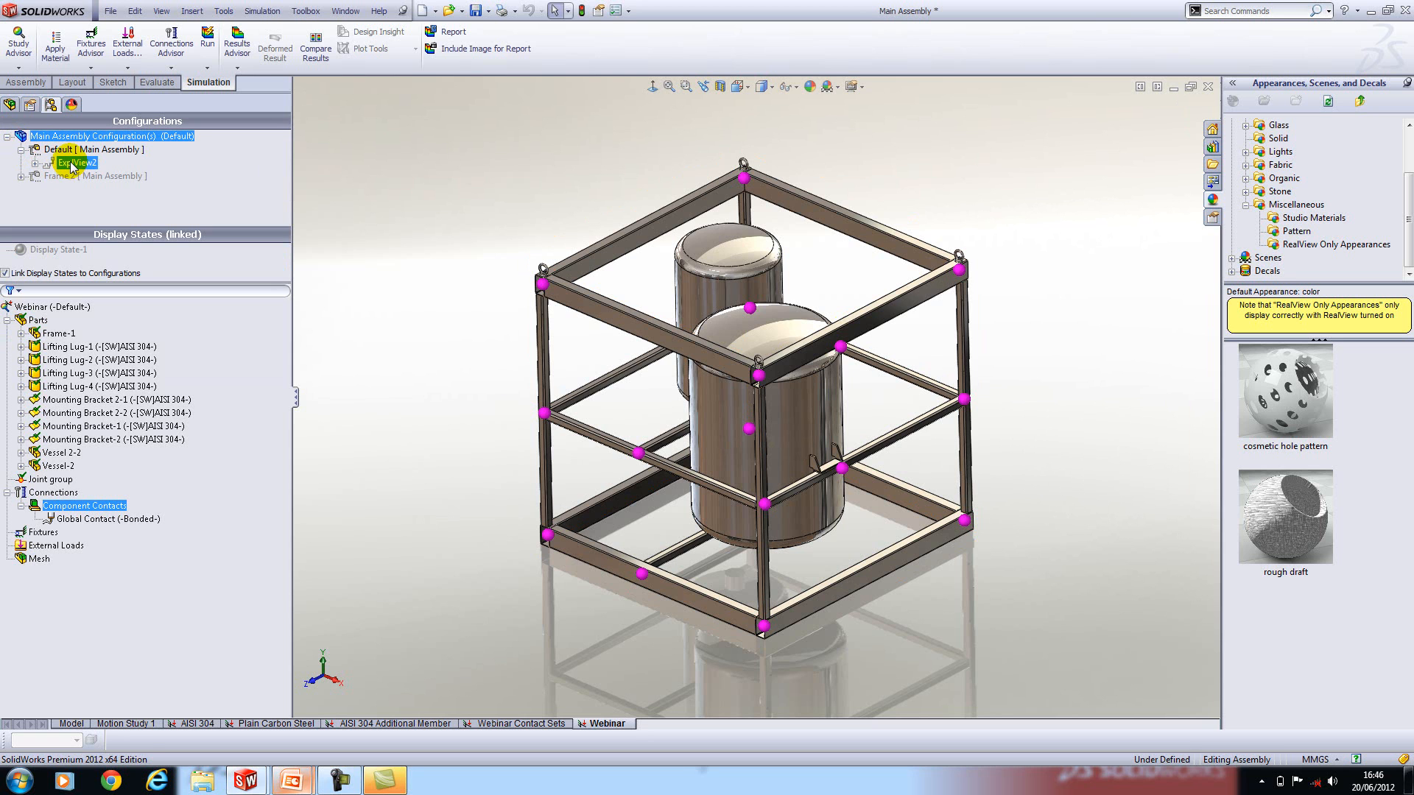
Explode the assembly and start a new contact set under Component Contacts
{"action": "left_click", "coordinate": [29, 161]}
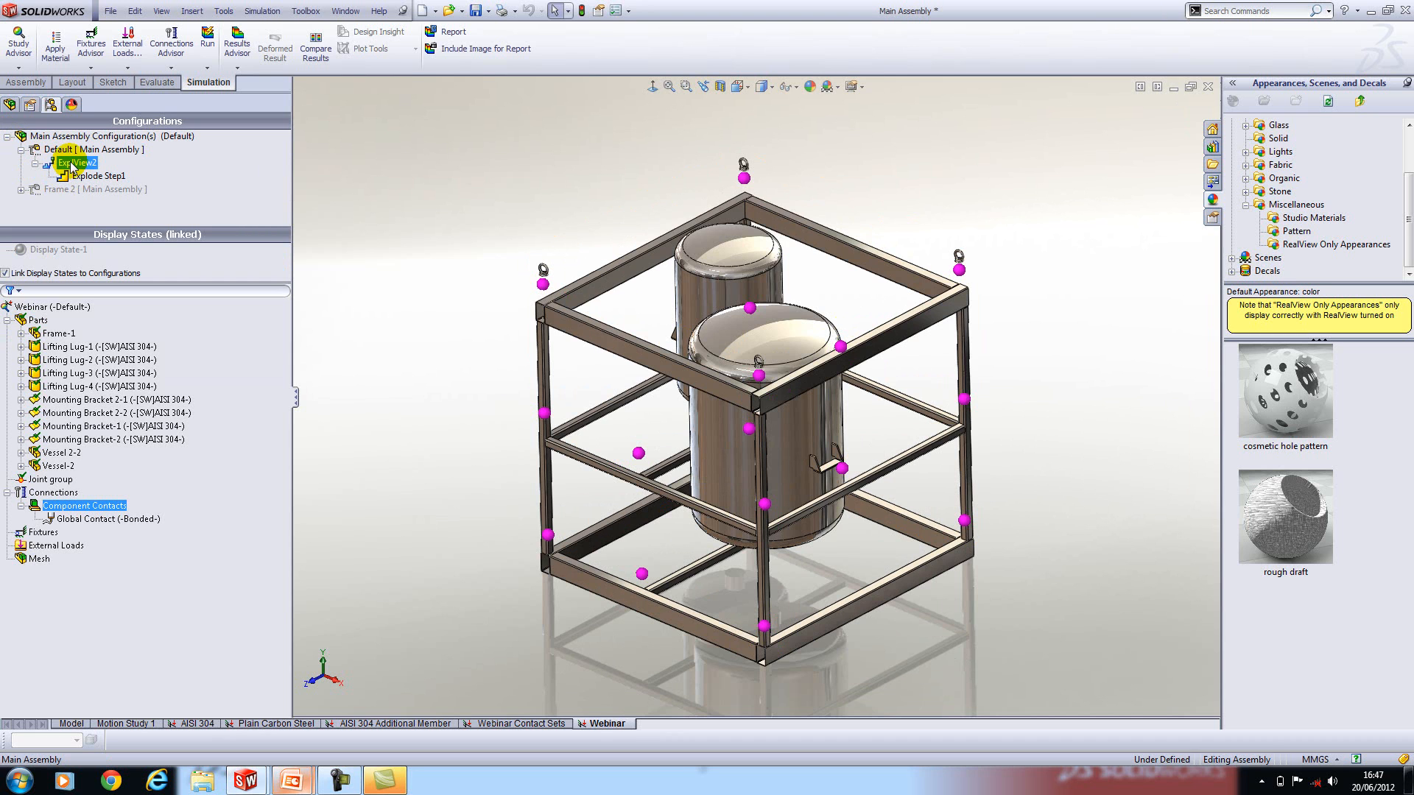
{"action": "left_click", "coordinate": [96, 413]}
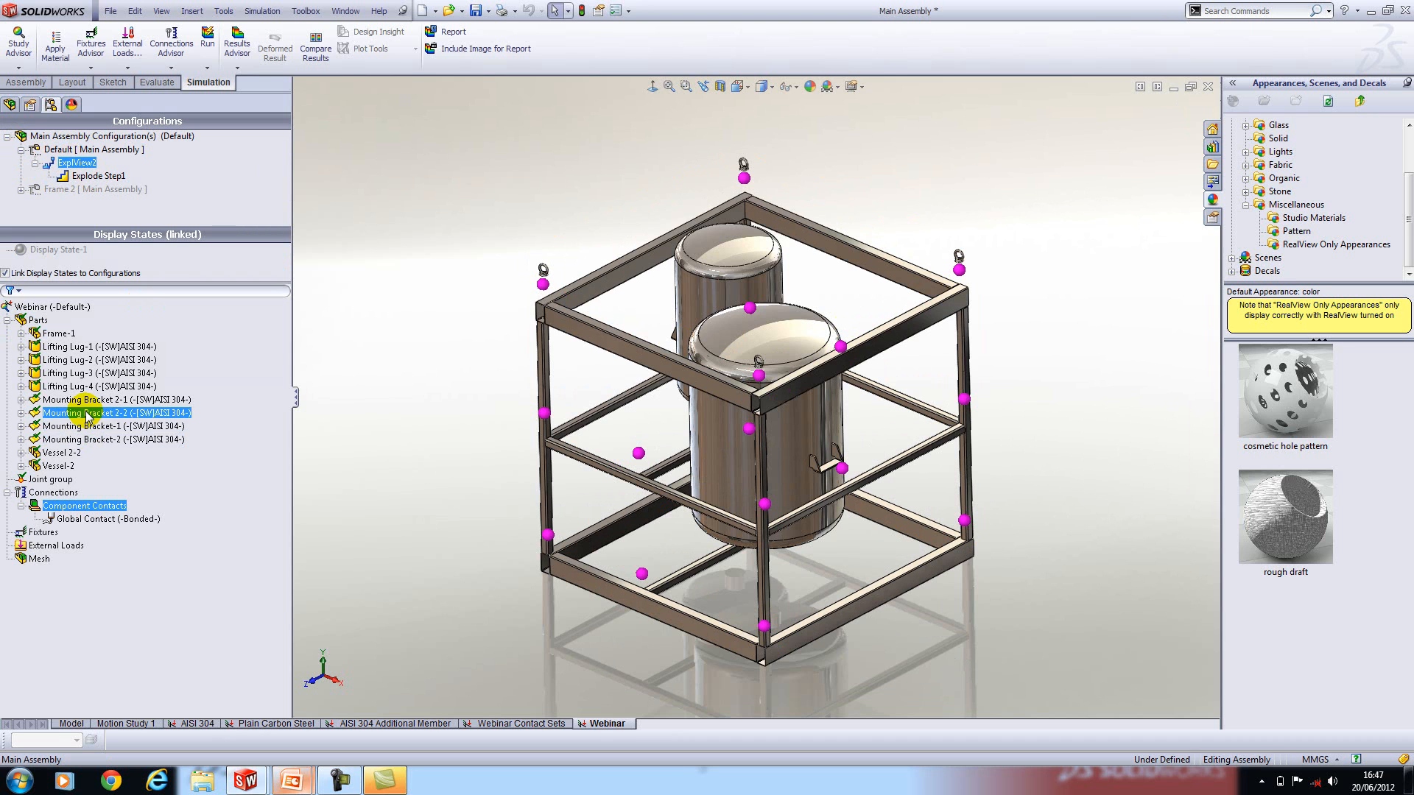
{"action": "left_click", "coordinate": [103, 519]}
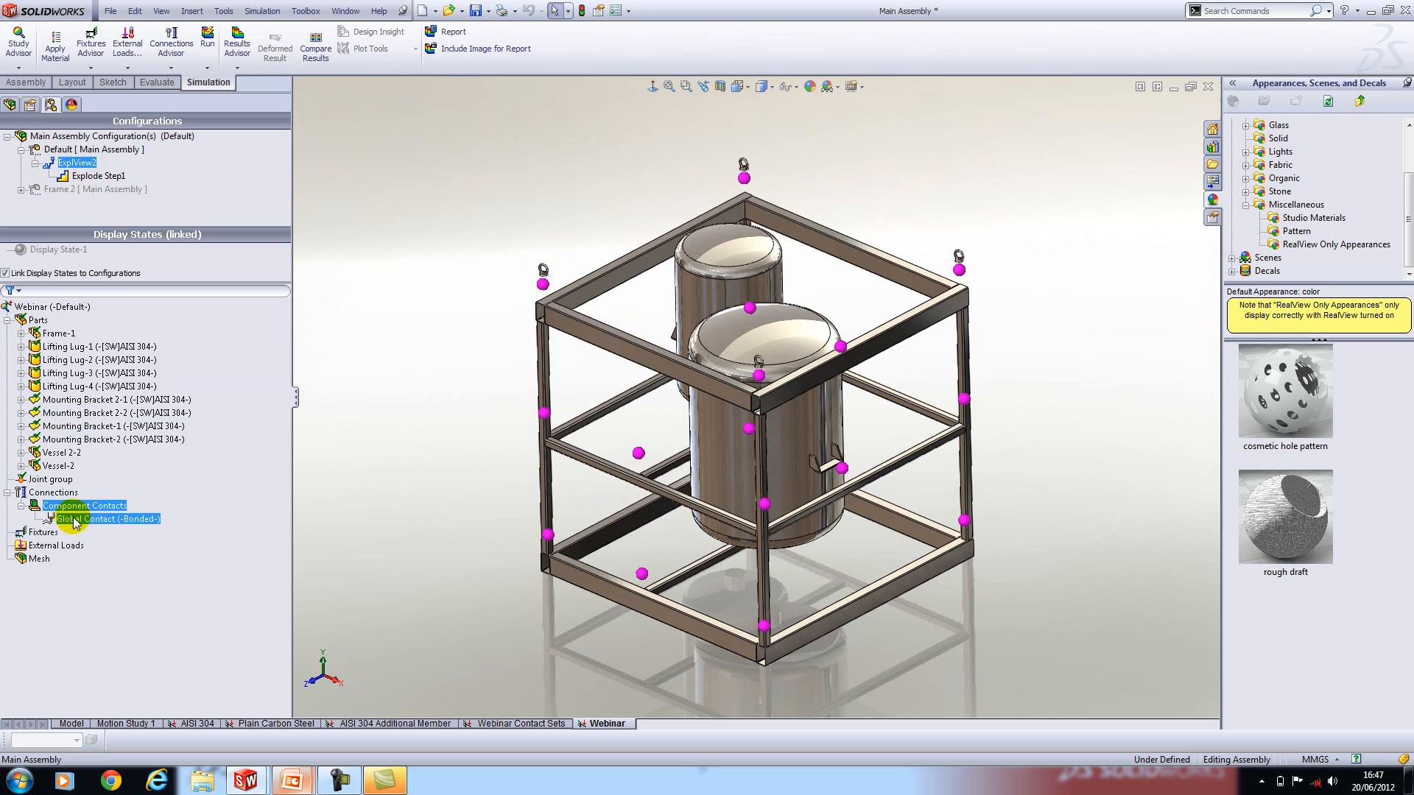
{"action": "right_click", "coordinate": [79, 505]}
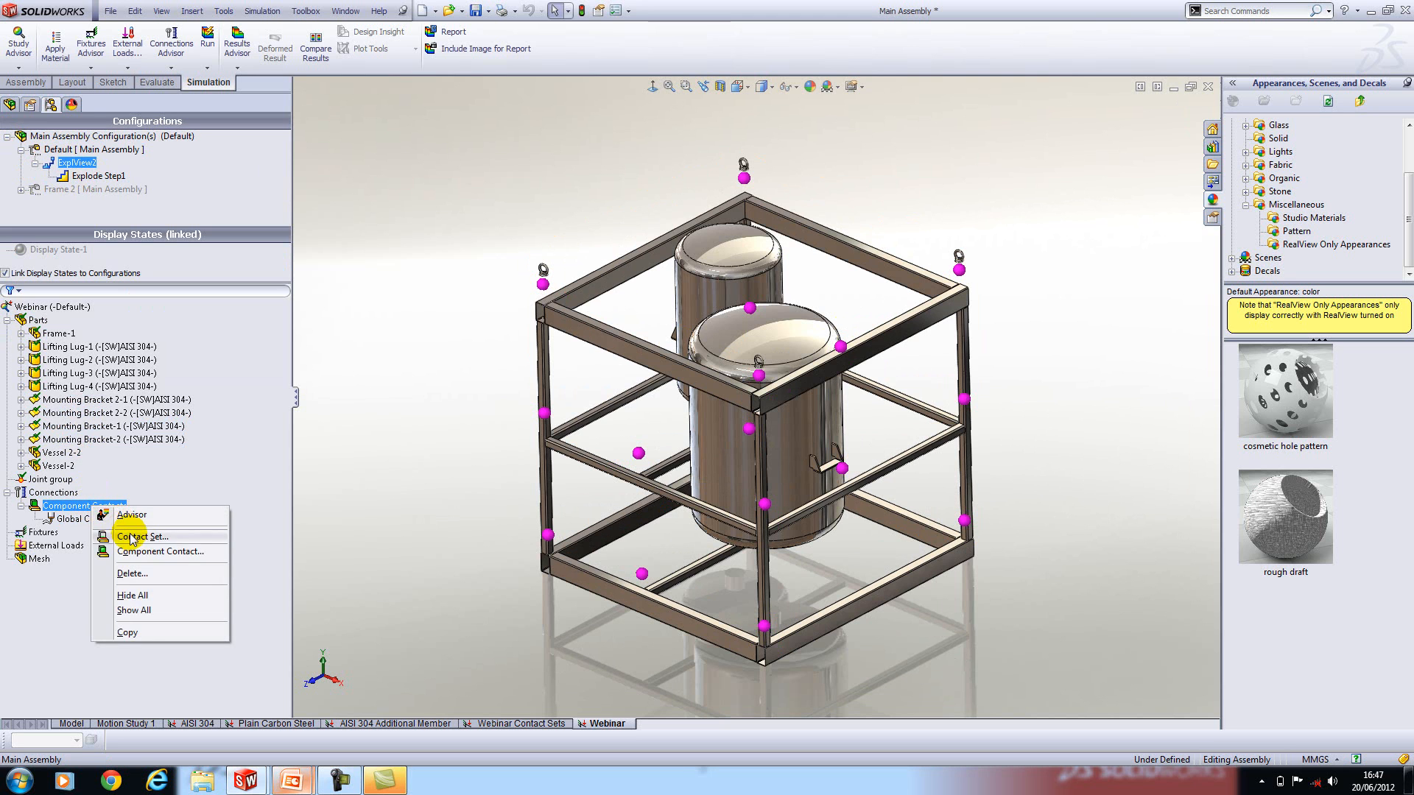
{"action": "left_click", "coordinate": [144, 536]}
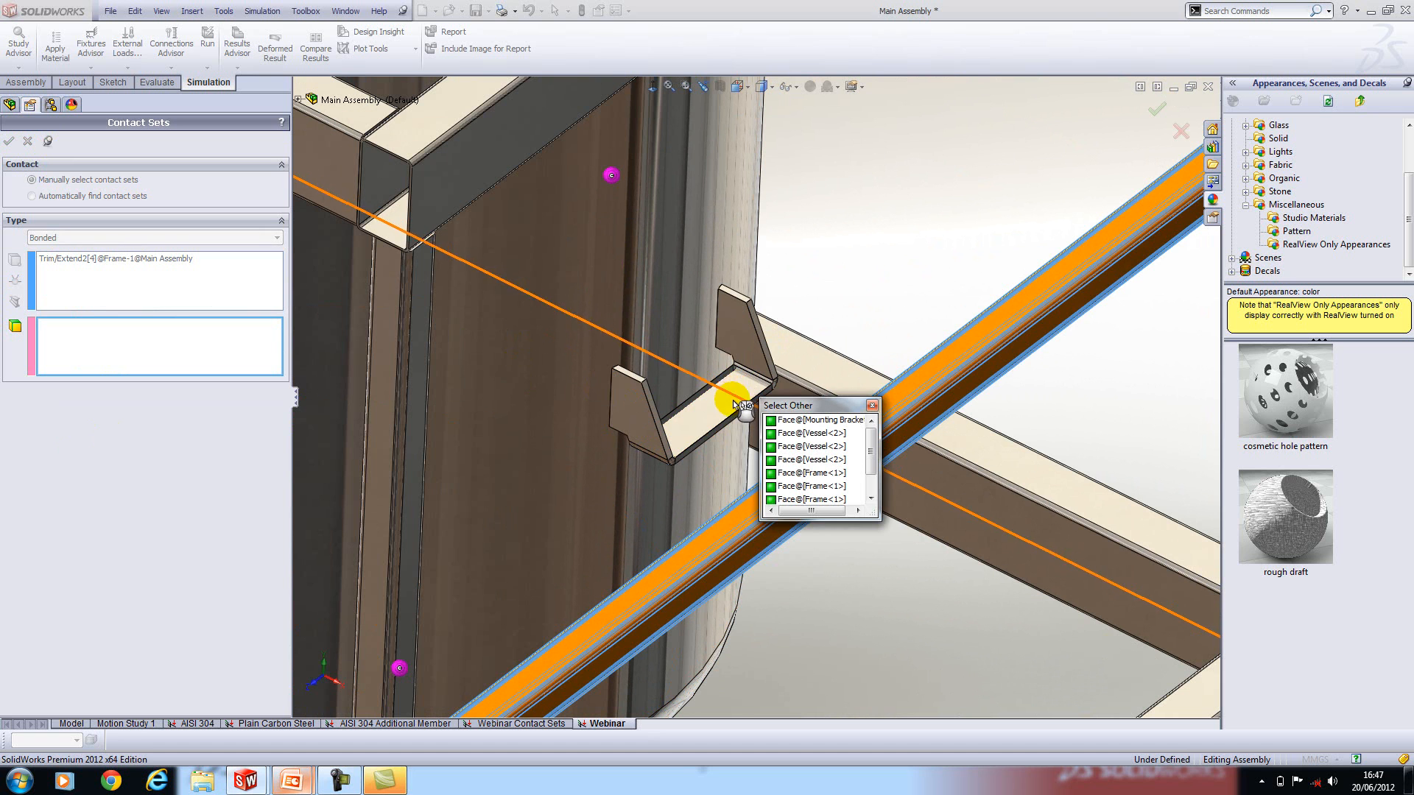
Bond the frame member face to two lifting lug faces and create the contact set
{"action": "left_click", "coordinate": [817, 421]}
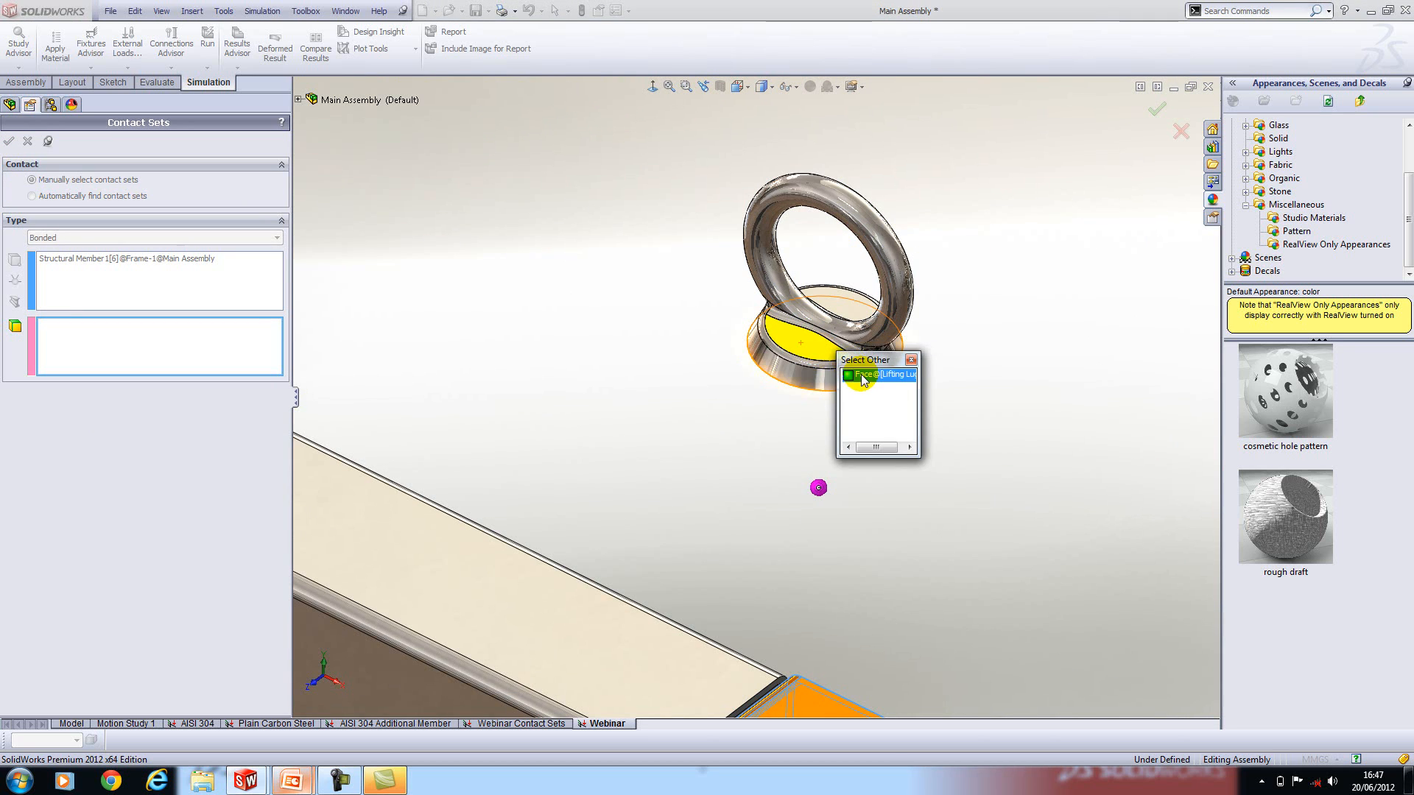
{"action": "left_click", "coordinate": [876, 376]}
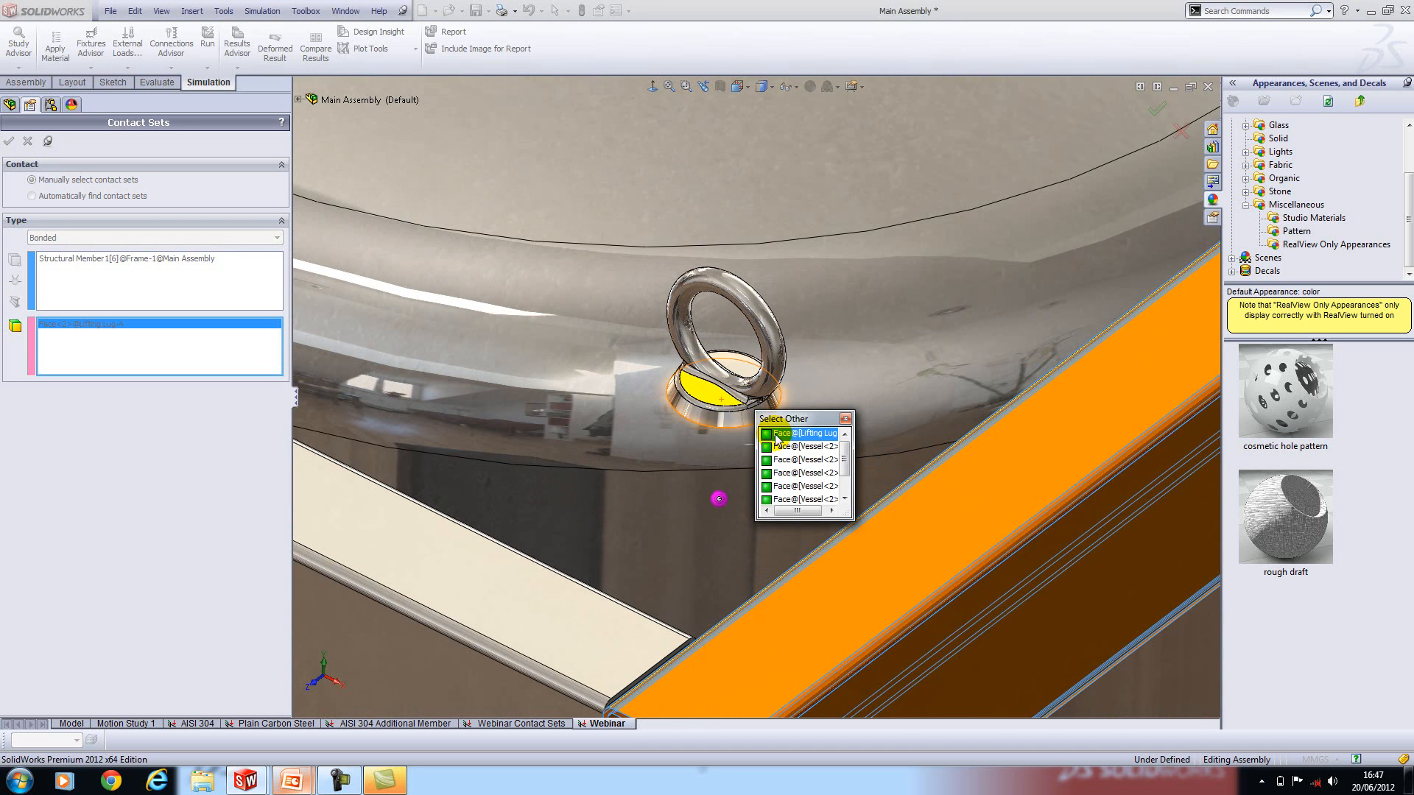
{"action": "left_click", "coordinate": [807, 433]}
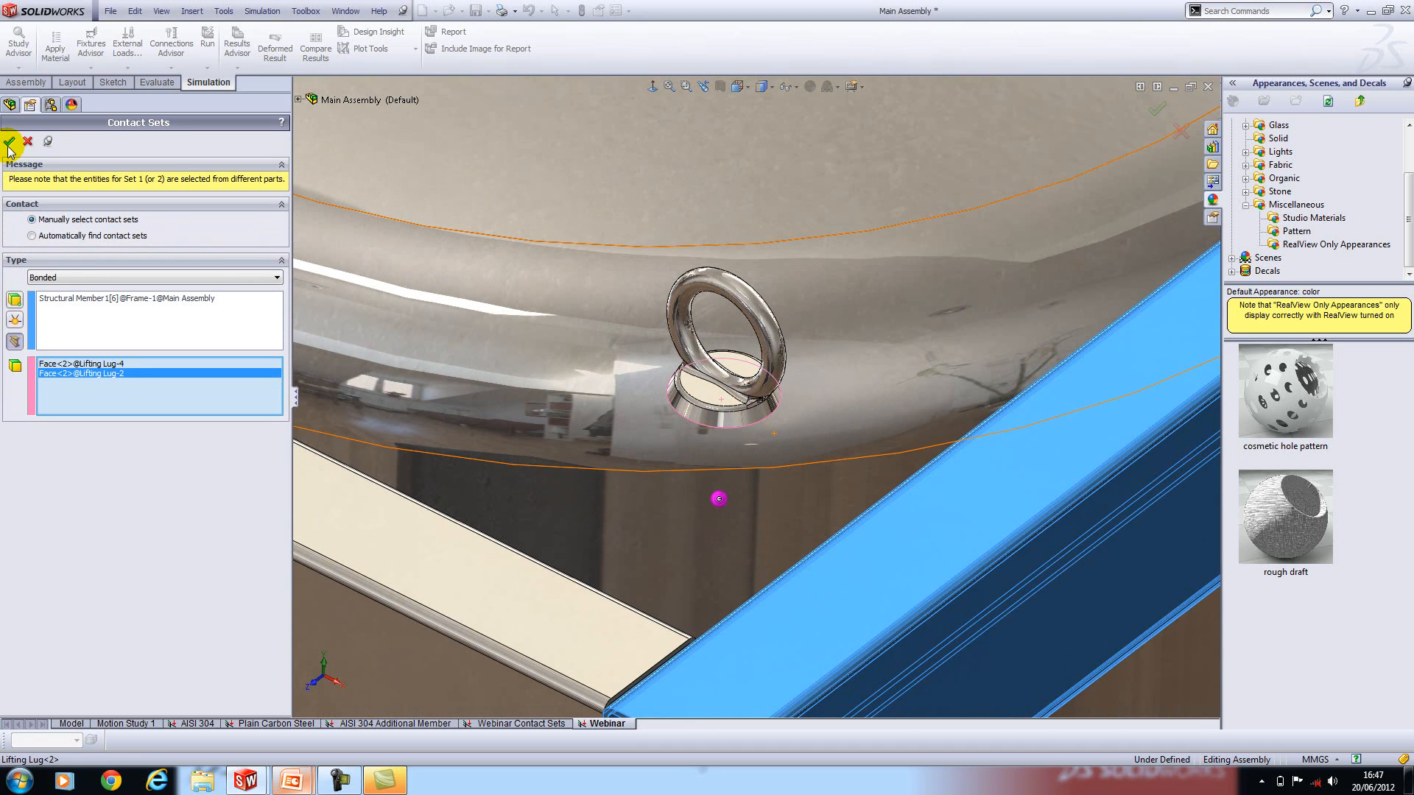
{"action": "left_click", "coordinate": [12, 143]}
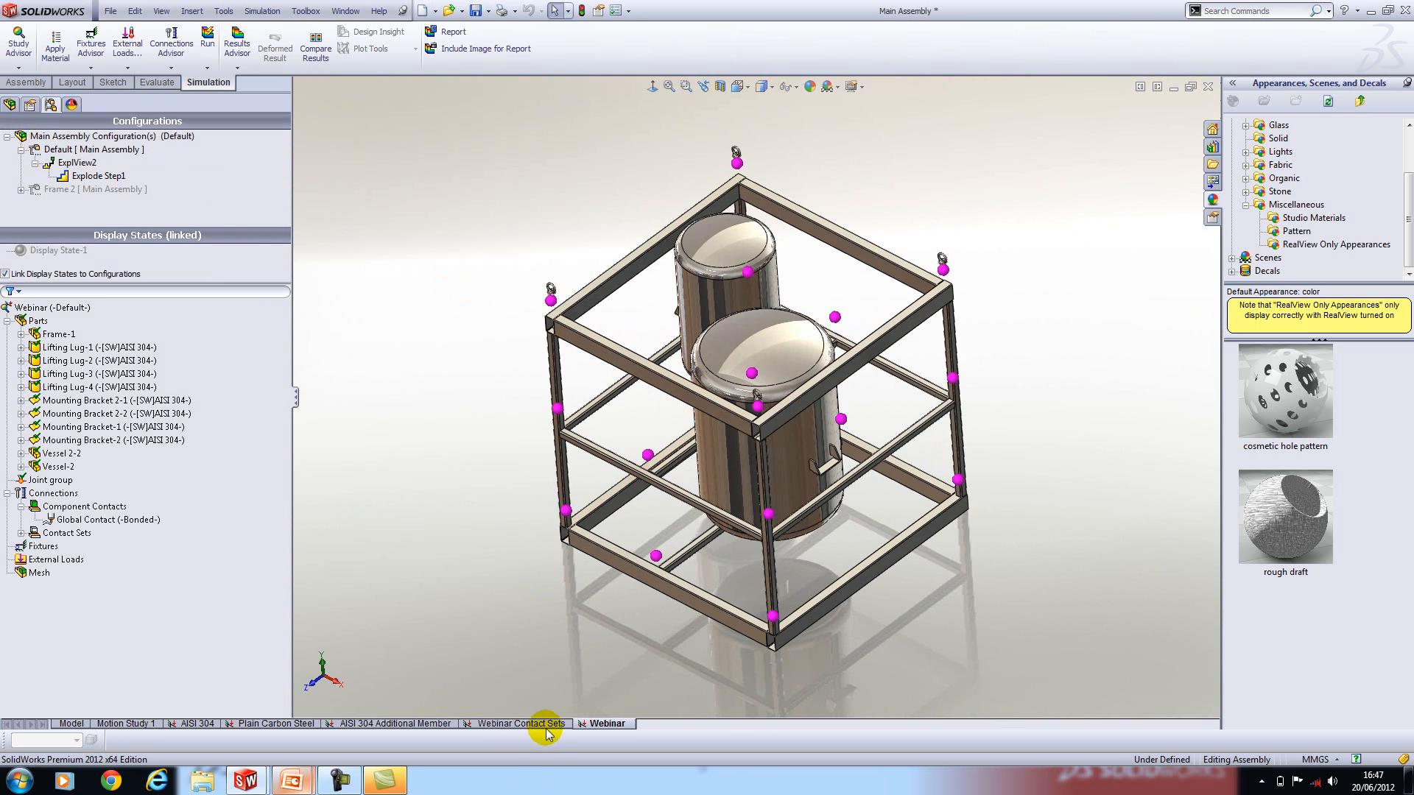
Switch to the Webinar Contact Sets study and review Contact Set-3 and Contact Set-4 faces
{"action": "left_click", "coordinate": [535, 723]}
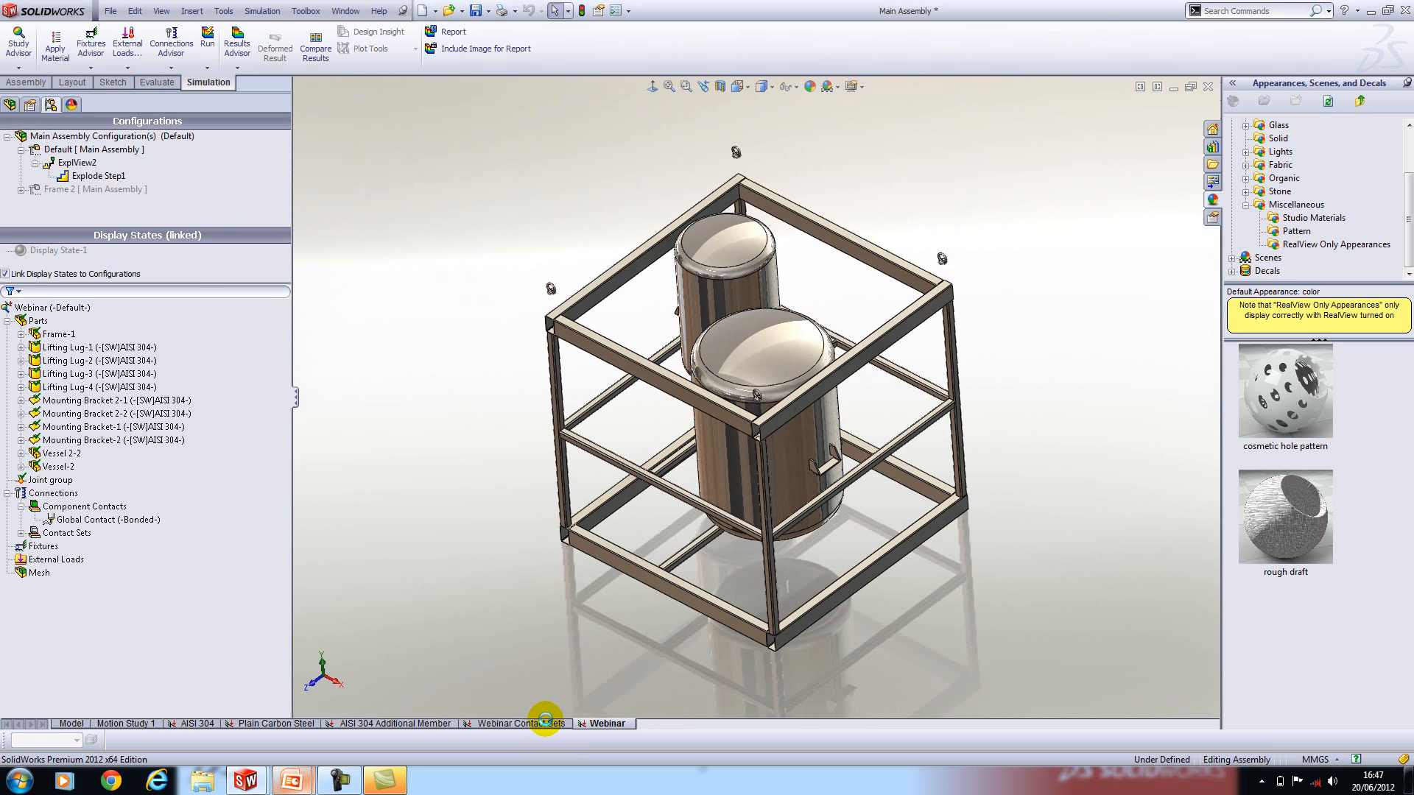
{"action": "left_click", "coordinate": [541, 723]}
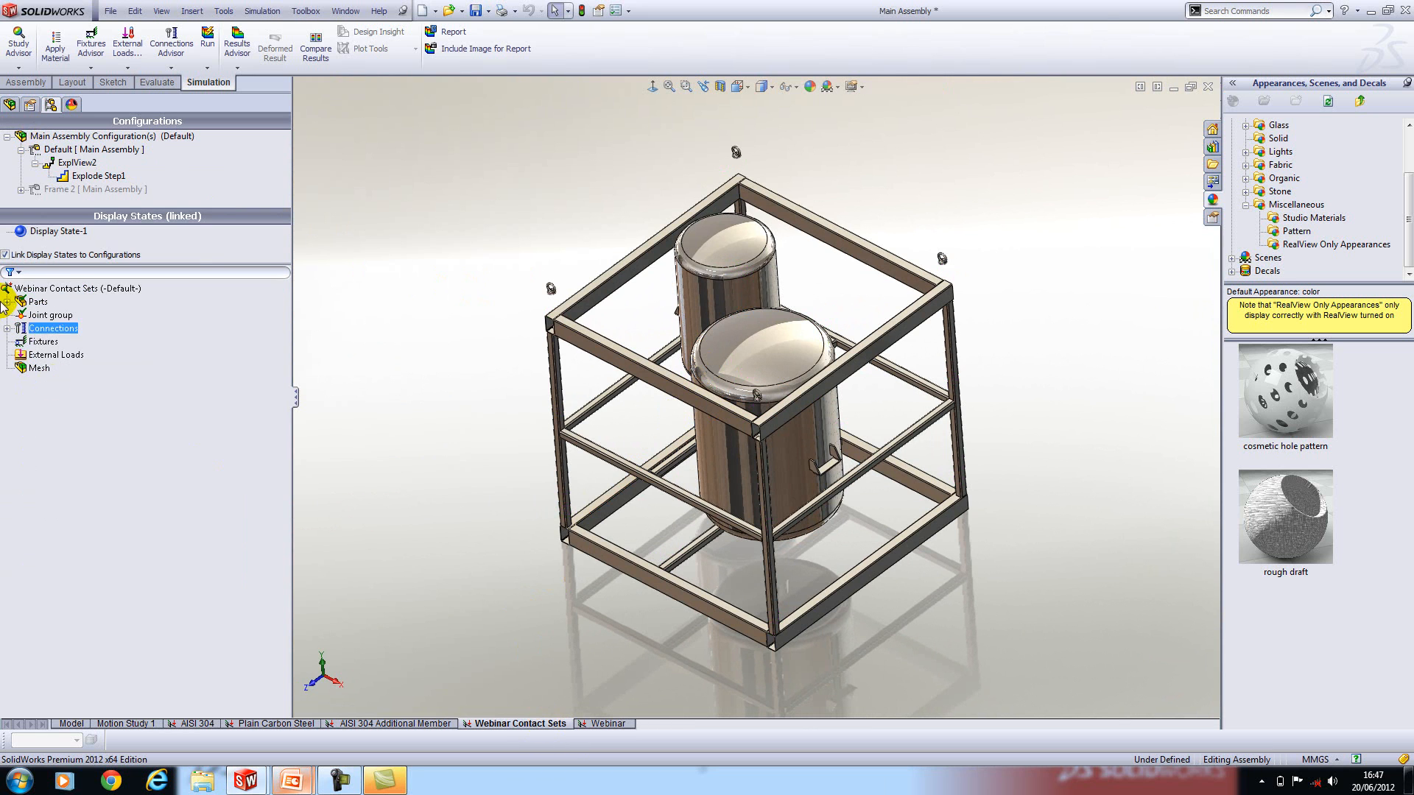
{"action": "left_click", "coordinate": [9, 328]}
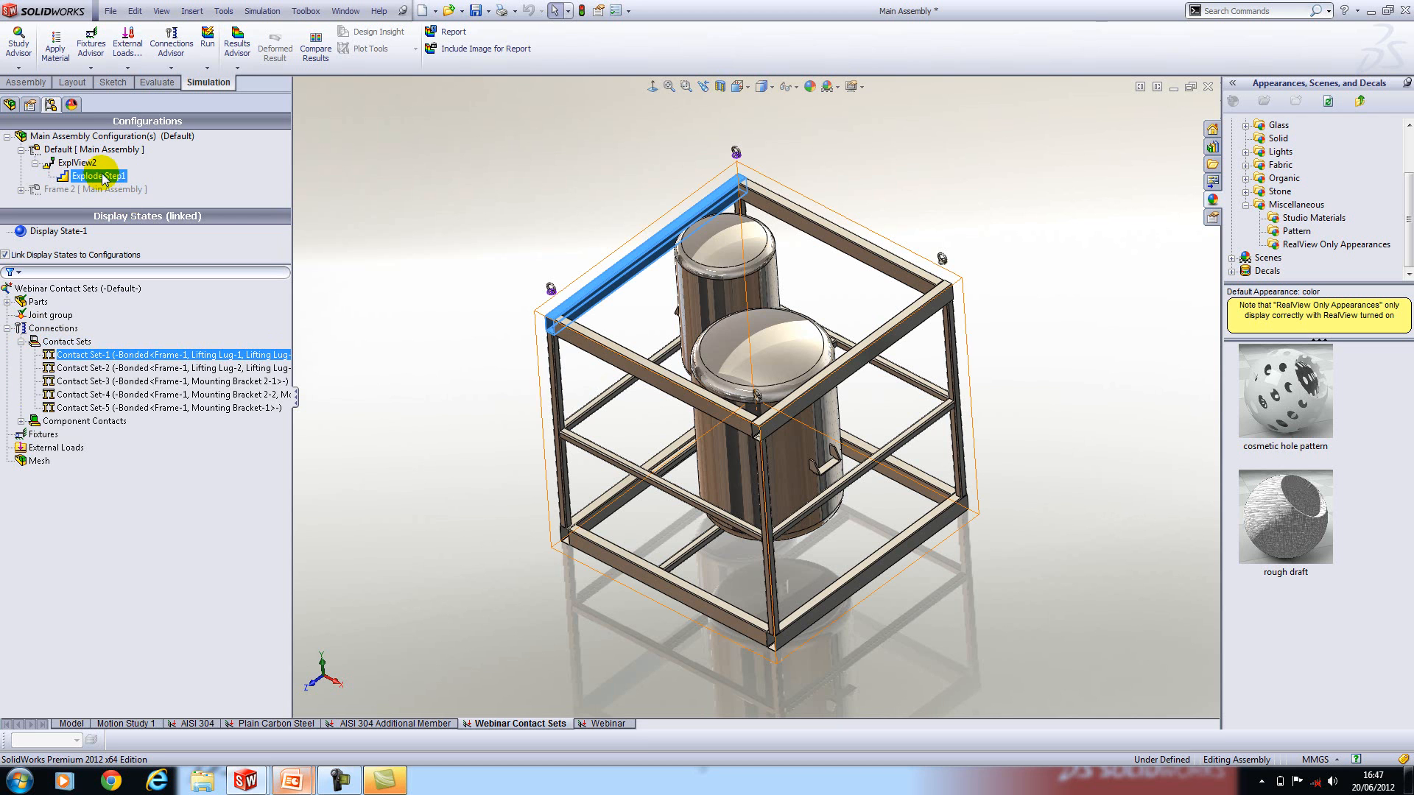
{"action": "left_click", "coordinate": [74, 162]}
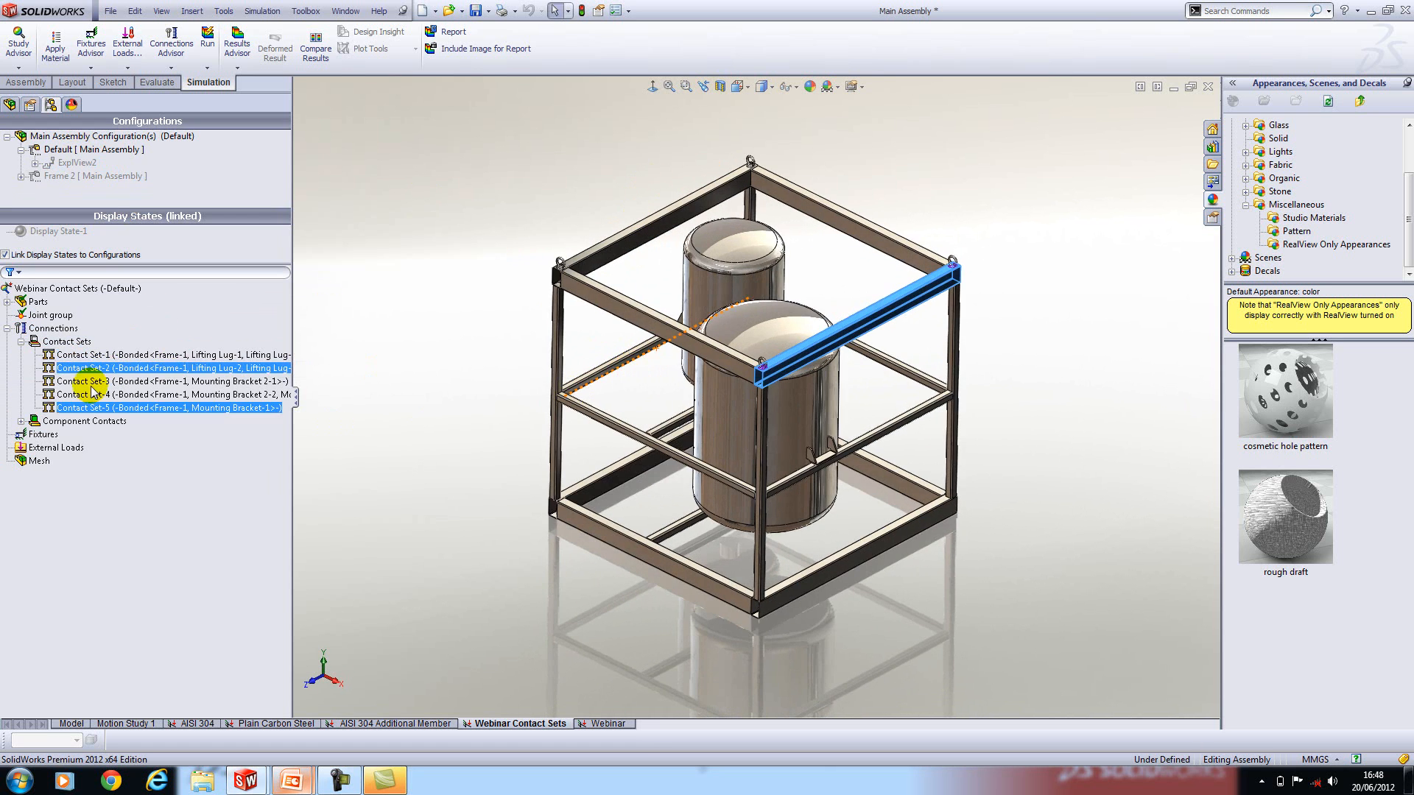
{"action": "left_click", "coordinate": [81, 380]}
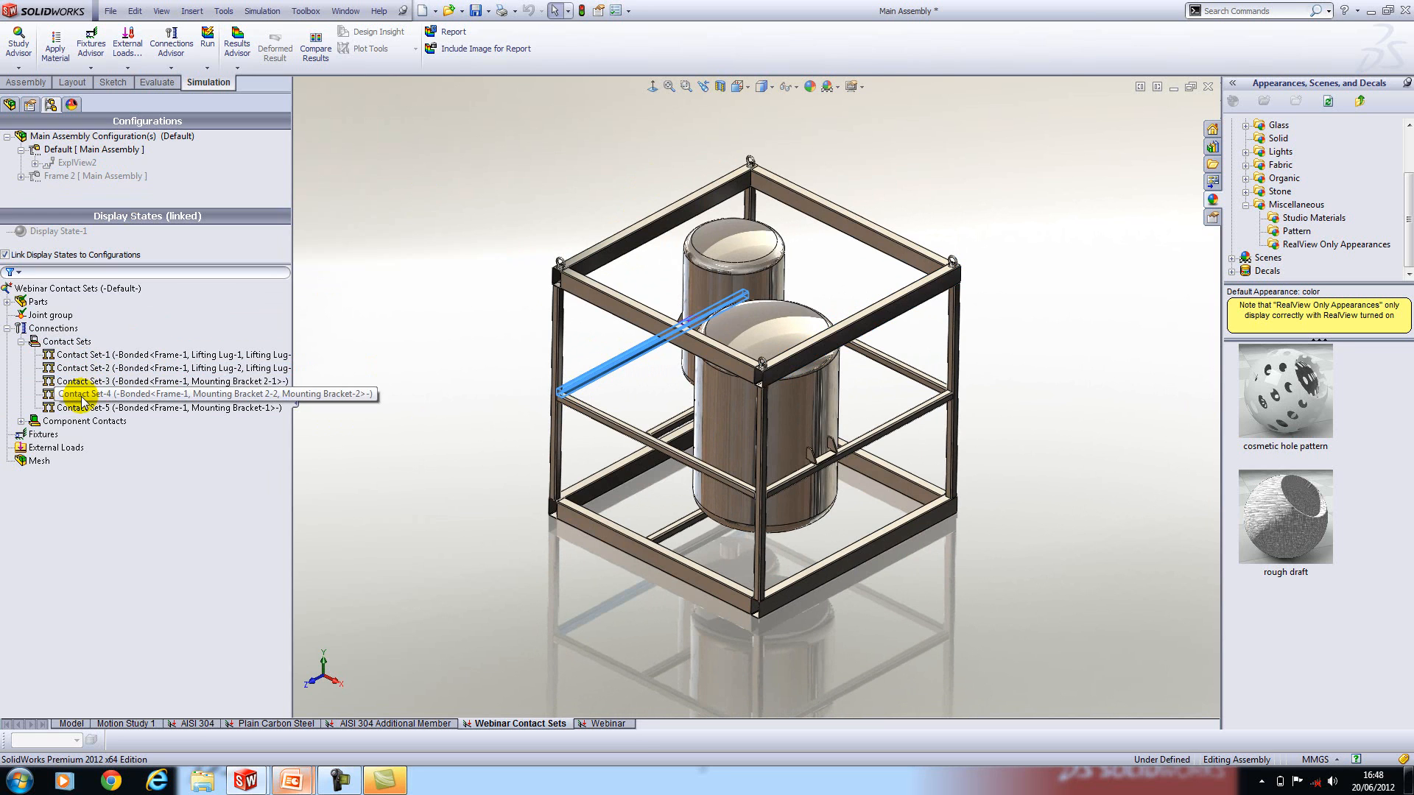
{"action": "left_click", "coordinate": [76, 408]}
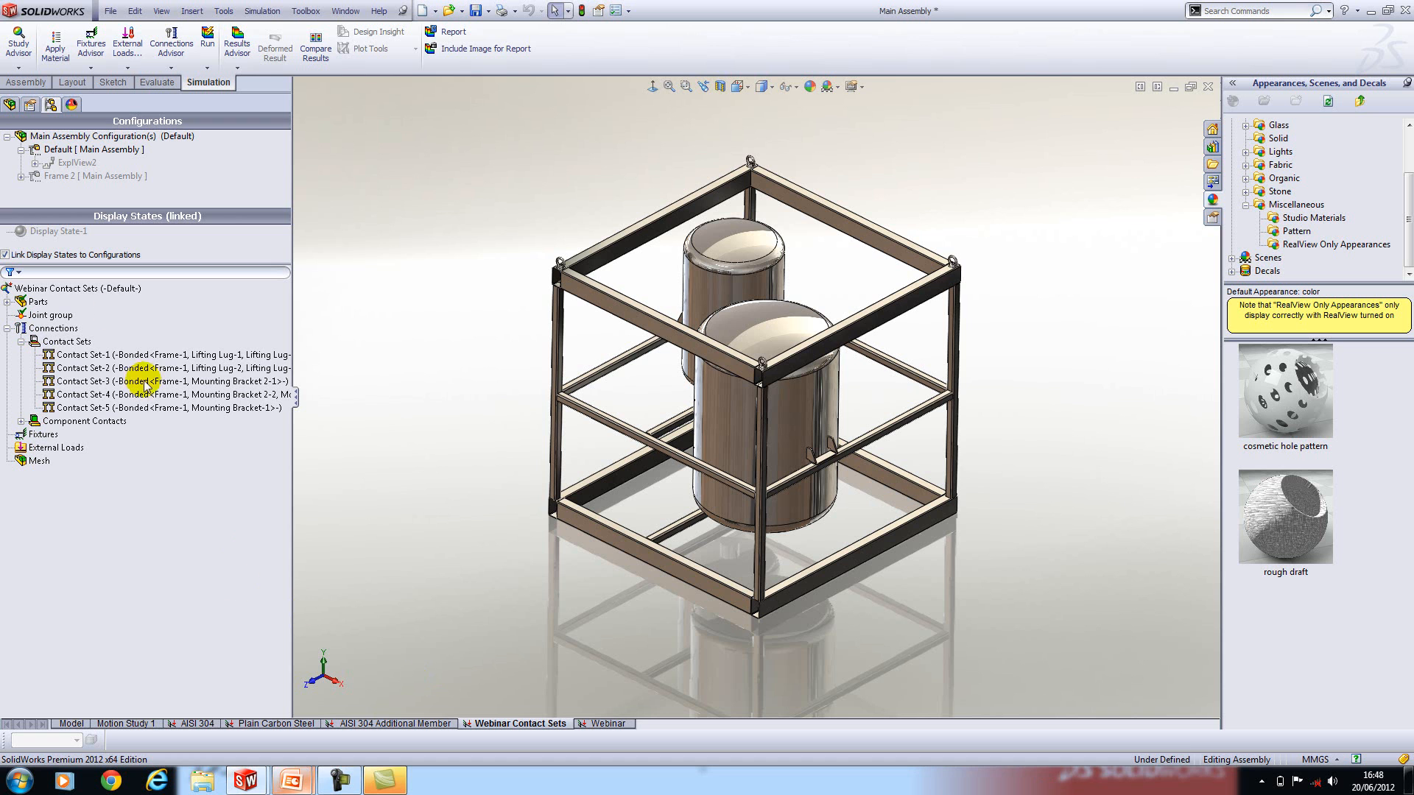
Add a Fixed Geometry restraint on the four lifting lug faces at the frame's top corners
{"action": "right_click", "coordinate": [35, 433]}
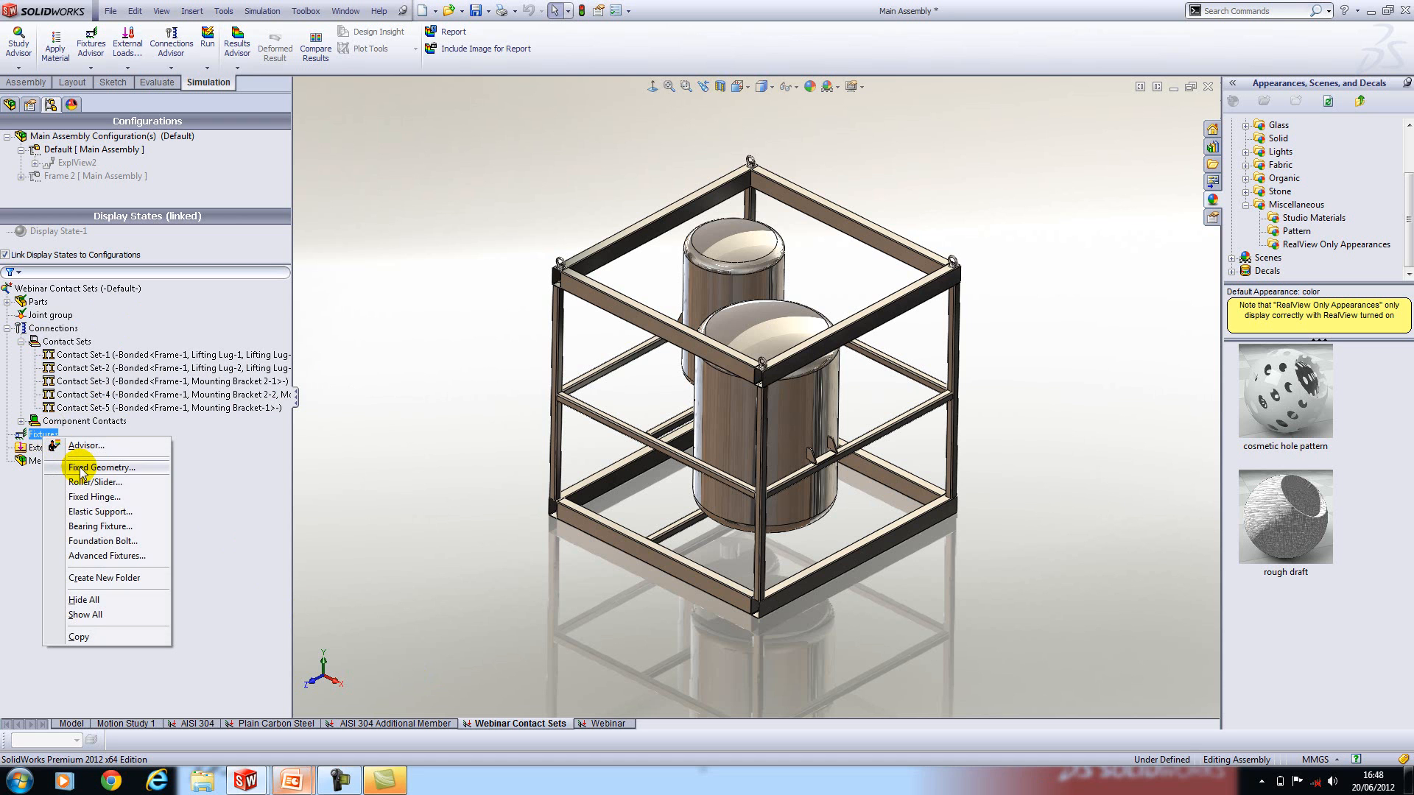
{"action": "left_click", "coordinate": [103, 468]}
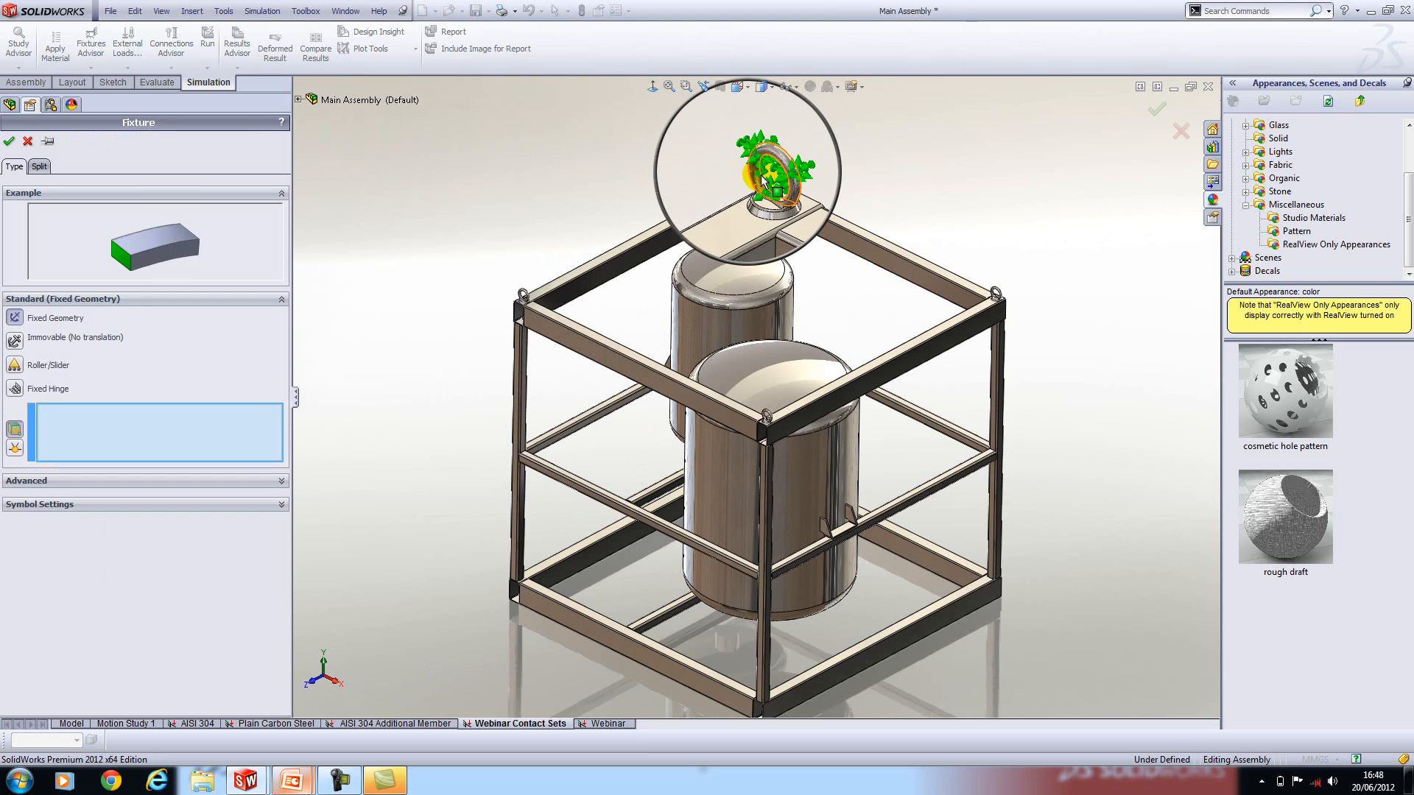
{"action": "mouse_move", "coordinate": [788, 174]}
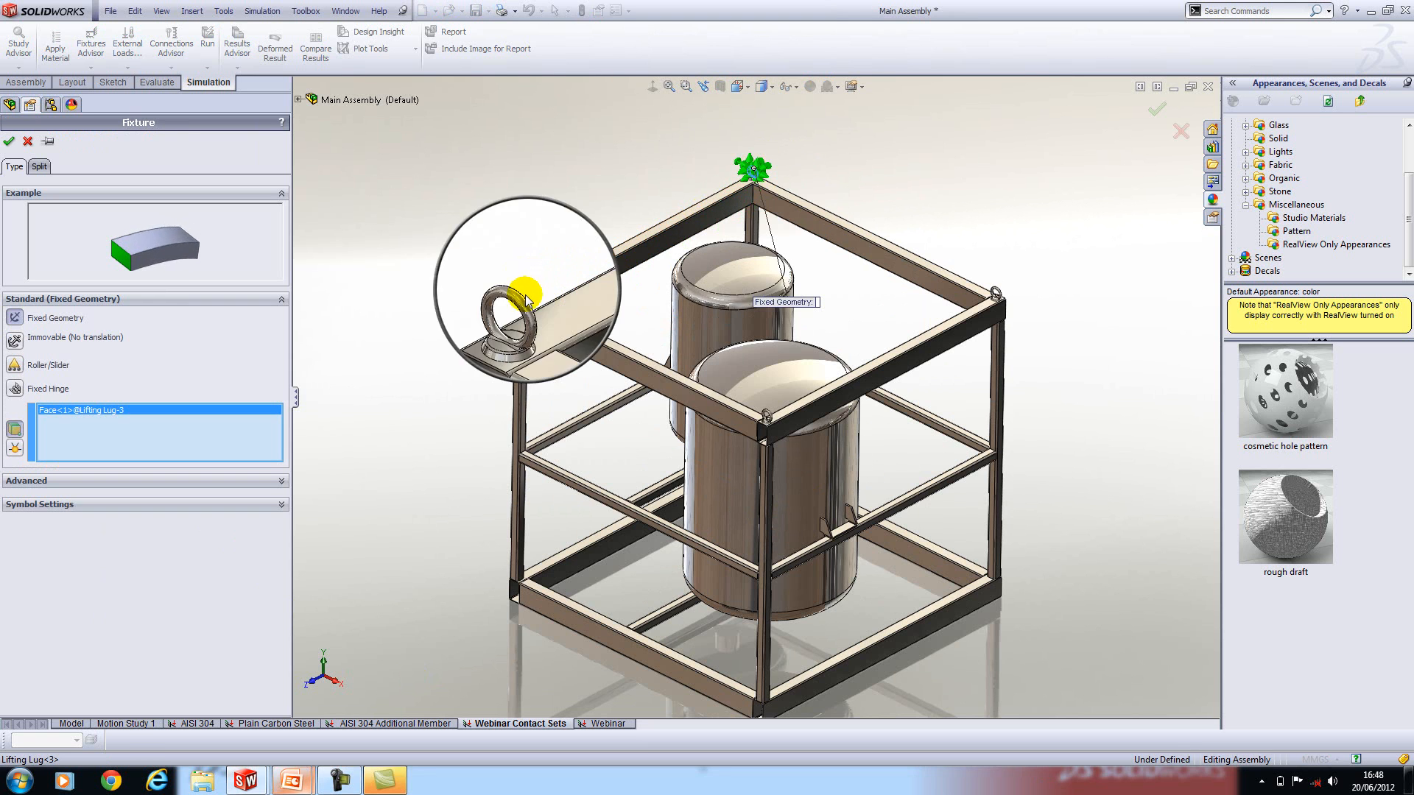
{"action": "left_click", "coordinate": [995, 297]}
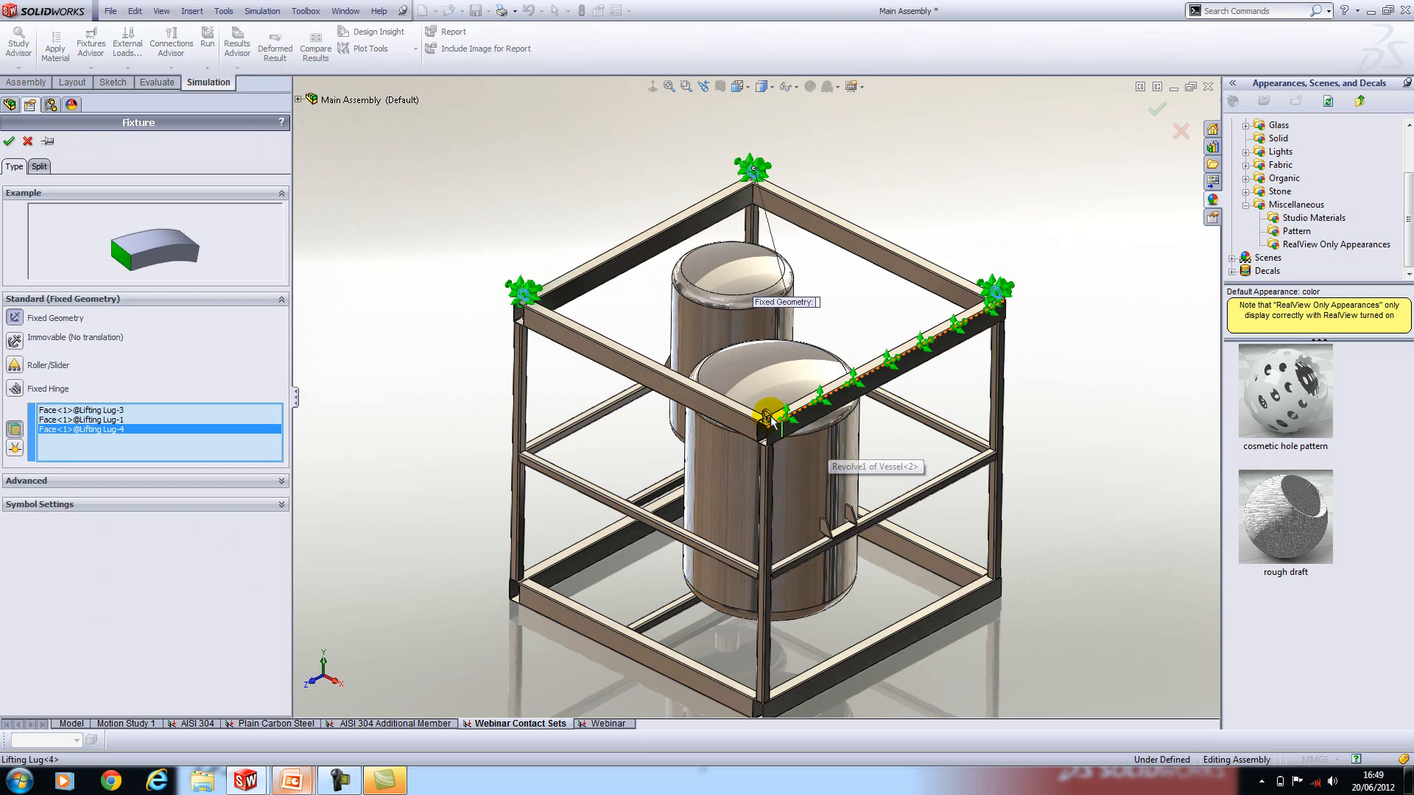
{"action": "left_click", "coordinate": [765, 414]}
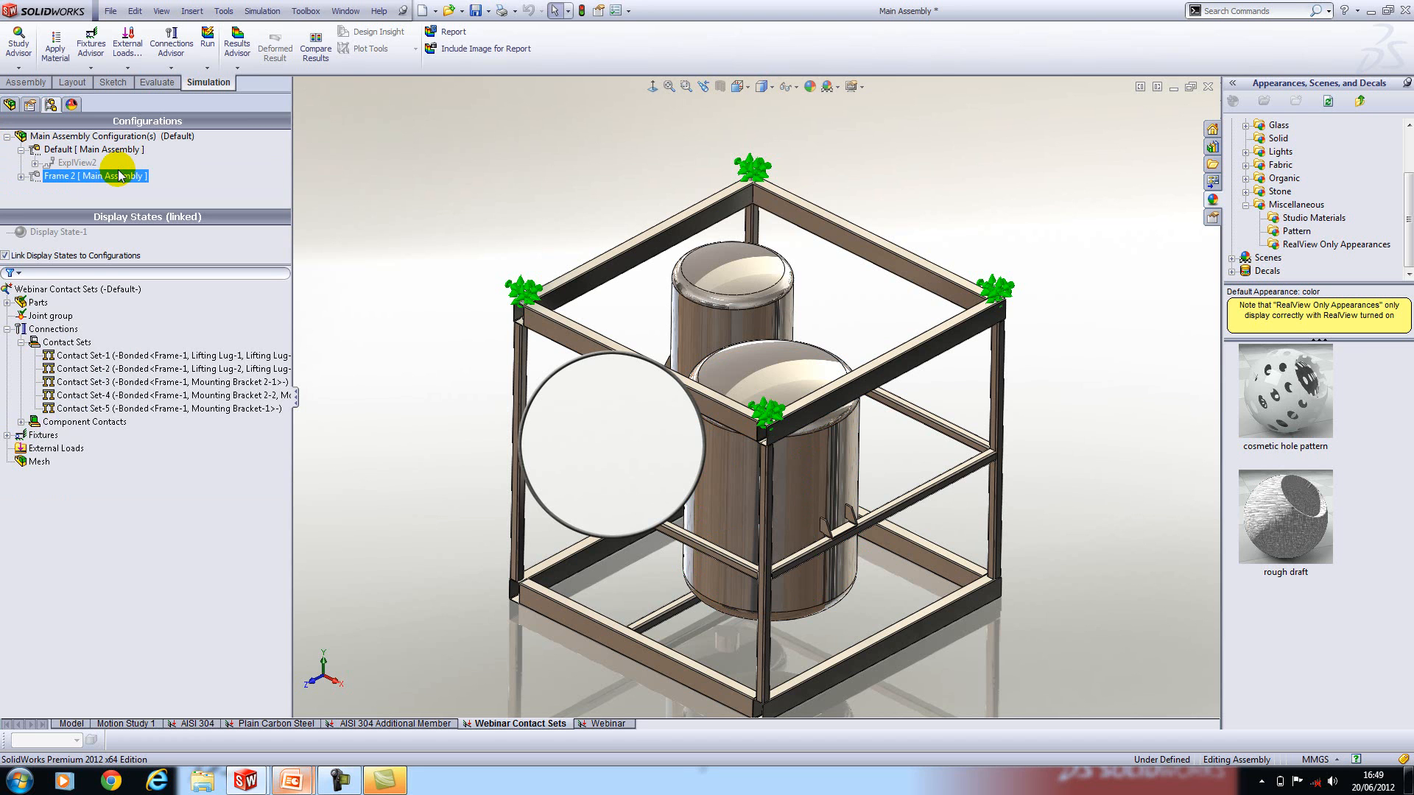
Open the Webinar Vessel part and check the custom resin material on its Surface-Knit1 body
{"action": "left_click", "coordinate": [345, 12]}
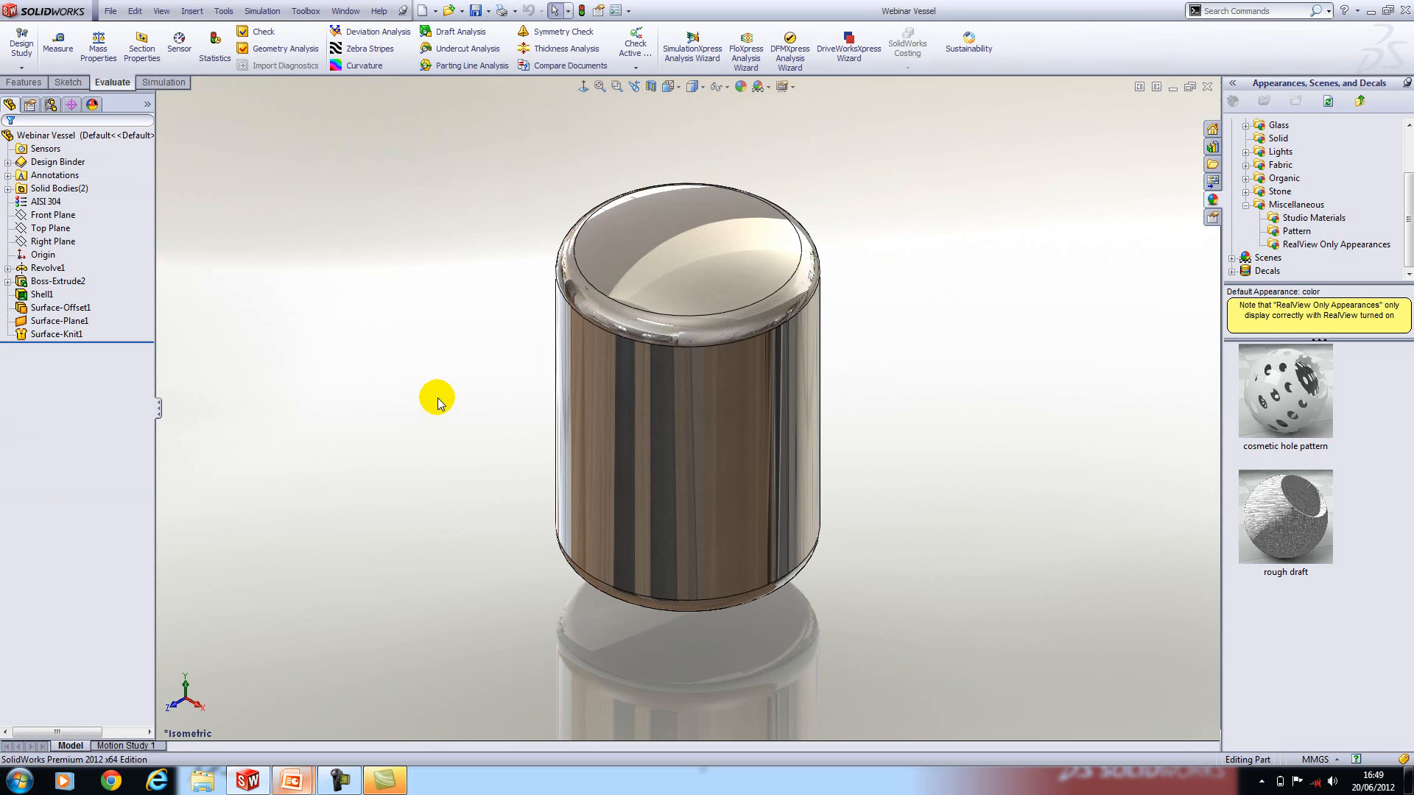
{"action": "mouse_move", "coordinate": [188, 376]}
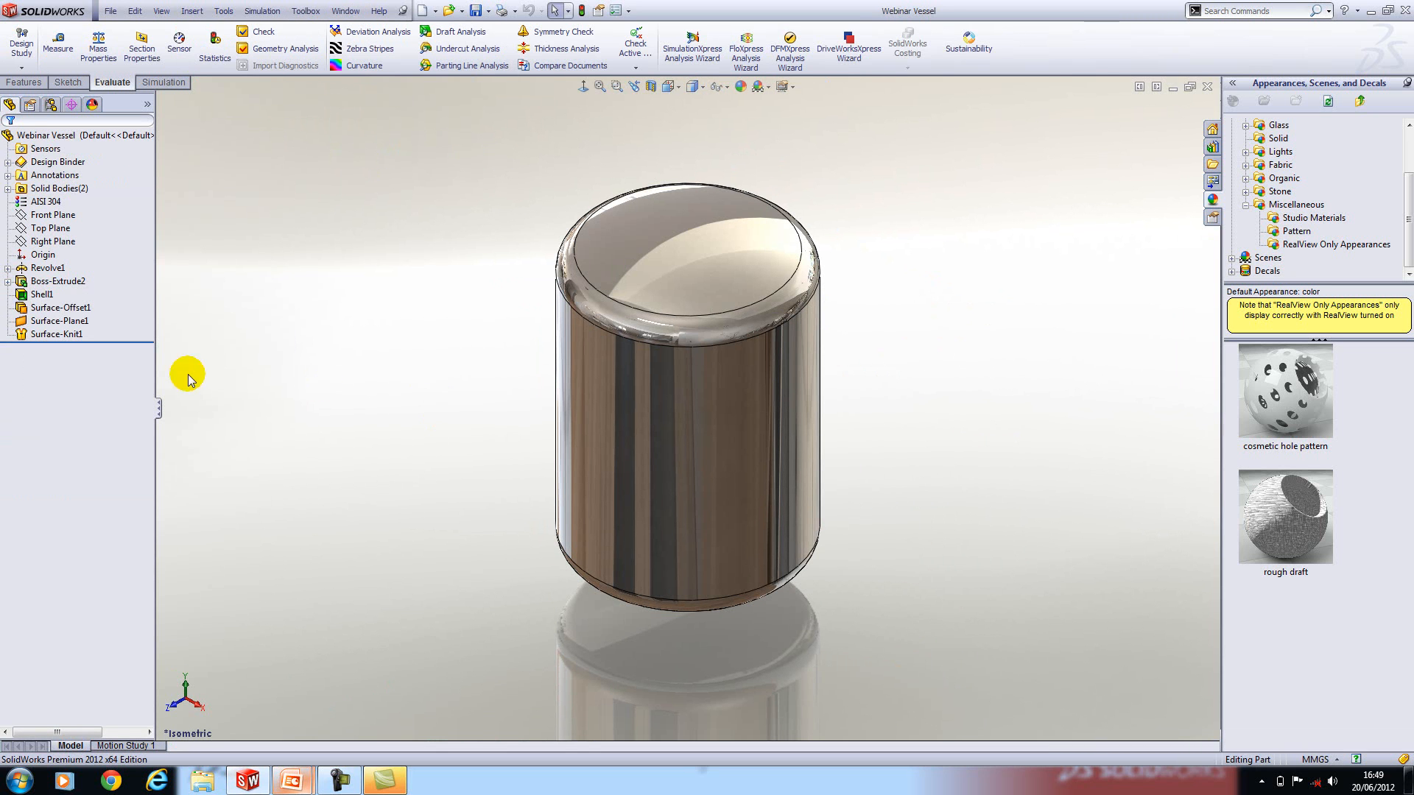
{"action": "left_click", "coordinate": [9, 189]}
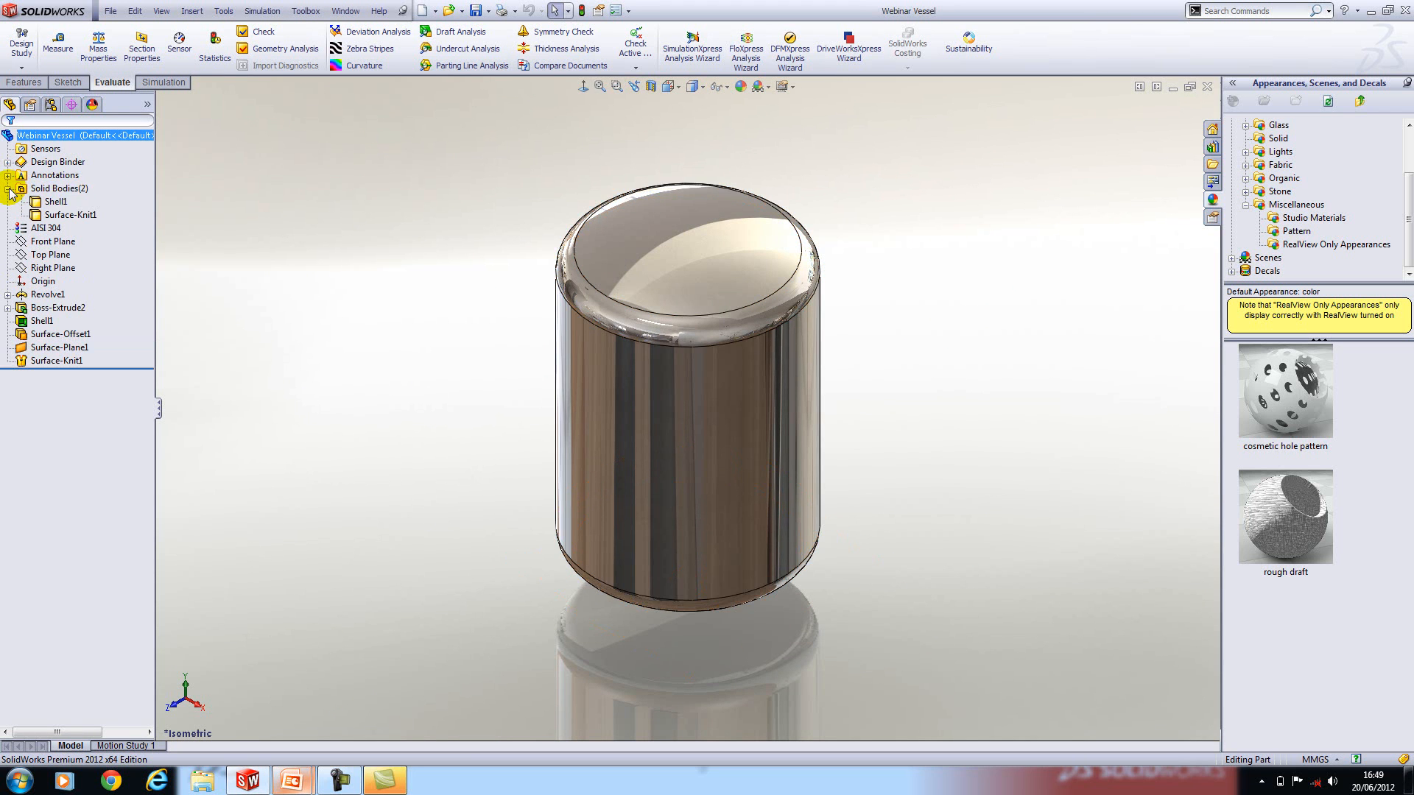
{"action": "left_click", "coordinate": [52, 200]}
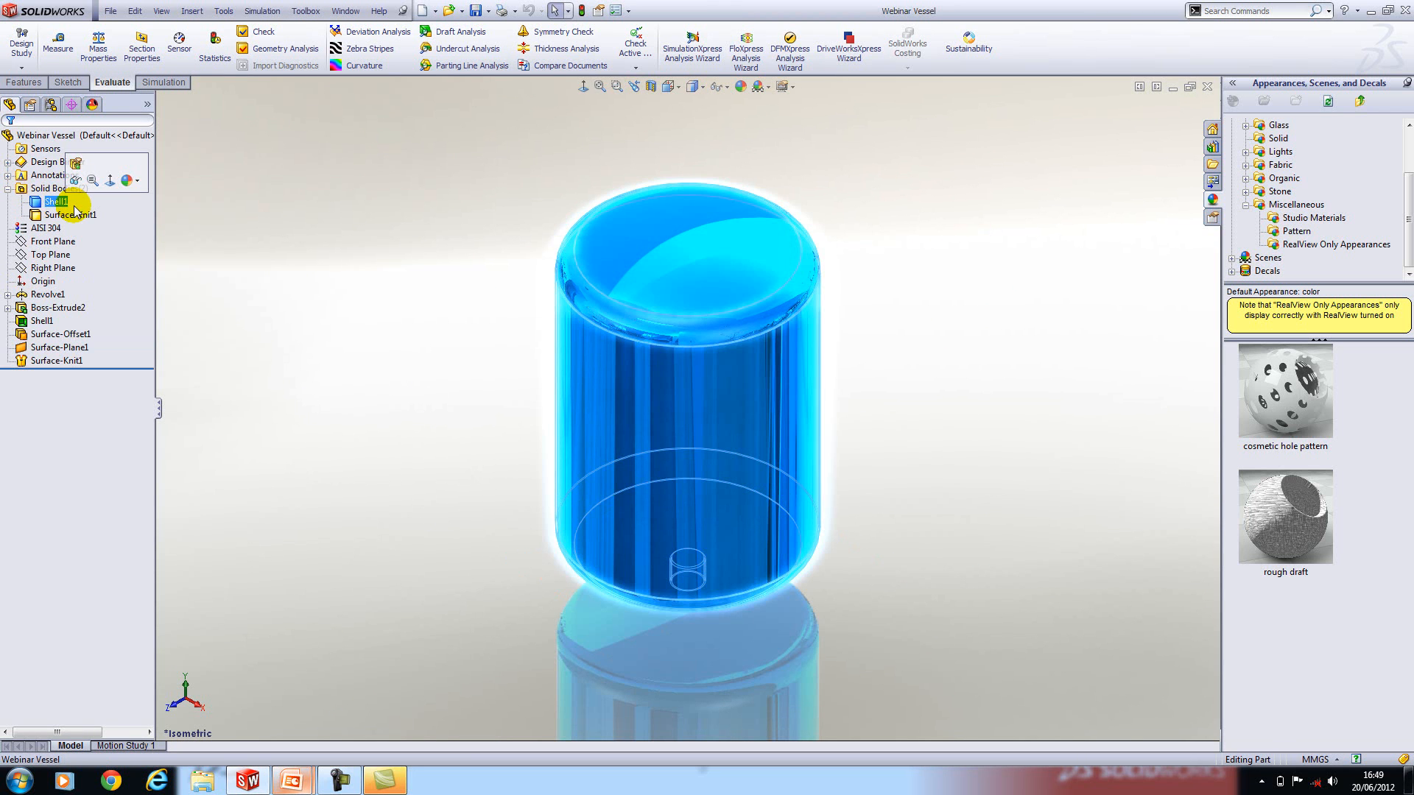
{"action": "left_click", "coordinate": [70, 215]}
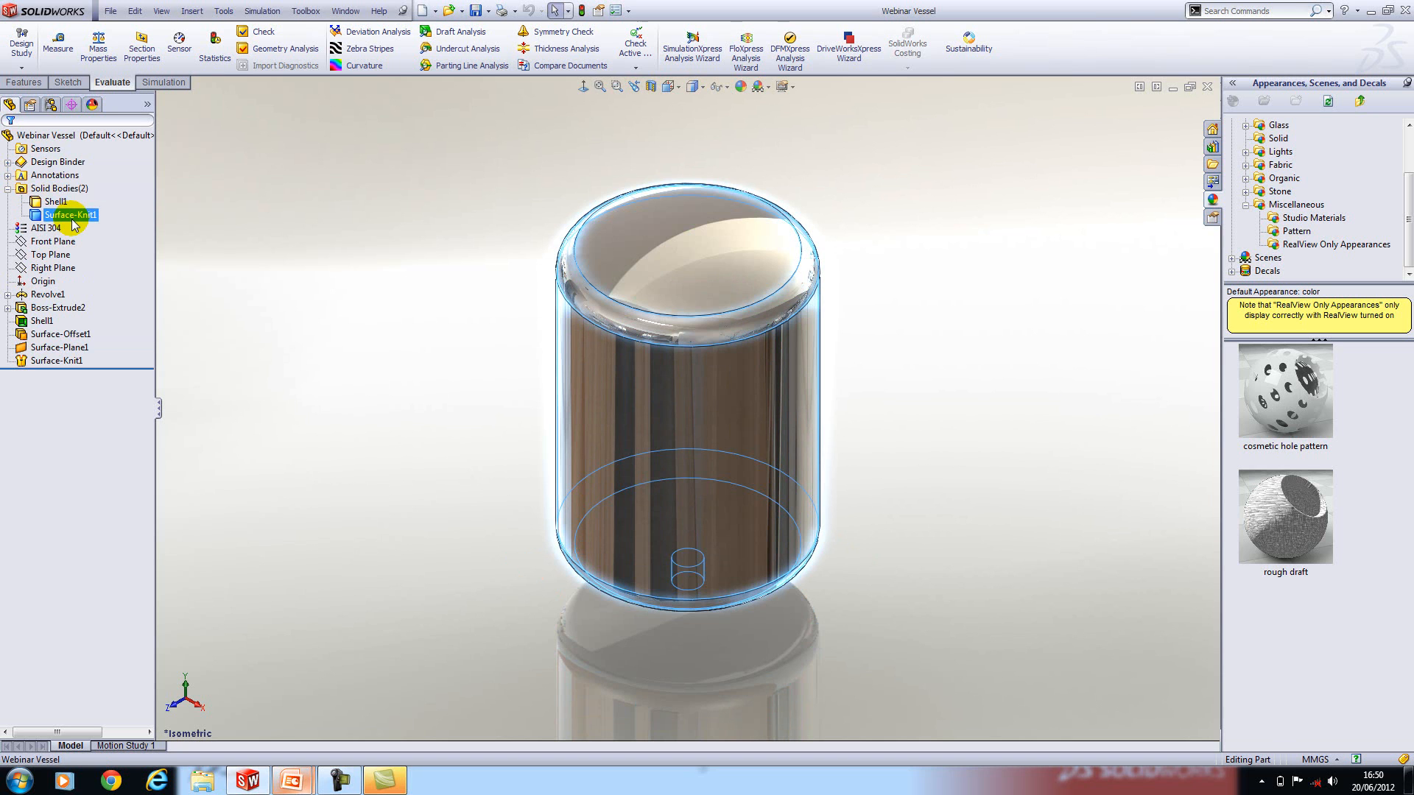
{"action": "right_click", "coordinate": [71, 215]}
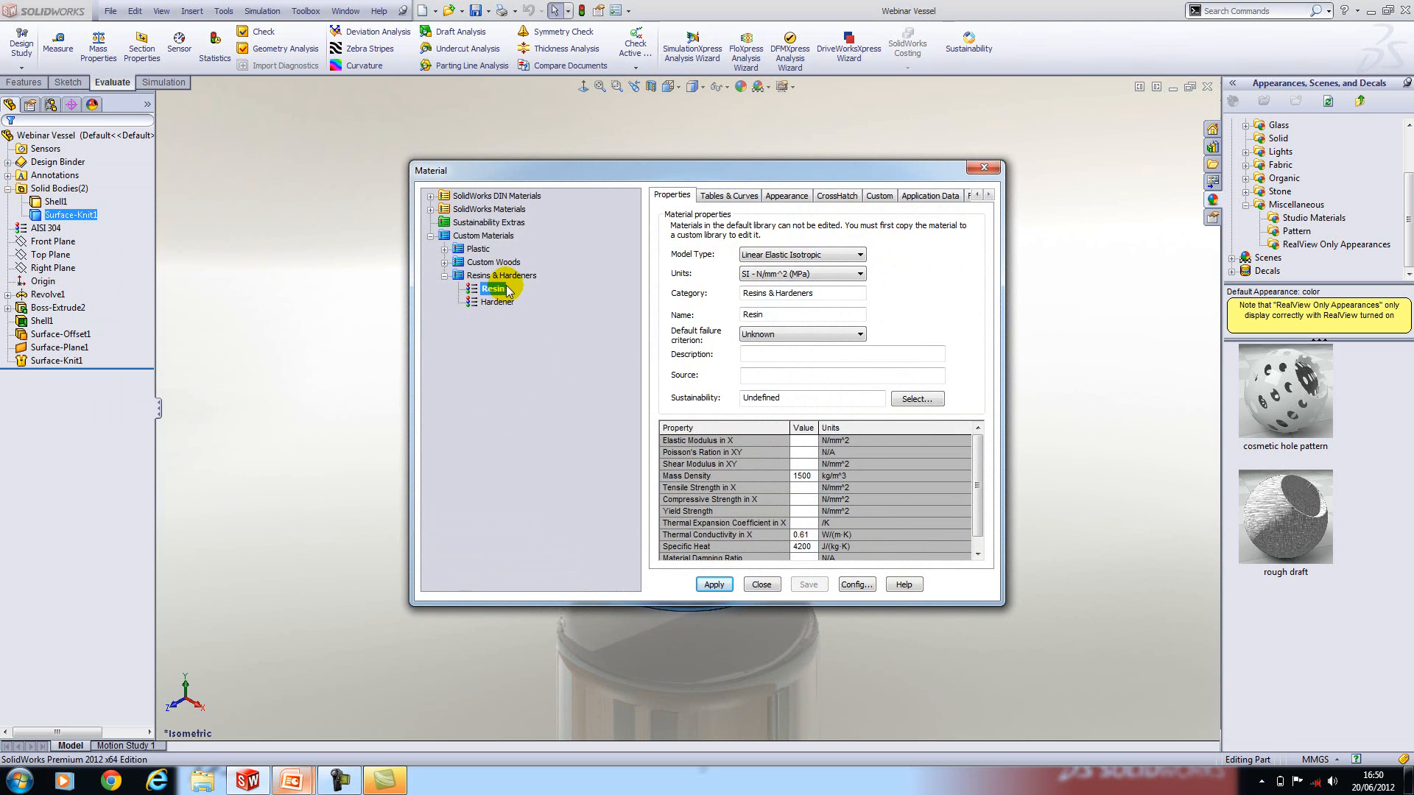
{"action": "mouse_move", "coordinate": [497, 302]}
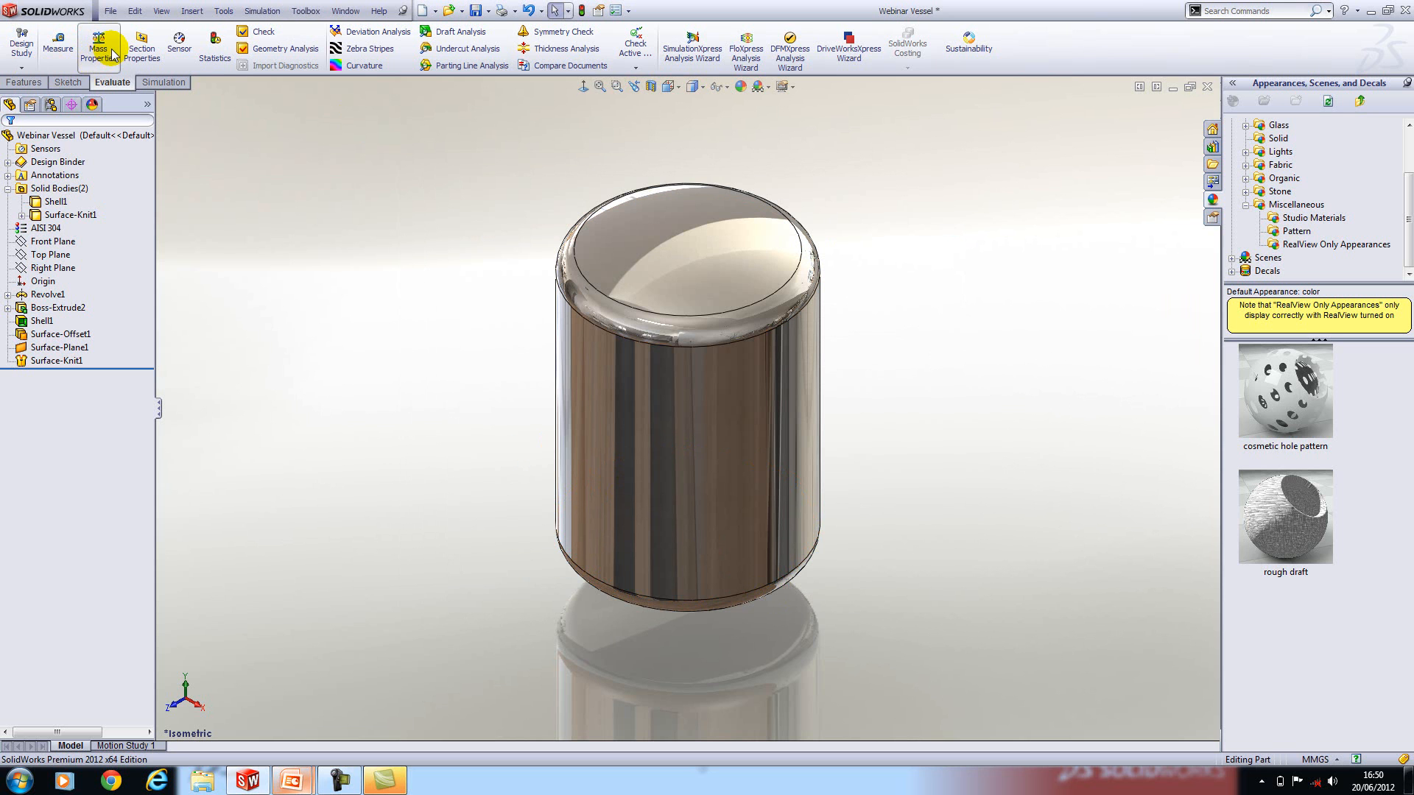
Review the vessel's mass properties of about 1,871,984 grams and close the report
{"action": "left_click", "coordinate": [100, 41]}
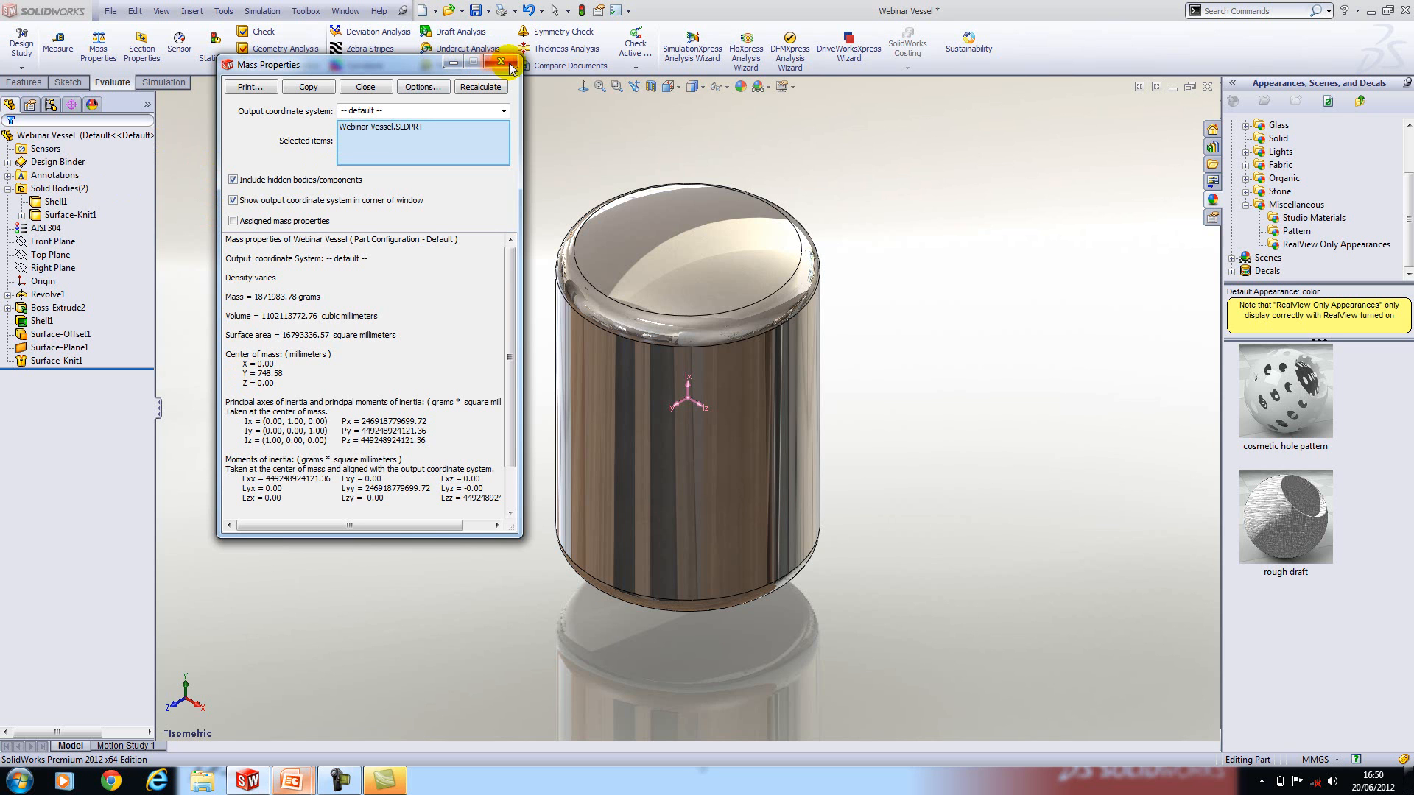
{"action": "left_click", "coordinate": [502, 63]}
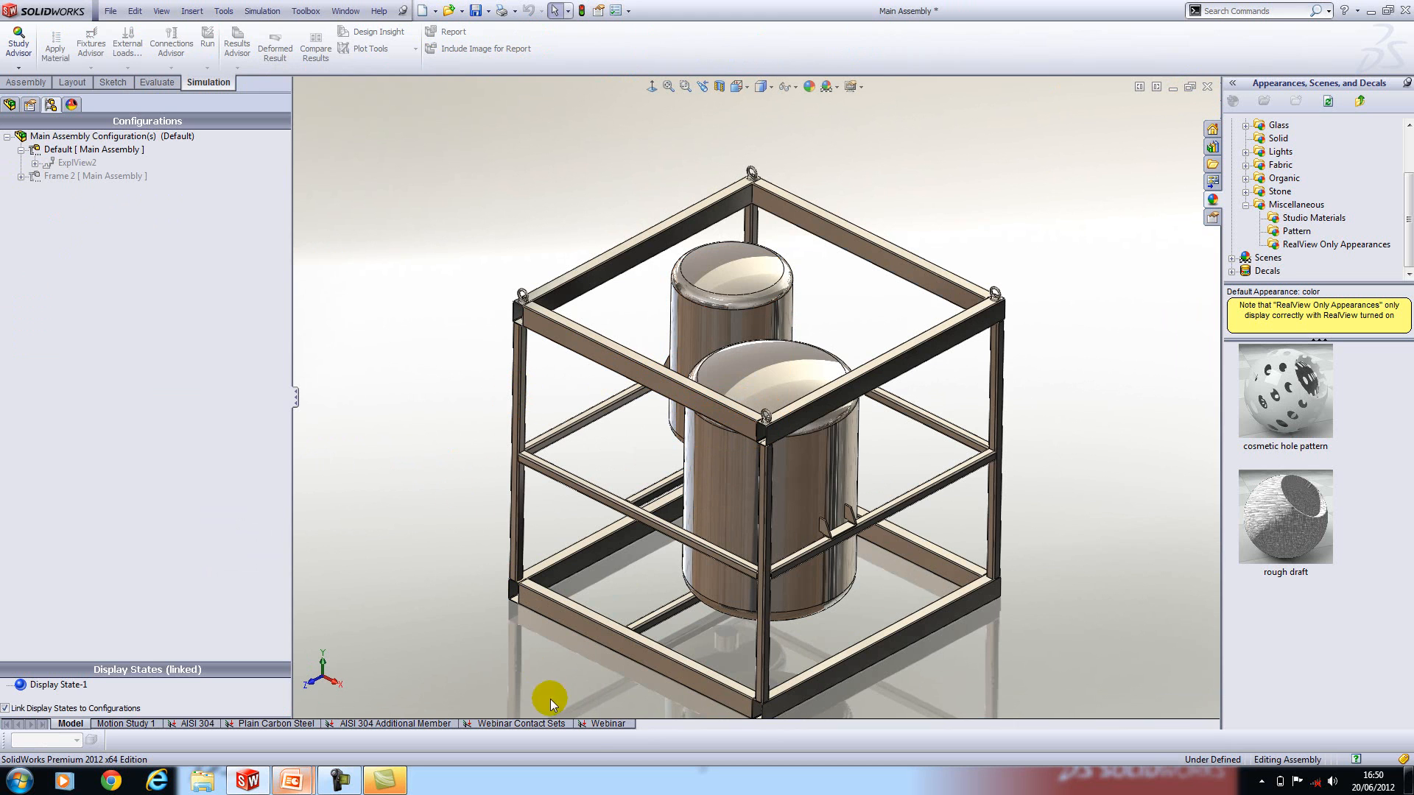
Expand the Vessel 2-2 and Vessel-2 bodies and switch to the Webinar Contact Sets study
{"action": "left_click", "coordinate": [603, 723]}
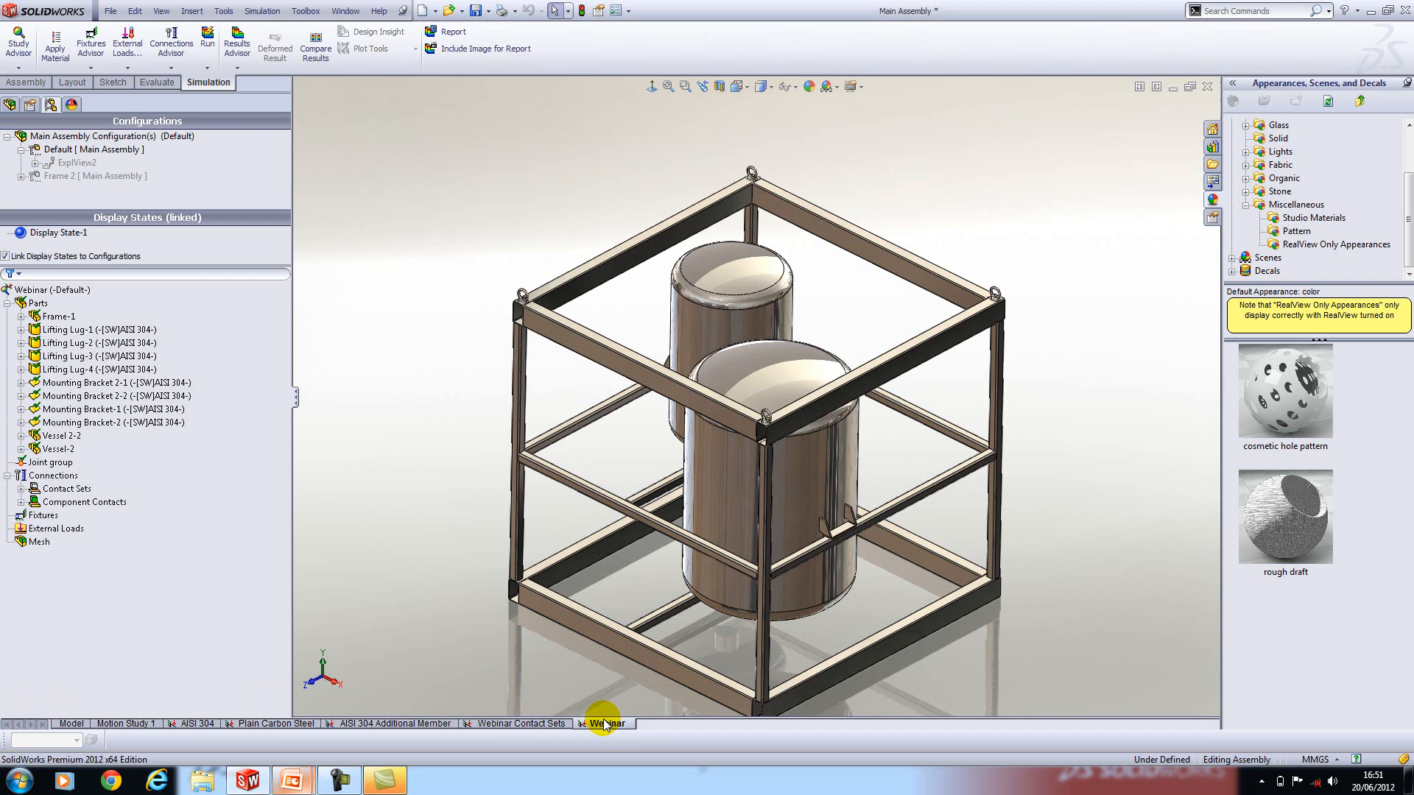
{"action": "mouse_move", "coordinate": [6, 717]}
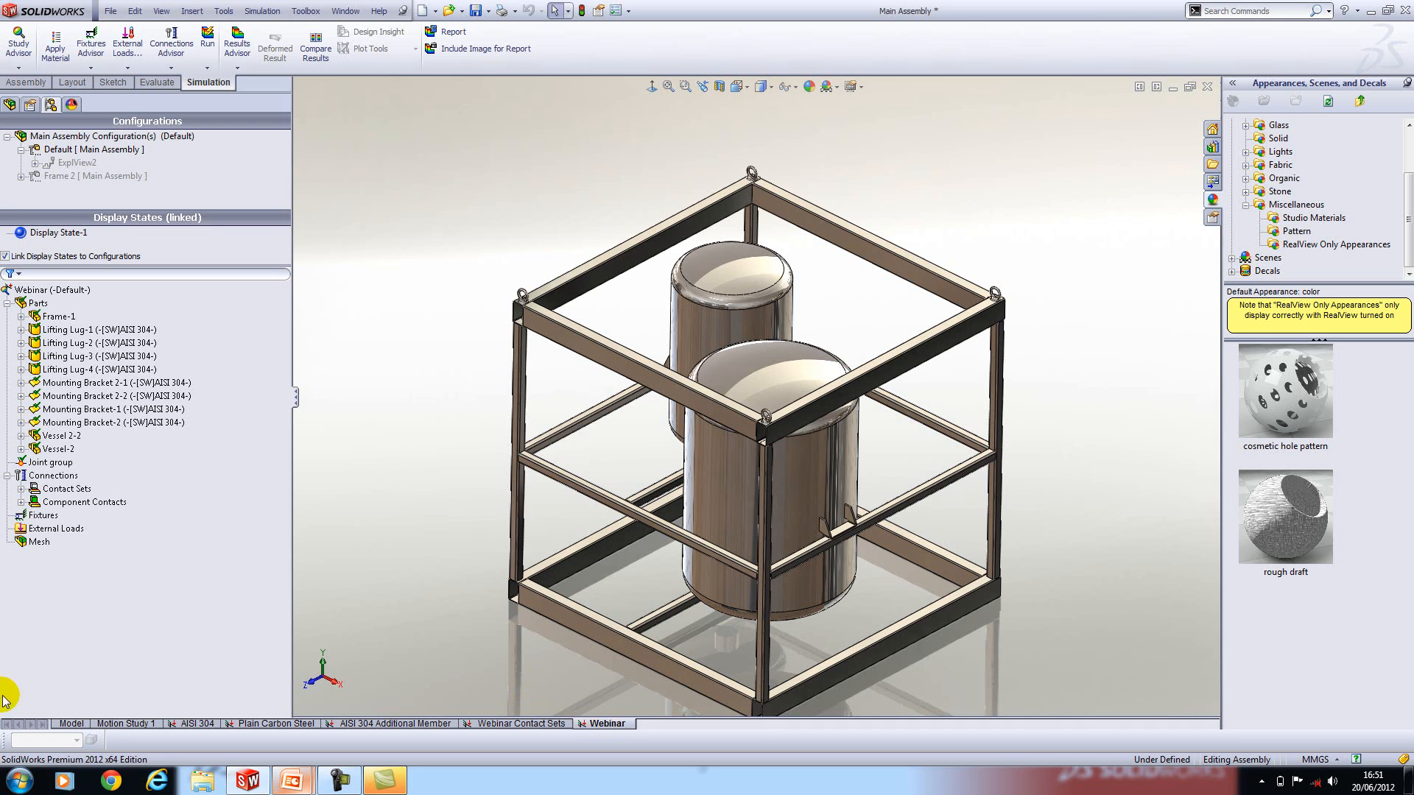
{"action": "left_click", "coordinate": [21, 434]}
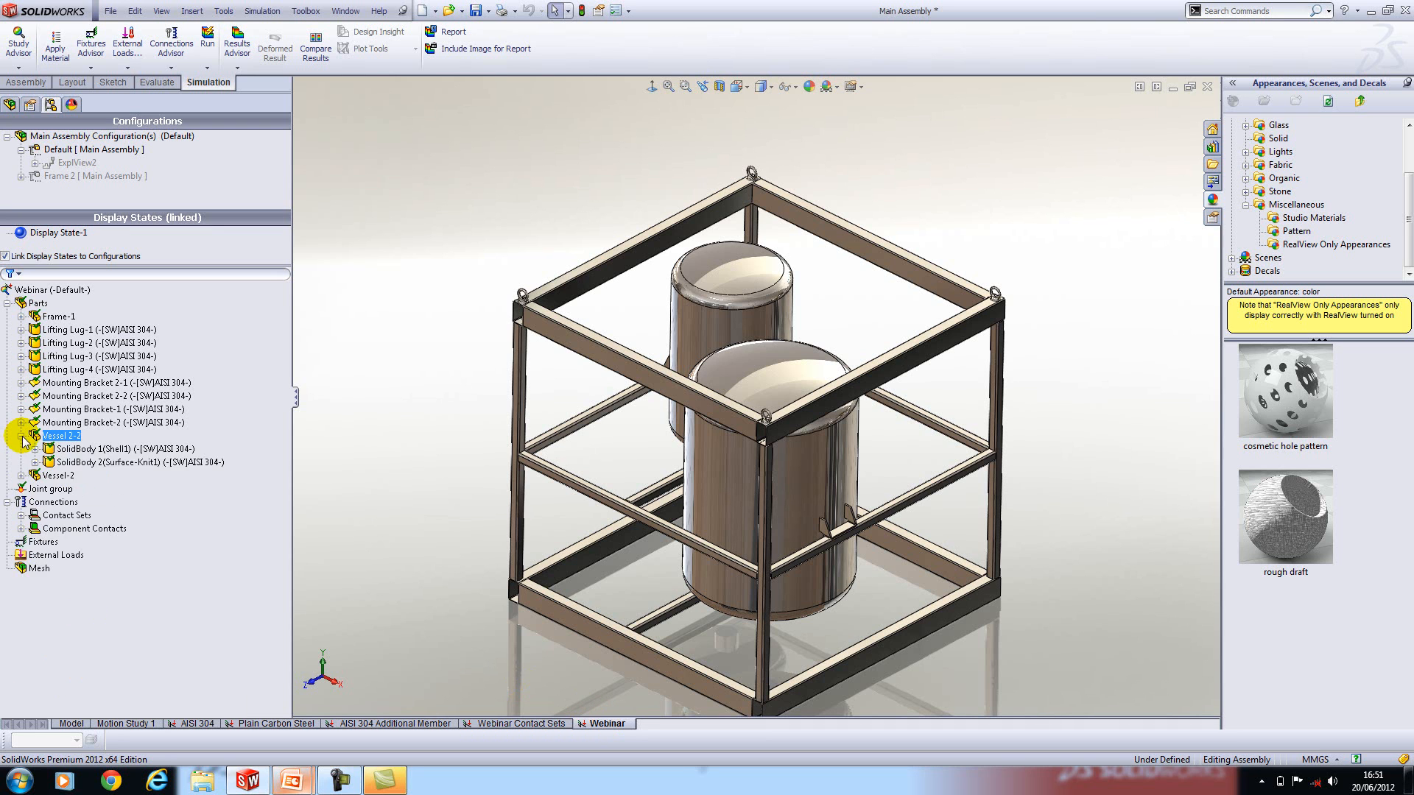
{"action": "left_click", "coordinate": [32, 474]}
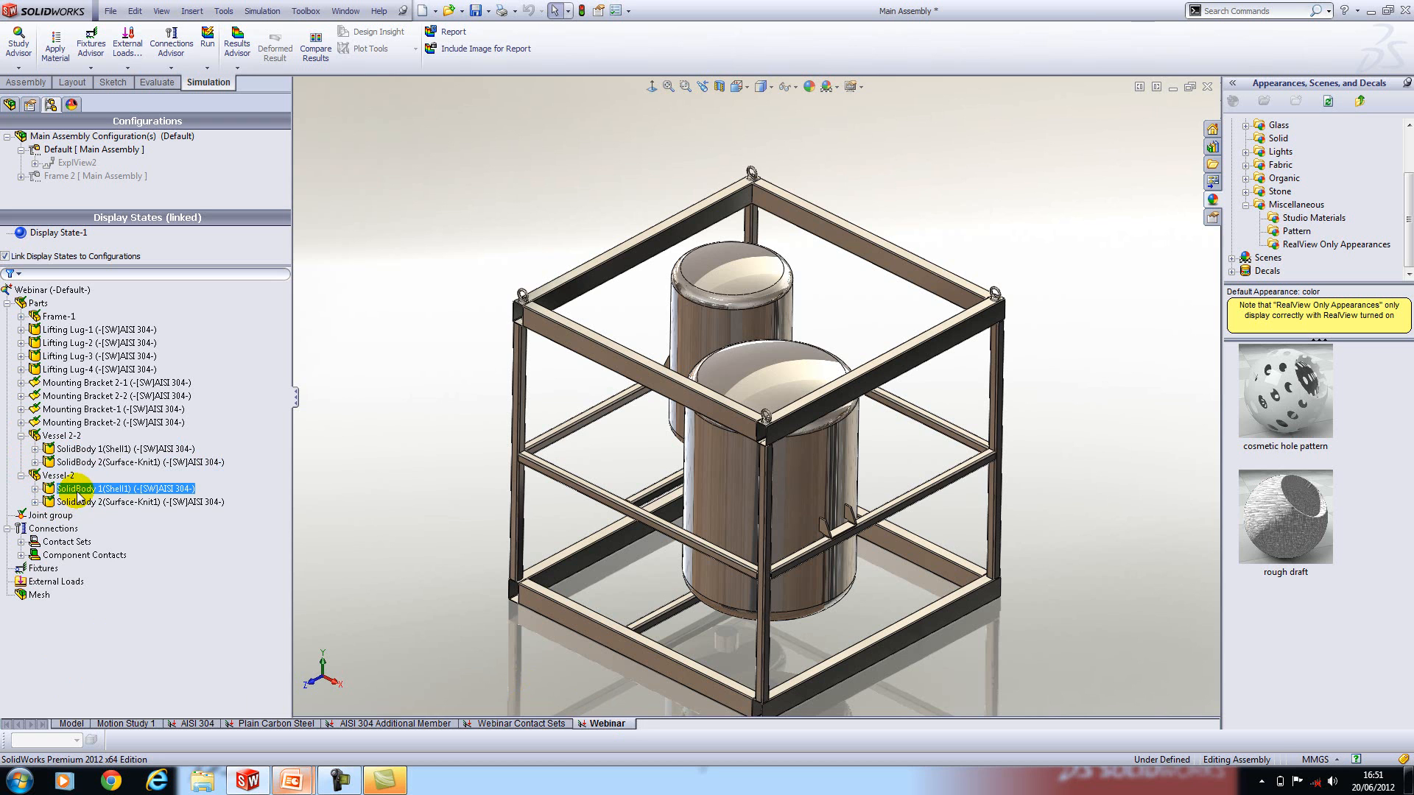
{"action": "left_click", "coordinate": [522, 723]}
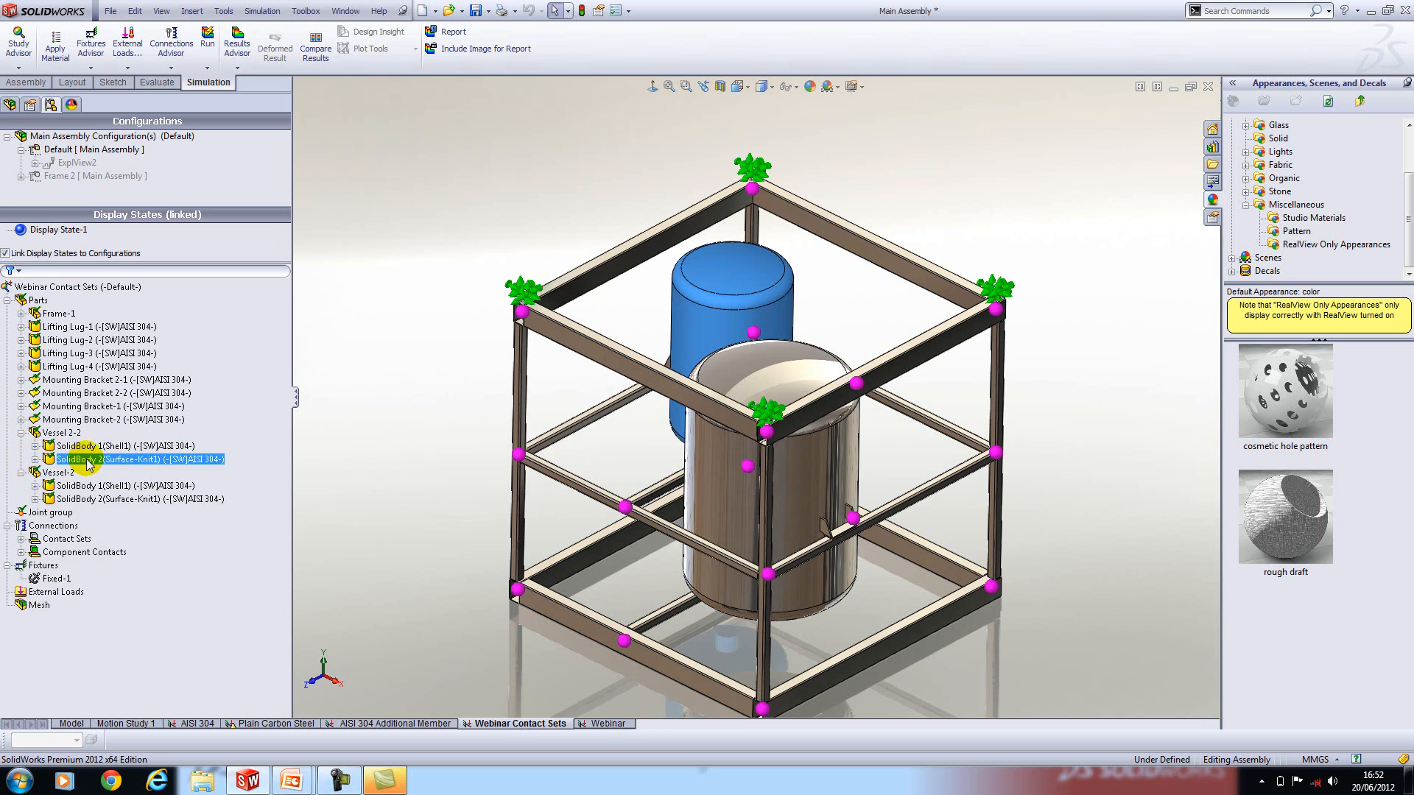
Browse the study tree down to its External Loads group with the vessels left out
{"action": "left_click", "coordinate": [85, 500]}
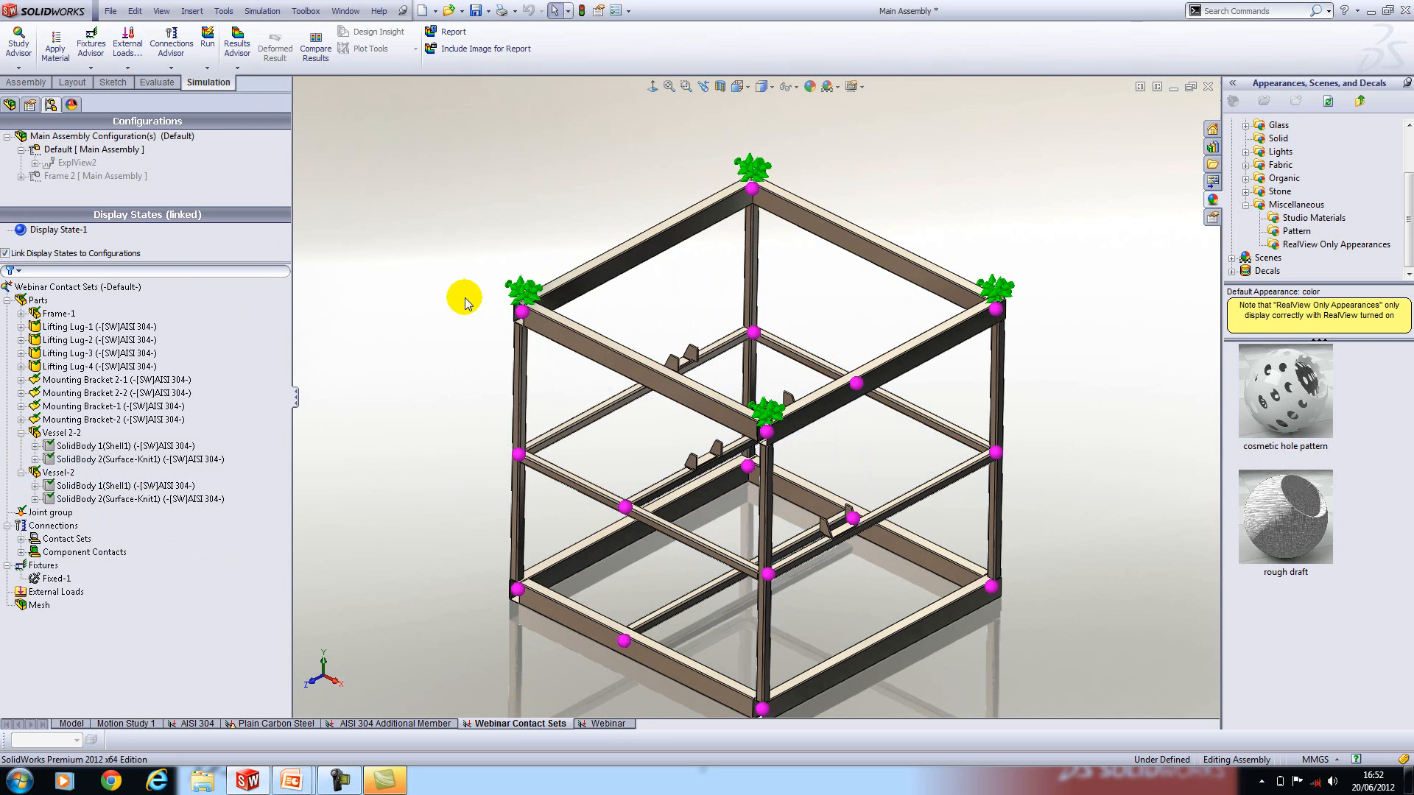
{"action": "left_click", "coordinate": [62, 539]}
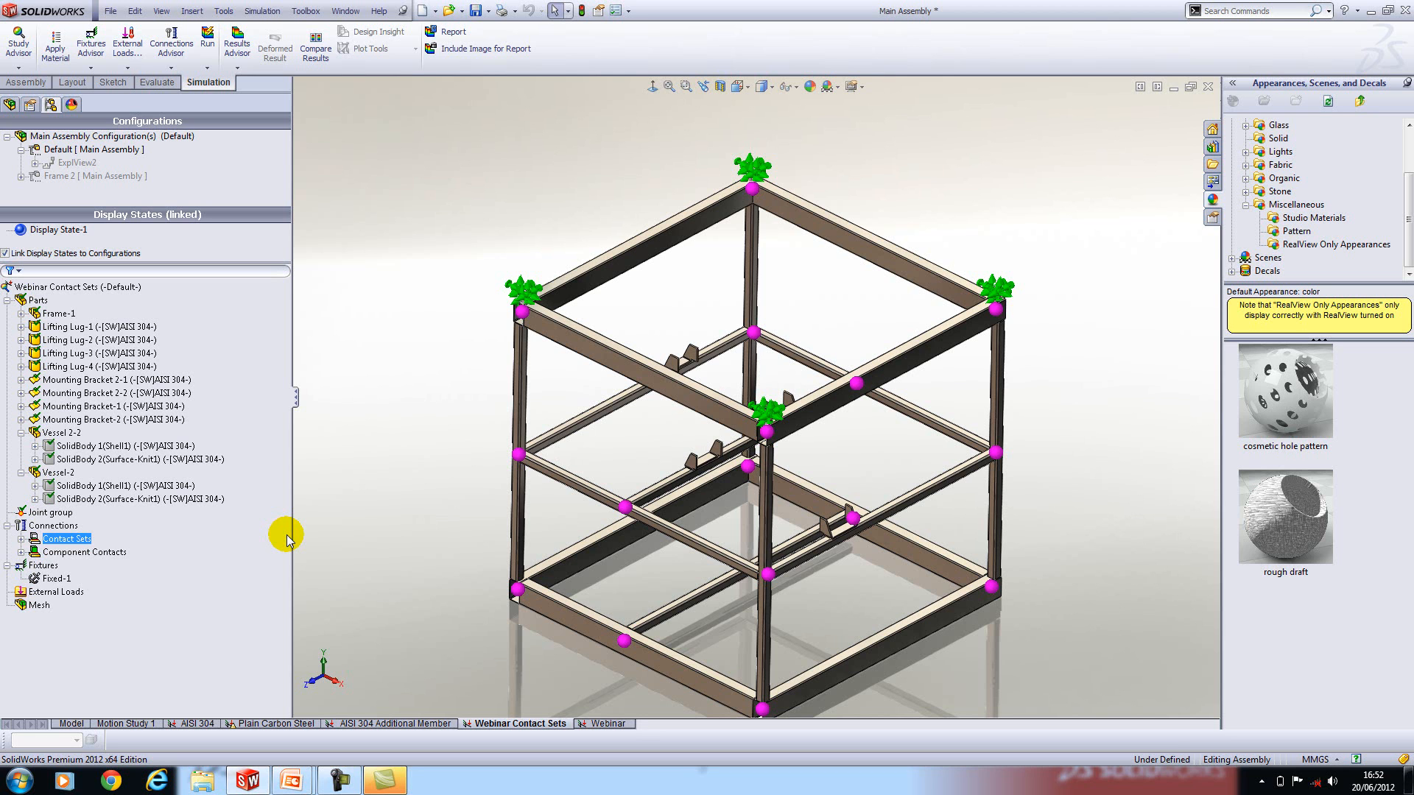
{"action": "left_click", "coordinate": [51, 592]}
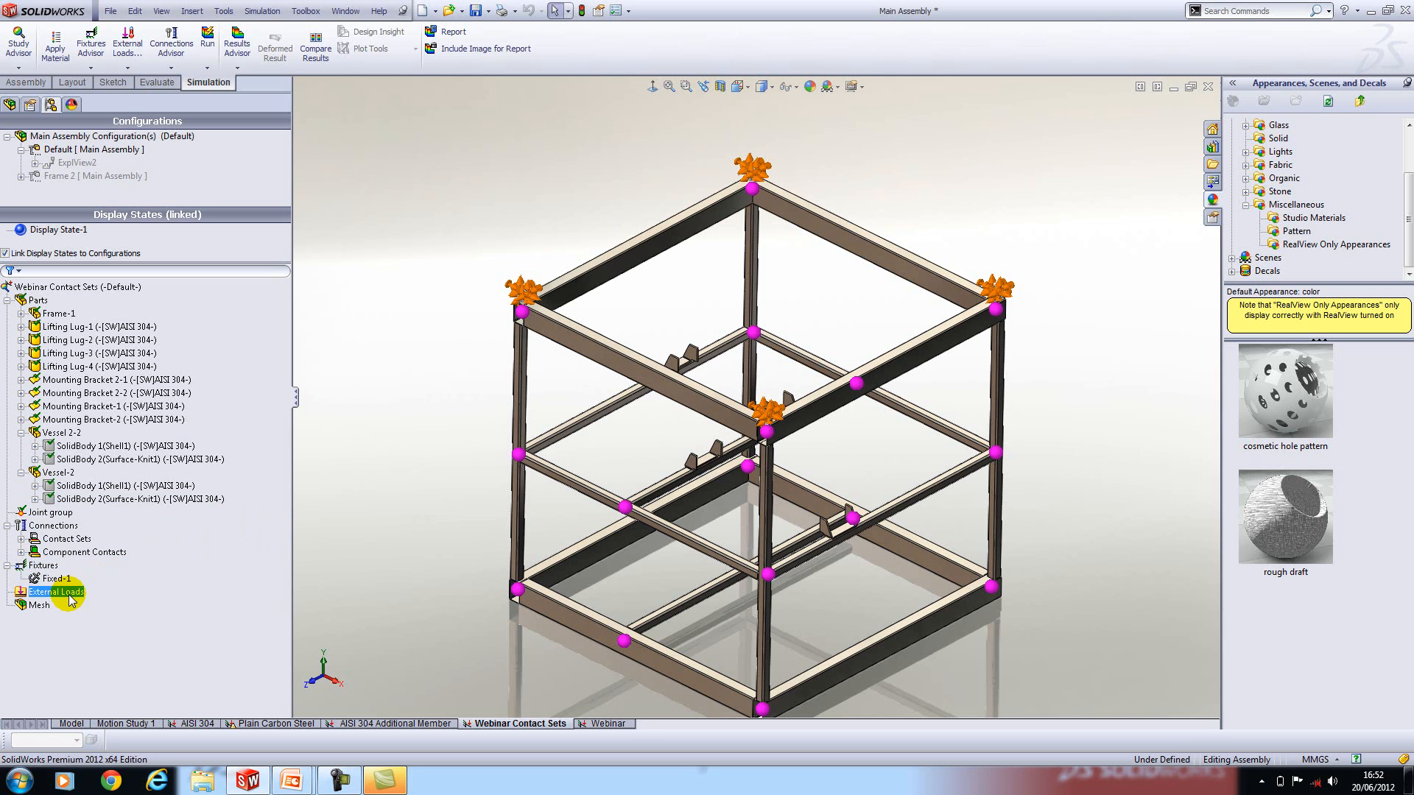
Start a Remote Load/Mass on the mounting bracket faces under External Loads
{"action": "right_click", "coordinate": [56, 592]}
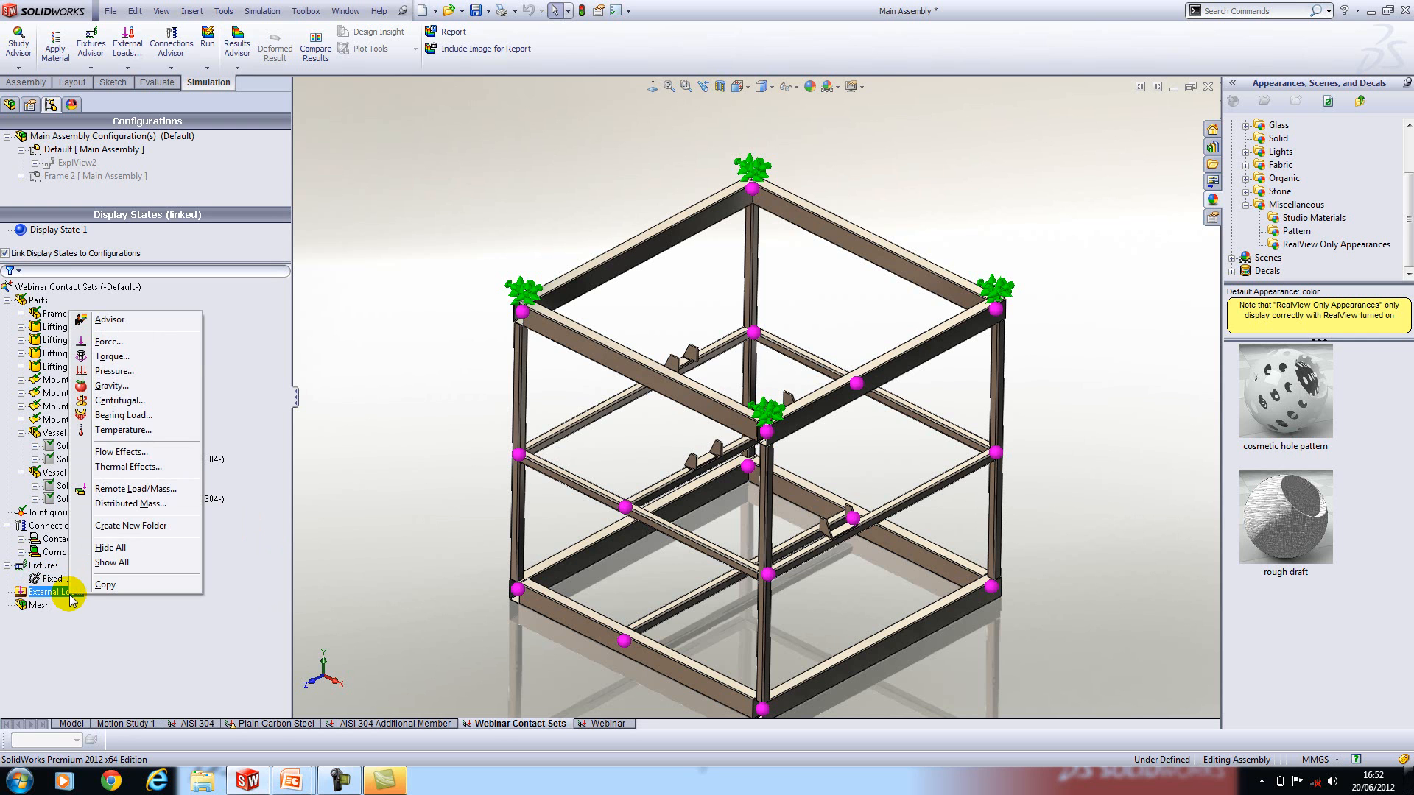
{"action": "mouse_move", "coordinate": [119, 468]}
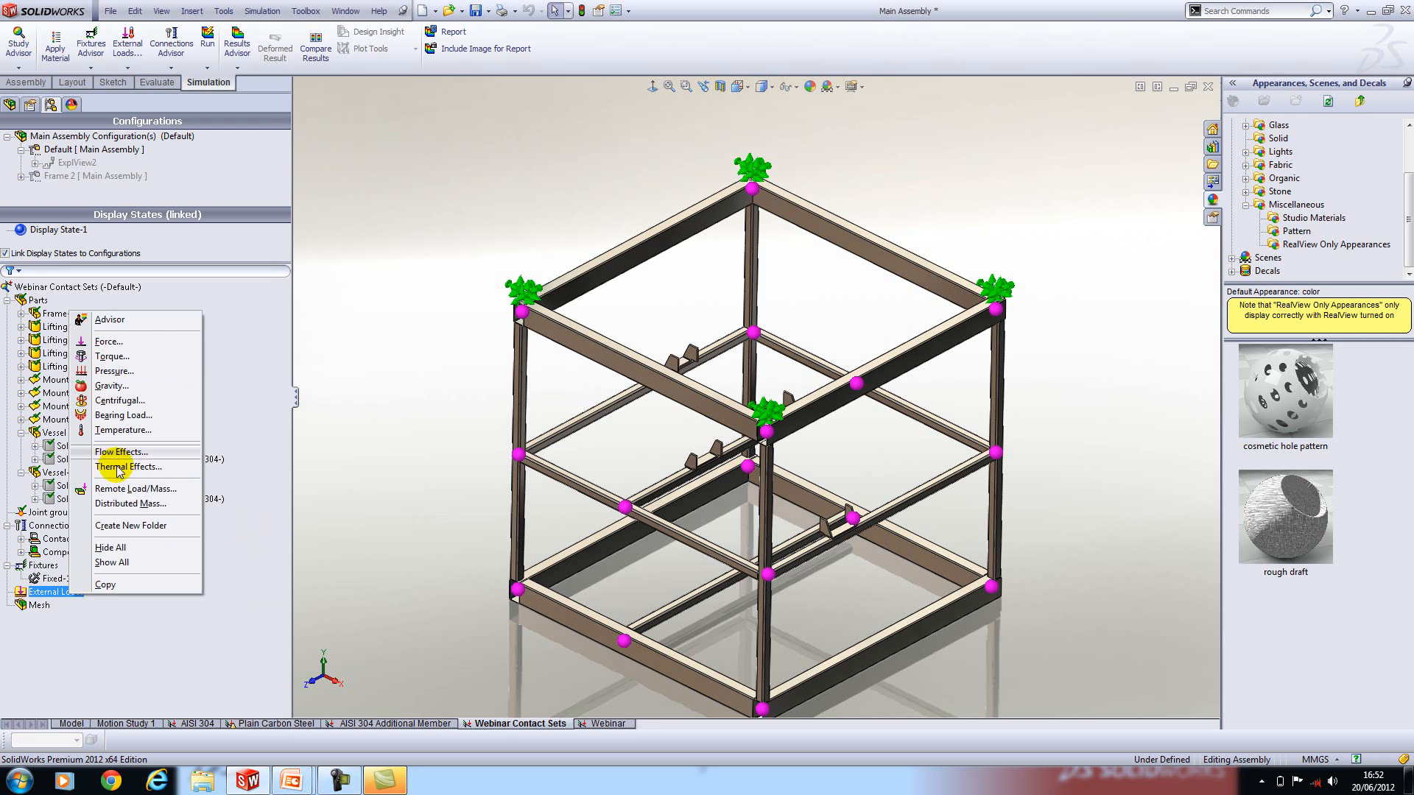
{"action": "left_click", "coordinate": [135, 487]}
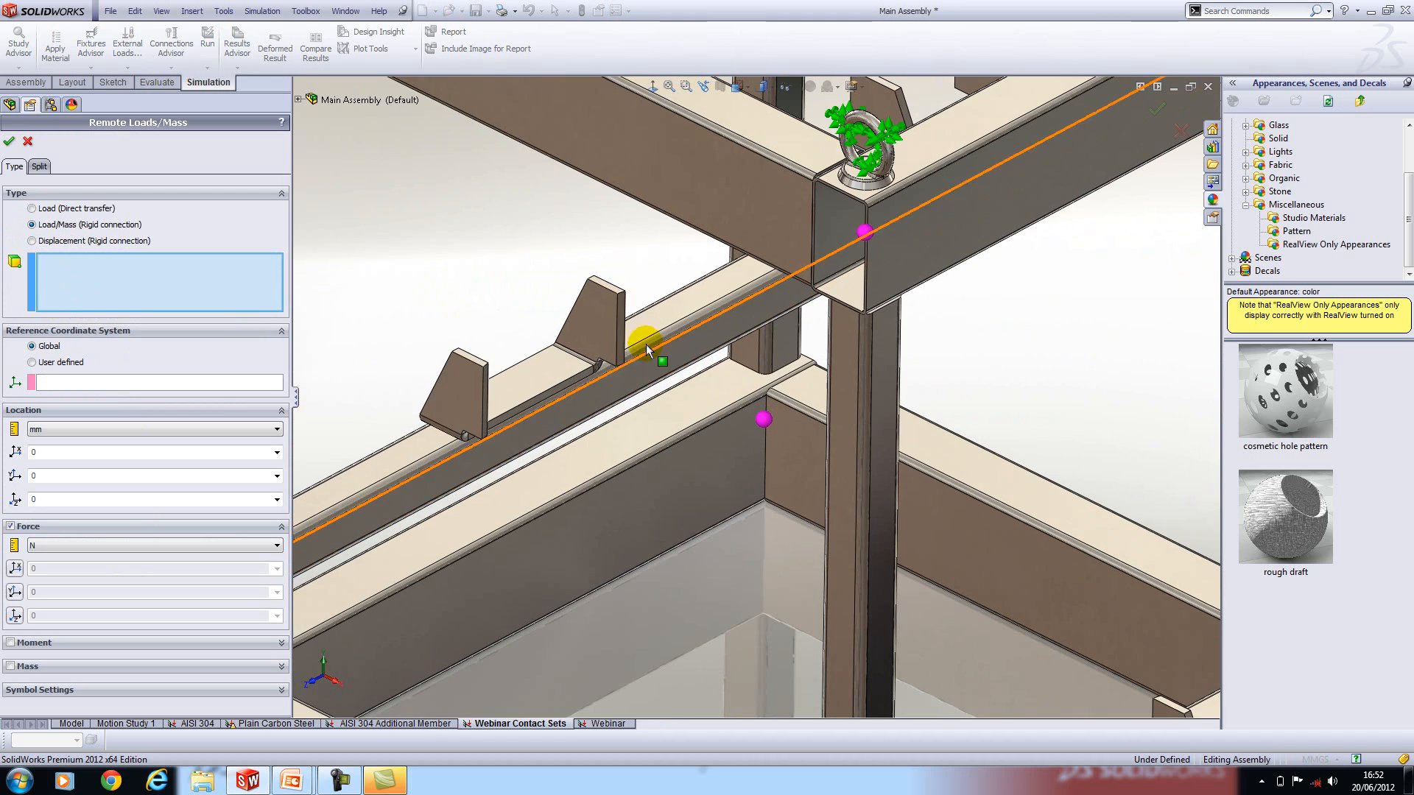
{"action": "left_click", "coordinate": [623, 346]}
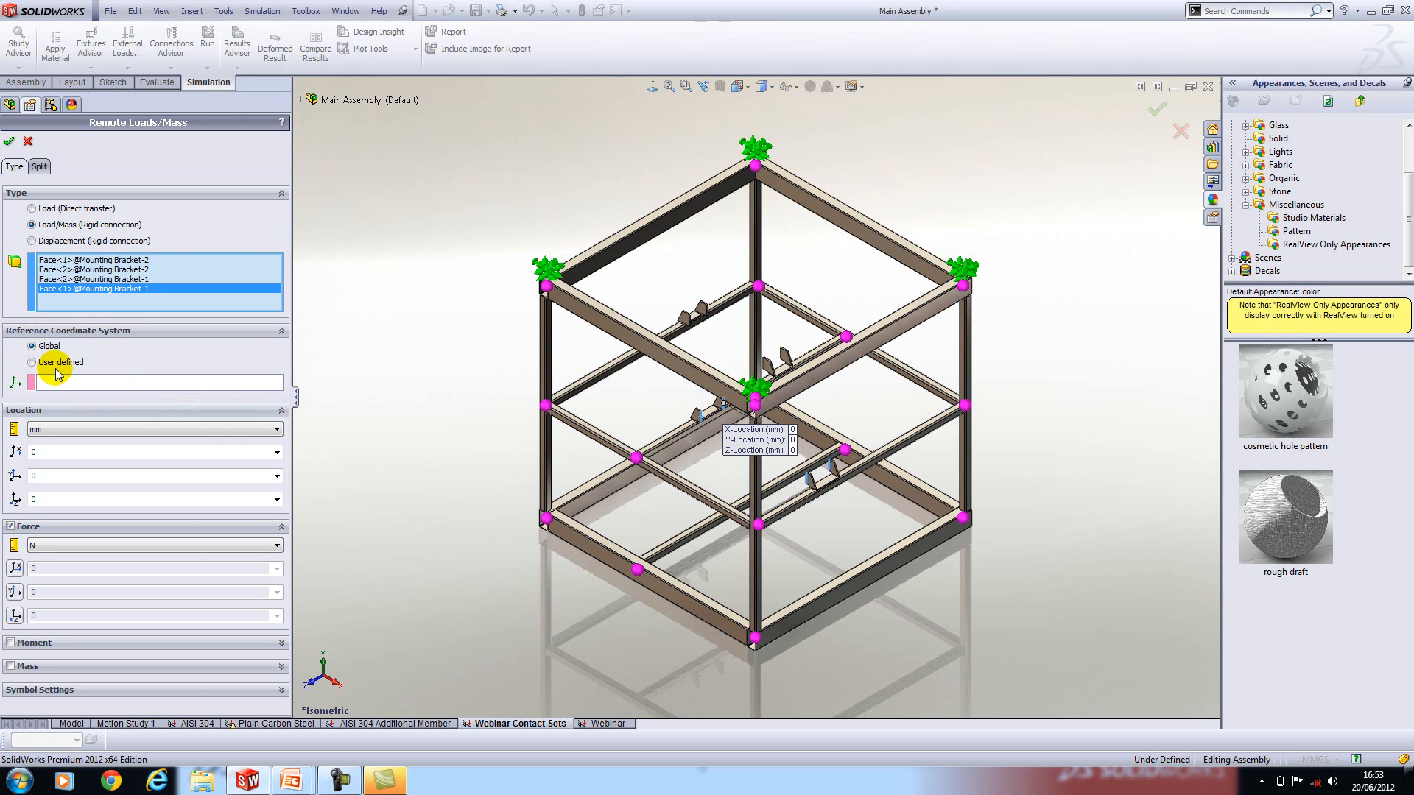
Reference the Resin coordinate system with Y offset 748.58 mm and mass 1871 kg
{"action": "left_click", "coordinate": [31, 362]}
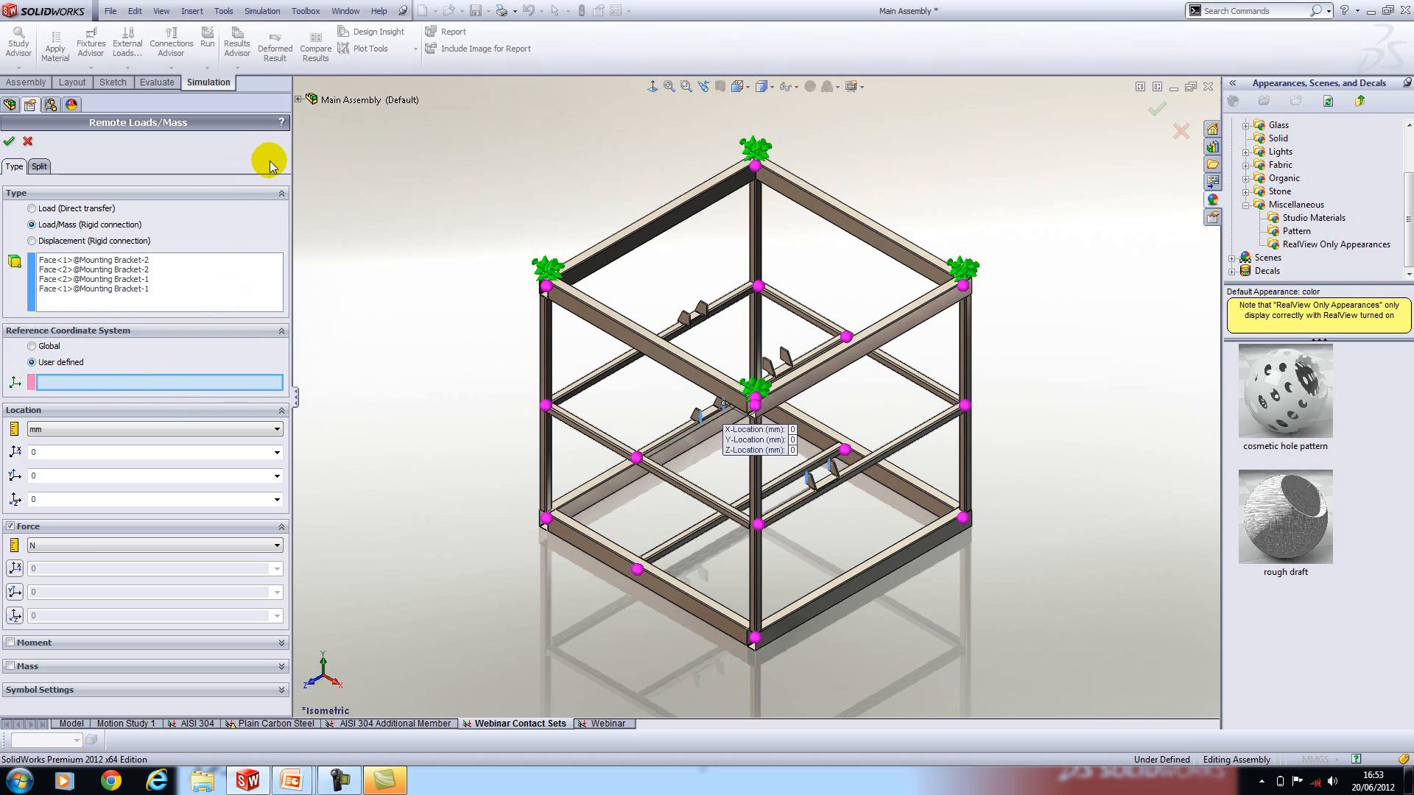
{"action": "left_click", "coordinate": [298, 100]}
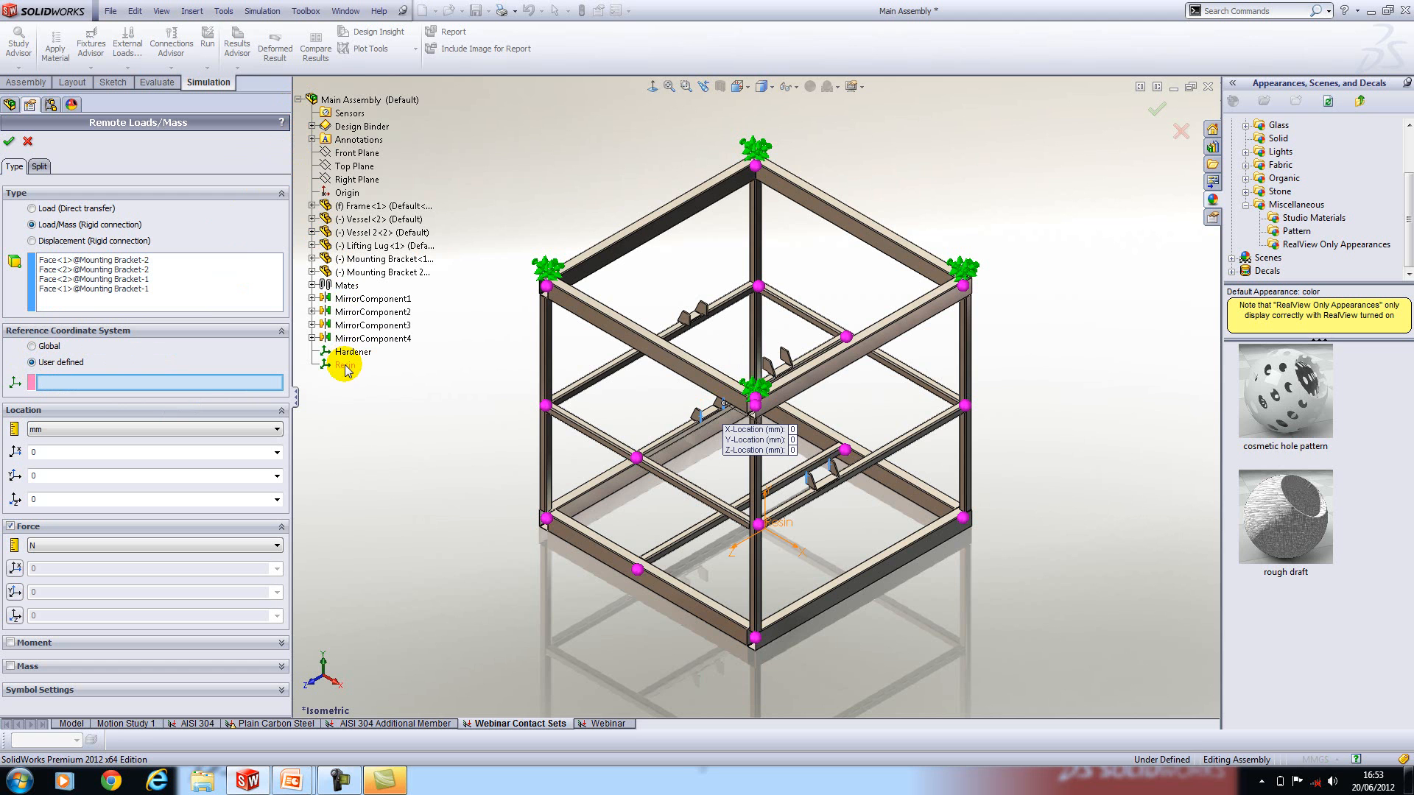
{"action": "left_click", "coordinate": [346, 365]}
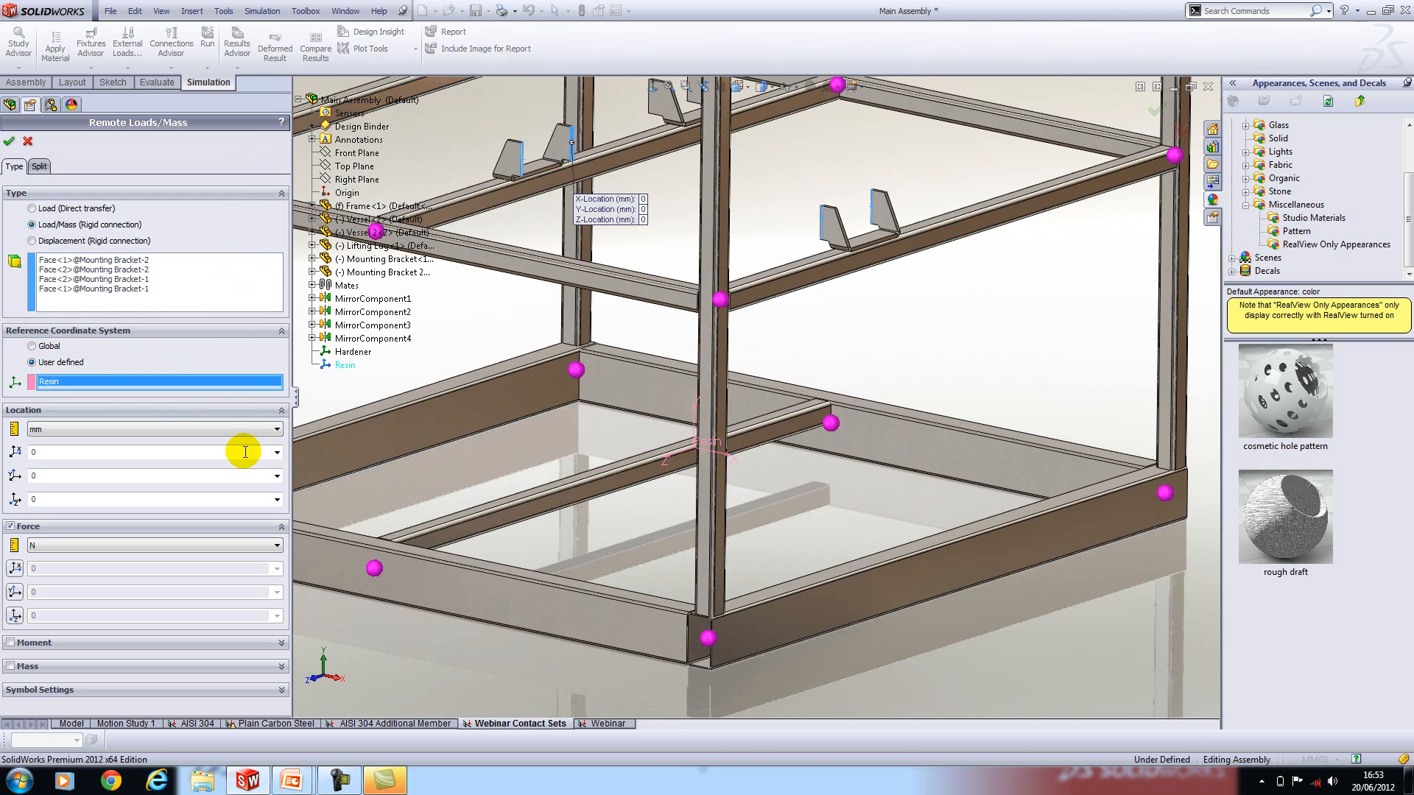
{"action": "mouse_move", "coordinate": [65, 476]}
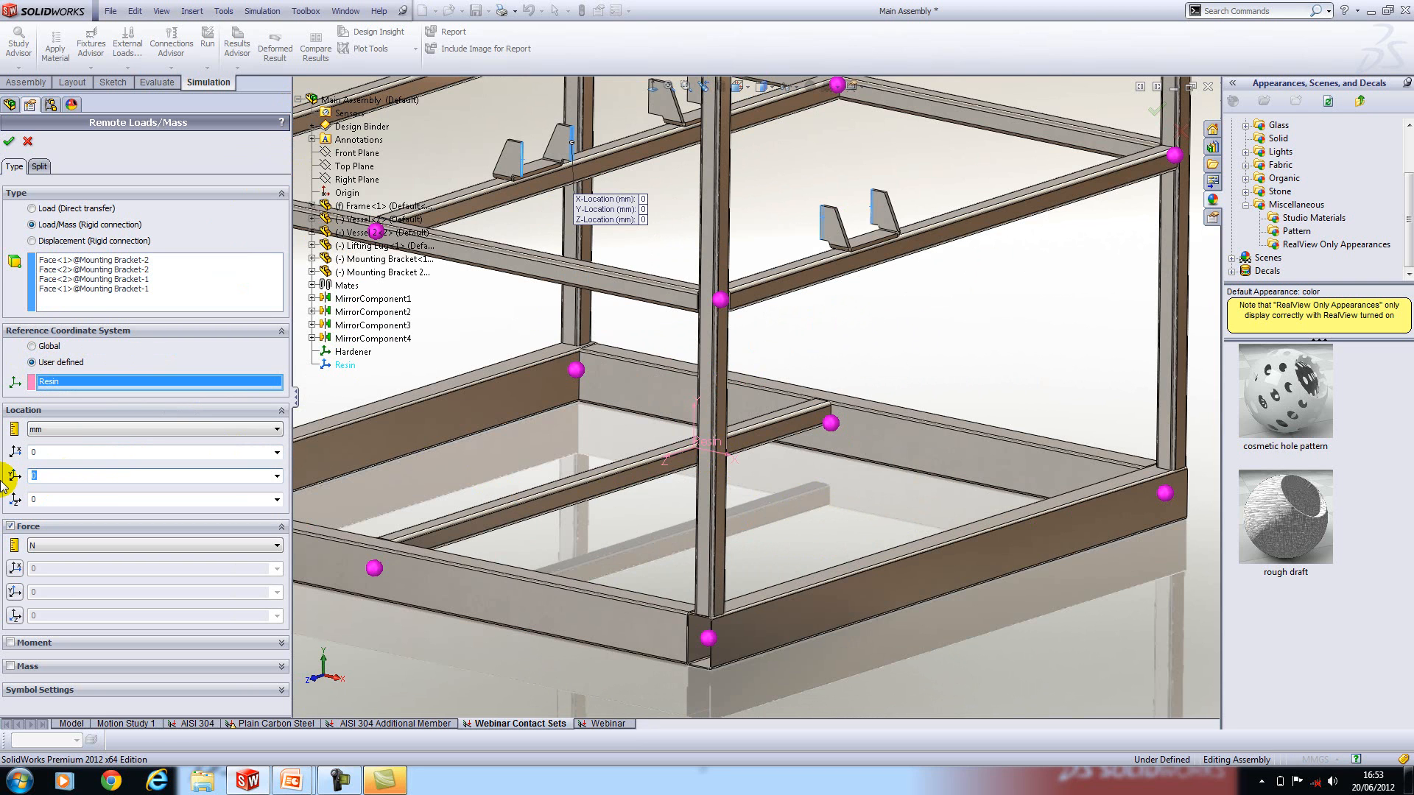
{"action": "mouse_move", "coordinate": [86, 471]}
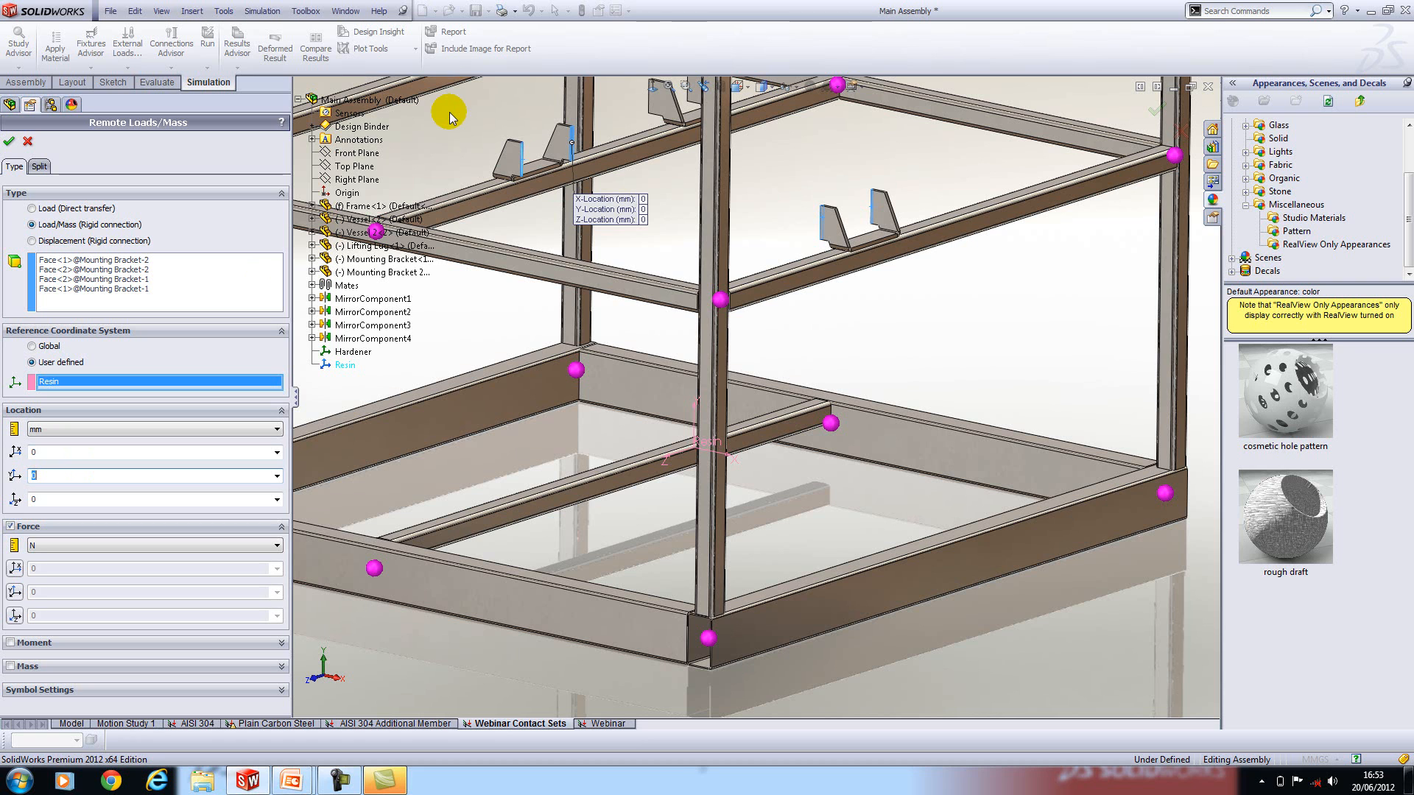
{"action": "type", "text": "7"}
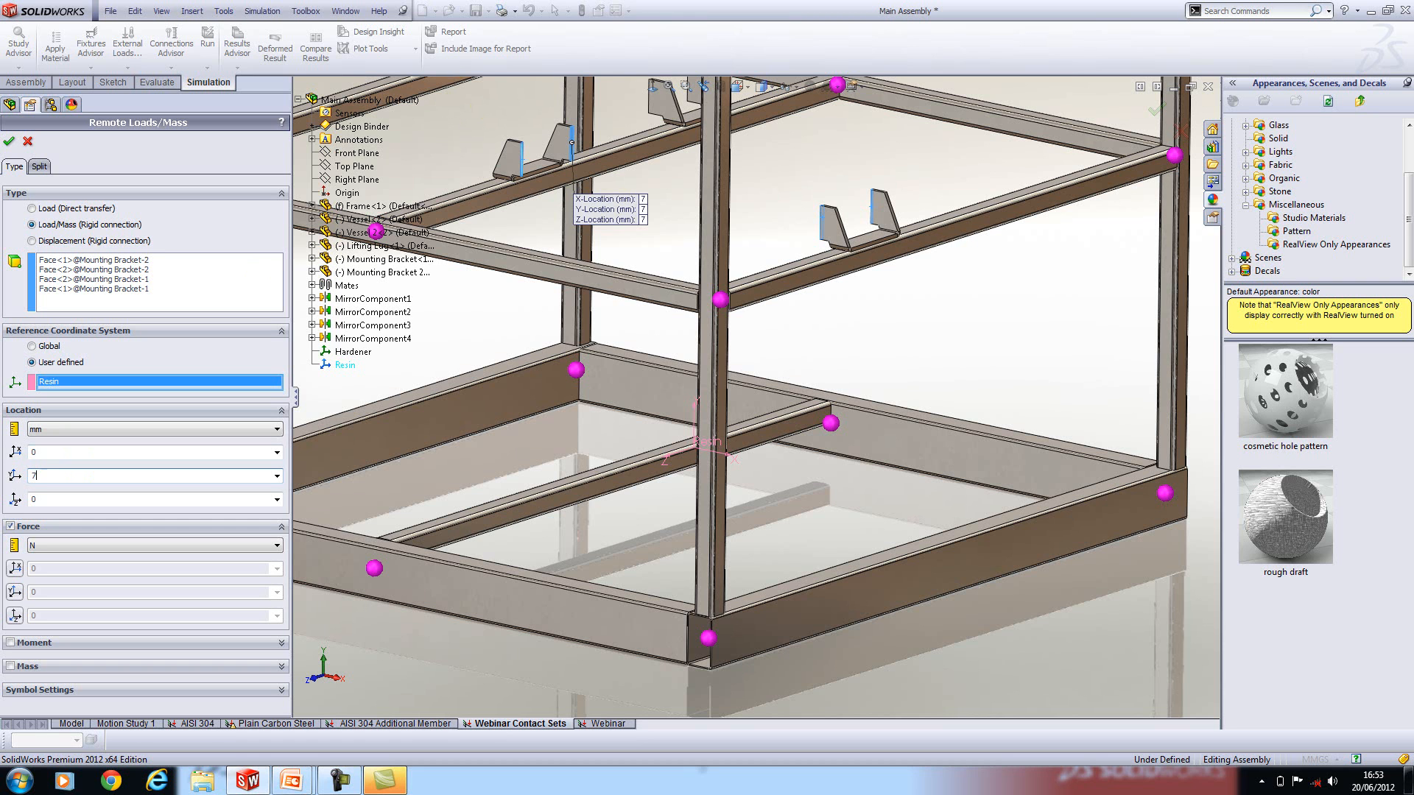
{"action": "type", "text": "748.58"}
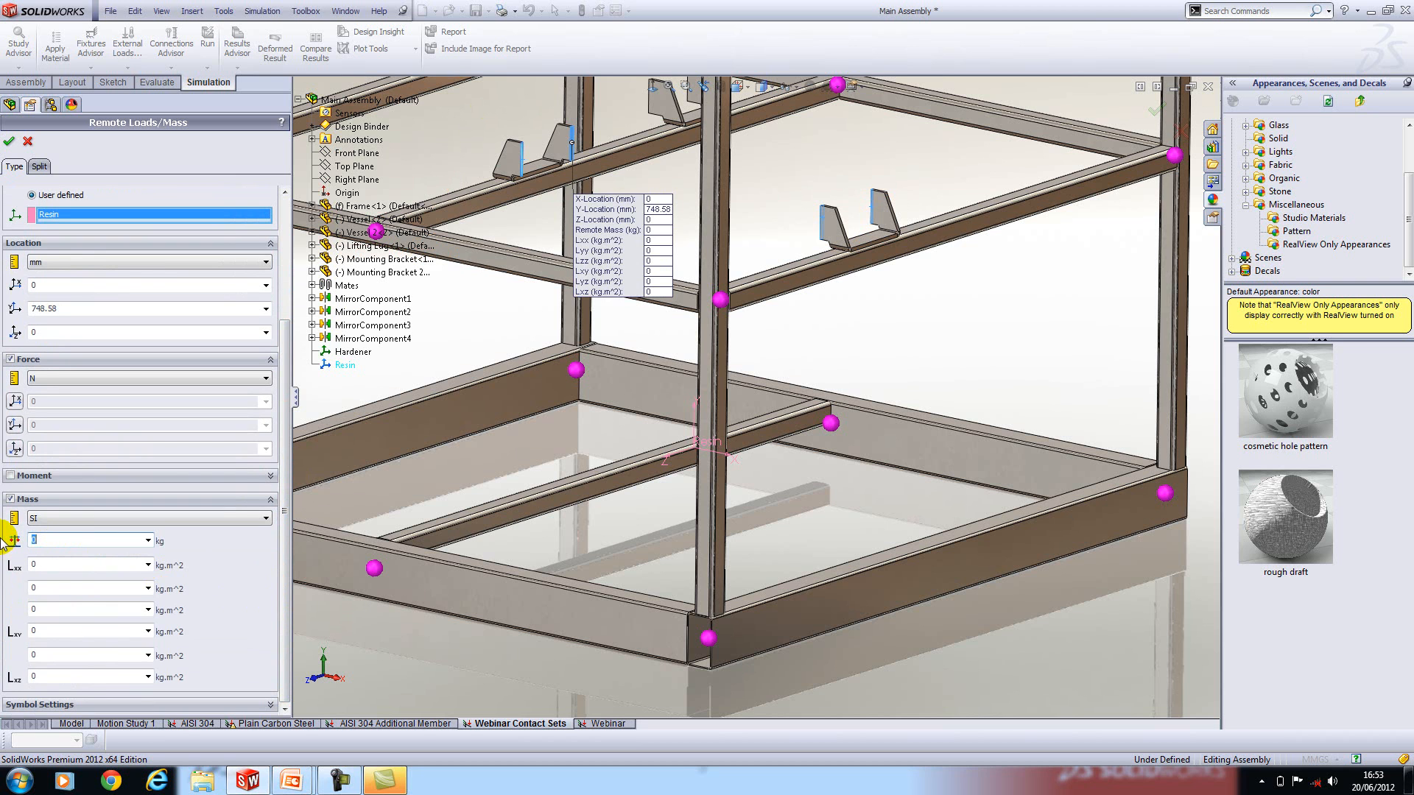
{"action": "type", "text": "1871."}
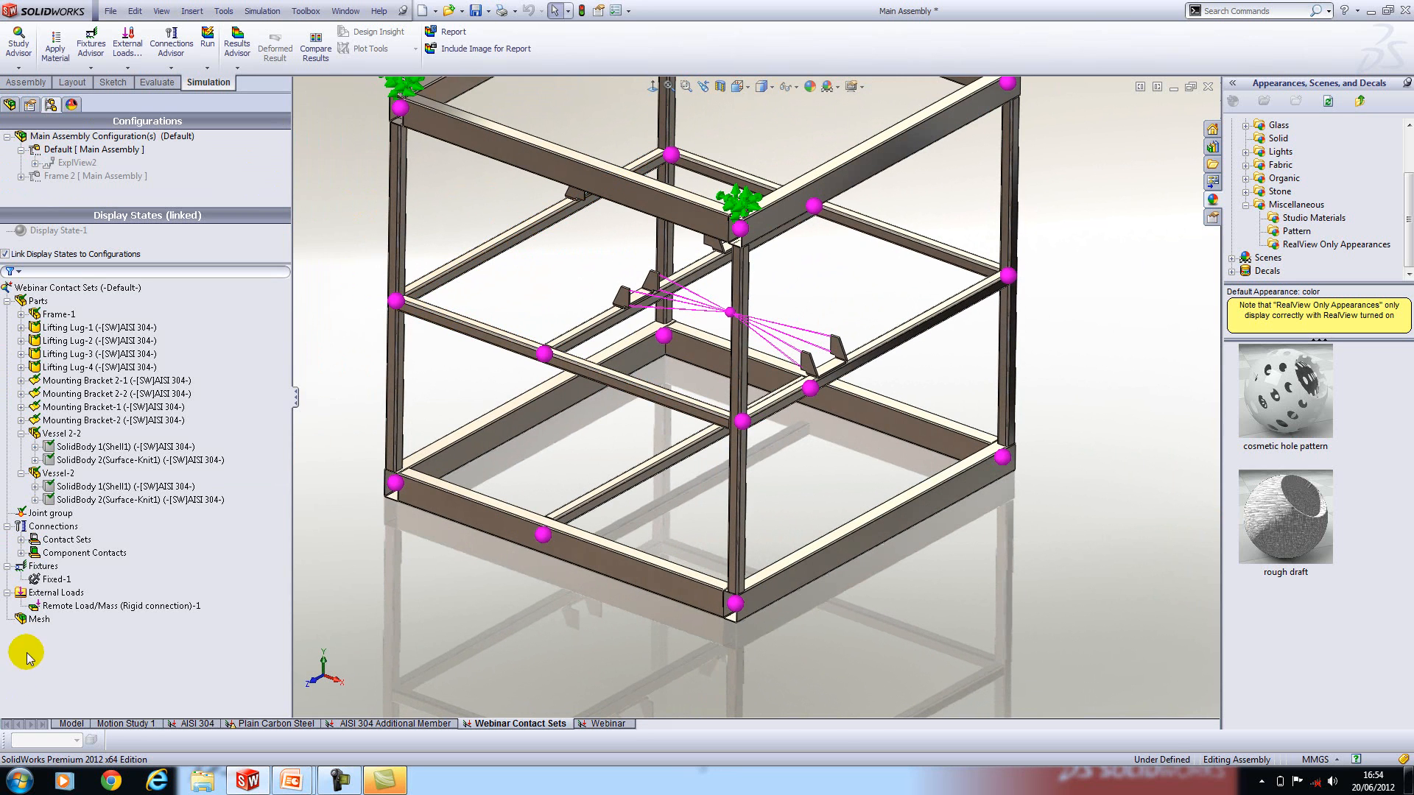
Start a second Remote Load/Mass and pick the other mounting bracket faces
{"action": "right_click", "coordinate": [56, 592]}
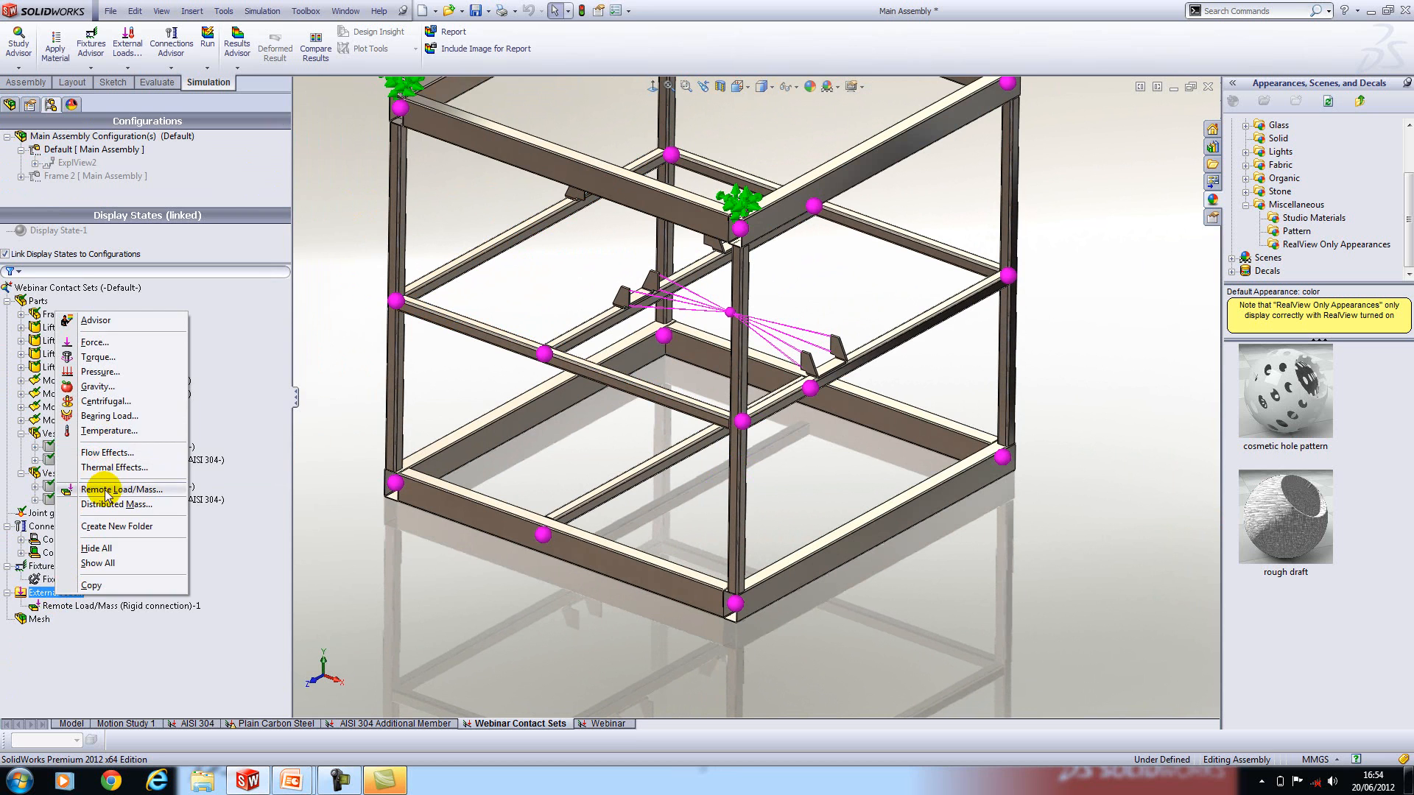
{"action": "left_click", "coordinate": [130, 489]}
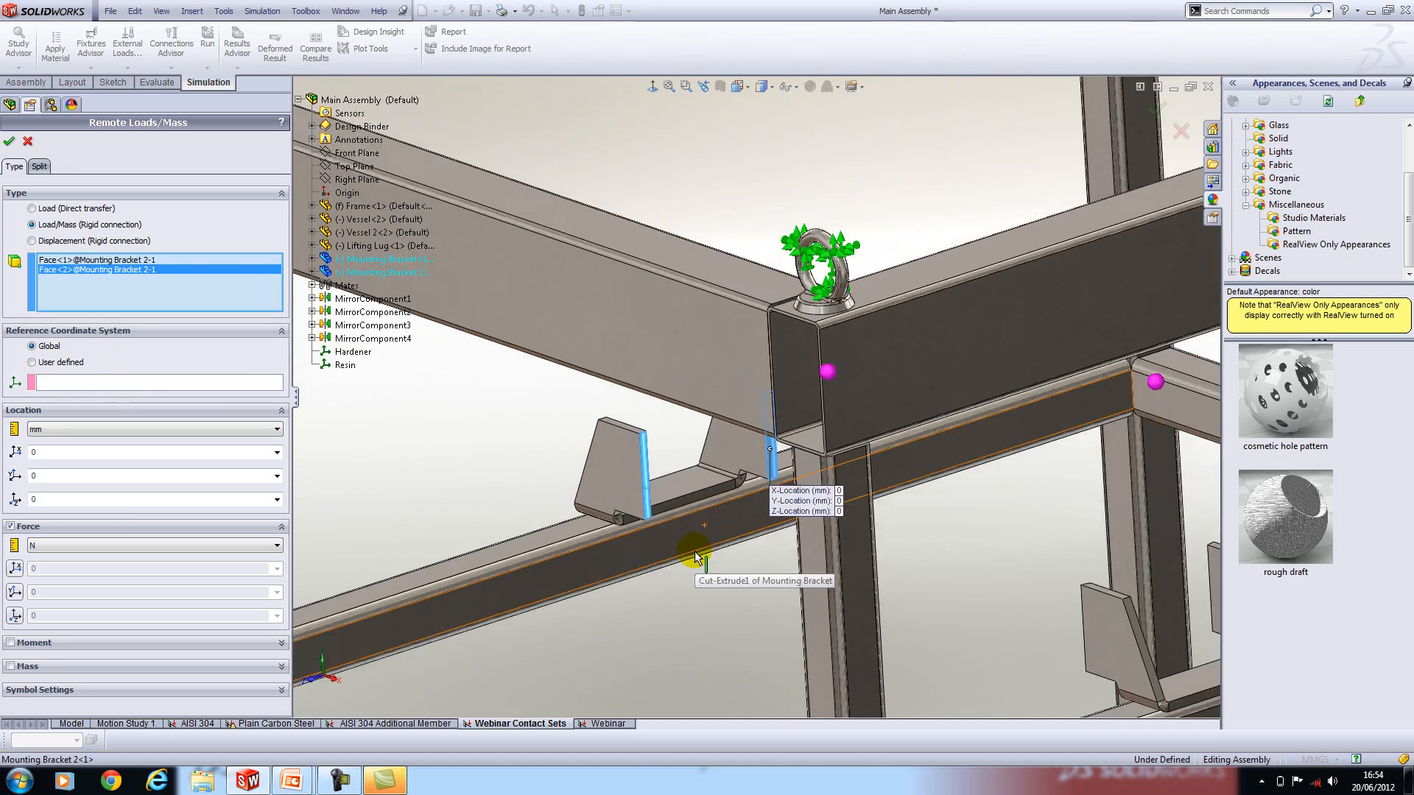
{"action": "left_click_drag", "start_coordinate": [698, 555], "coordinate": [477, 509]}
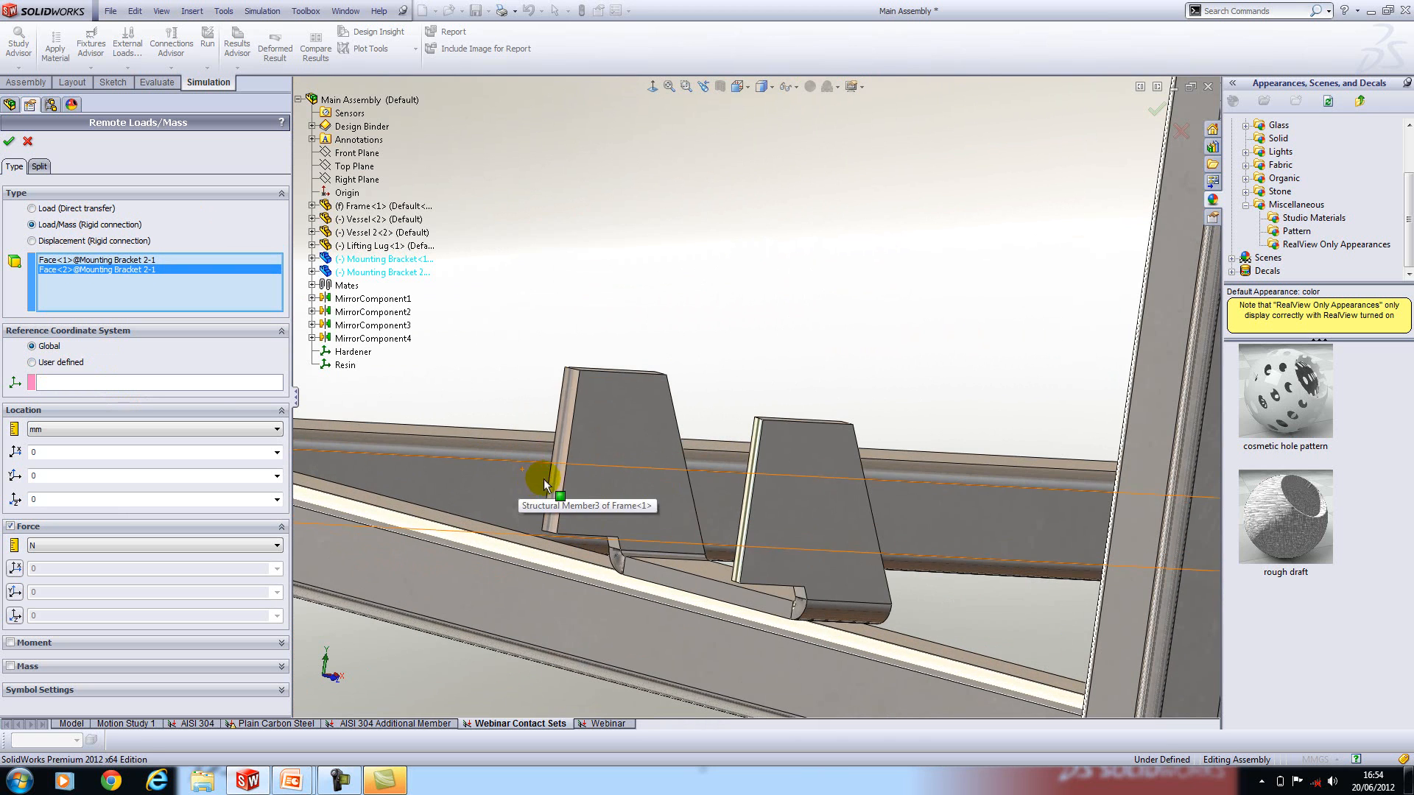
{"action": "left_click", "coordinate": [745, 495]}
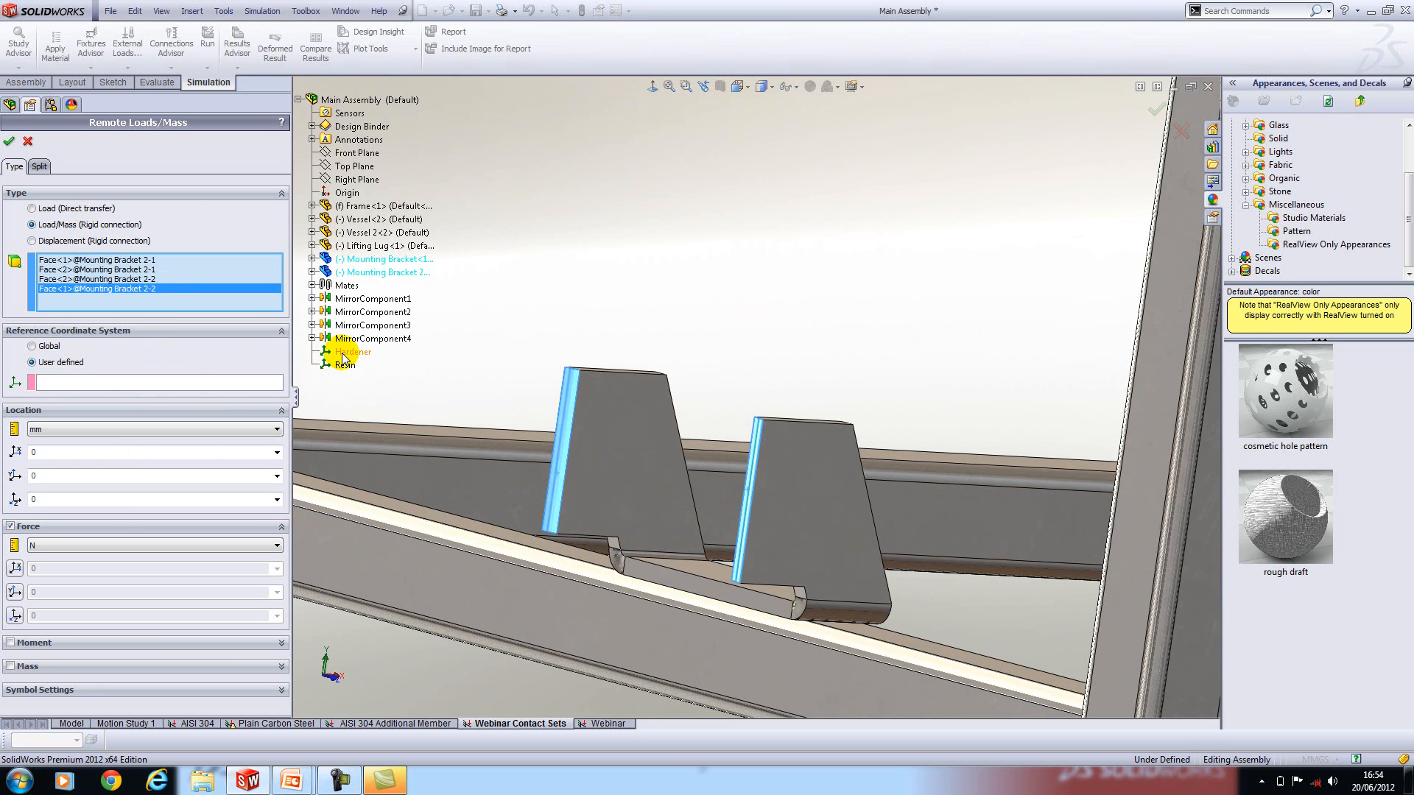
Reference the Hardener coordinate system with Y offset 571.99 mm and mass 588 kg
{"action": "left_click", "coordinate": [353, 350]}
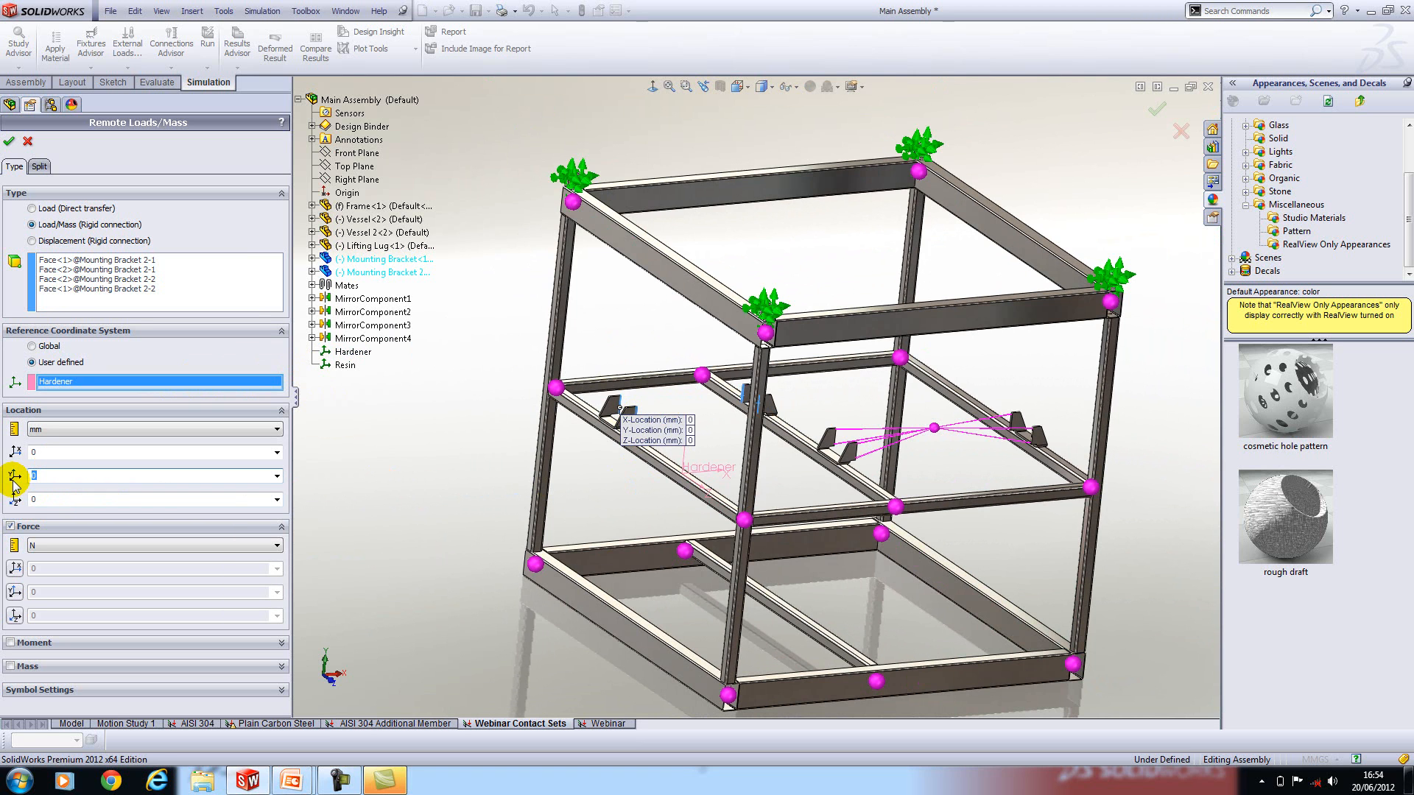
{"action": "type", "text": "571.99"}
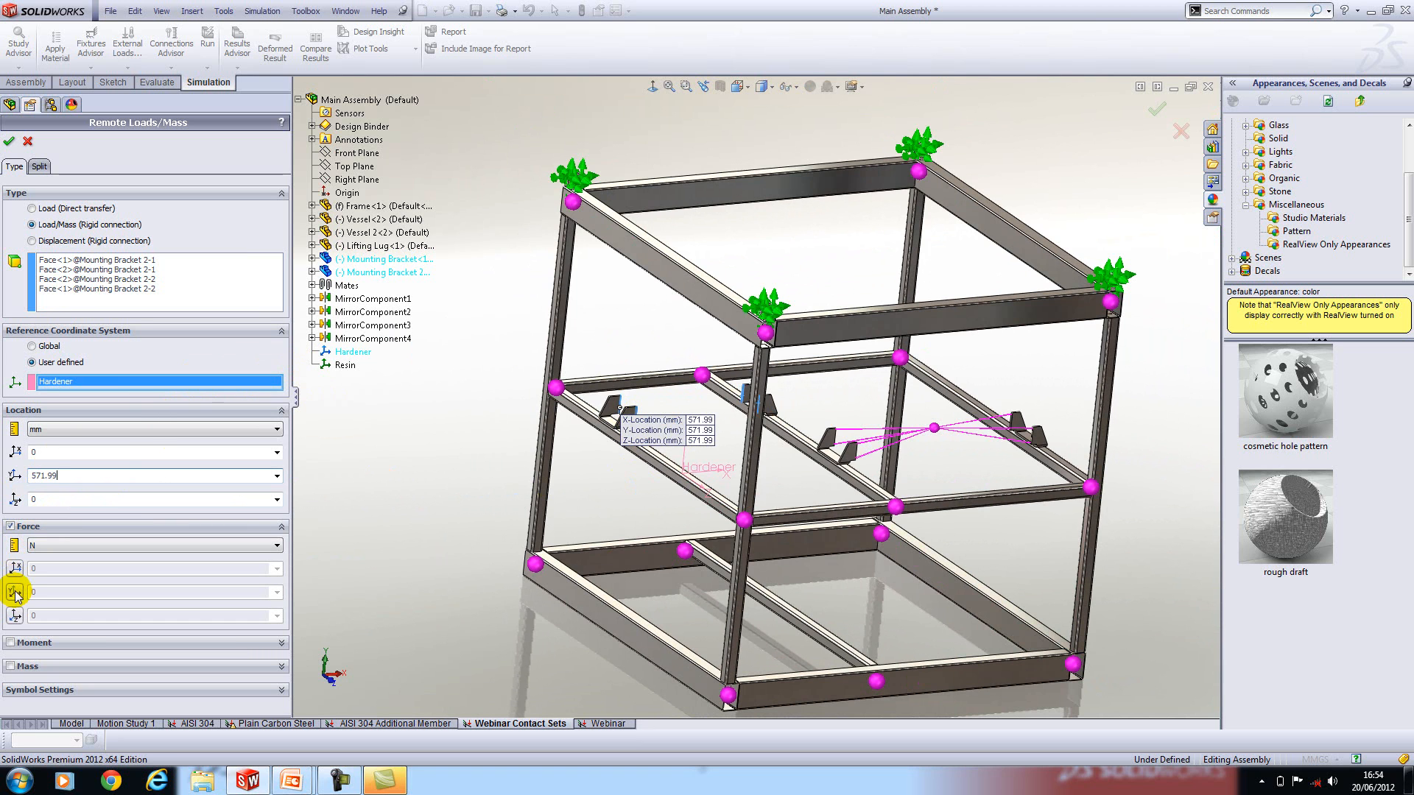
{"action": "mouse_move", "coordinate": [11, 667]}
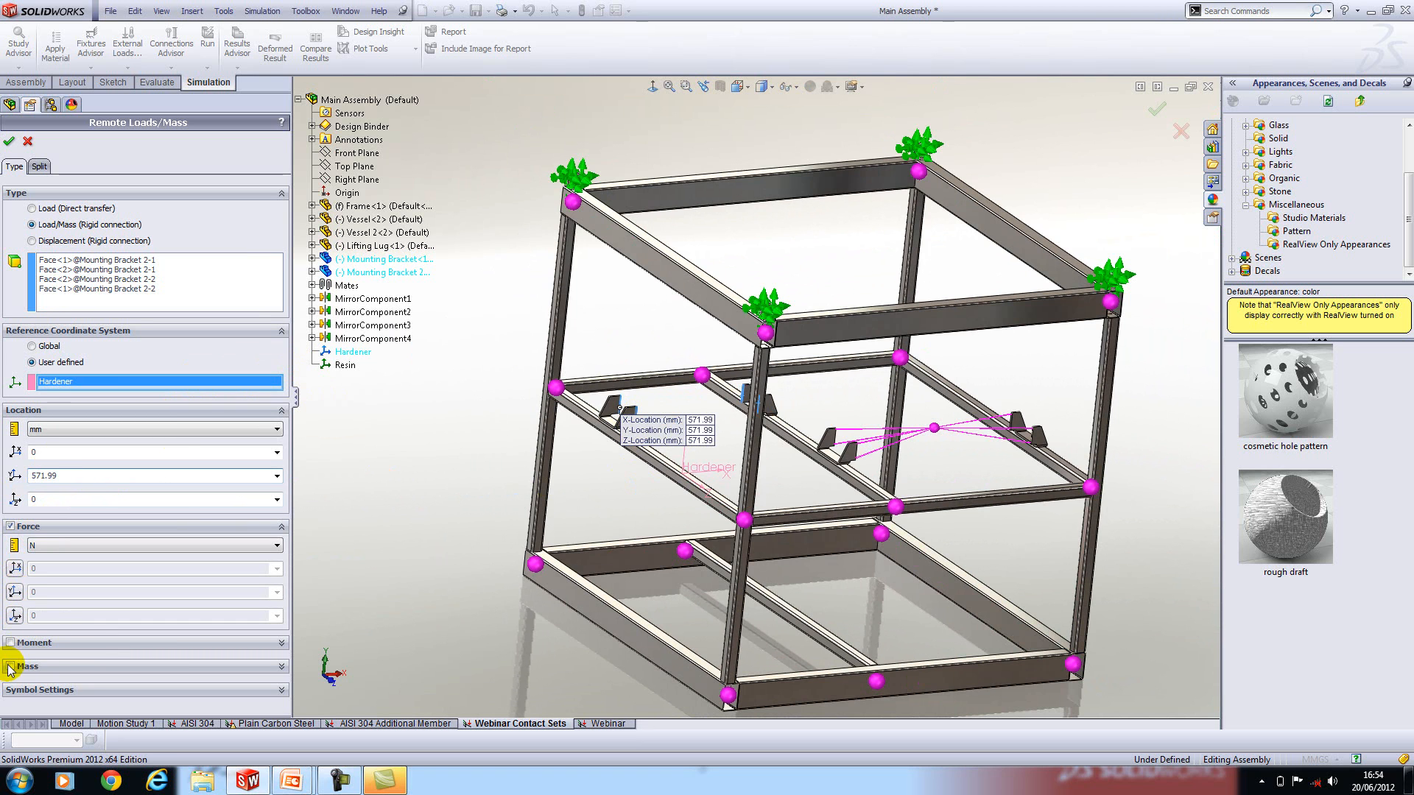
{"action": "left_click", "coordinate": [29, 666]}
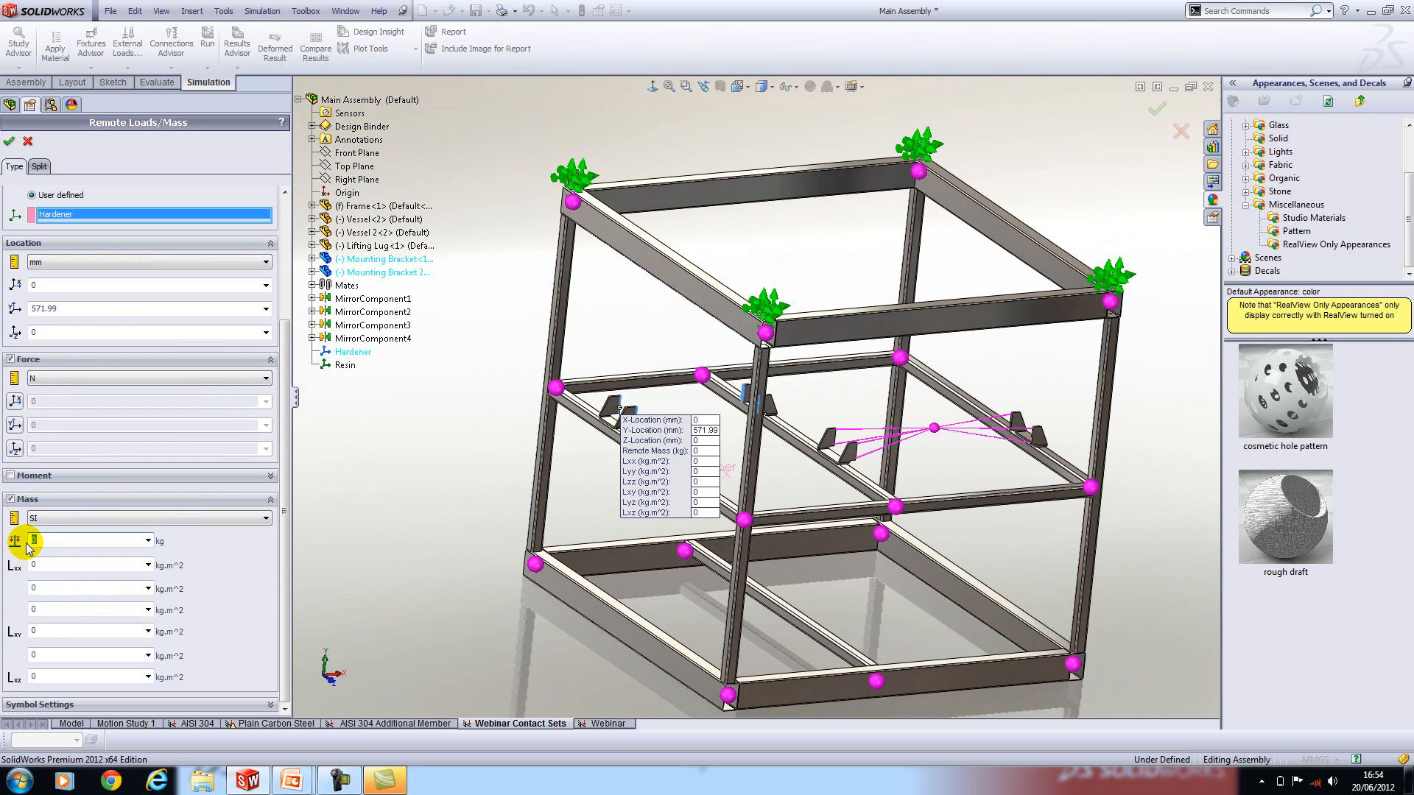
{"action": "type", "text": "588"}
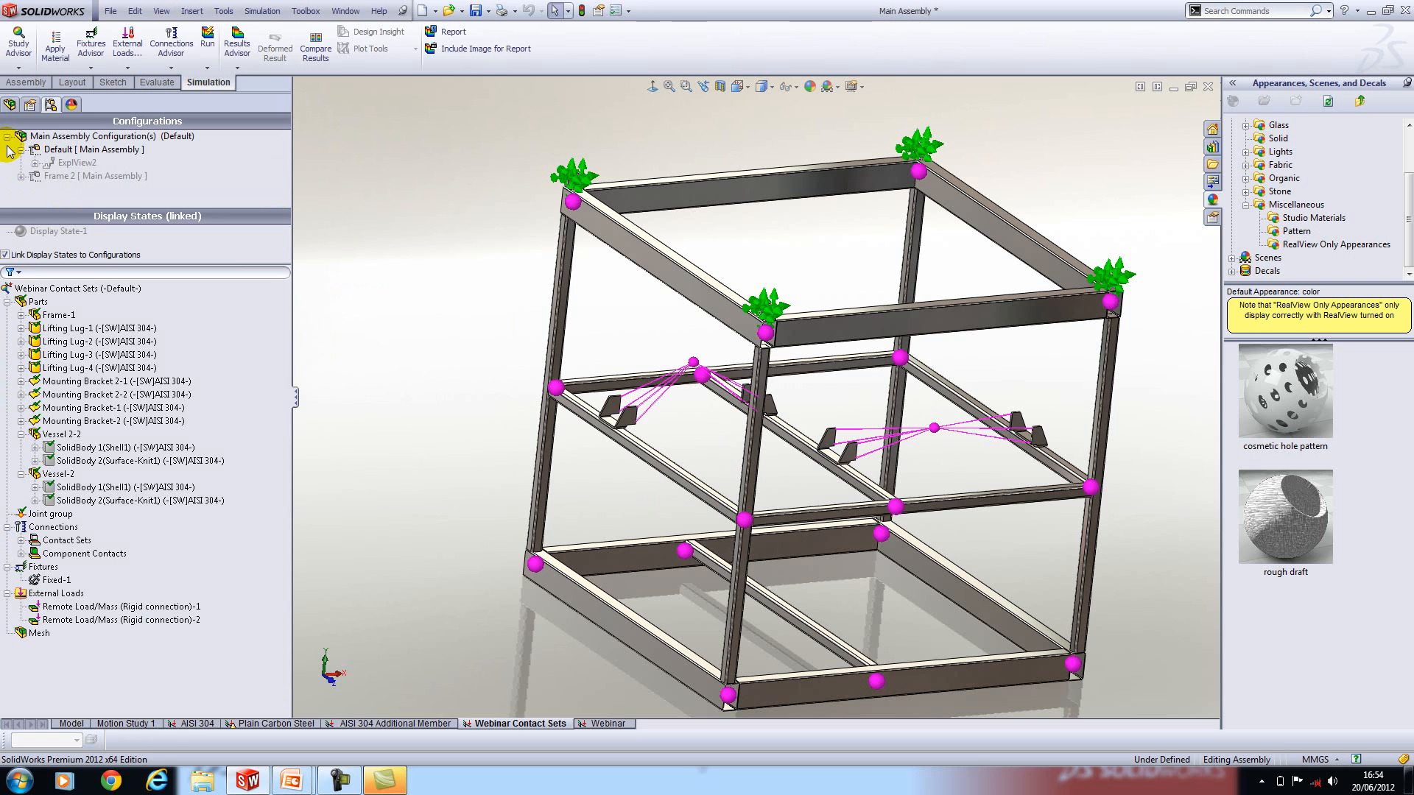
{"action": "mouse_move", "coordinate": [97, 192]}
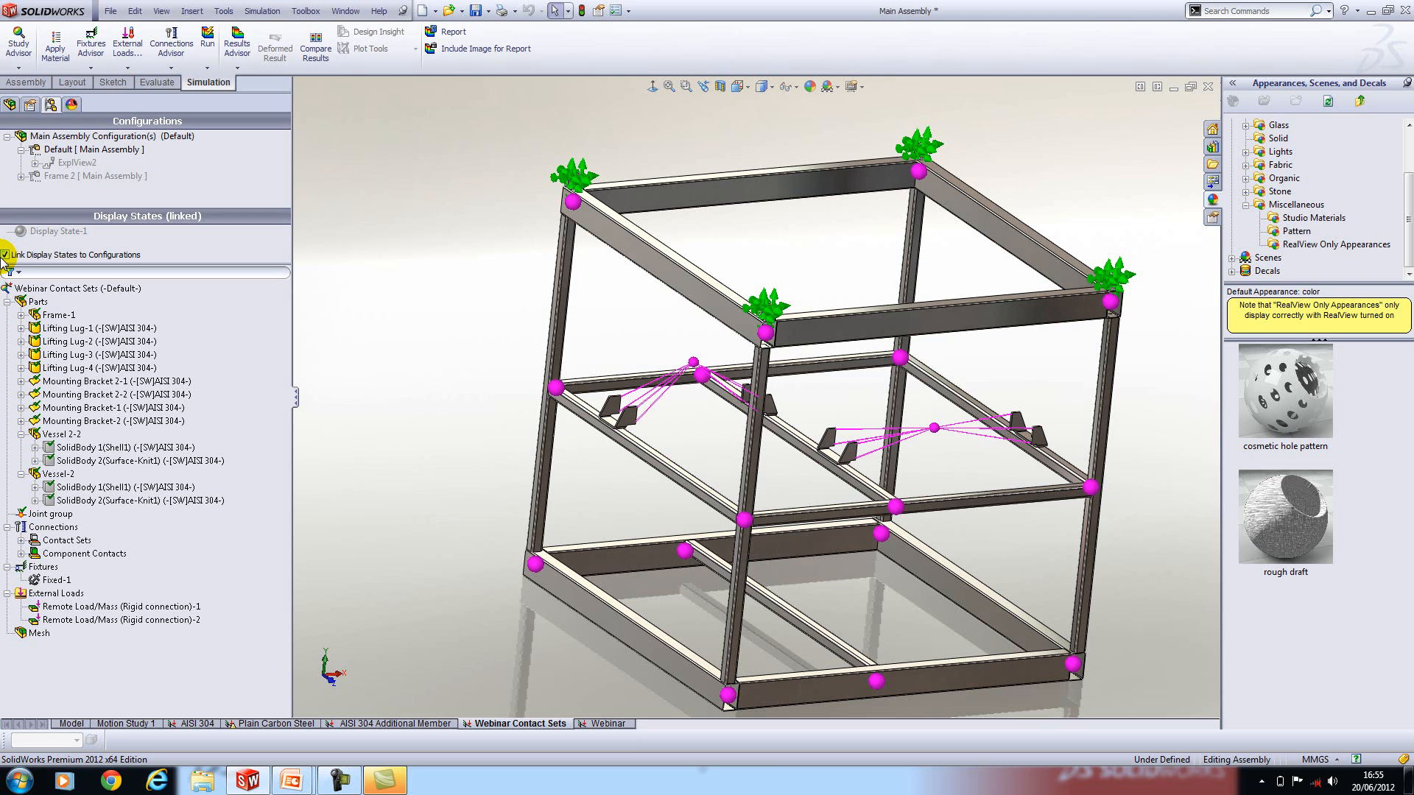
Add a reference-geometry fixture on the mounting brackets using the Top Plane alongside the fixed restraint
{"action": "left_click", "coordinate": [82, 552]}
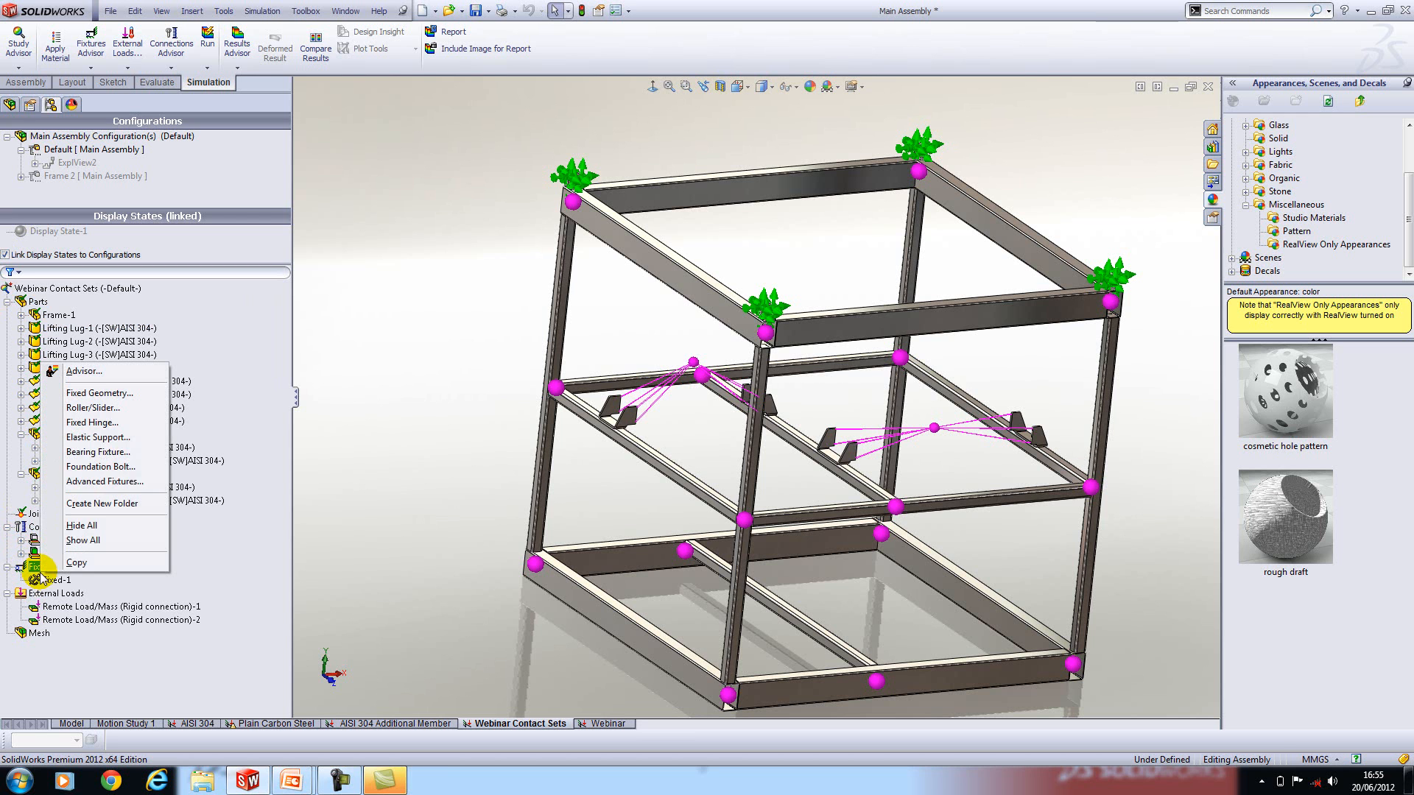
{"action": "left_click", "coordinate": [100, 392]}
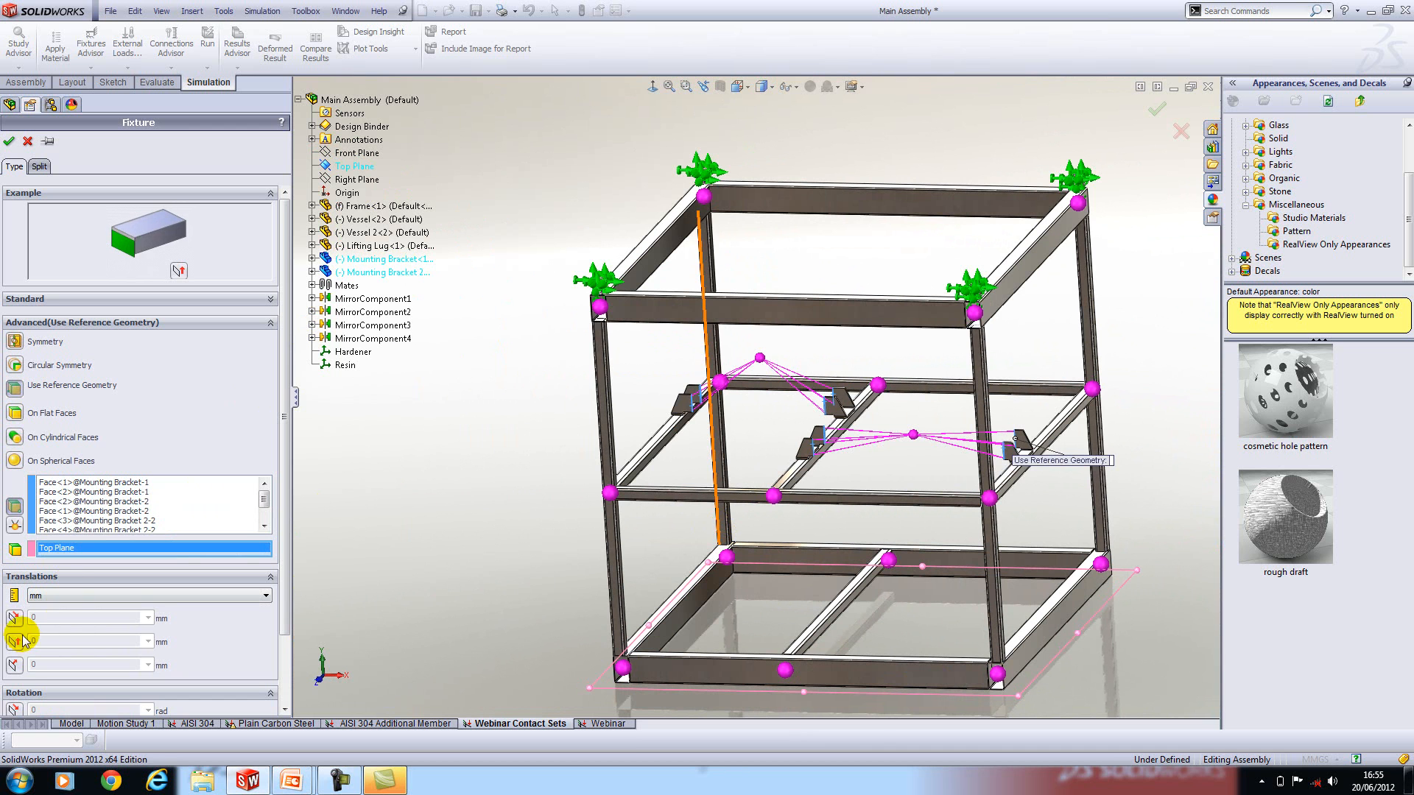
{"action": "left_click", "coordinate": [16, 639]}
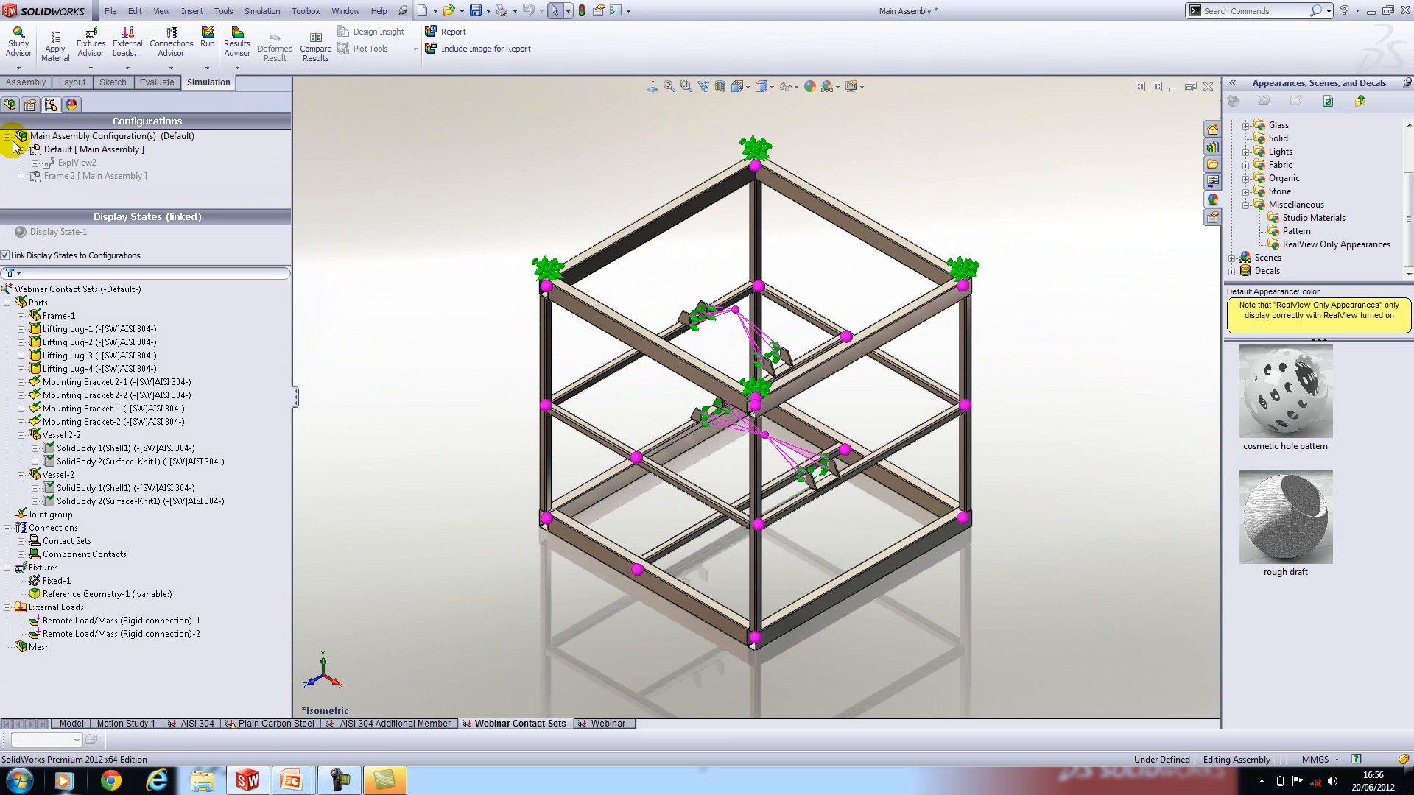
Add a gravity load of −9.81 m/s² referenced to the Top Plane under External Loads
{"action": "left_click", "coordinate": [118, 620]}
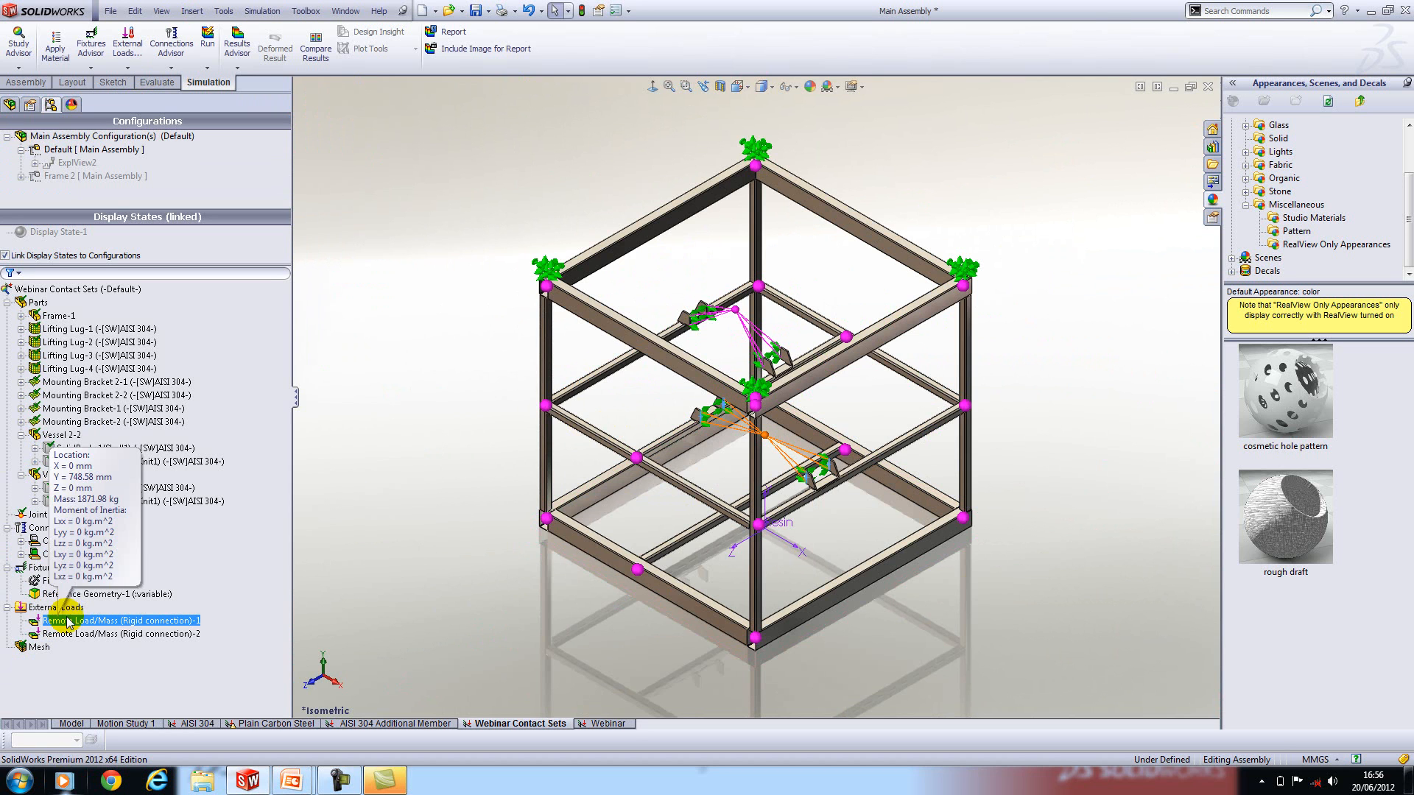
{"action": "right_click", "coordinate": [44, 607]}
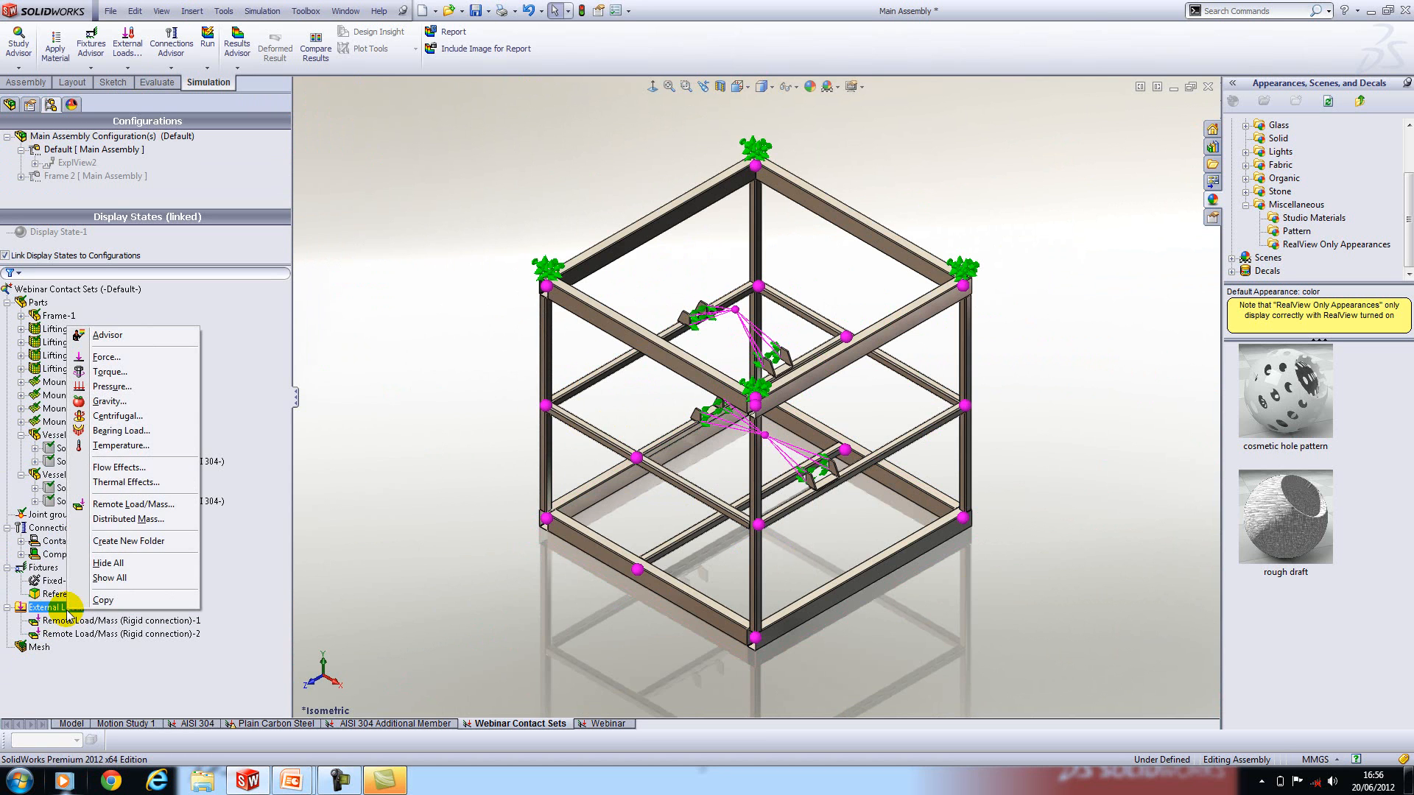
{"action": "left_click", "coordinate": [109, 401]}
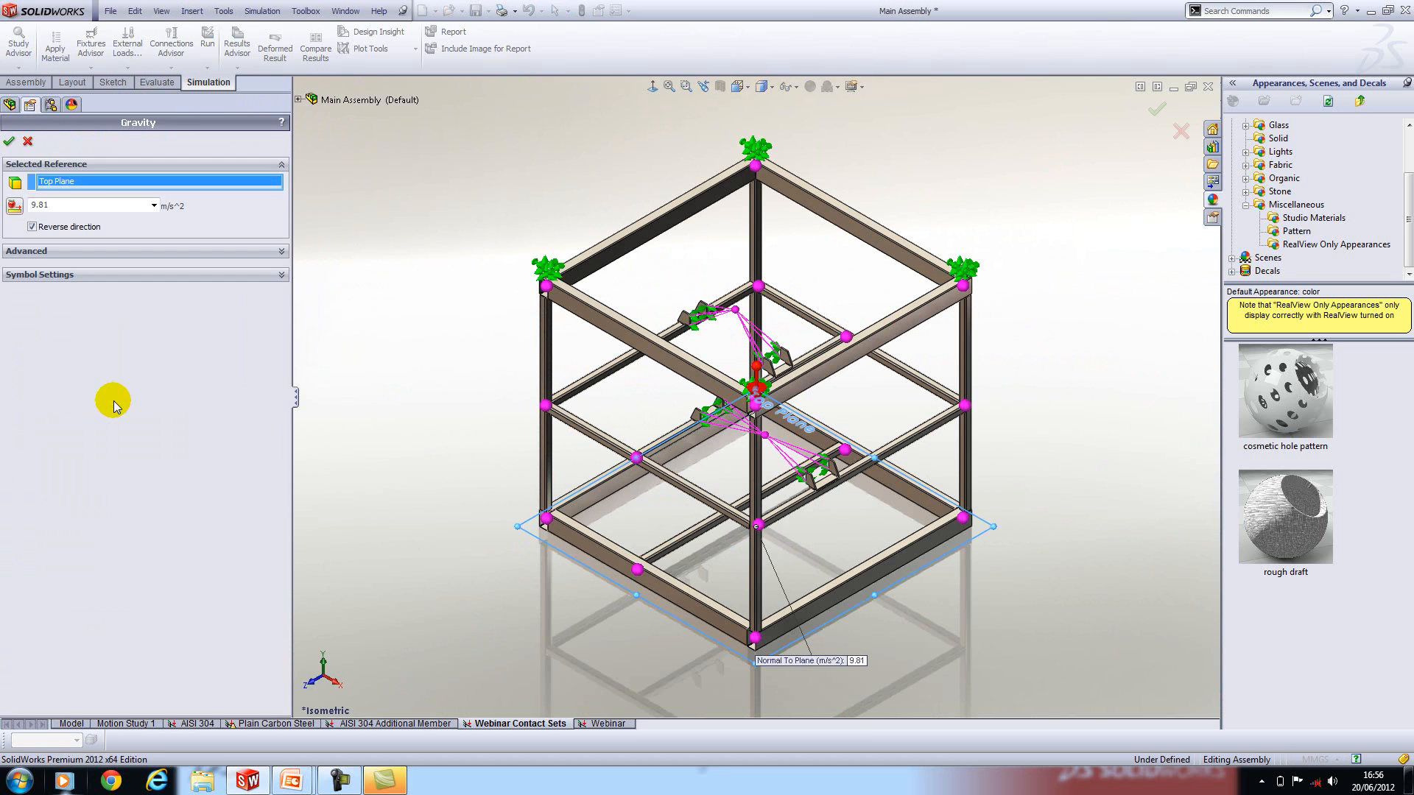
{"action": "mouse_move", "coordinate": [10, 142]}
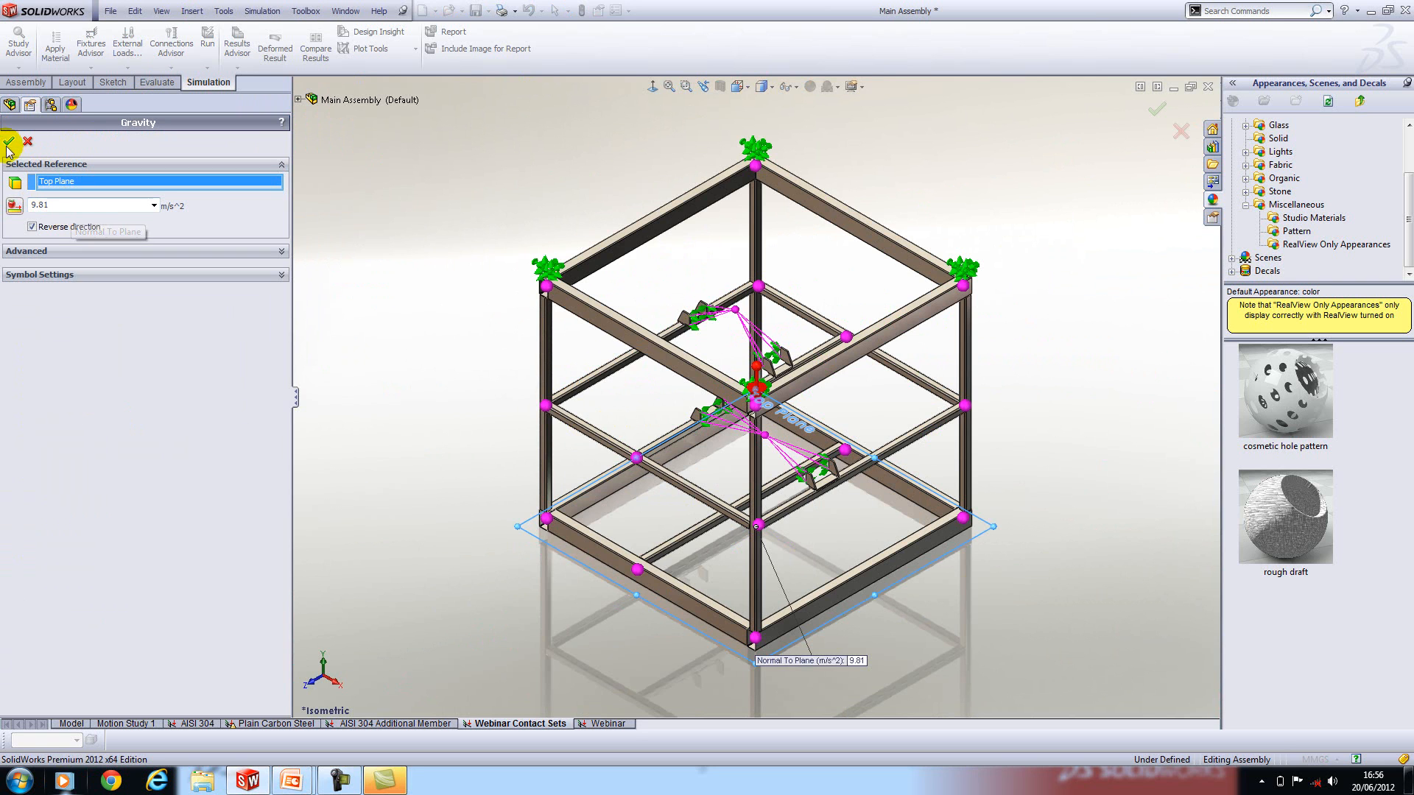
{"action": "mouse_move", "coordinate": [9, 143]}
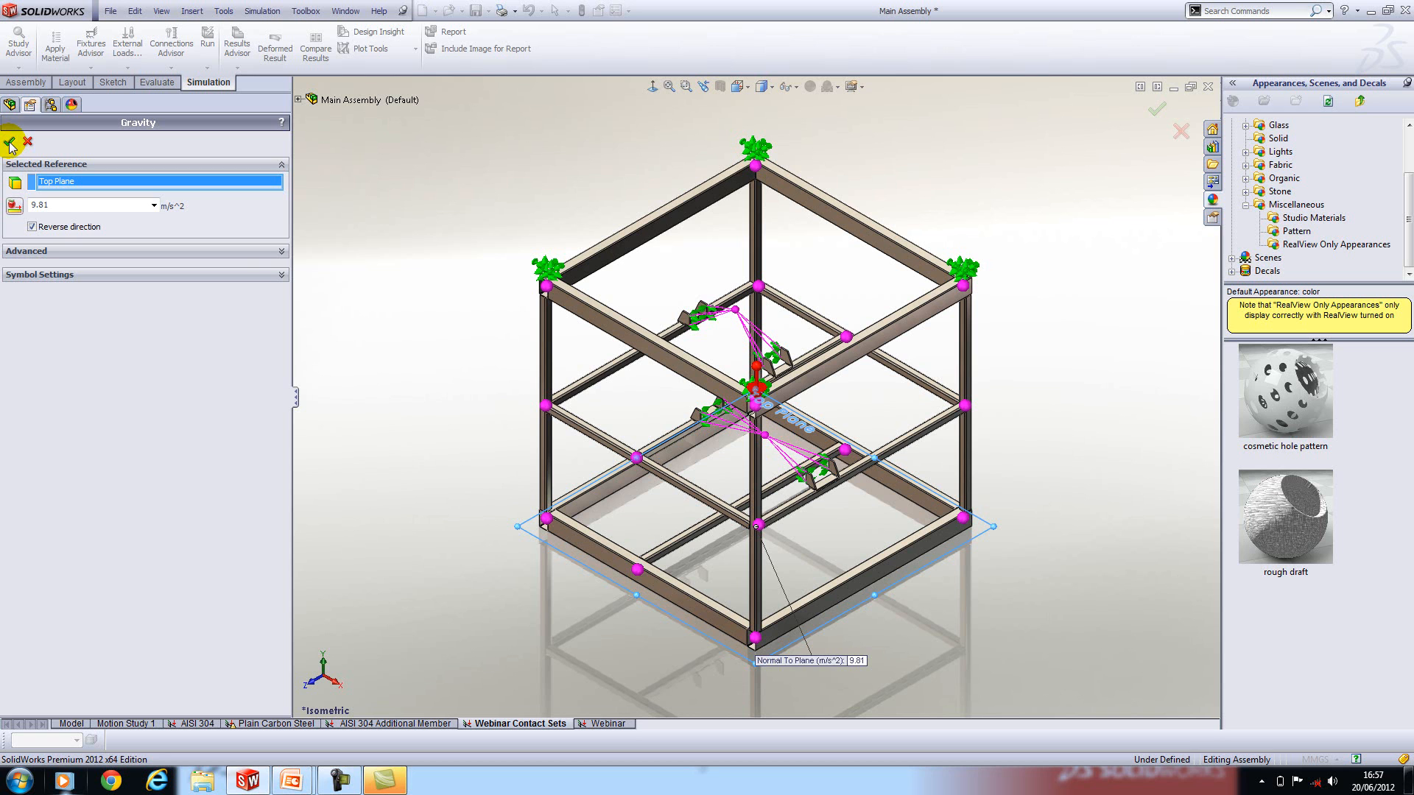
{"action": "left_click", "coordinate": [13, 141]}
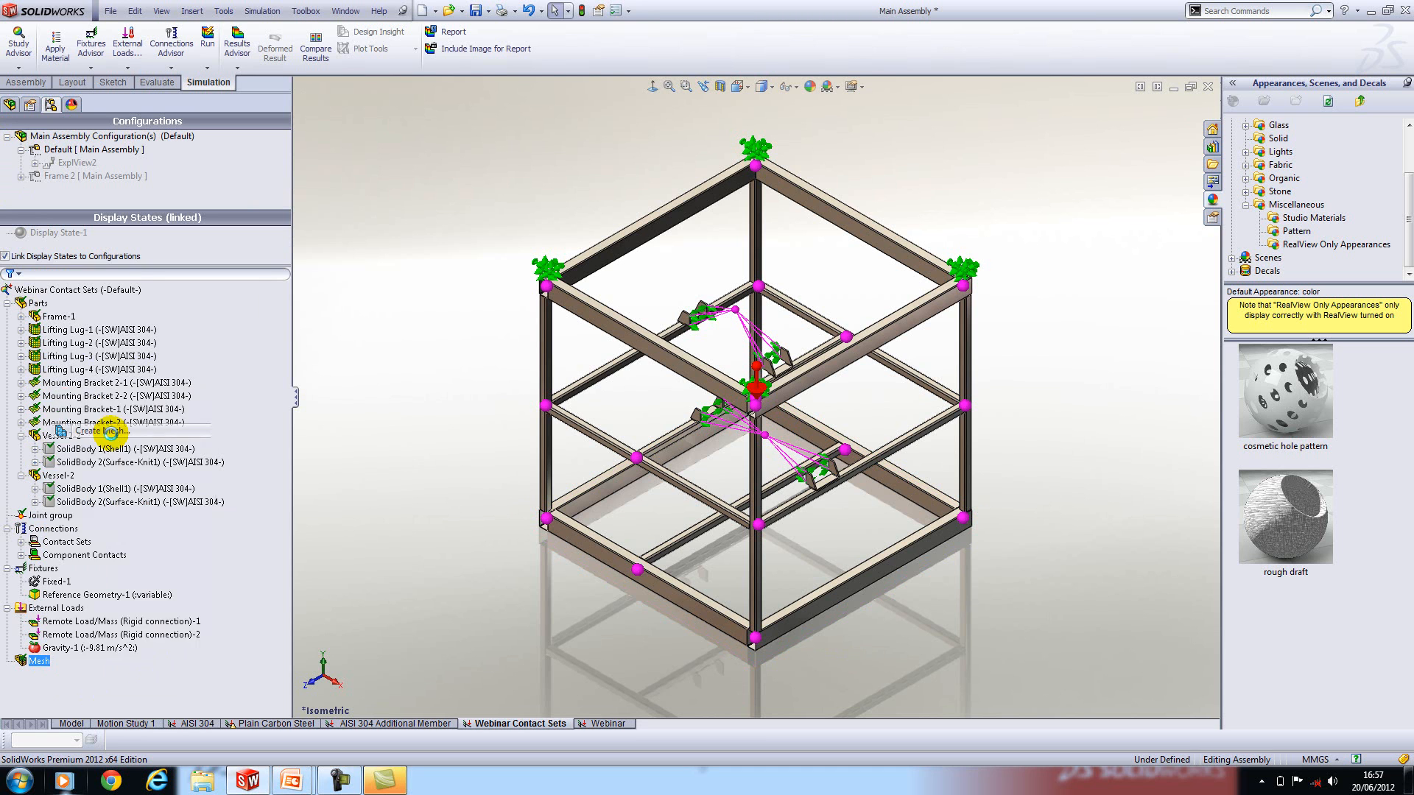
{"action": "left_click", "coordinate": [110, 430]}
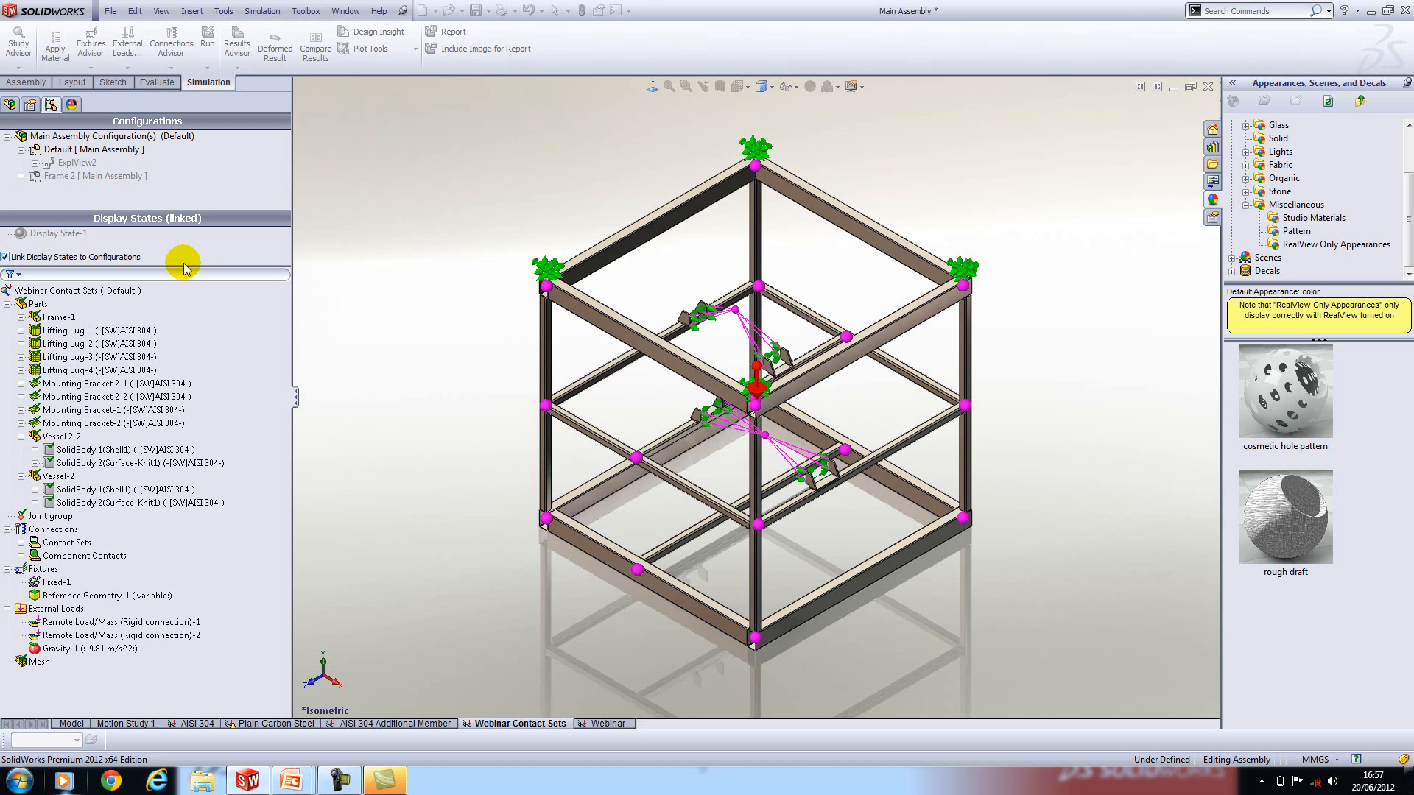
Mesh the frame as beam elements and run the study to get Stress1, Displacement1, Strain1 and Stress2
{"action": "right_click", "coordinate": [56, 290]}
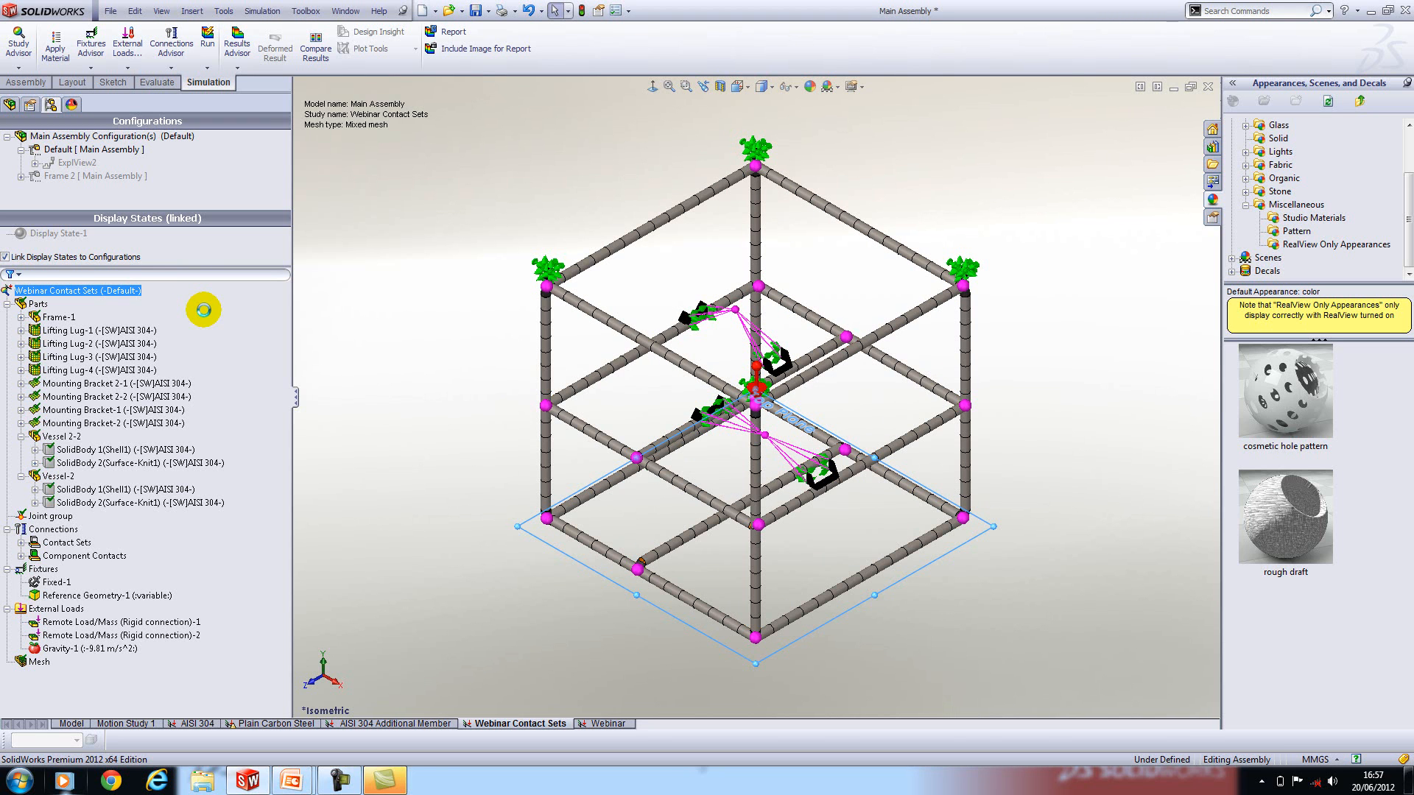
{"action": "left_click", "coordinate": [203, 41]}
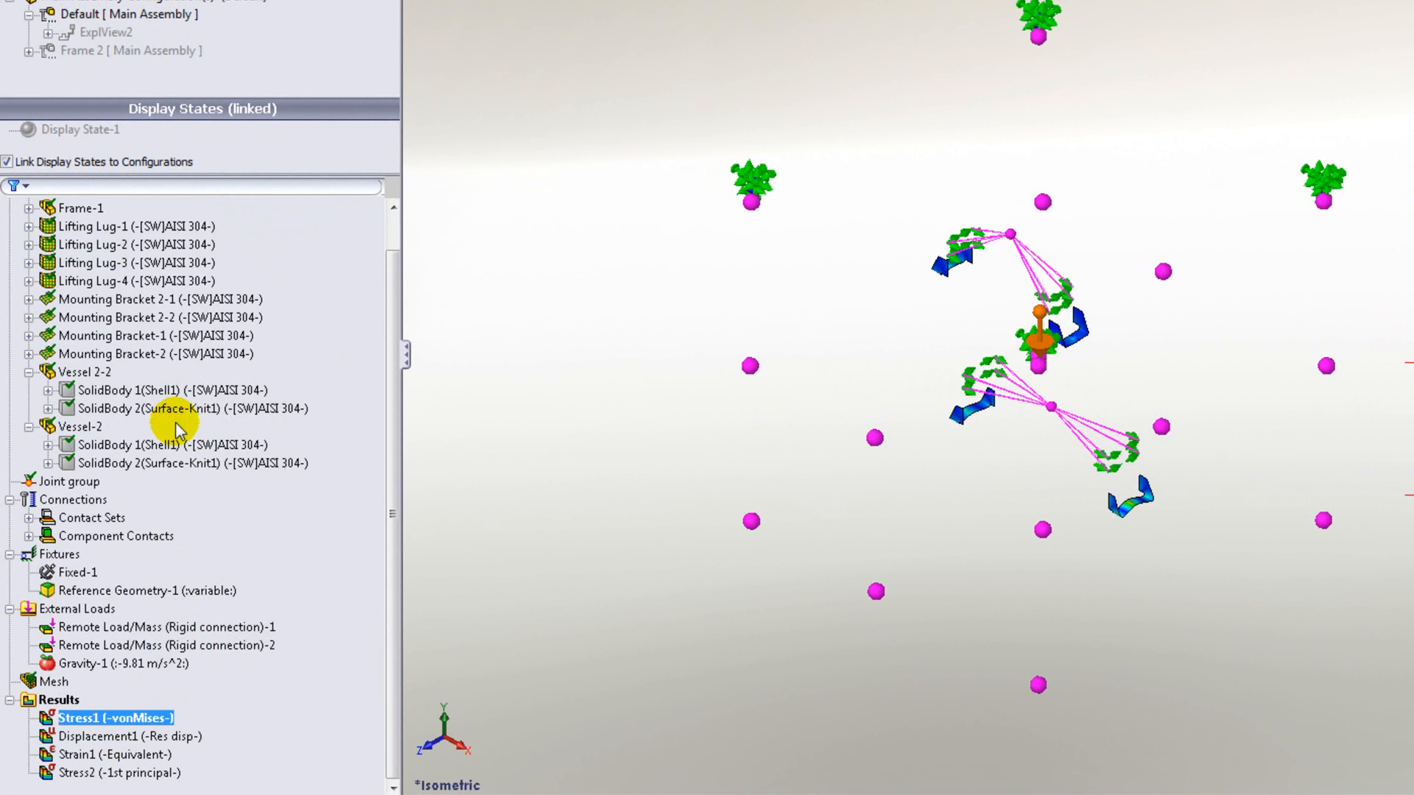
Show the Stress1 plot as beam upper-bound axial and bending stress on the deformed mesh
{"action": "double_click", "coordinate": [100, 719]}
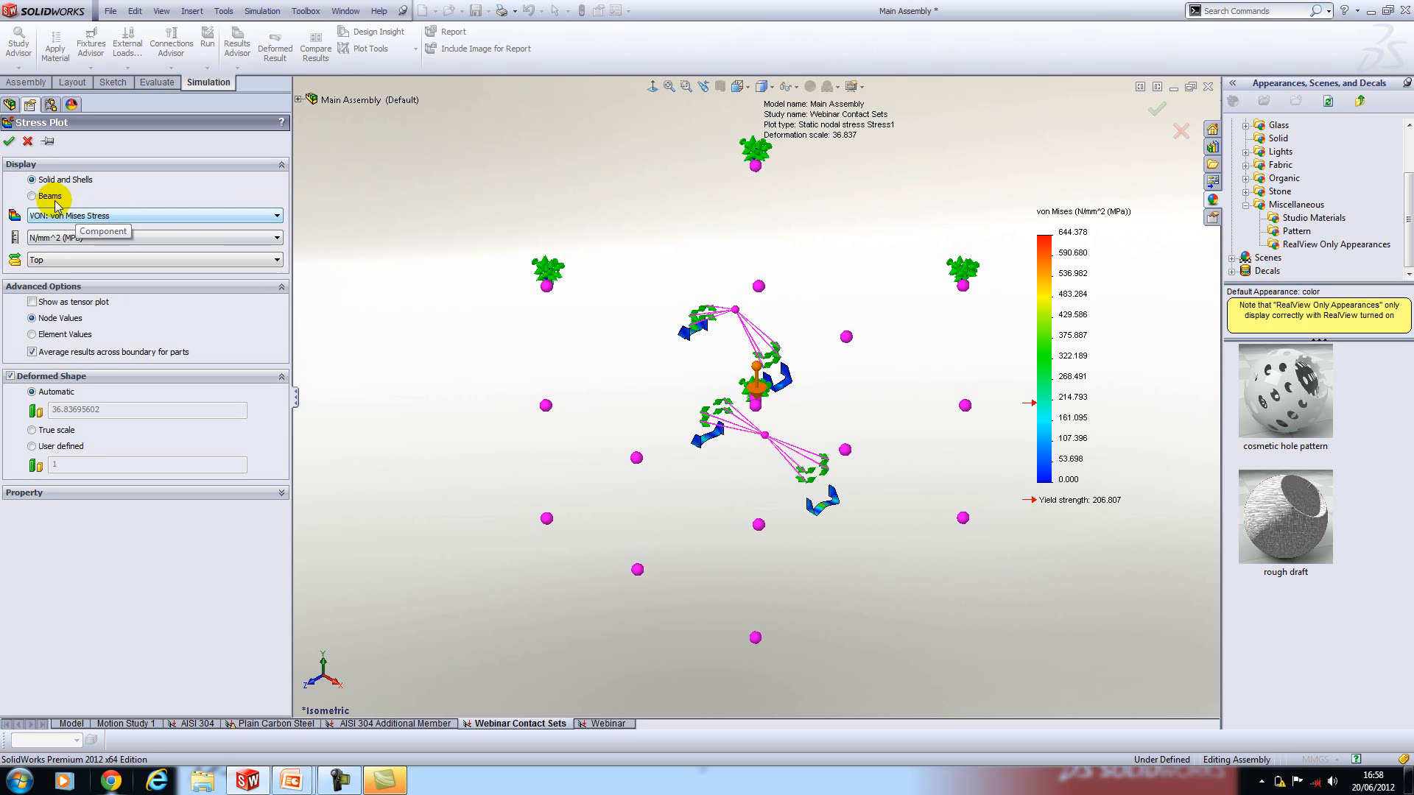
{"action": "left_click", "coordinate": [28, 198]}
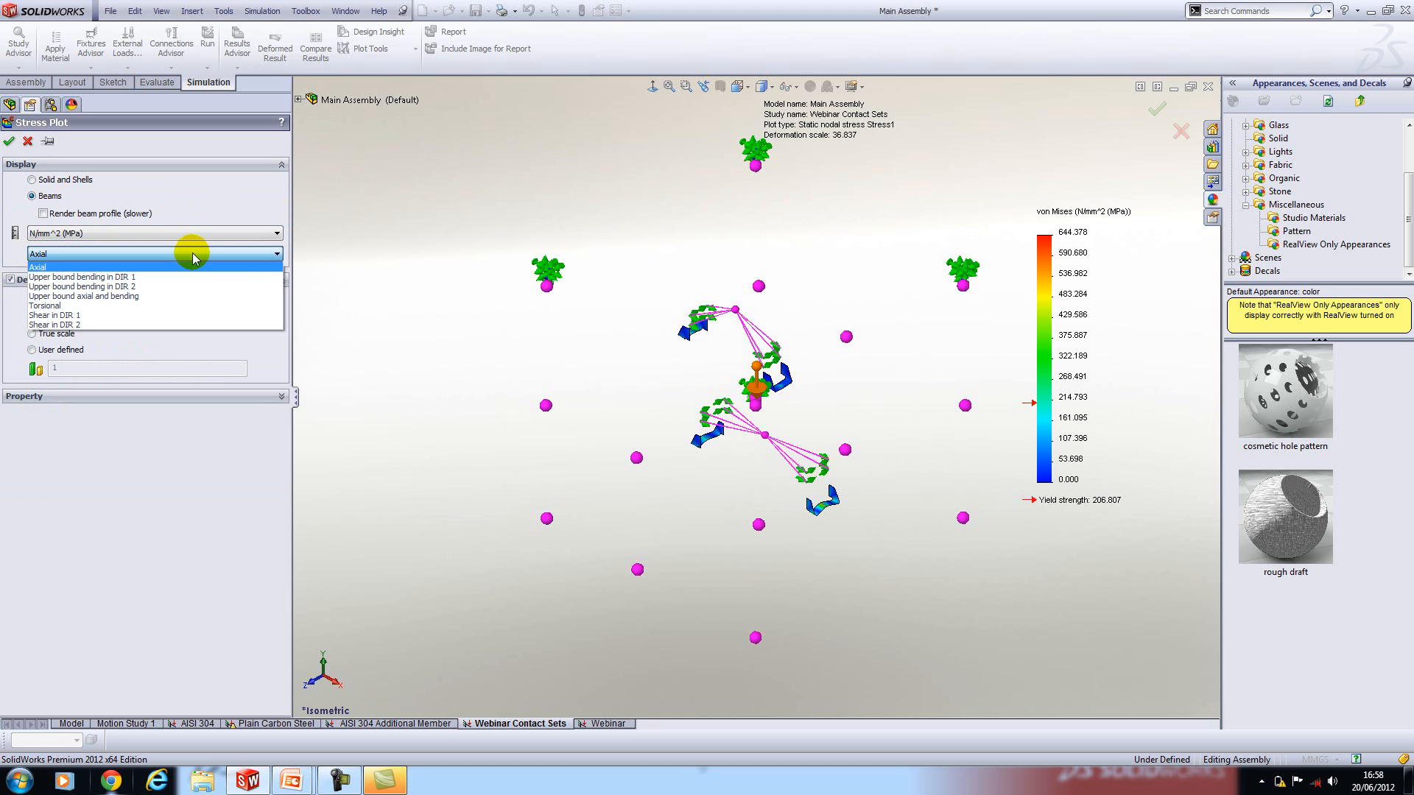
{"action": "mouse_move", "coordinate": [150, 296]}
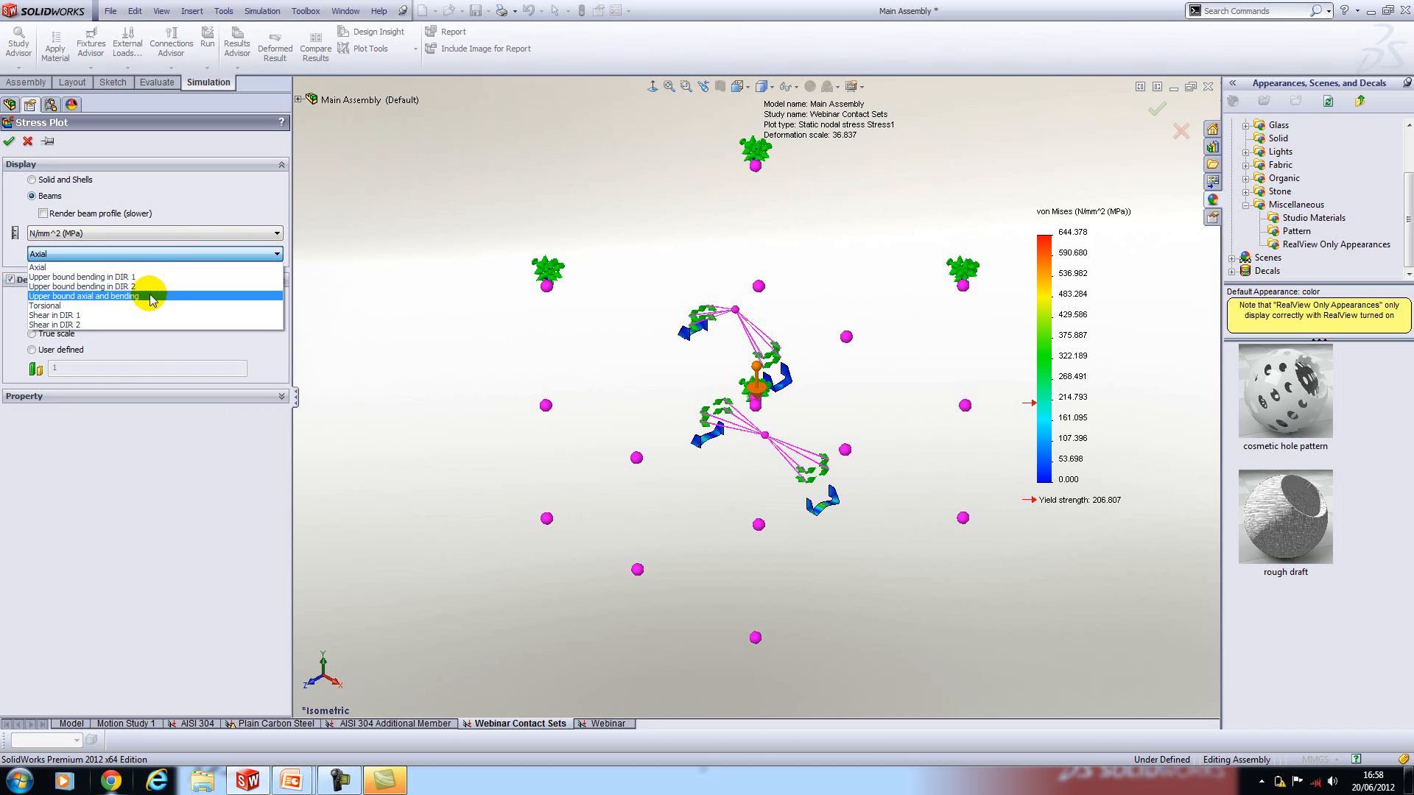
{"action": "left_click", "coordinate": [83, 296]}
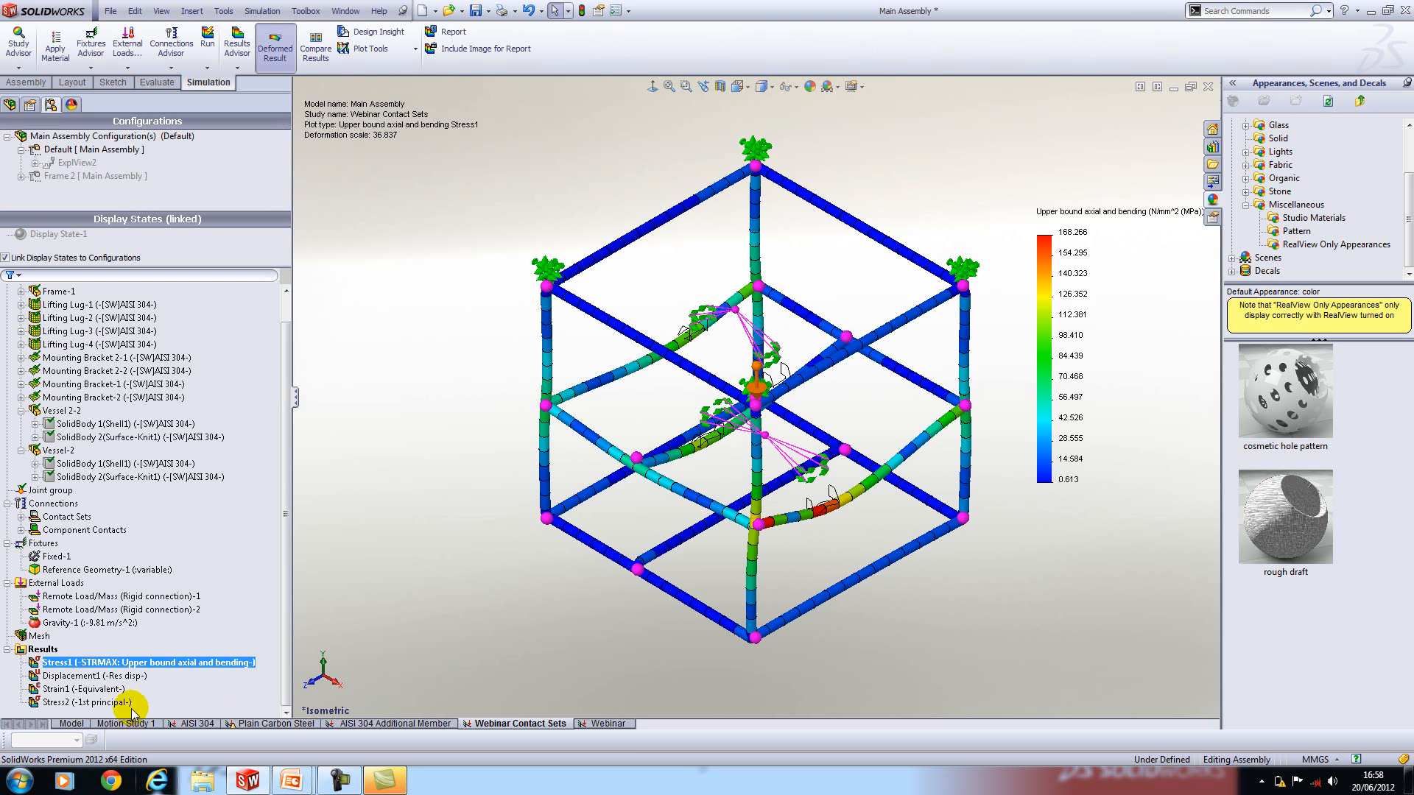
{"action": "right_click", "coordinate": [148, 663]}
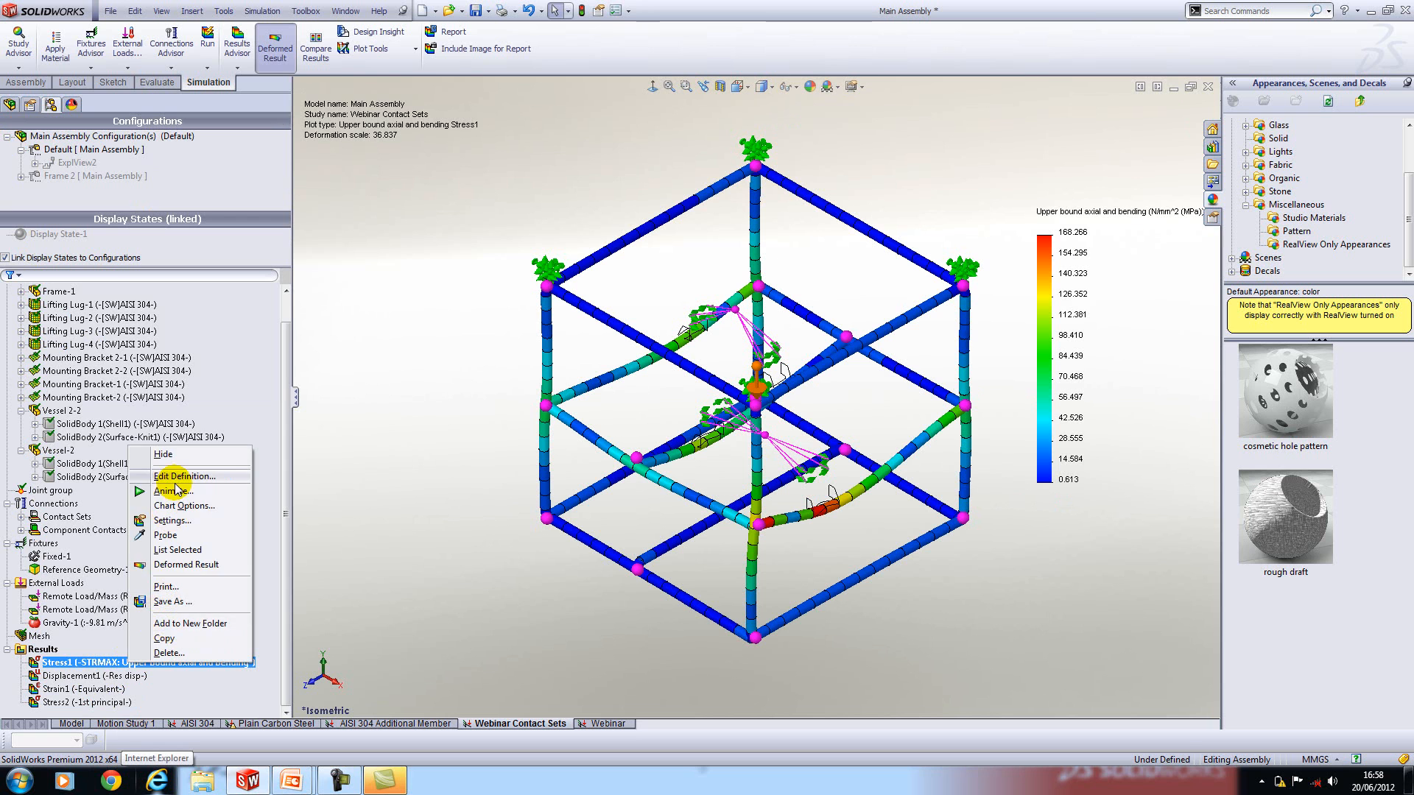
{"action": "left_click", "coordinate": [184, 477]}
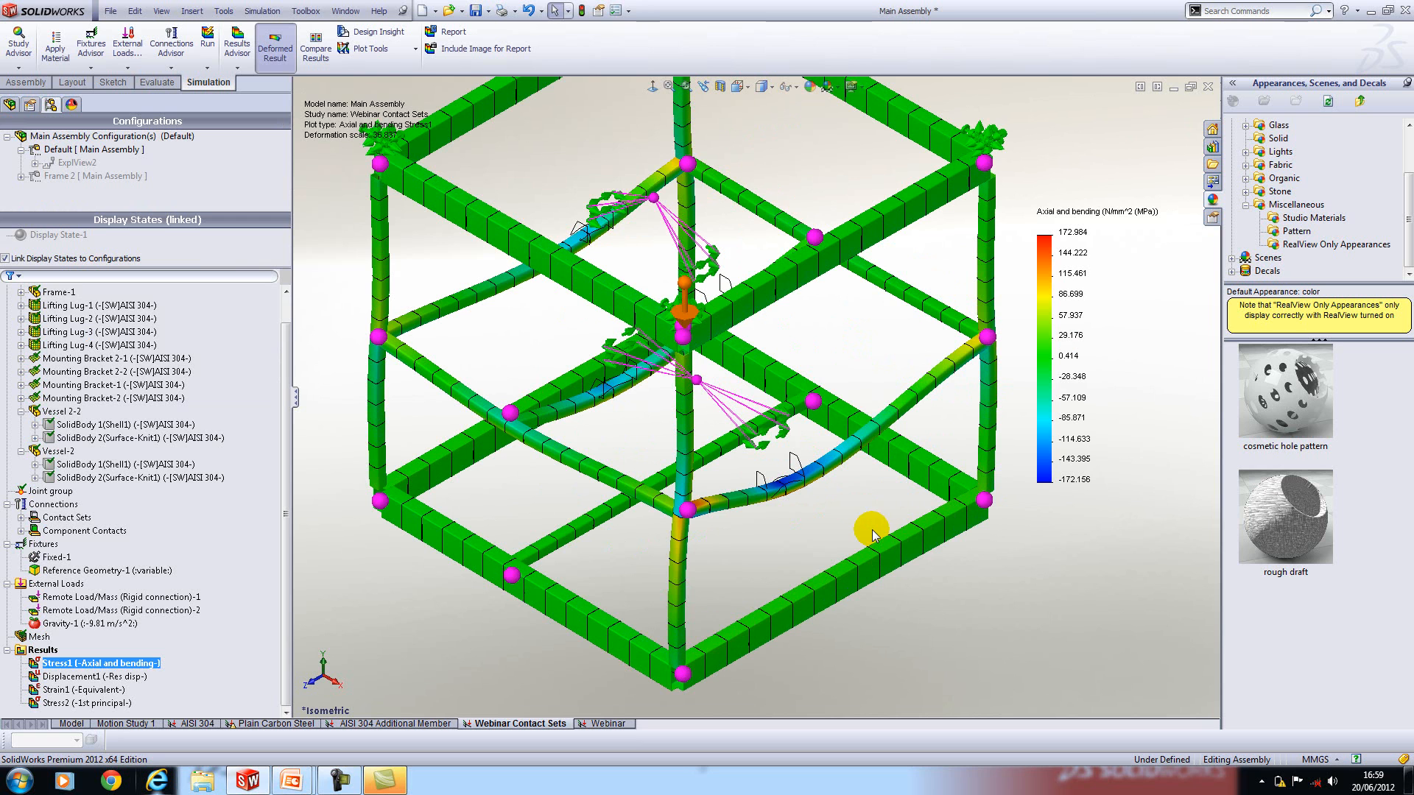
{"action": "mouse_move", "coordinate": [868, 499]}
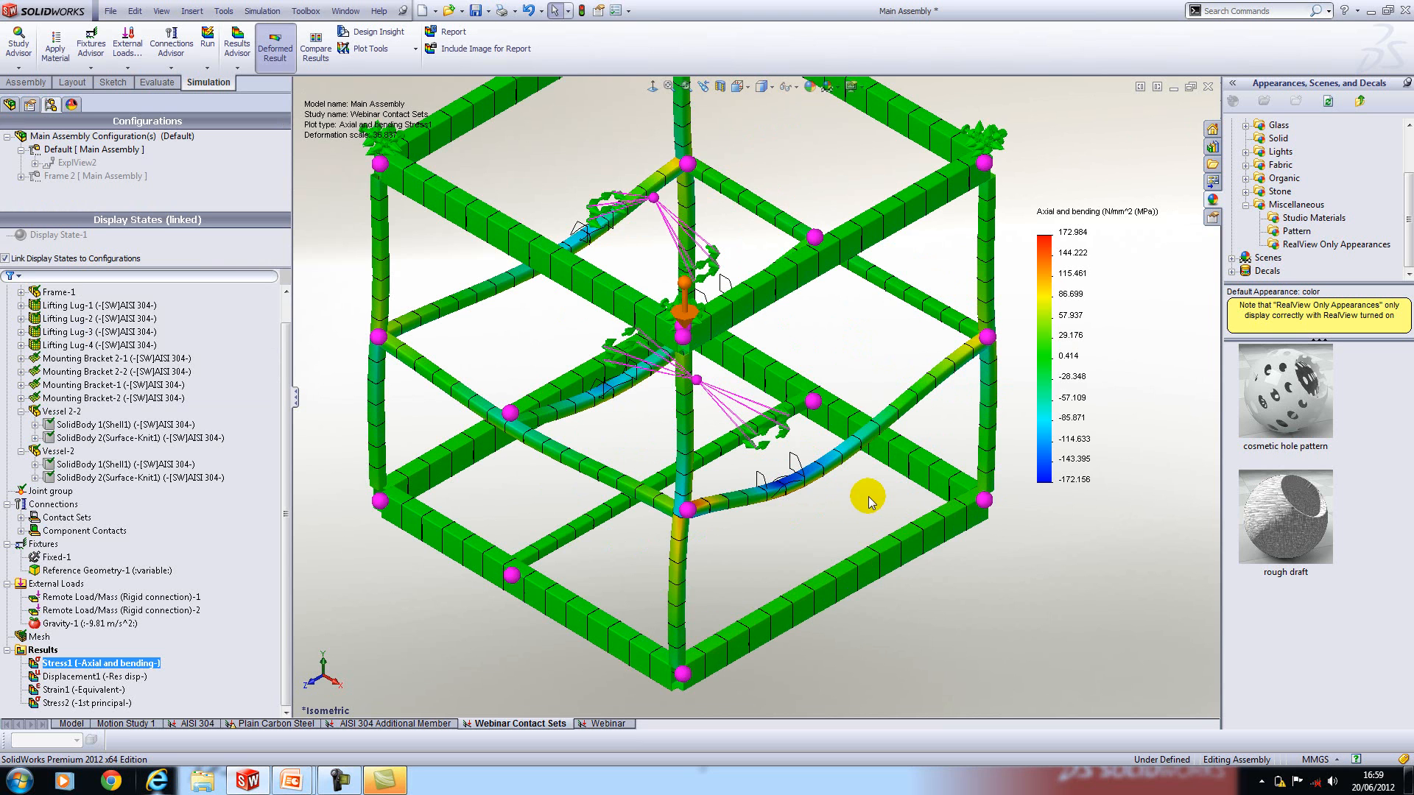
{"action": "left_click", "coordinate": [69, 305]}
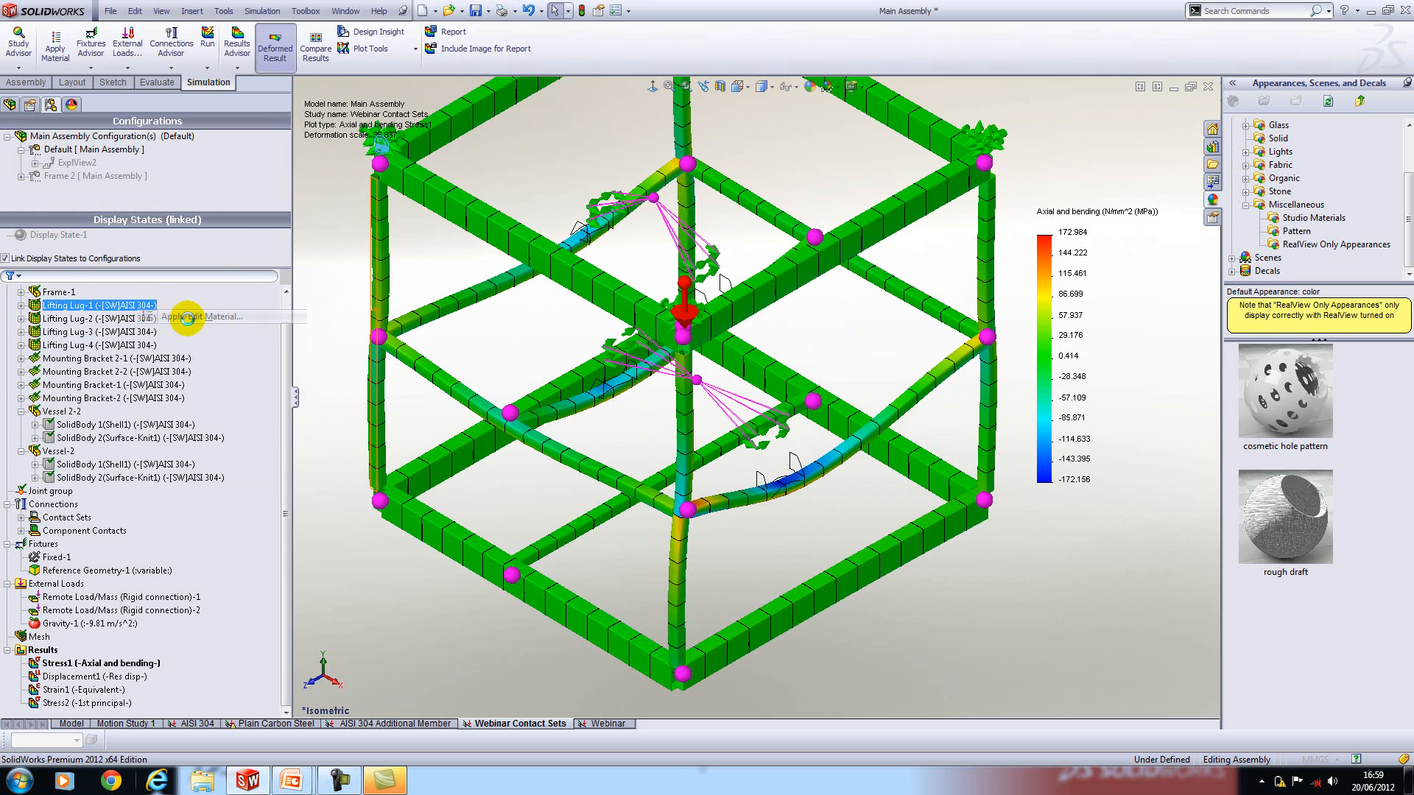
Check the lifting lug's AISI 304 material properties in MPa, yield strength about 207 MPa
{"action": "left_click", "coordinate": [204, 317]}
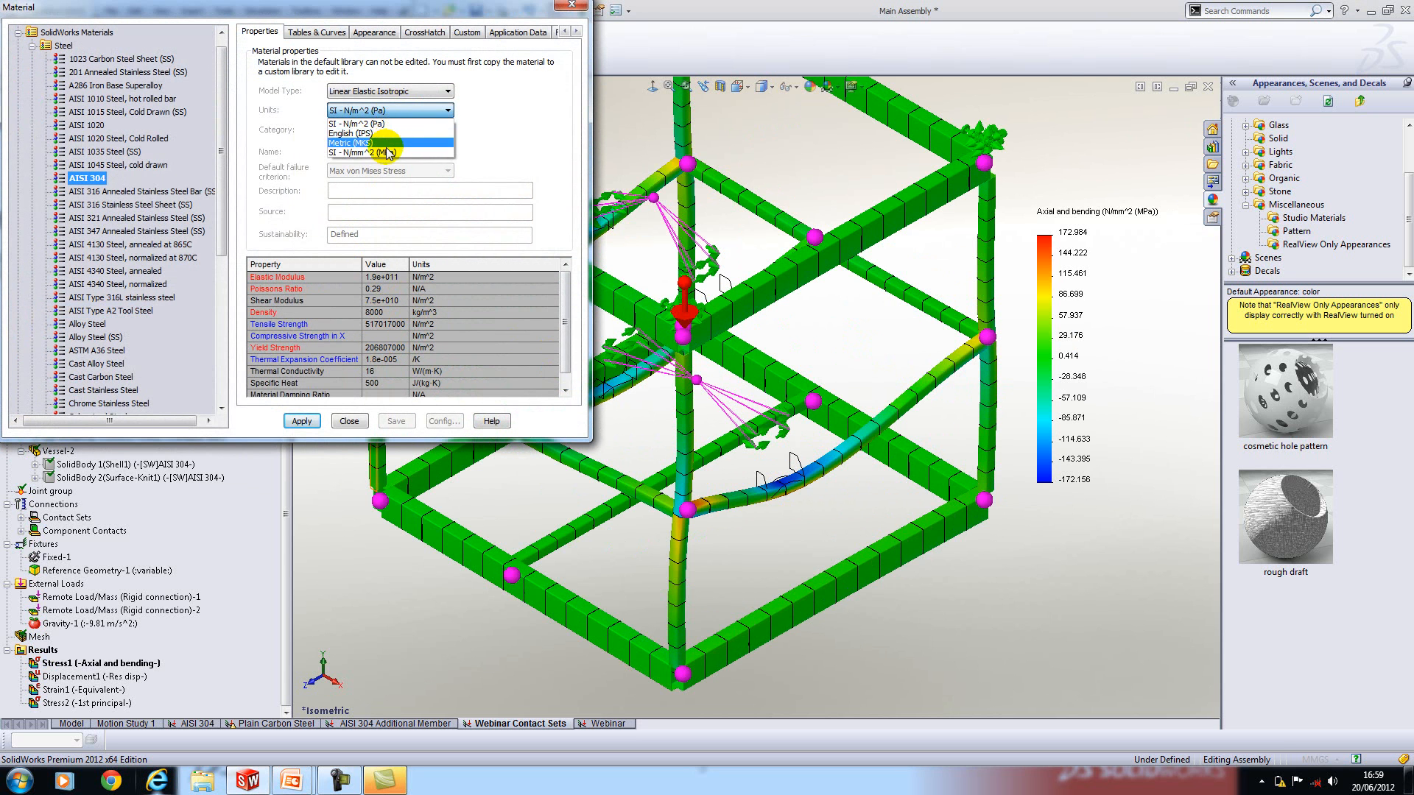
{"action": "left_click", "coordinate": [372, 151]}
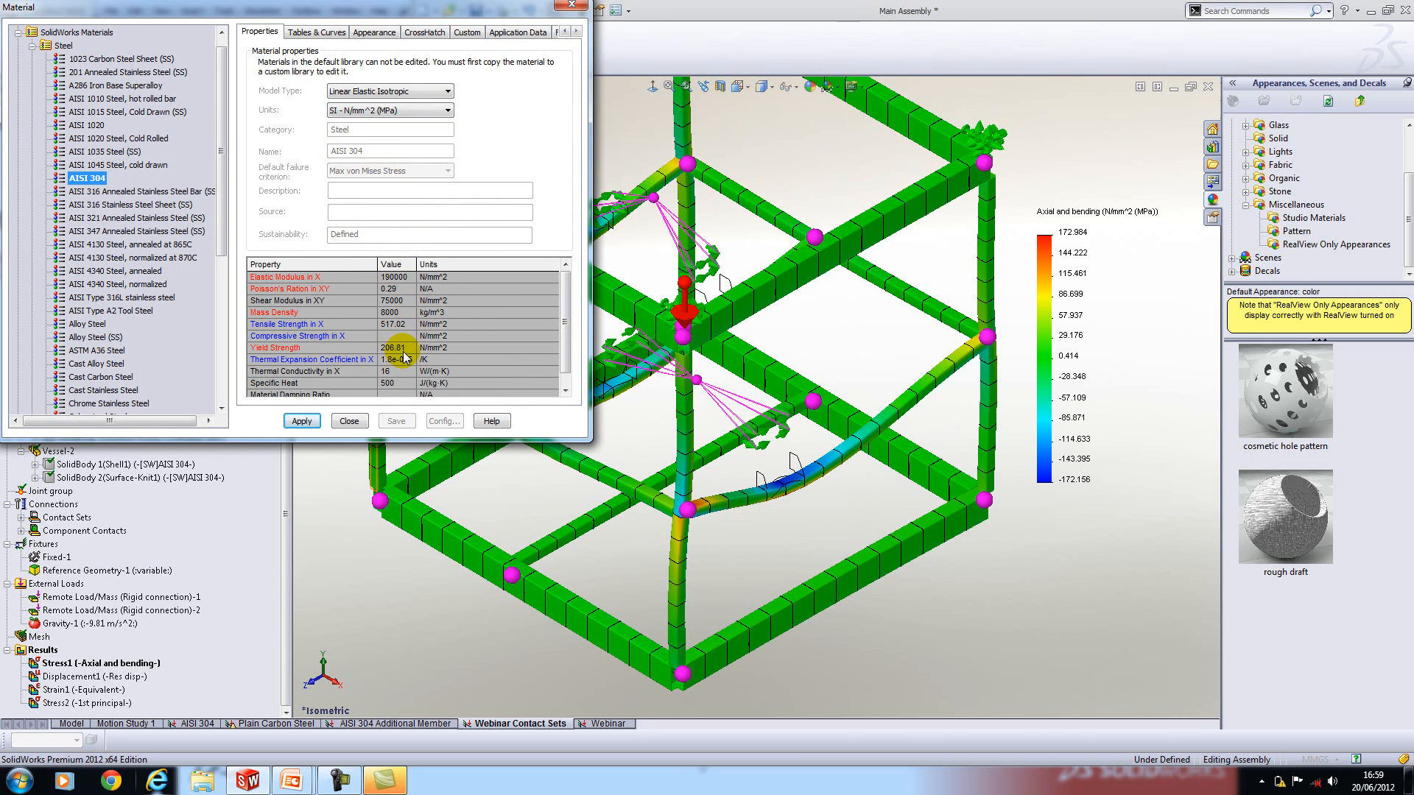
{"action": "left_click", "coordinate": [349, 421]}
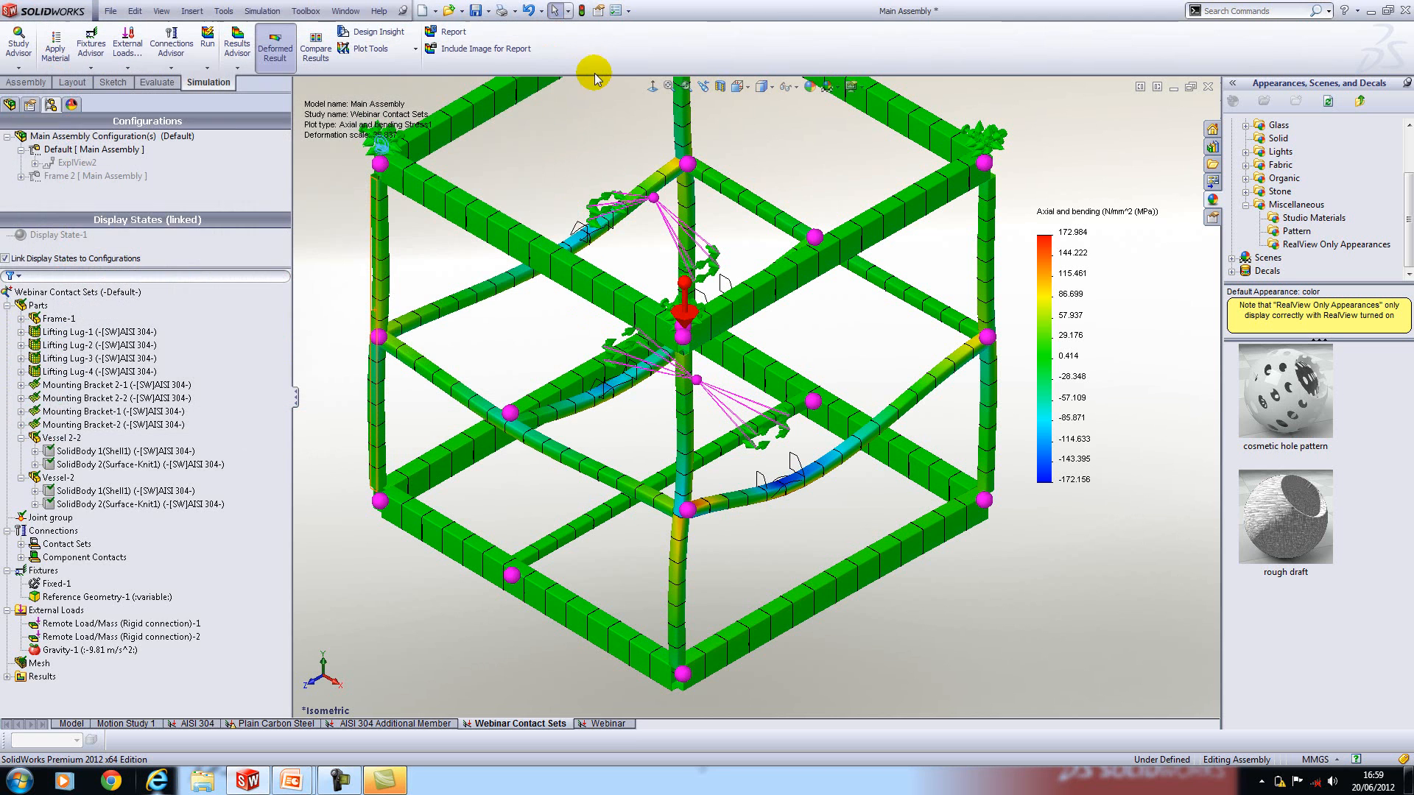
{"action": "mouse_move", "coordinate": [795, 6]}
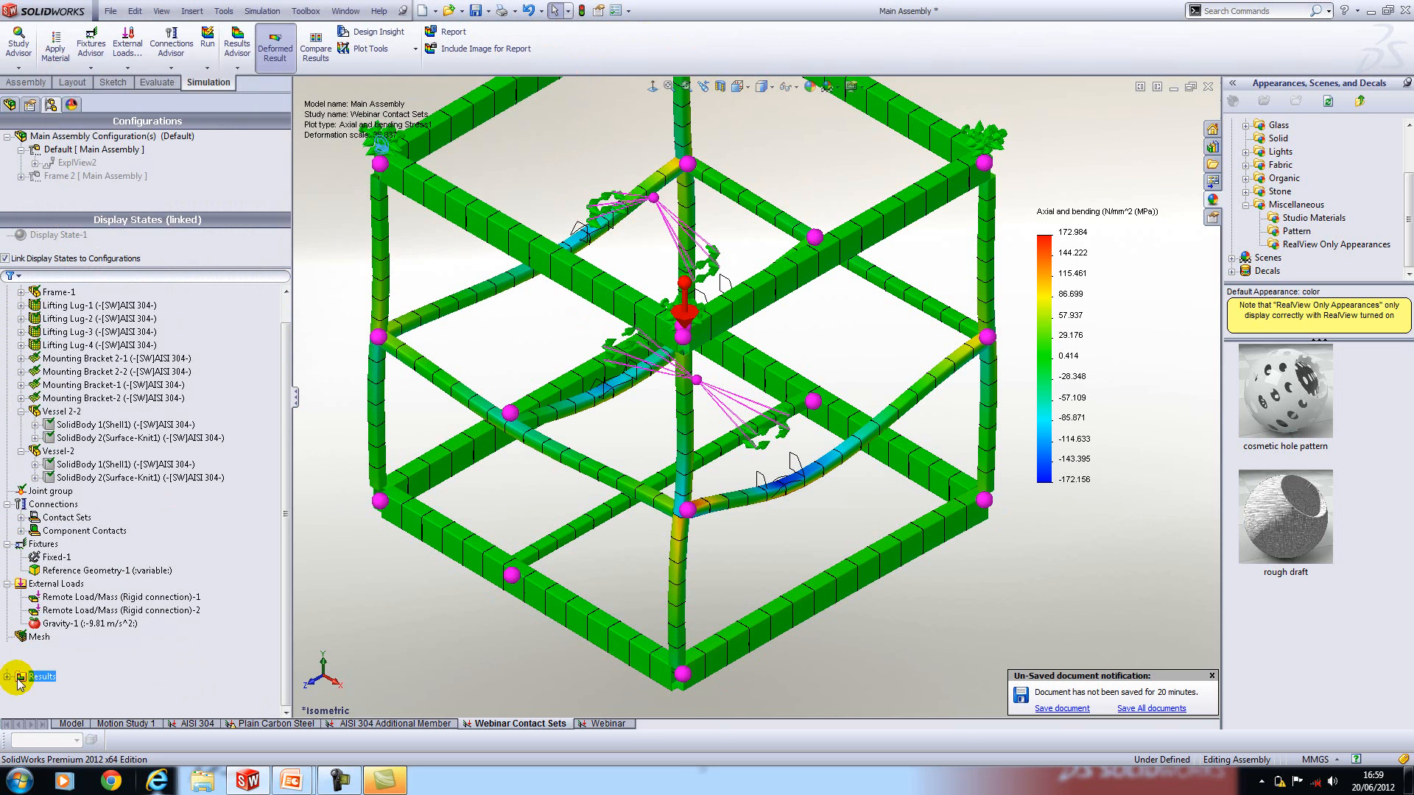
Show the Displacement1 resultant displacement plot, peaking around 5.6 mm on the cross members
{"action": "left_click", "coordinate": [16, 676]}
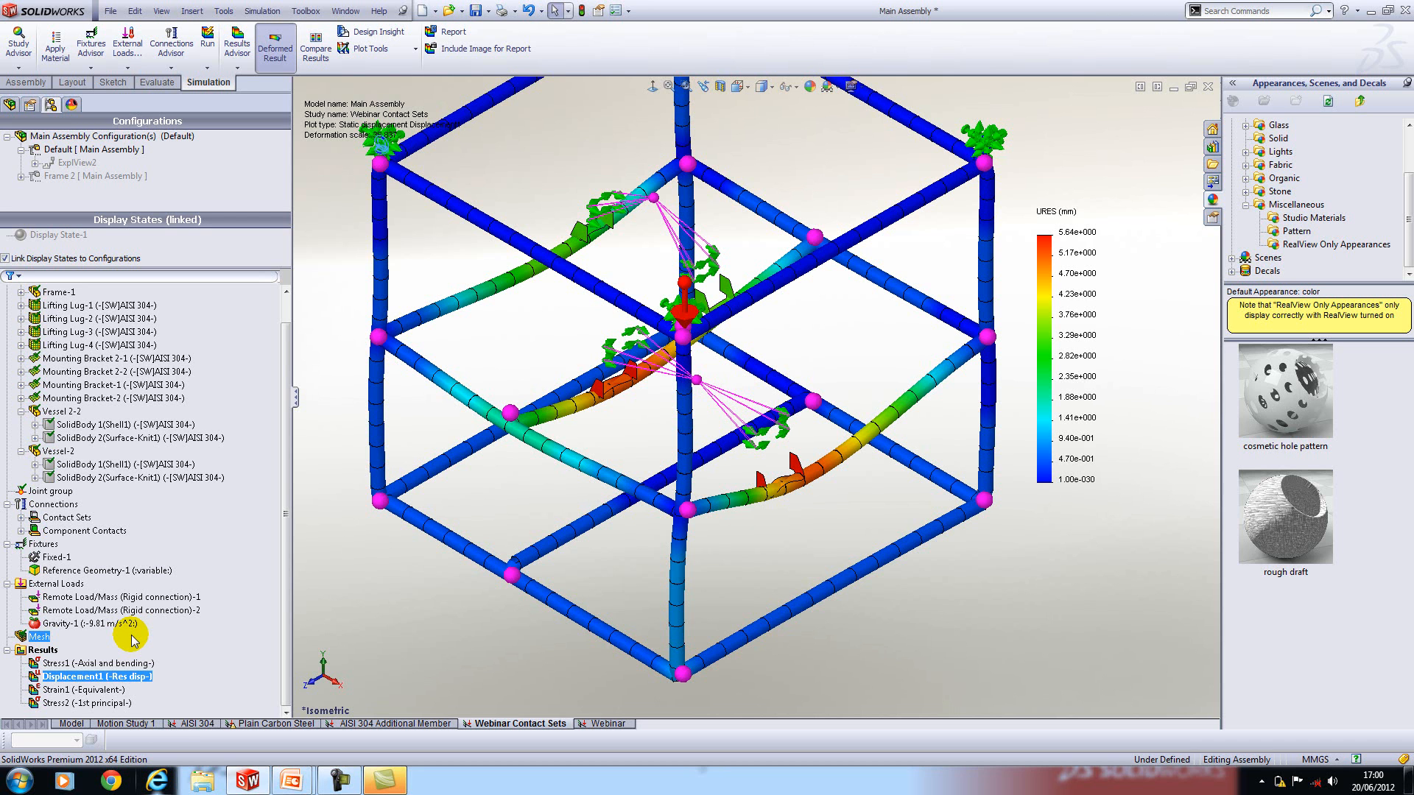
Switch through the Plain Carbon Steel study and land on the AISI 304 Additional Member study with its solved results
{"action": "right_click", "coordinate": [511, 723]}
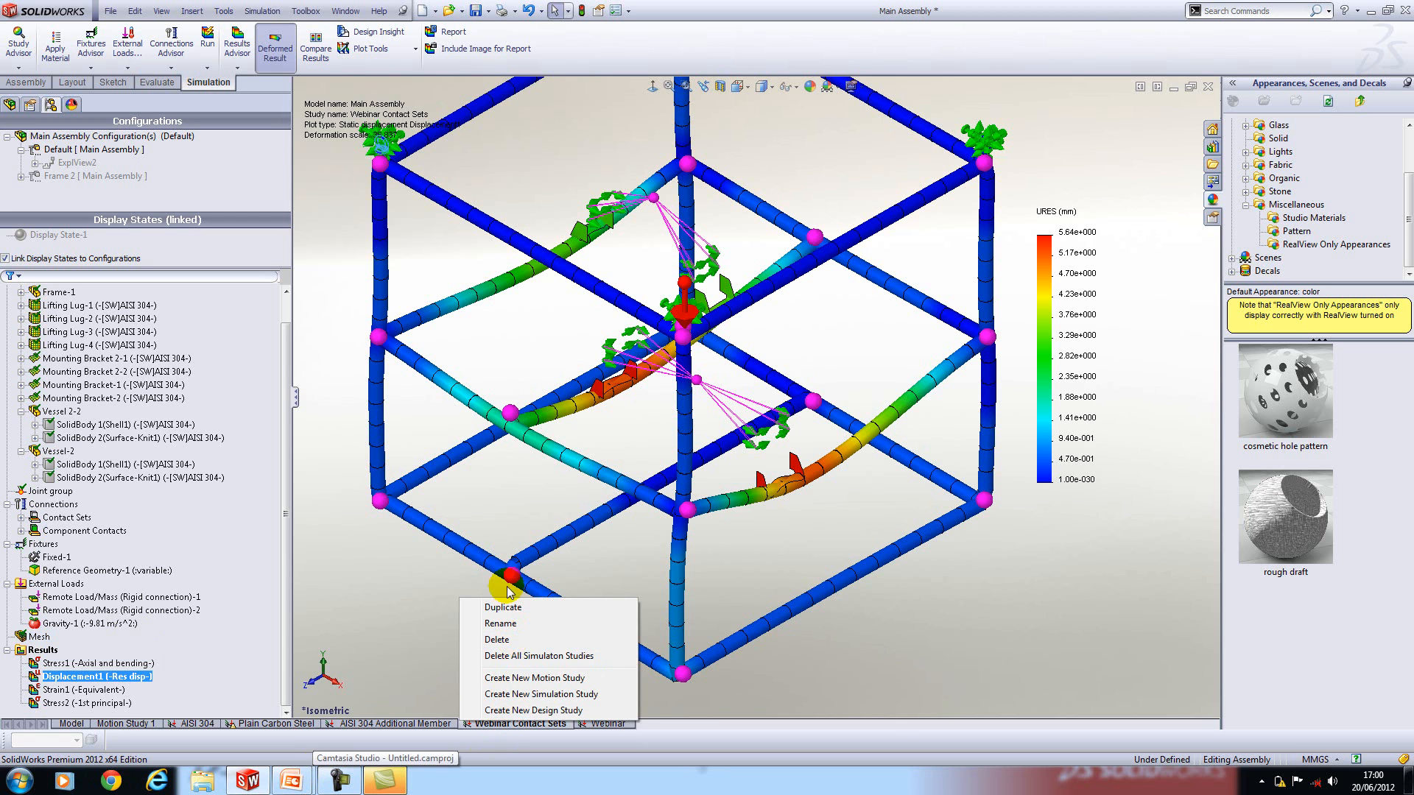
{"action": "mouse_move", "coordinate": [212, 706]}
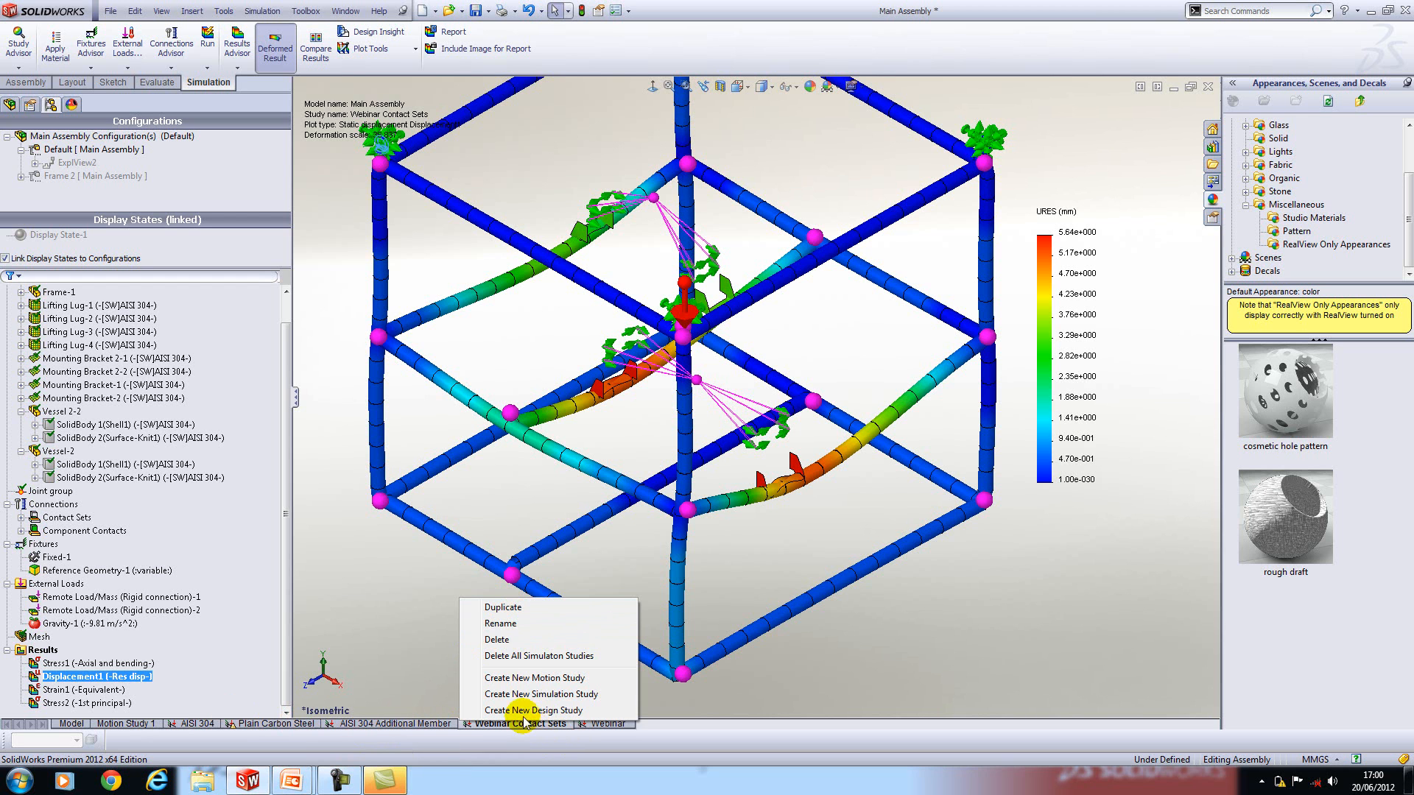
{"action": "mouse_move", "coordinate": [572, 710]}
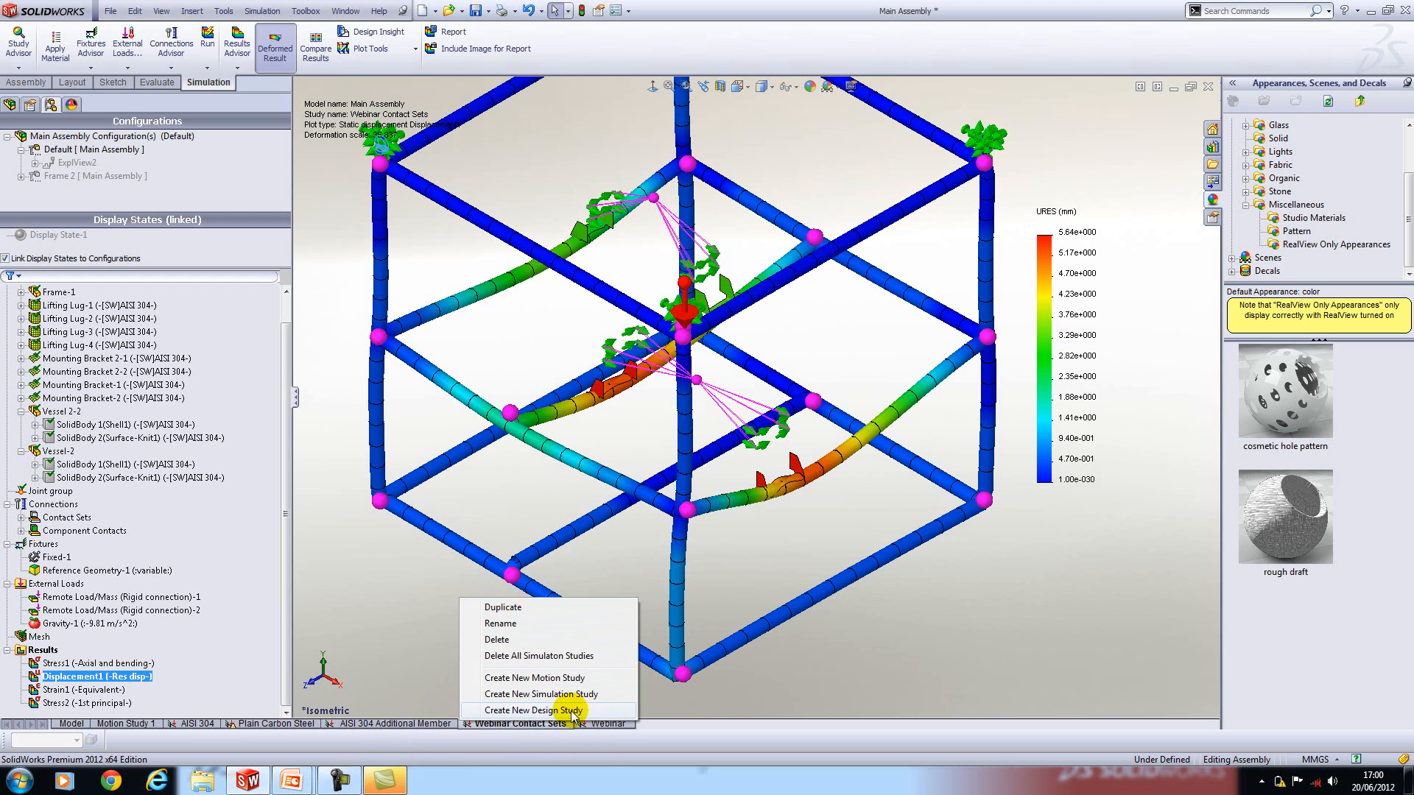
{"action": "left_click", "coordinate": [559, 710]}
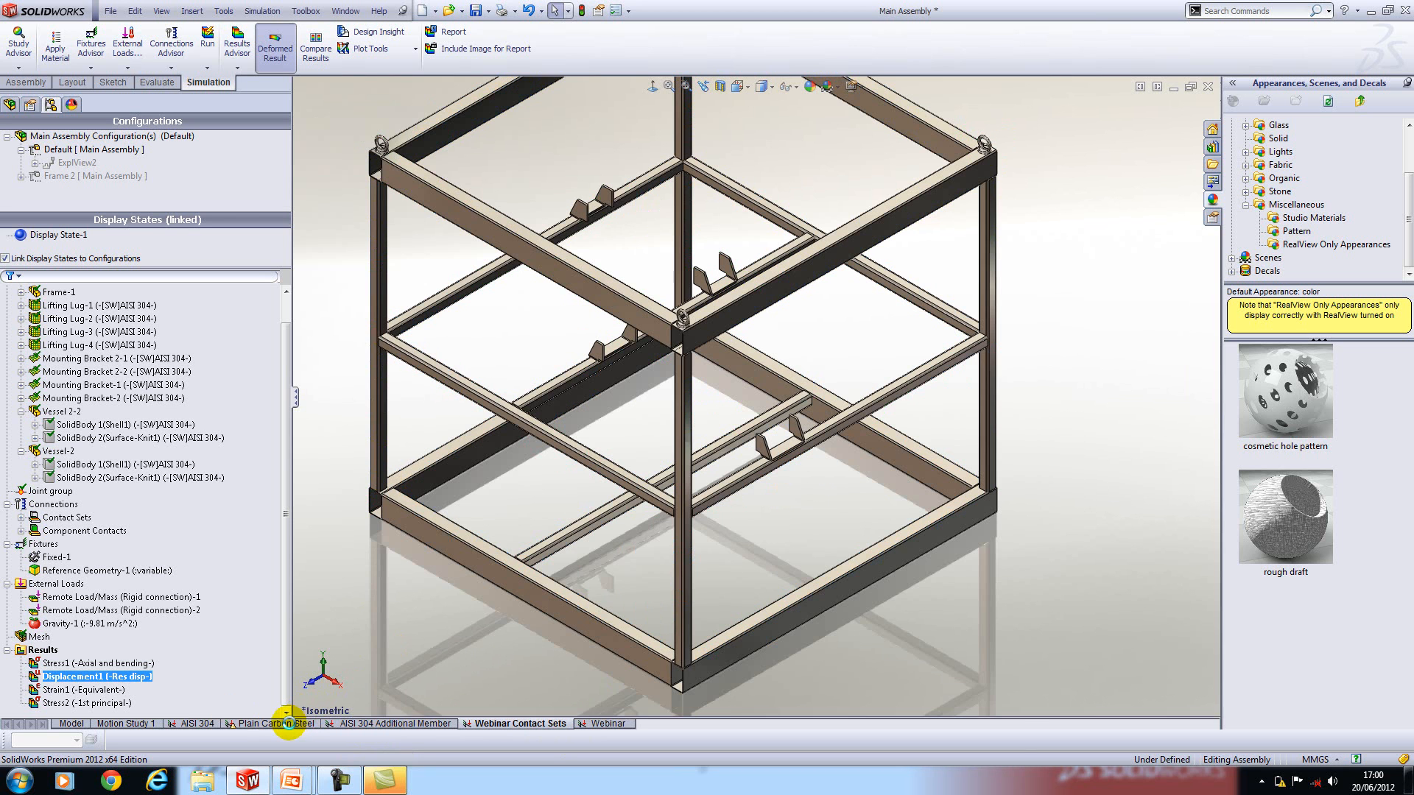
{"action": "left_click", "coordinate": [276, 723]}
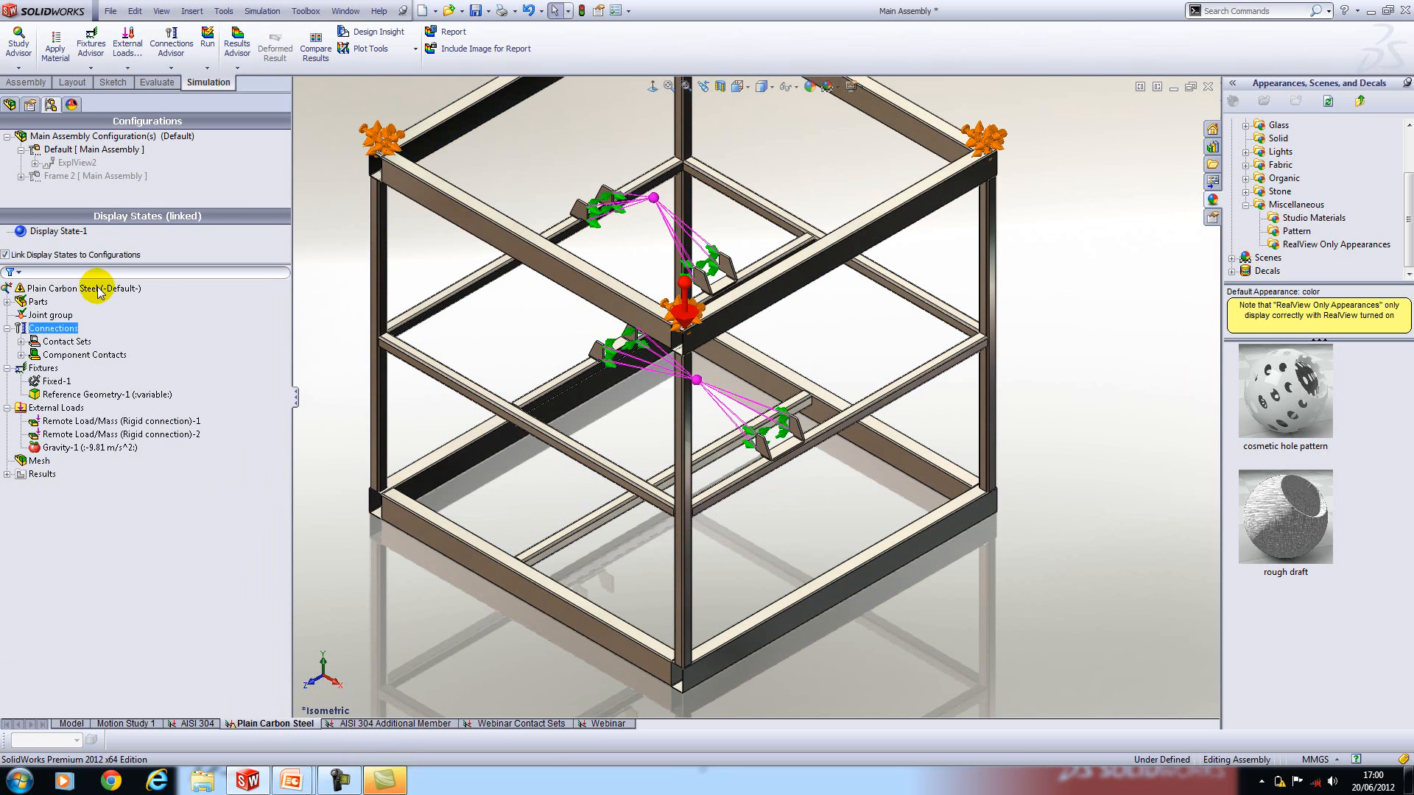
{"action": "left_click", "coordinate": [9, 301]}
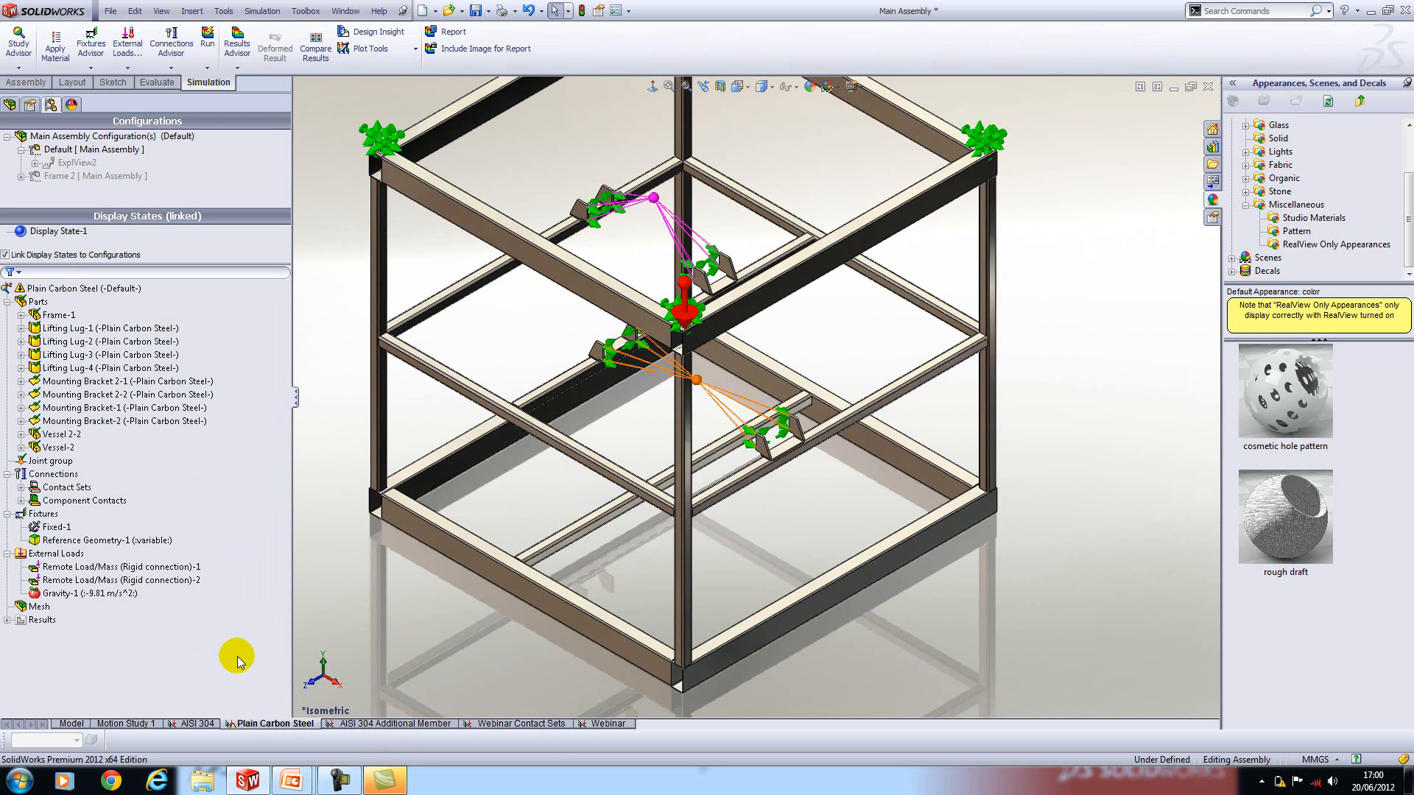
{"action": "left_click", "coordinate": [396, 723]}
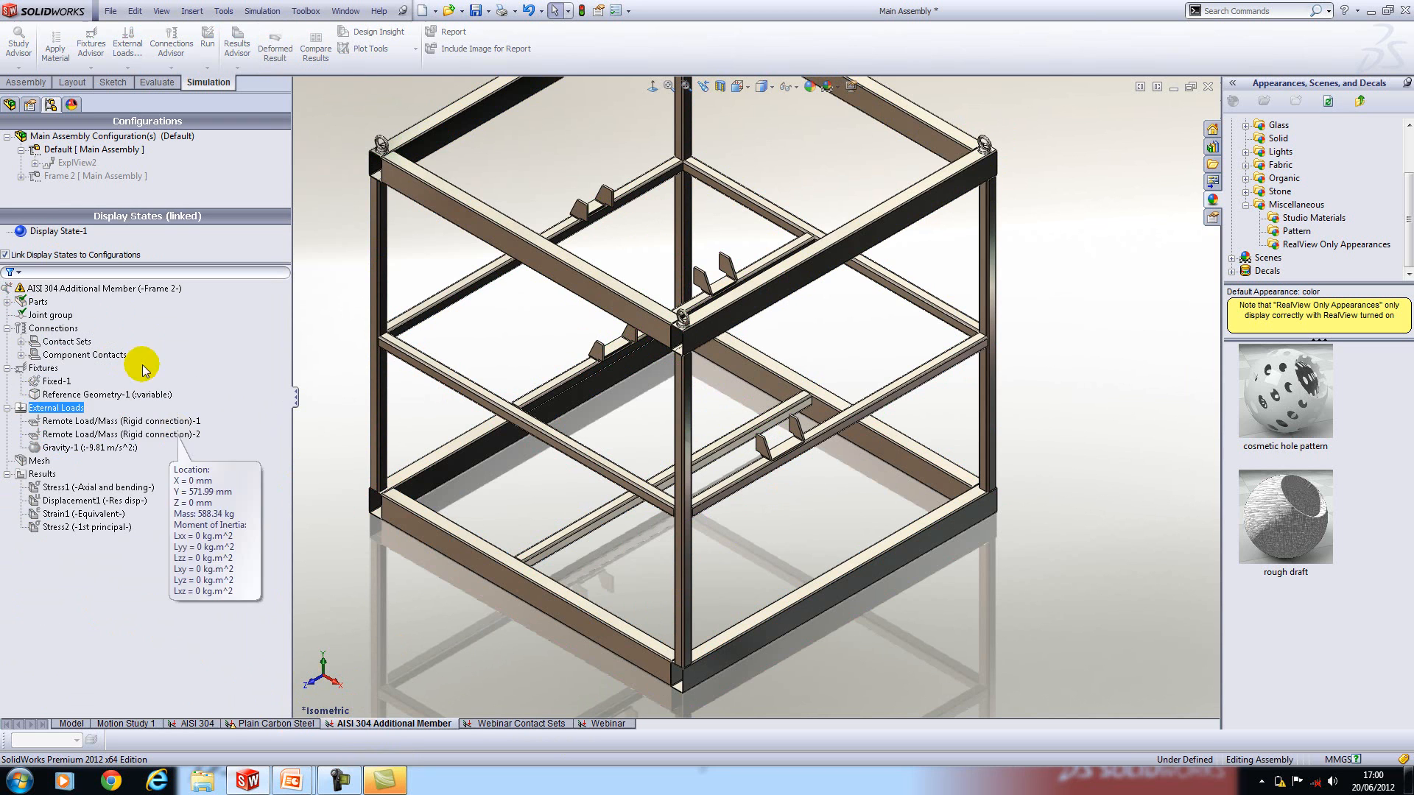